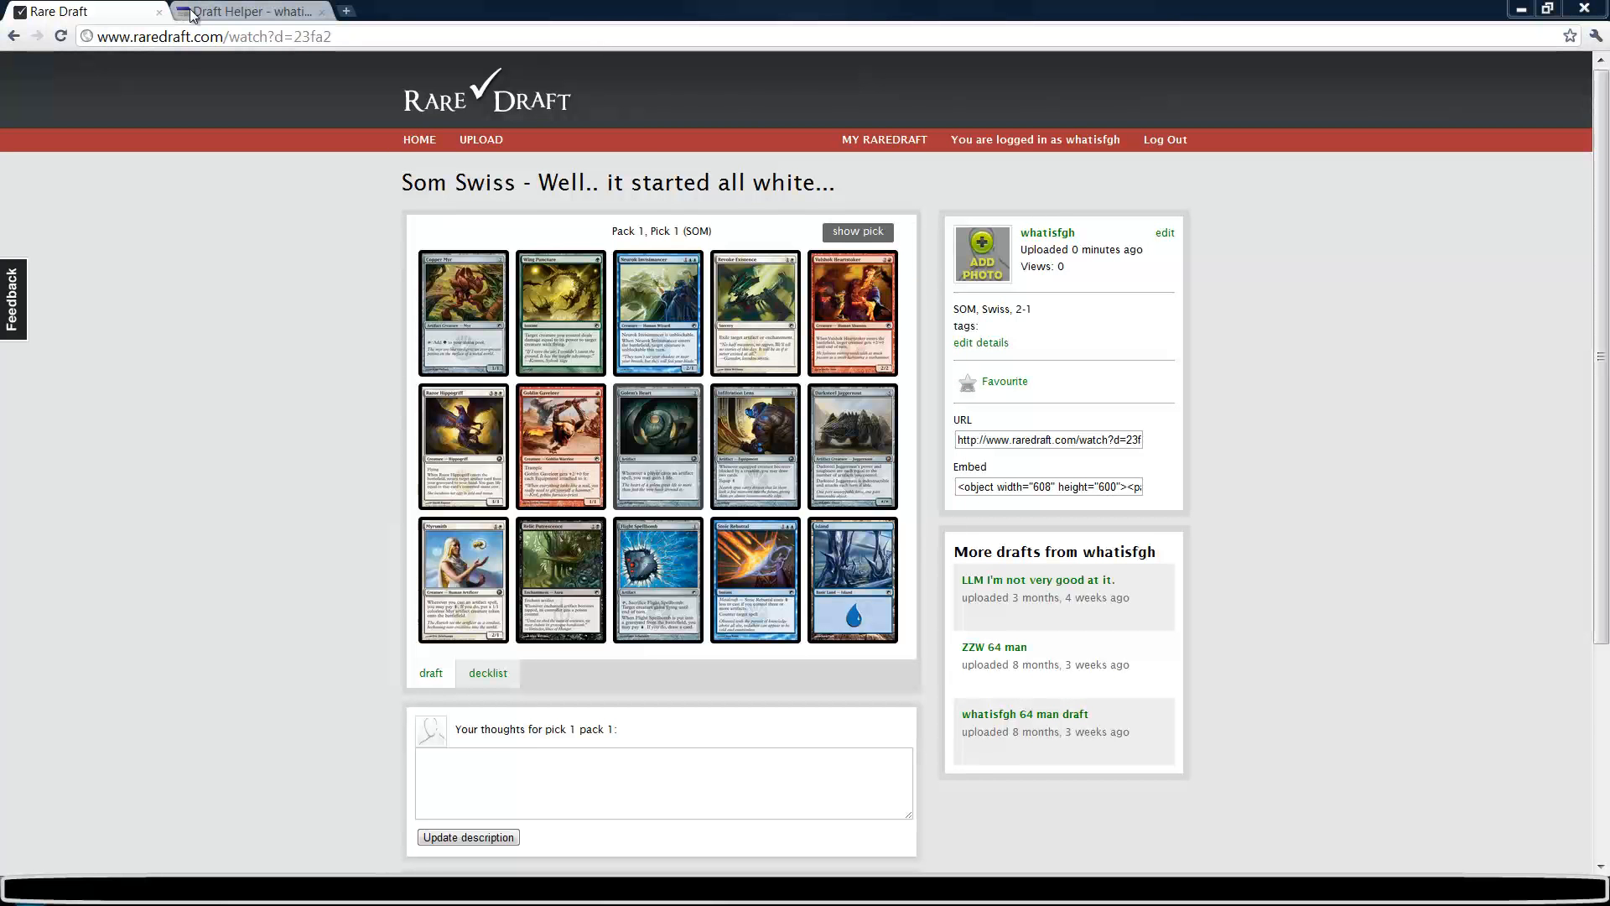
- Switch to the Draft Helper page and select the Java runtime download address
{"action": "left_click", "coordinate": [246, 11]}
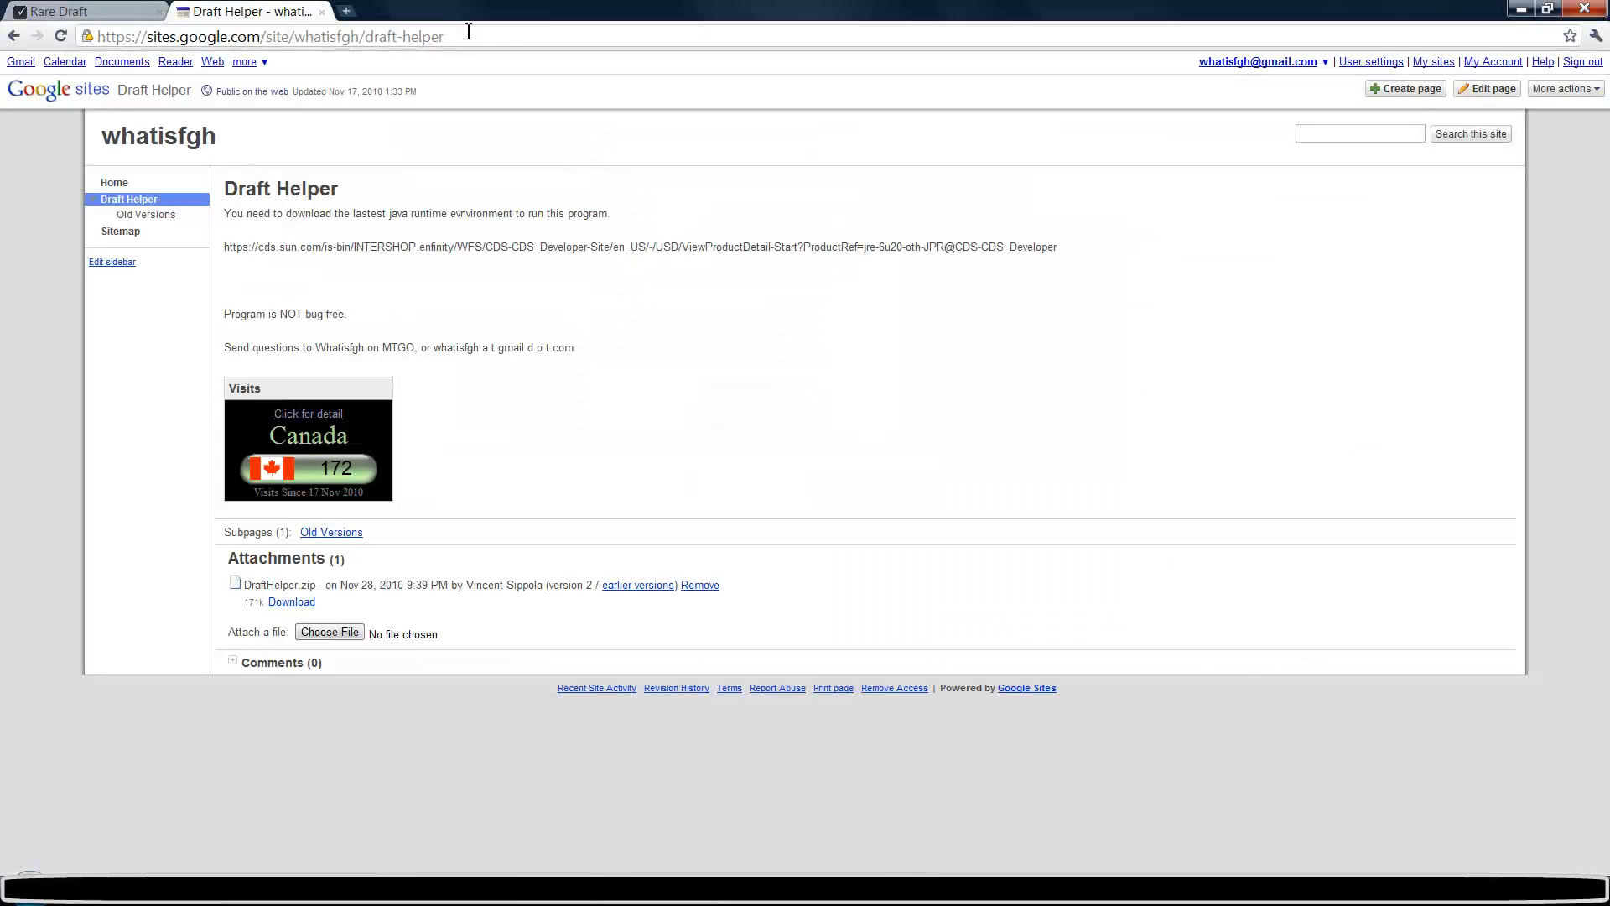
{"action": "double_click", "coordinate": [431, 36]}
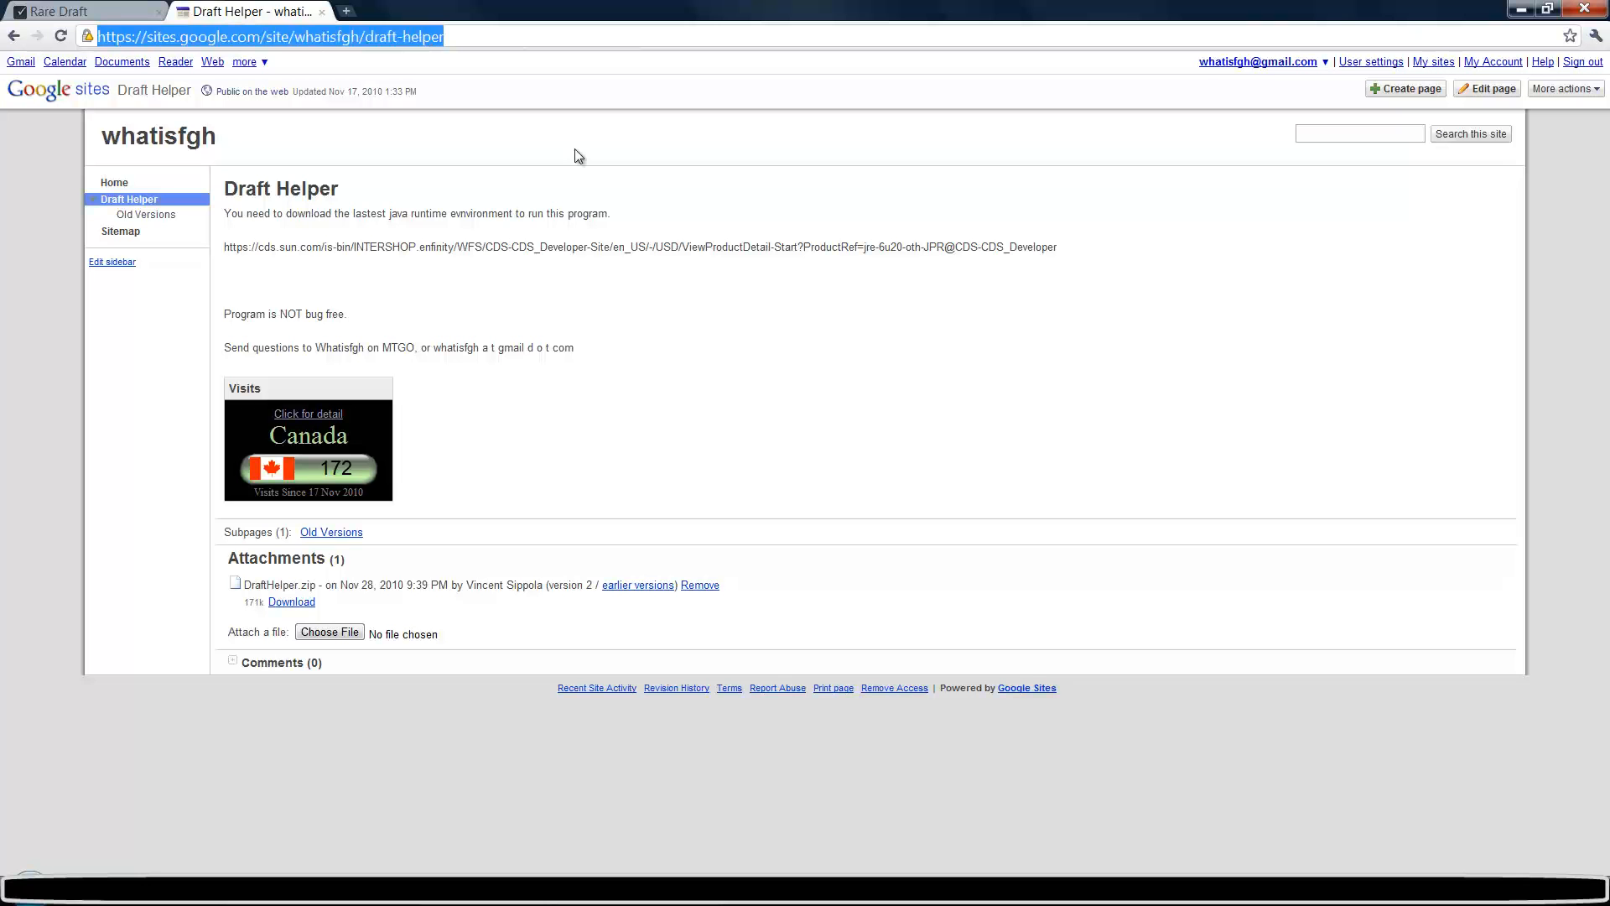
{"action": "mouse_move", "coordinate": [641, 221]}
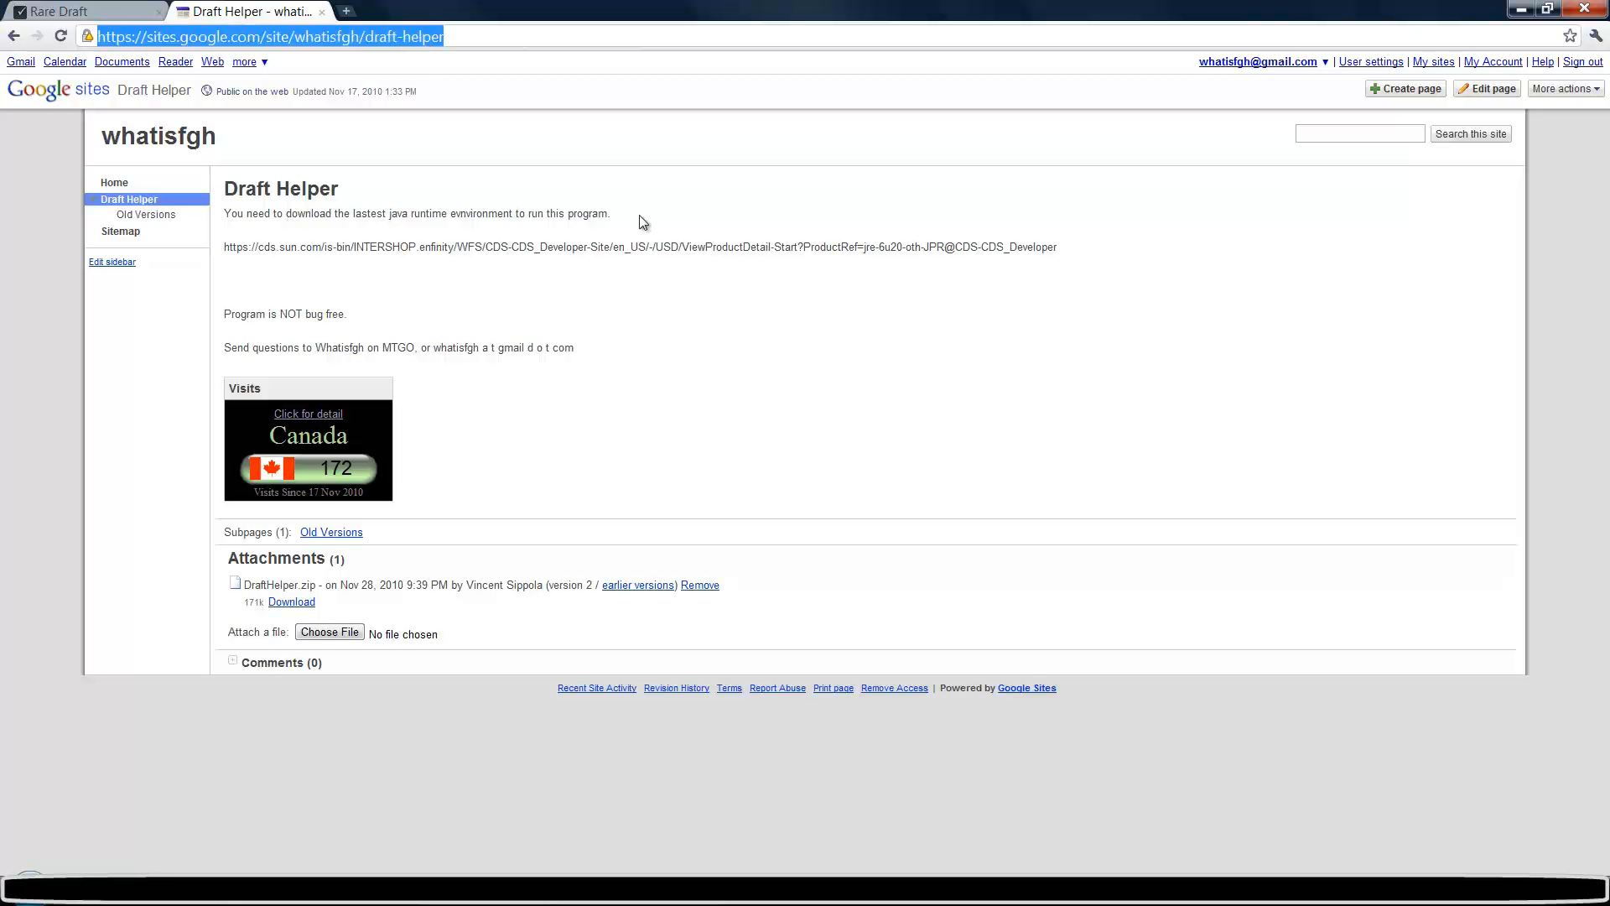
{"action": "mouse_move", "coordinate": [581, 389]}
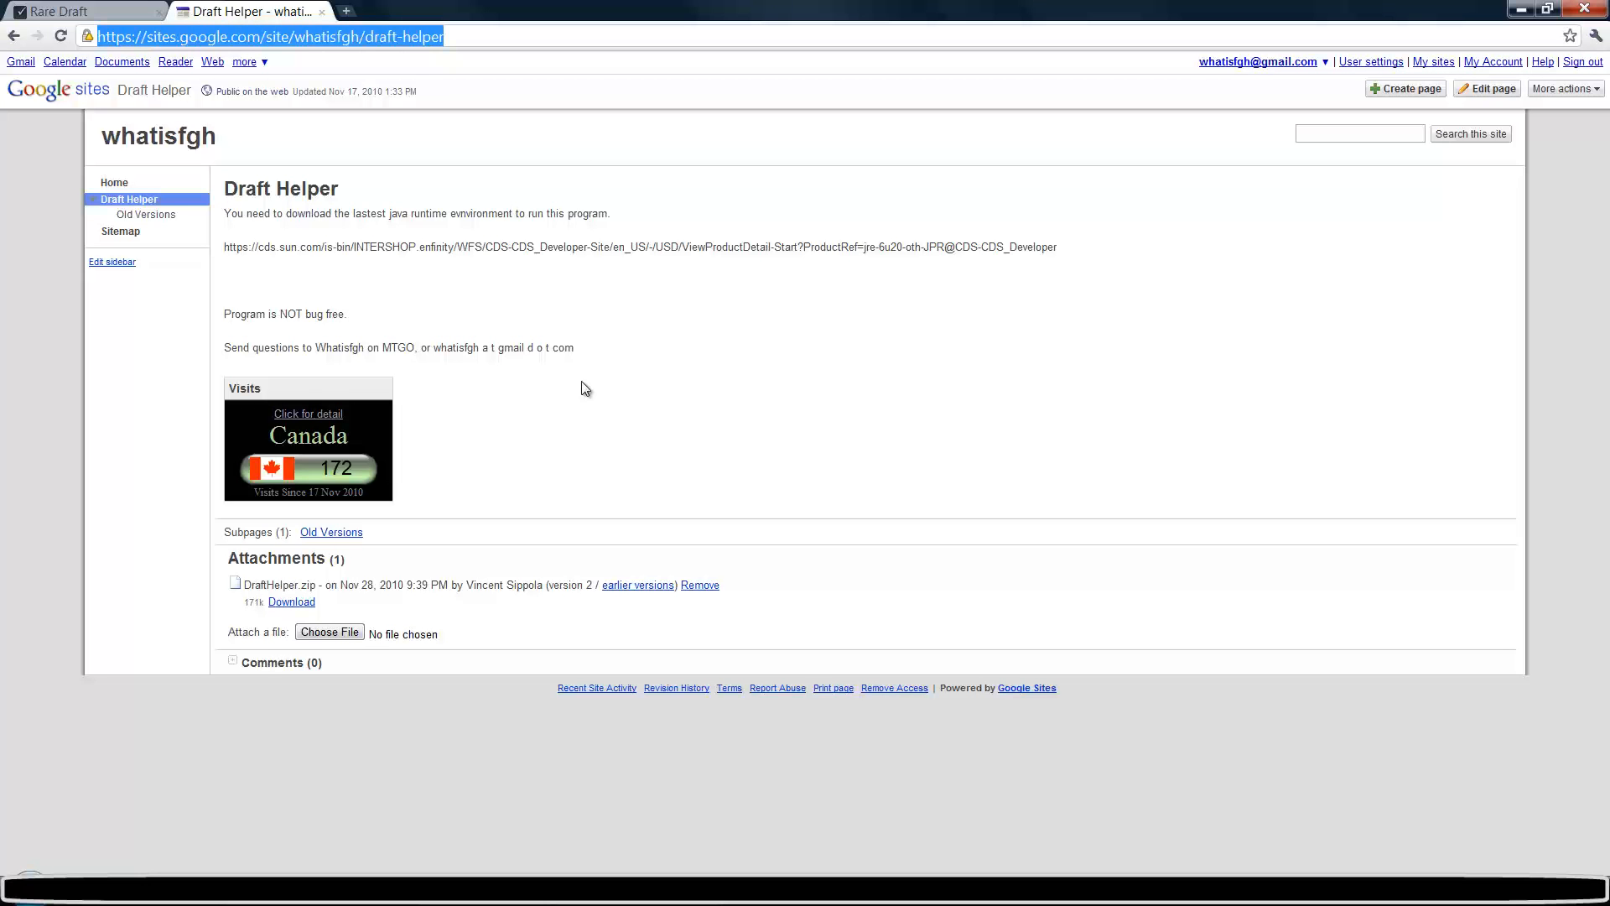
{"action": "mouse_move", "coordinate": [306, 306]}
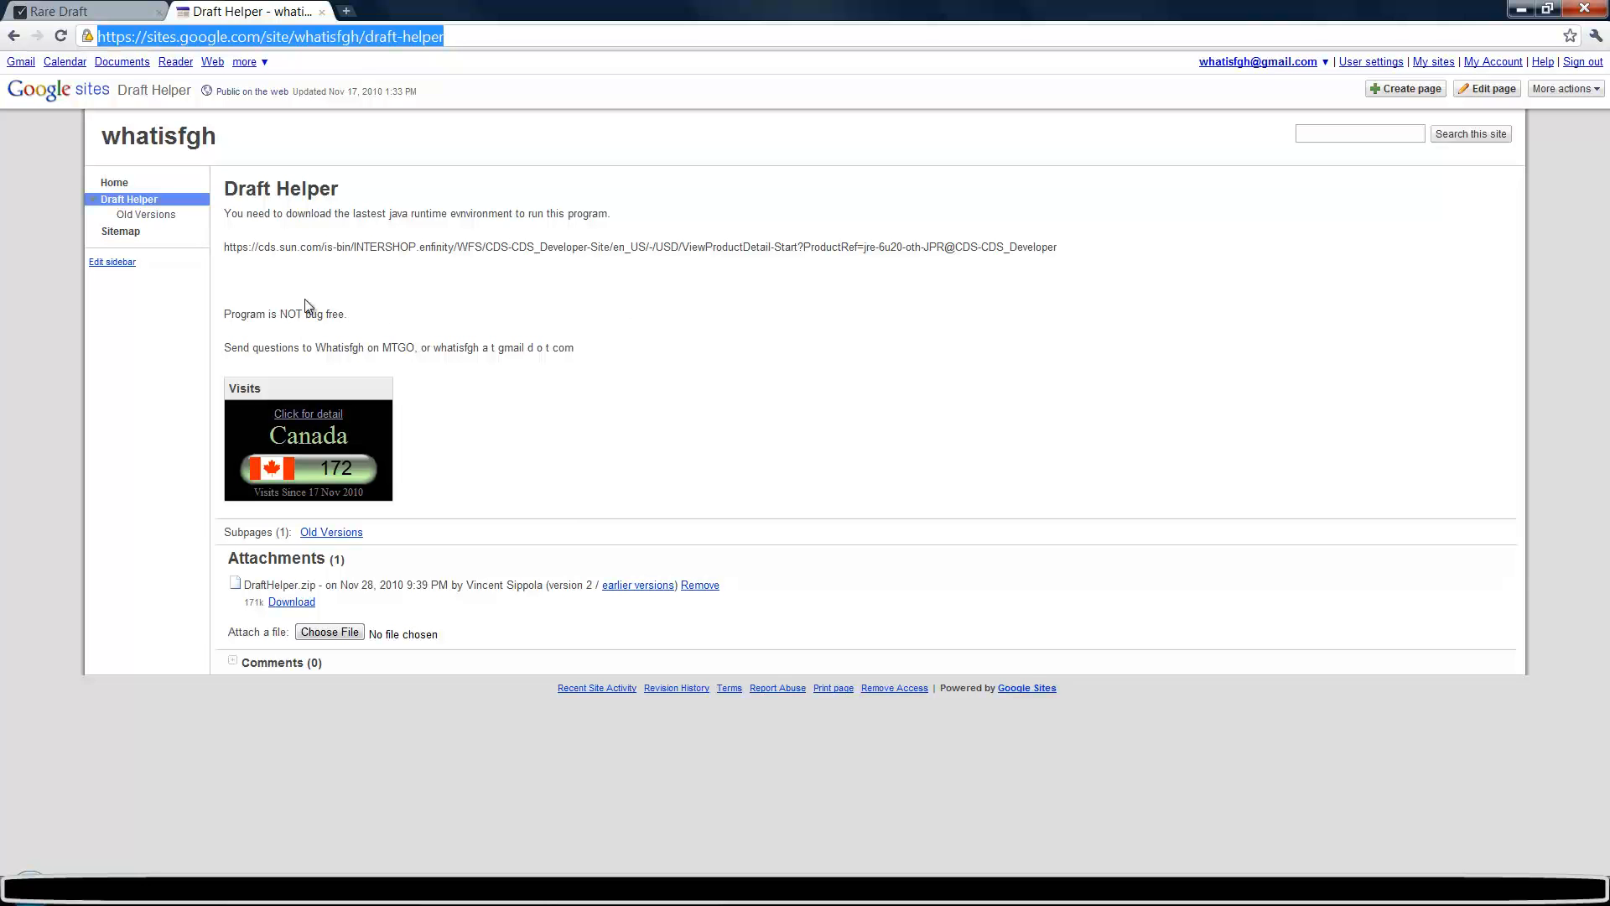
{"action": "mouse_move", "coordinate": [425, 403]}
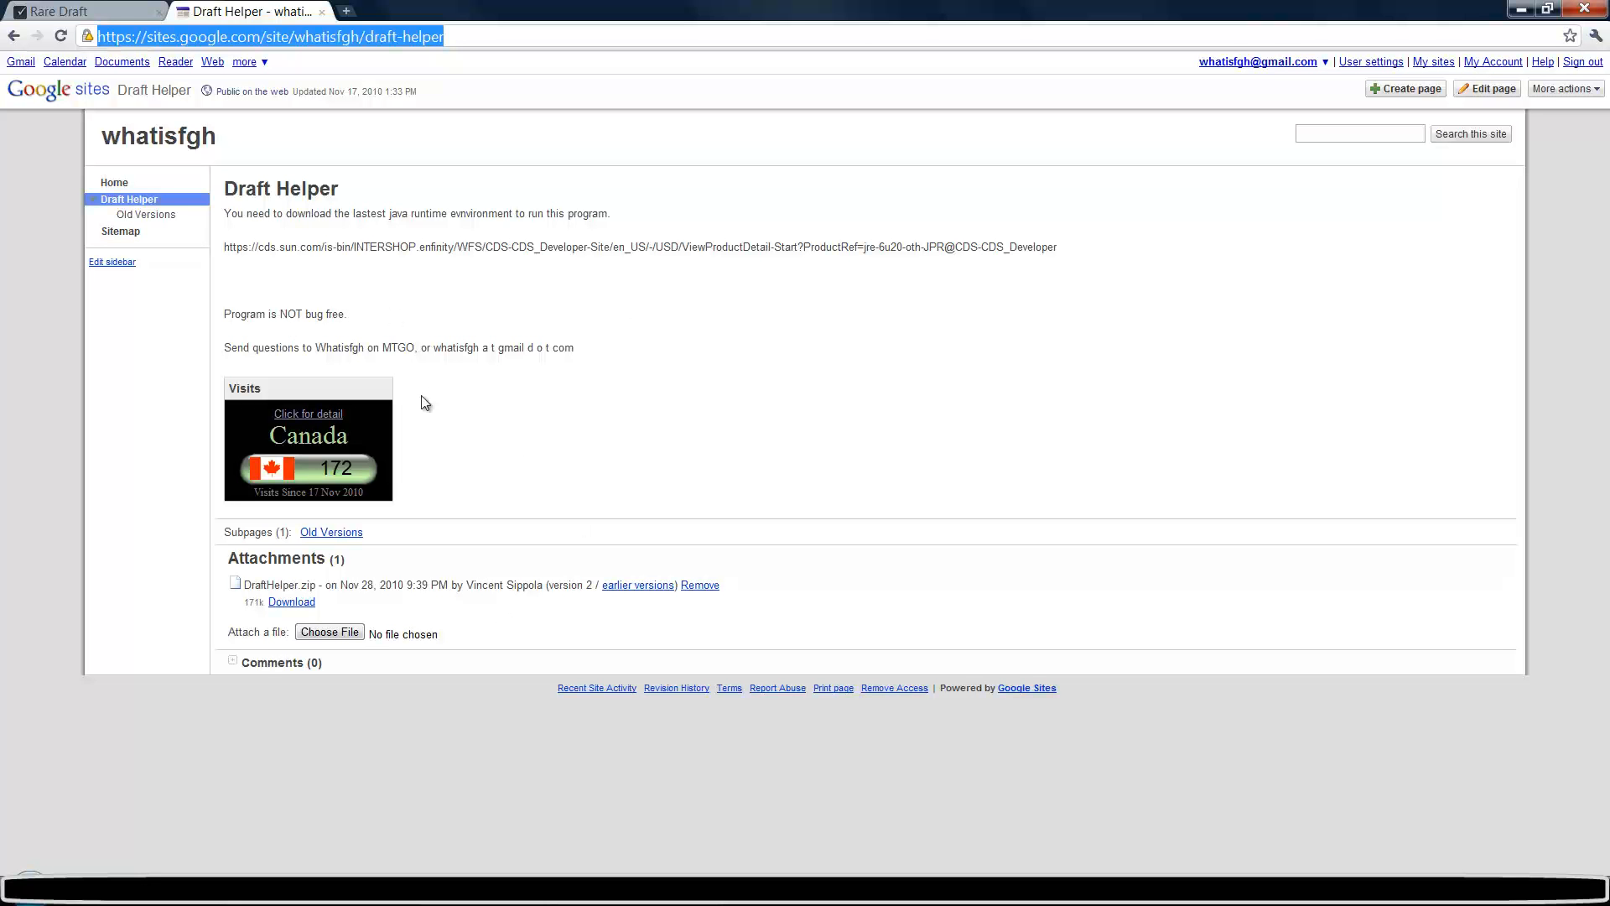
{"action": "mouse_move", "coordinate": [257, 274]}
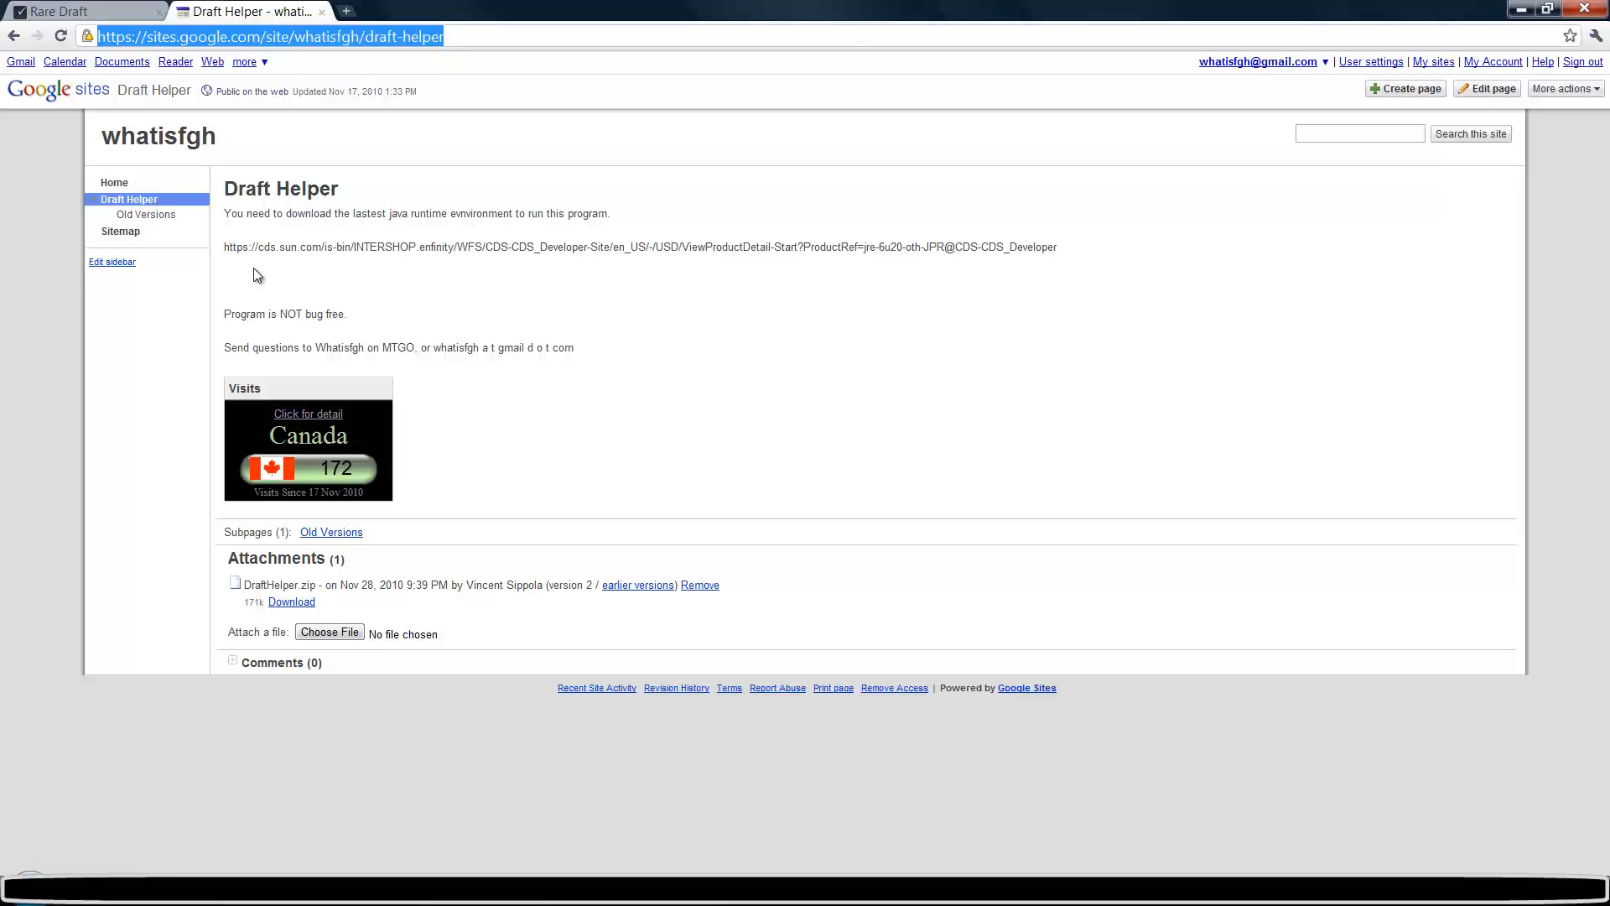
{"action": "mouse_move", "coordinate": [385, 349]}
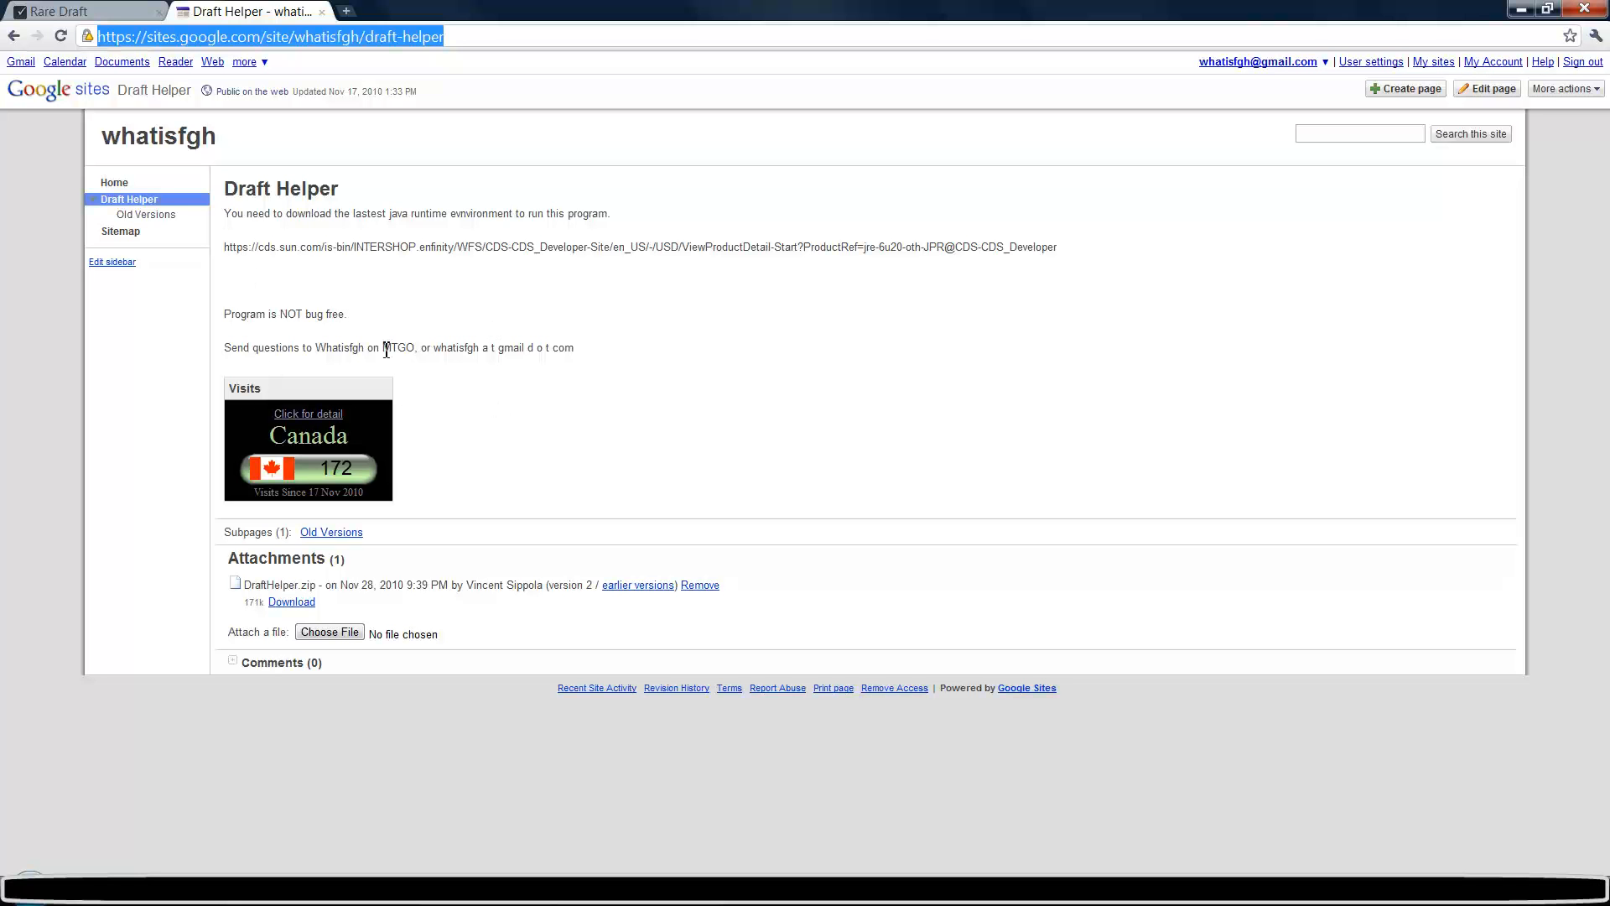
{"action": "mouse_move", "coordinate": [468, 228]}
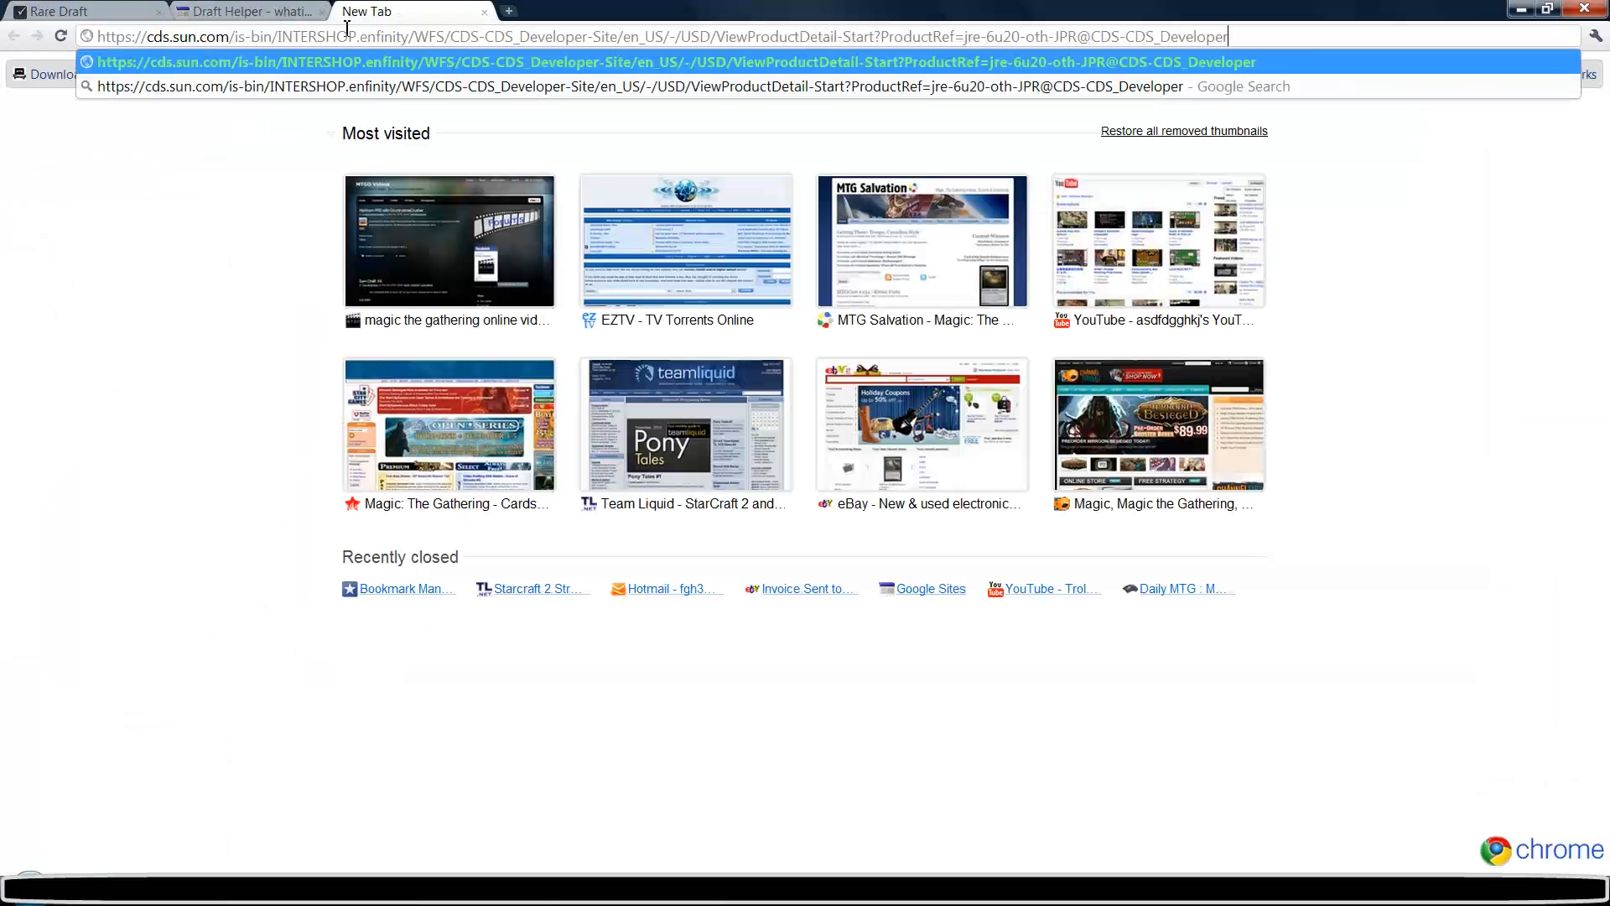
- Load the Java SE Runtime 6u20 download, choosing Windows and accepting the license
{"action": "key", "text": "Enter"}
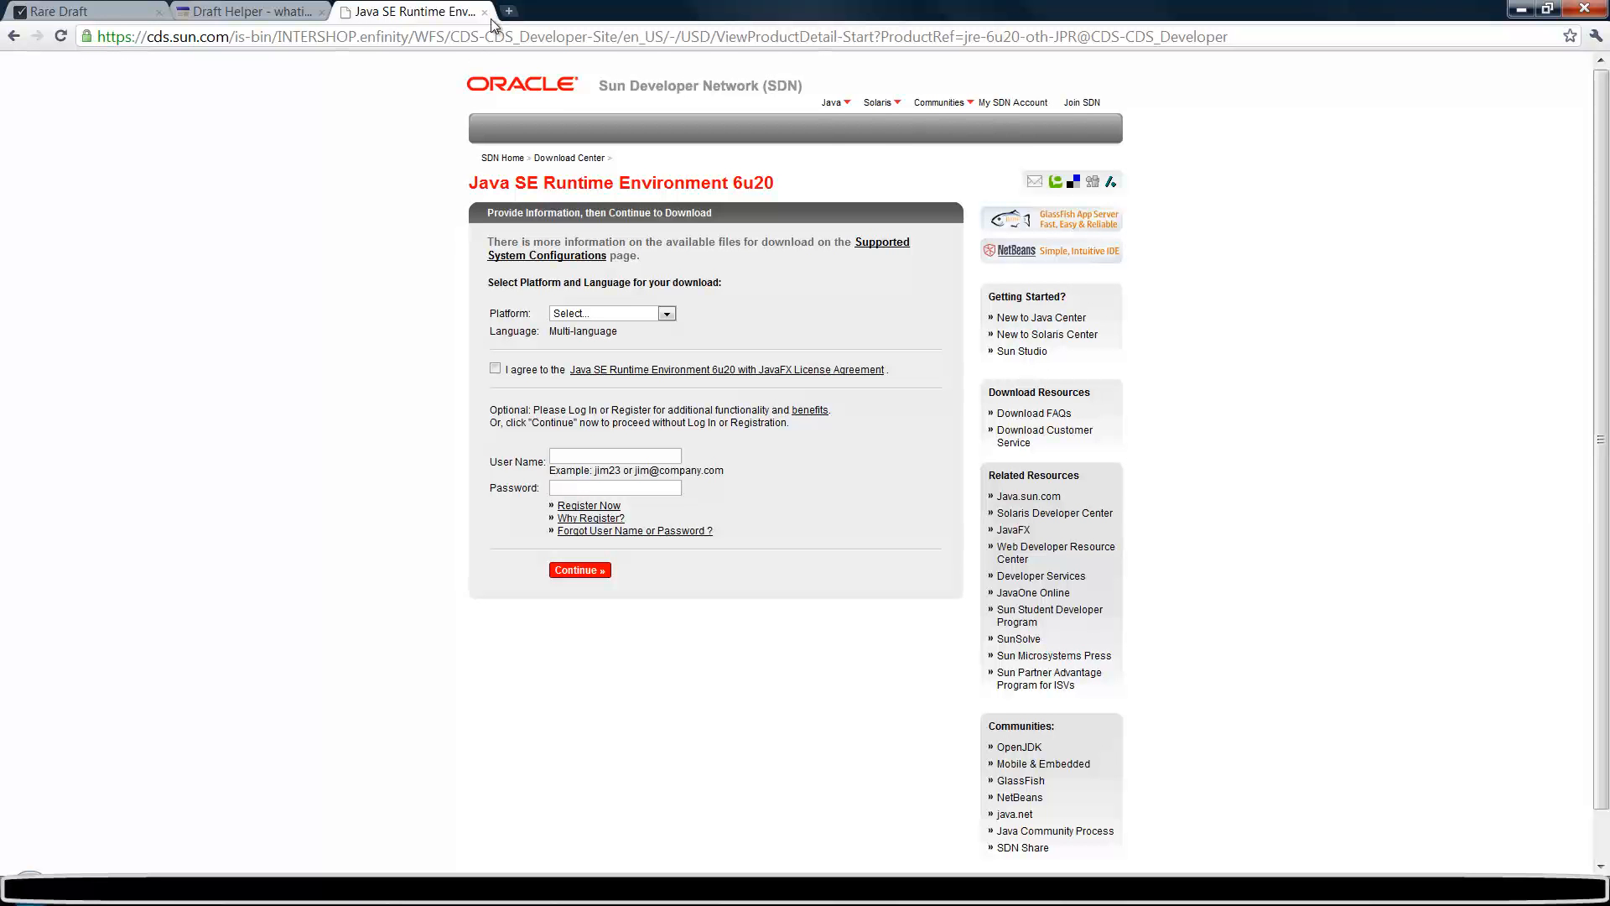
{"action": "mouse_move", "coordinate": [665, 313]}
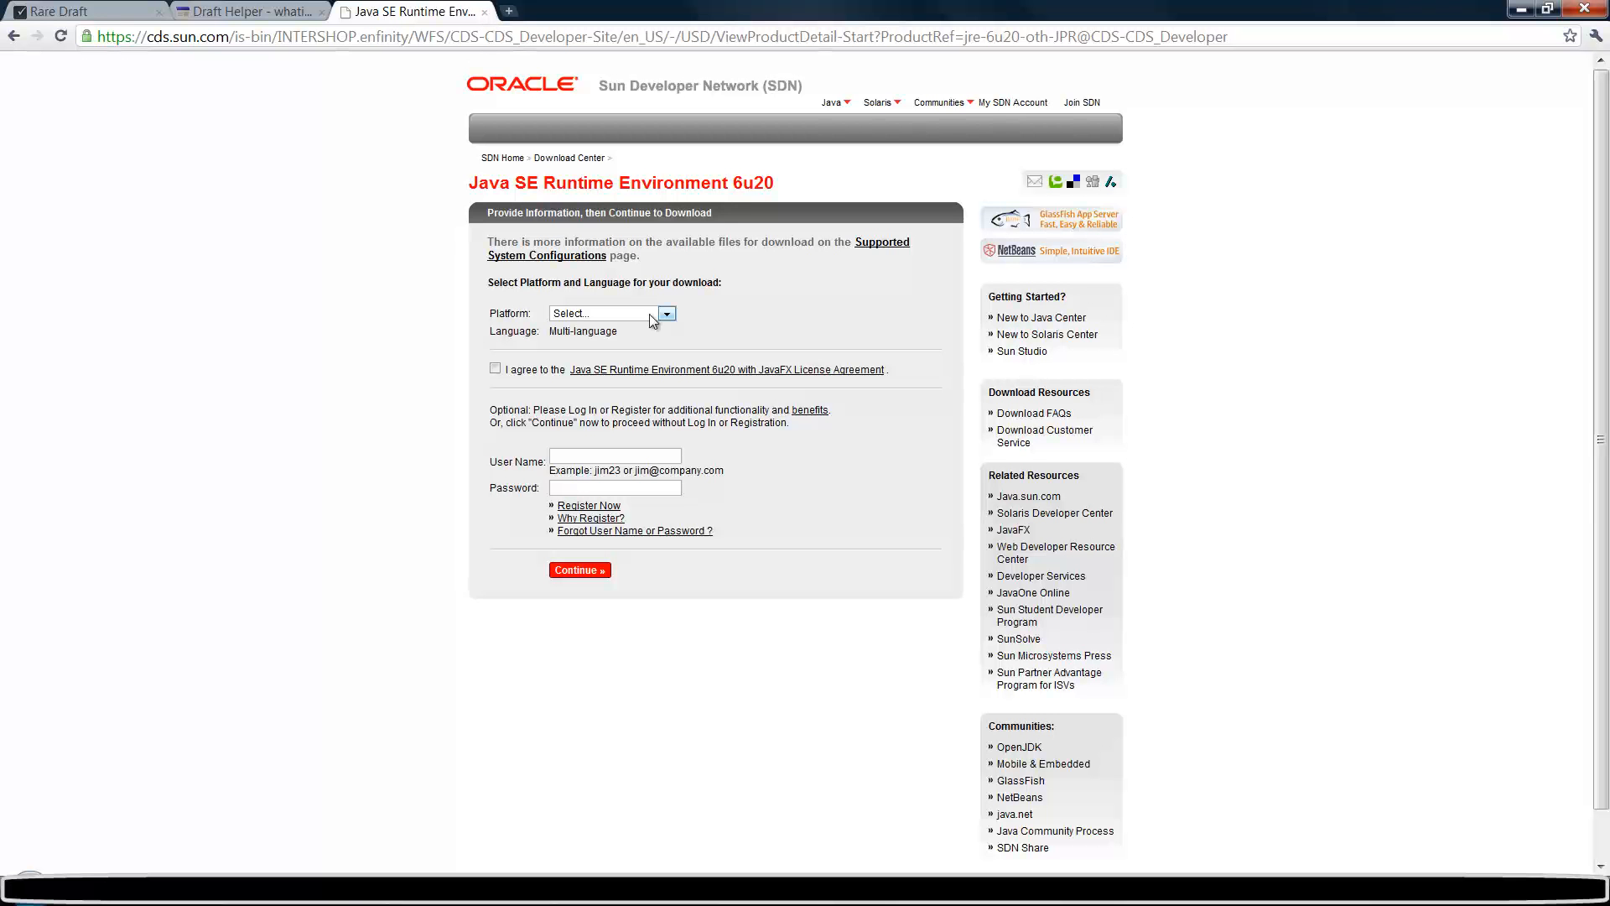
{"action": "left_click", "coordinate": [666, 312]}
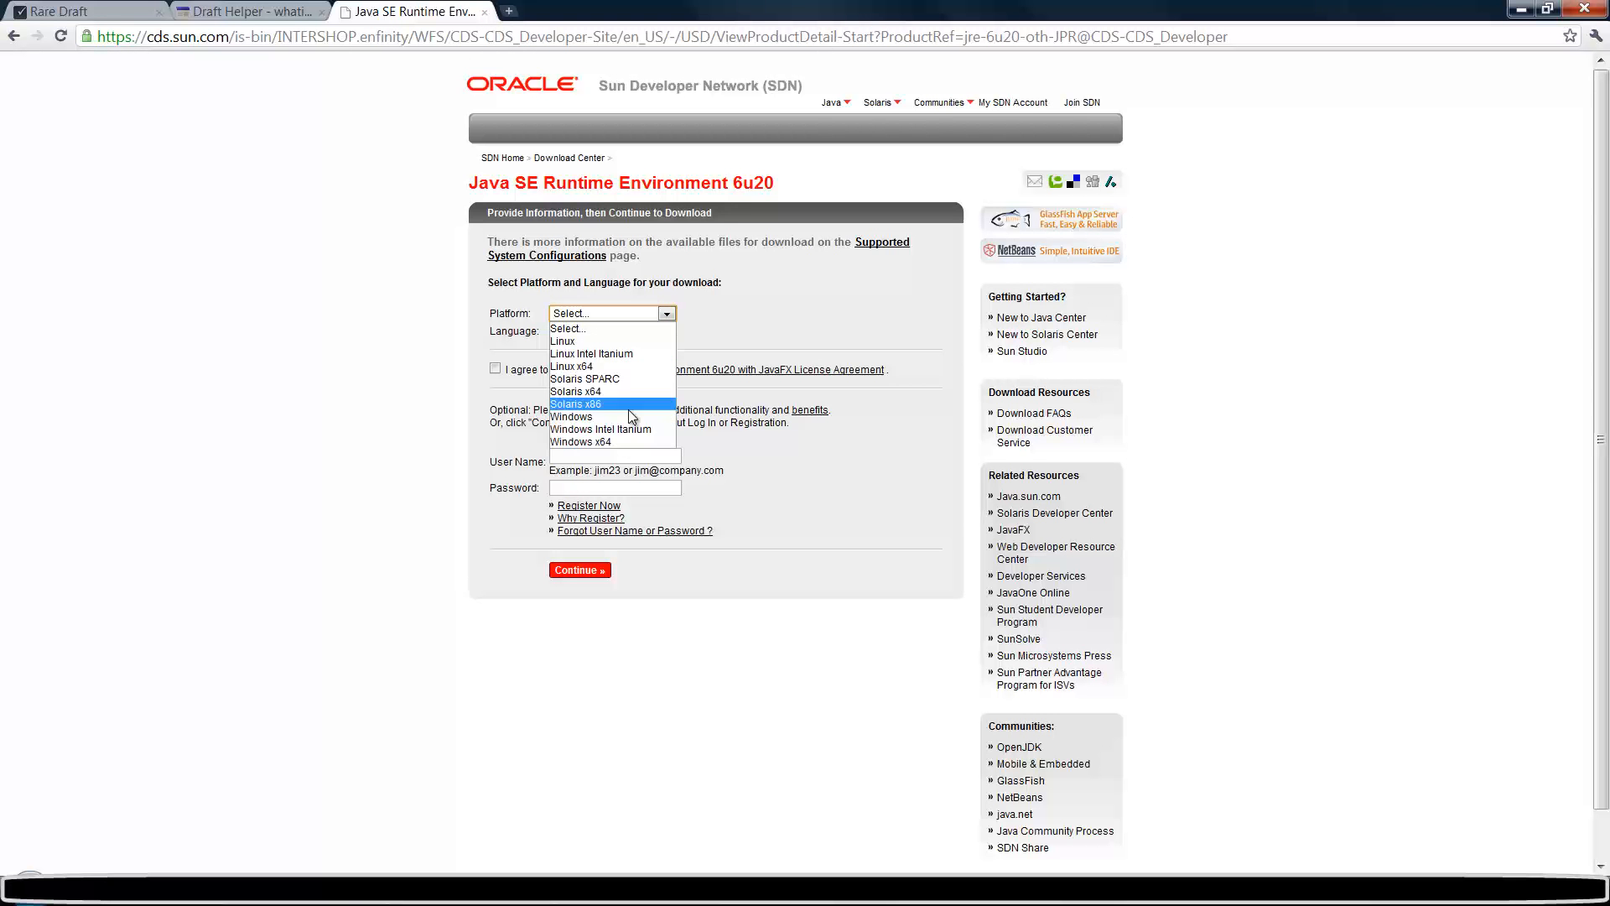
{"action": "left_click", "coordinate": [571, 417]}
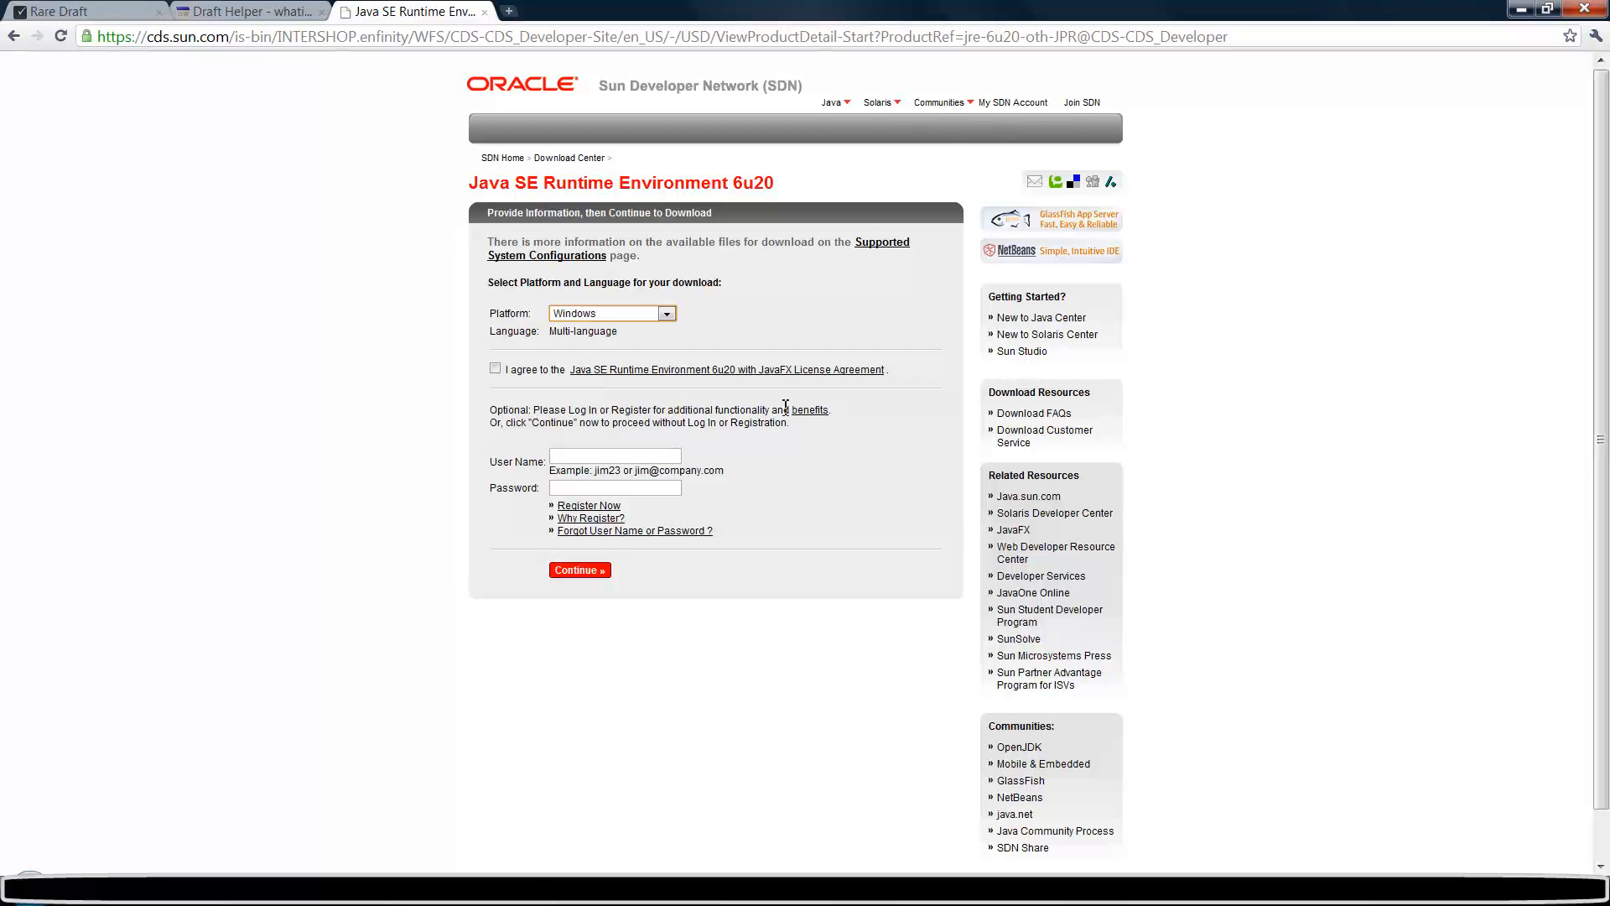
{"action": "left_click", "coordinate": [494, 367]}
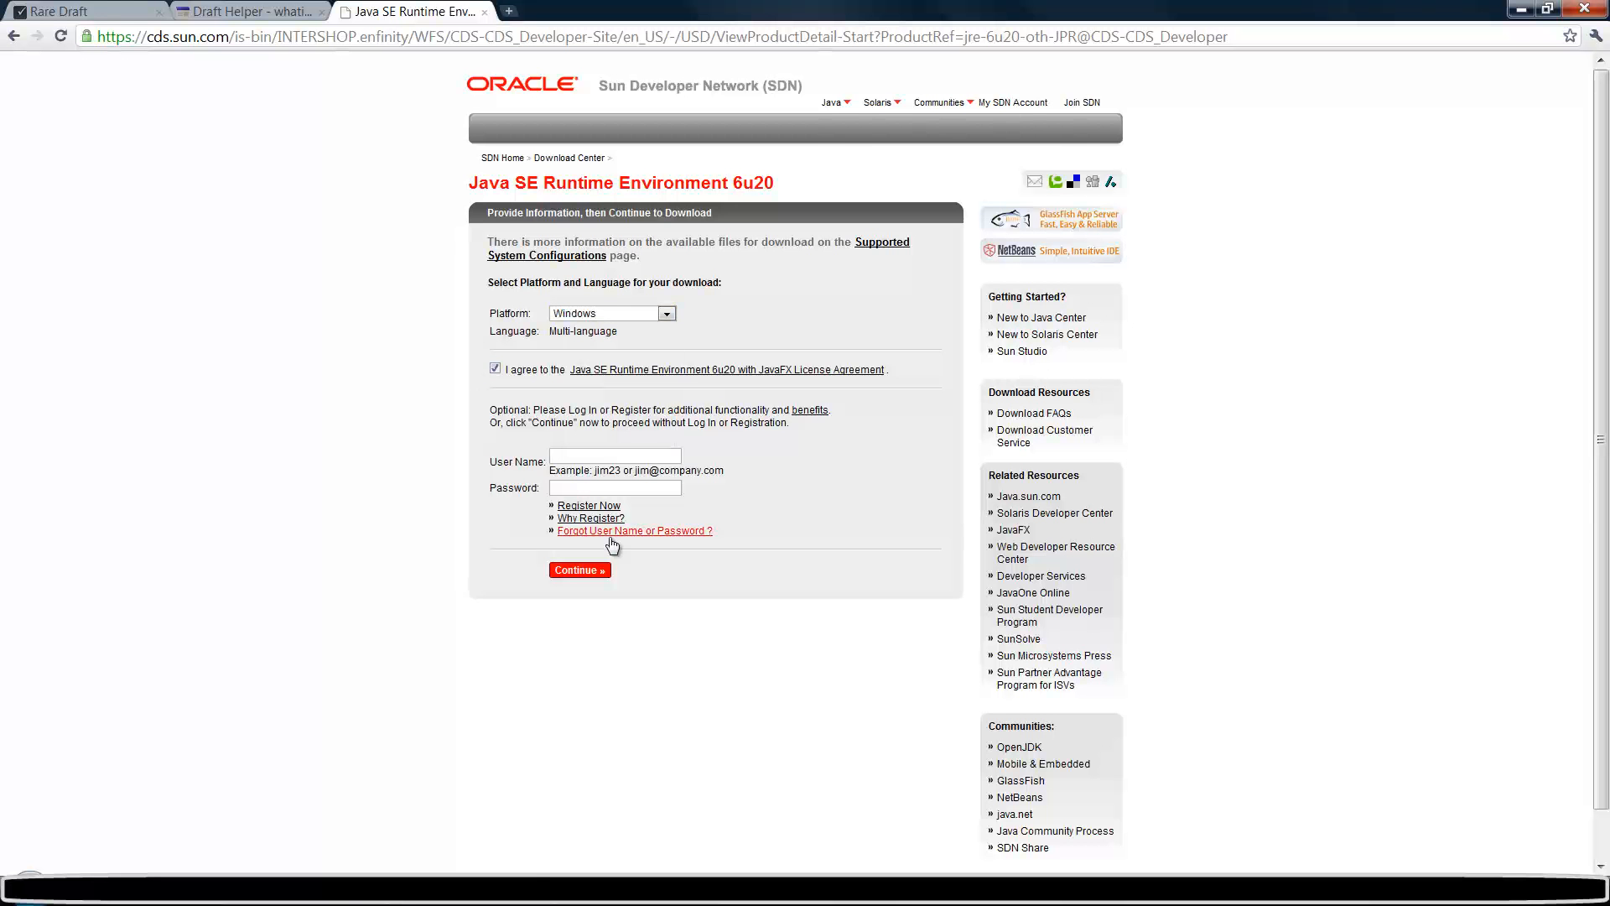
{"action": "left_click", "coordinate": [578, 570]}
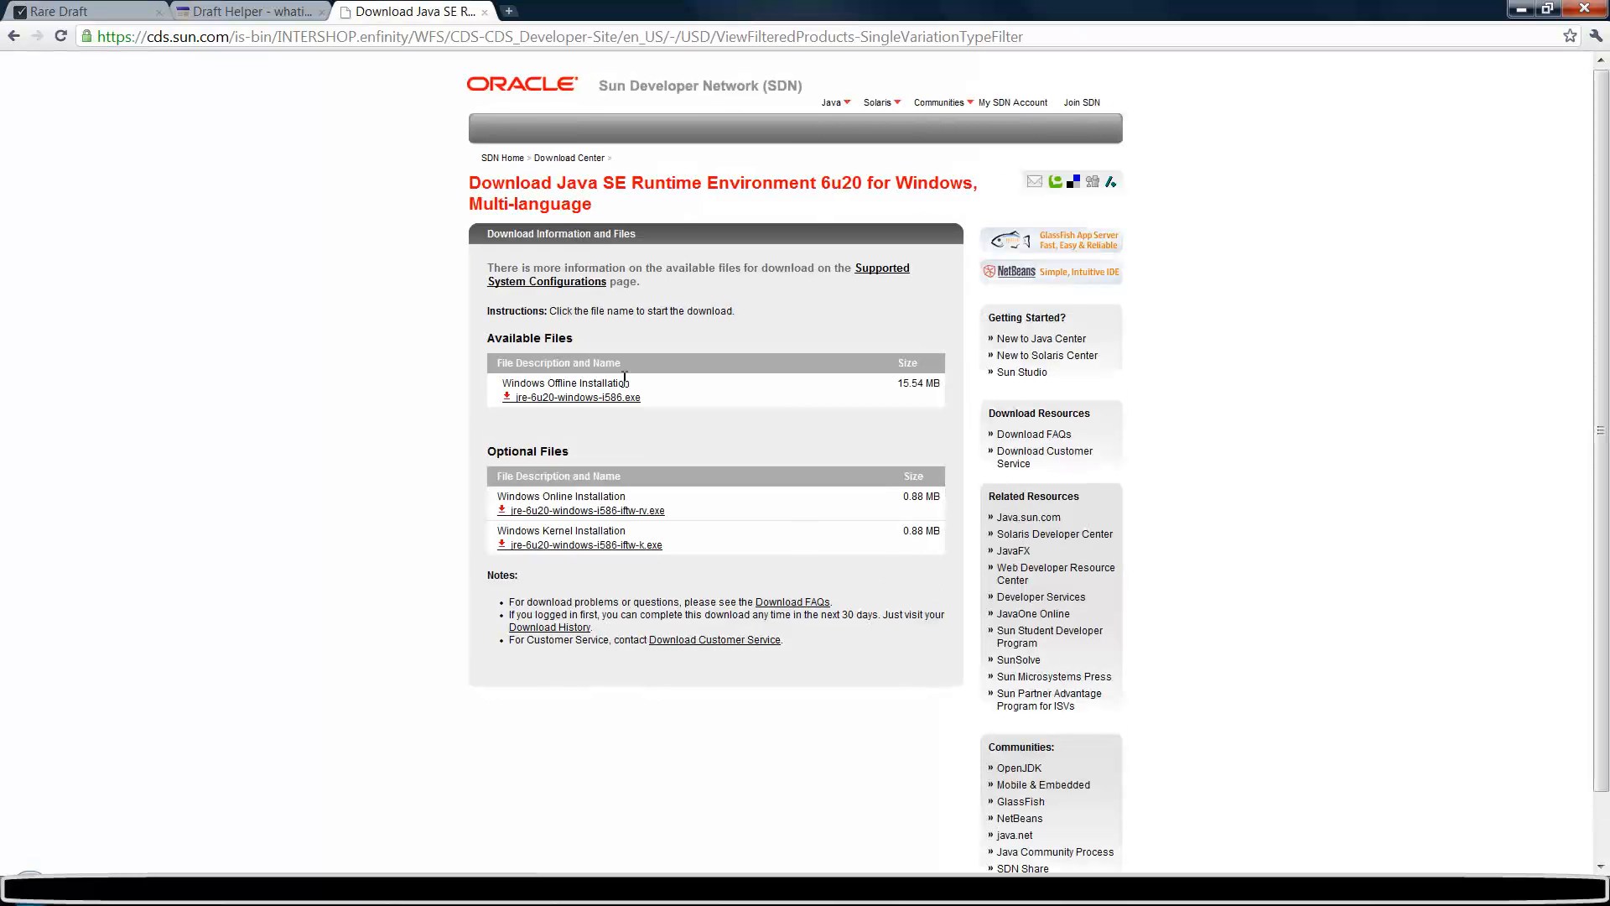
{"action": "mouse_move", "coordinate": [580, 511]}
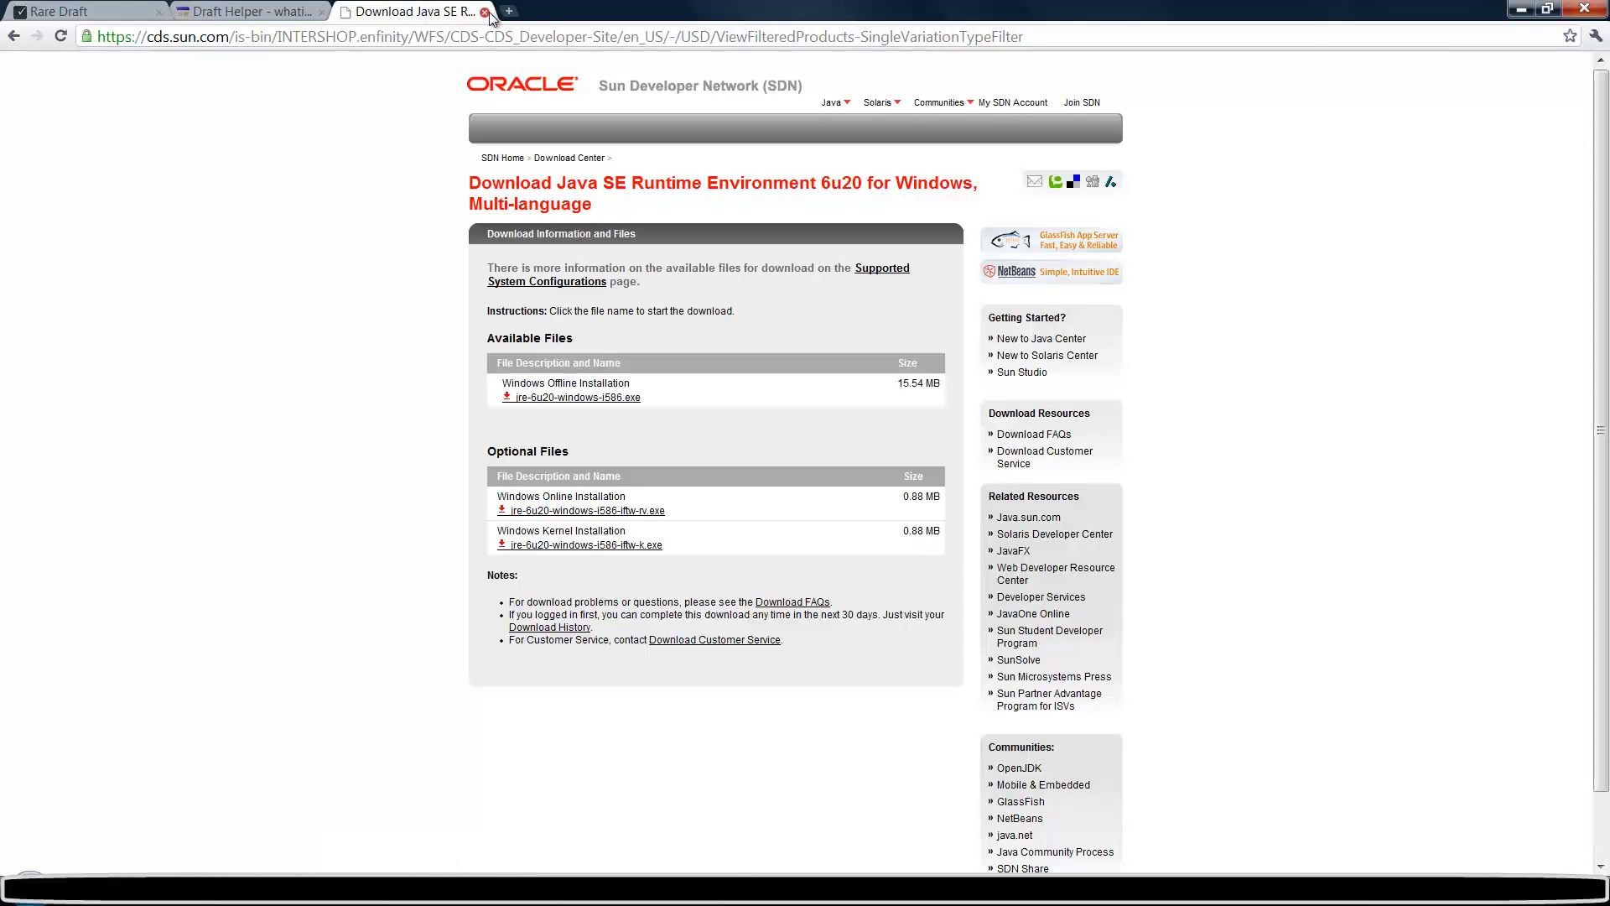
- Close the Java tab, then download and open the DraftHelper.zip attachment
{"action": "left_click", "coordinate": [488, 11]}
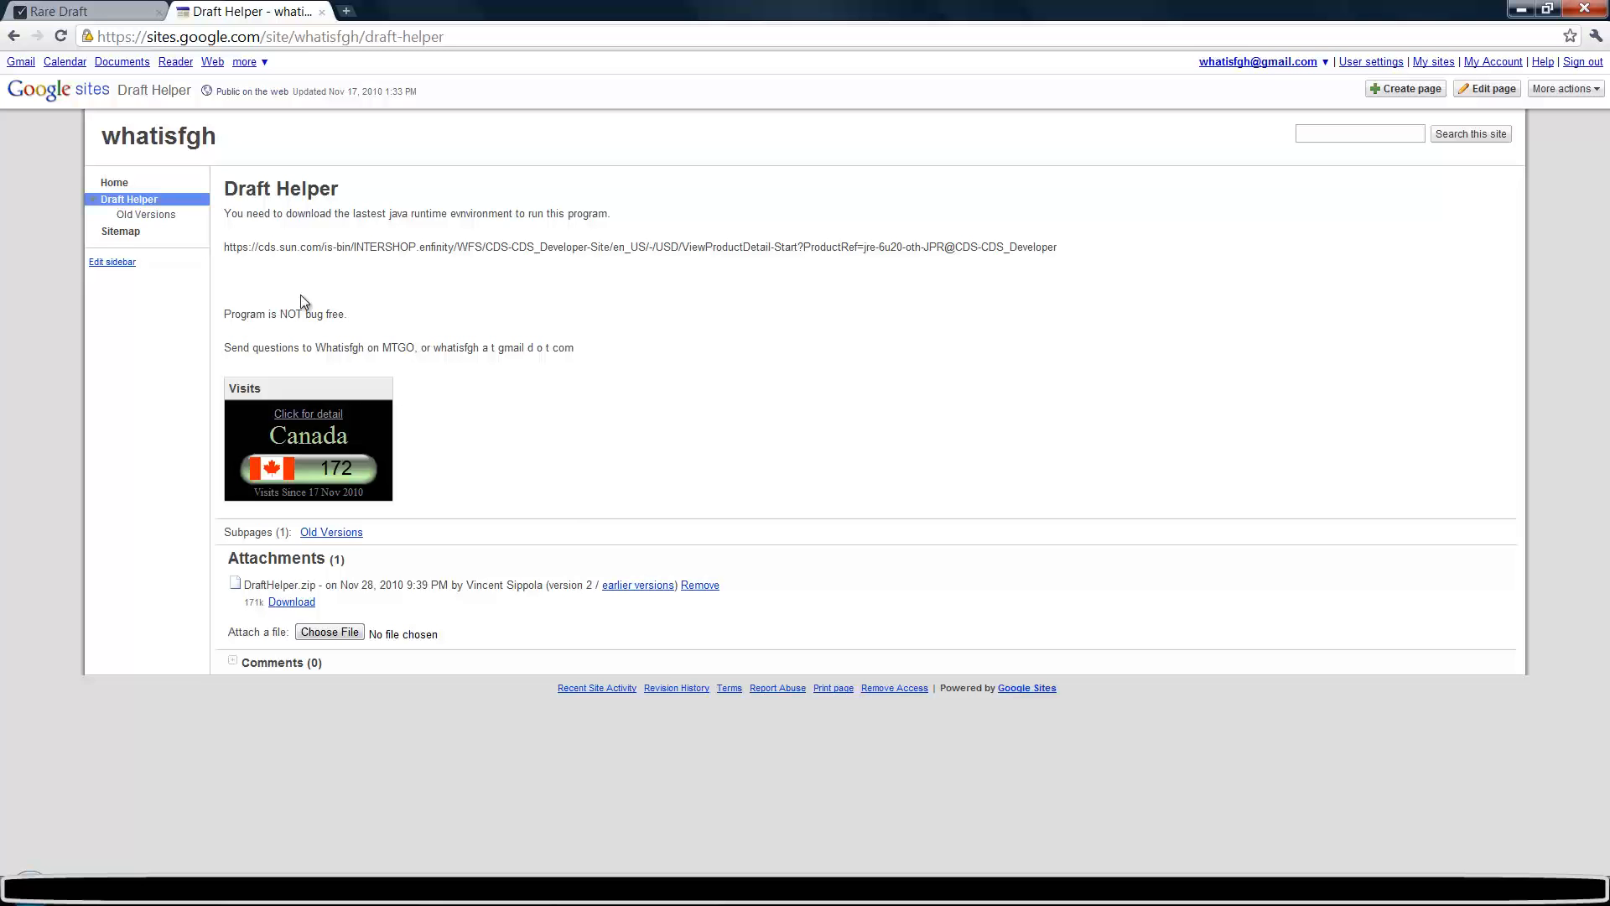
{"action": "left_click", "coordinate": [292, 600]}
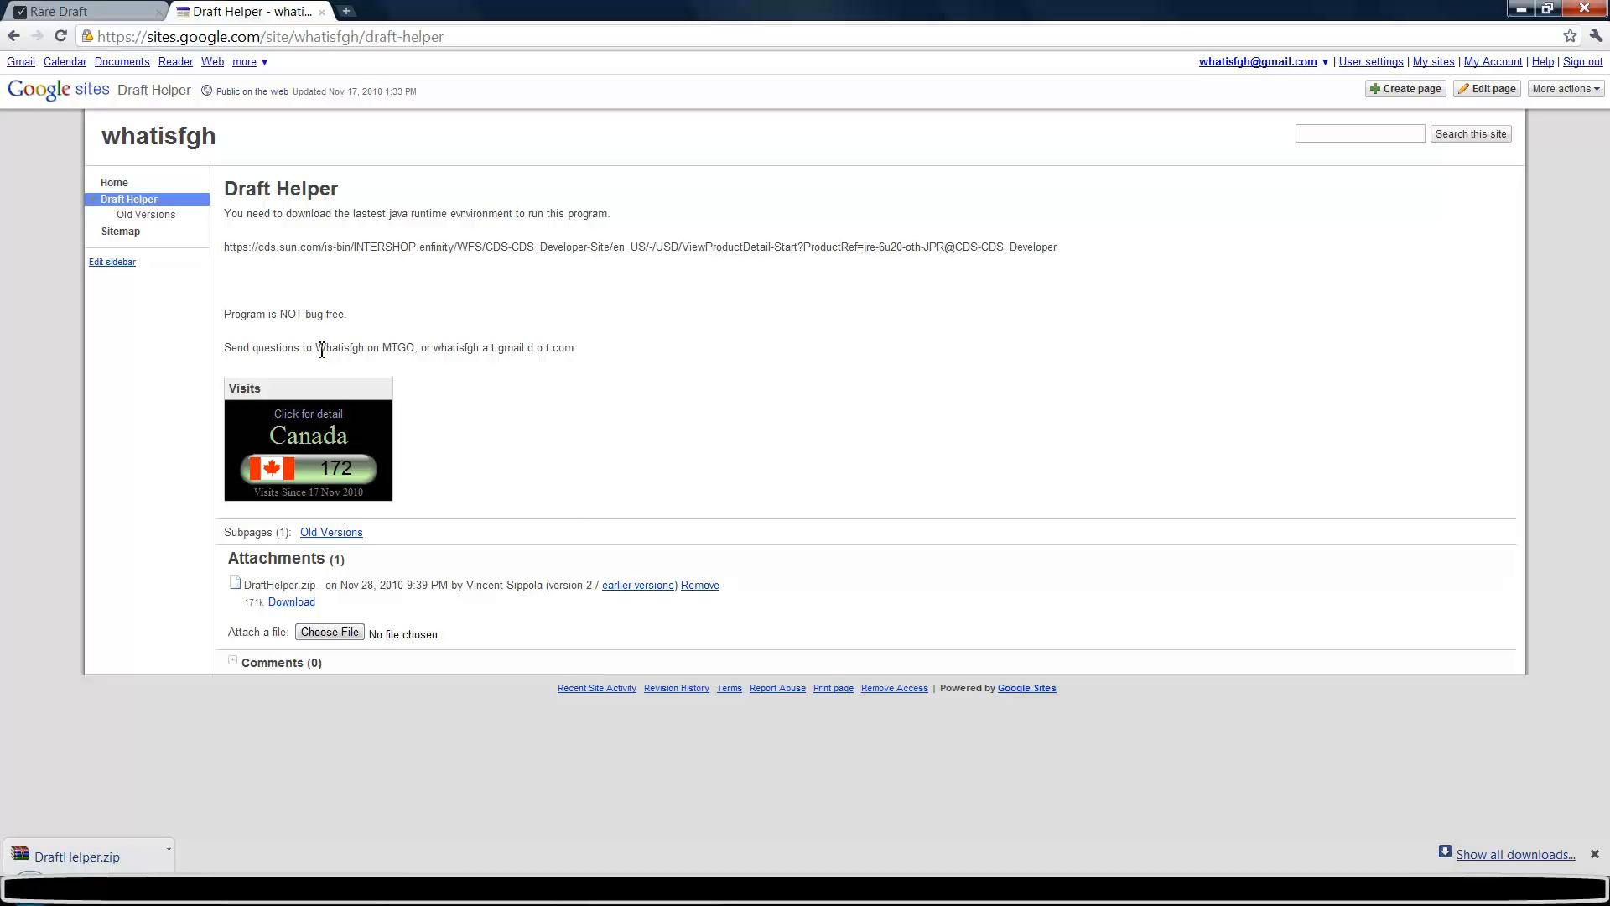
{"action": "left_click", "coordinate": [77, 856]}
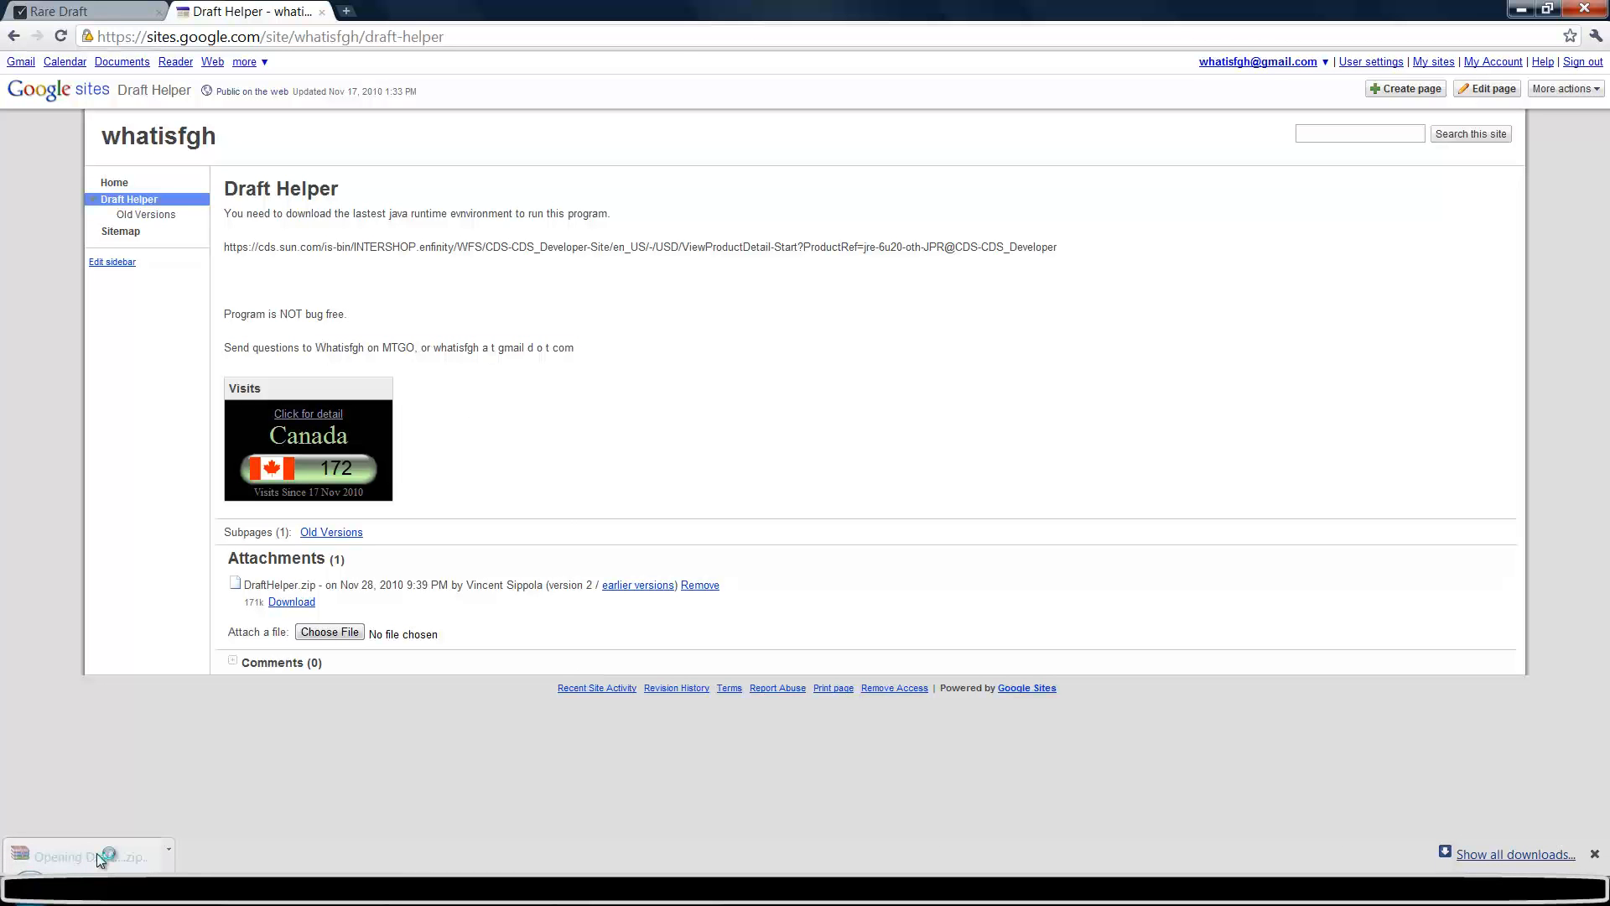
- Open DraftHelper.zip in WinRAR, showing its DraftHelper_v2.2 folder
{"action": "left_click", "coordinate": [82, 855]}
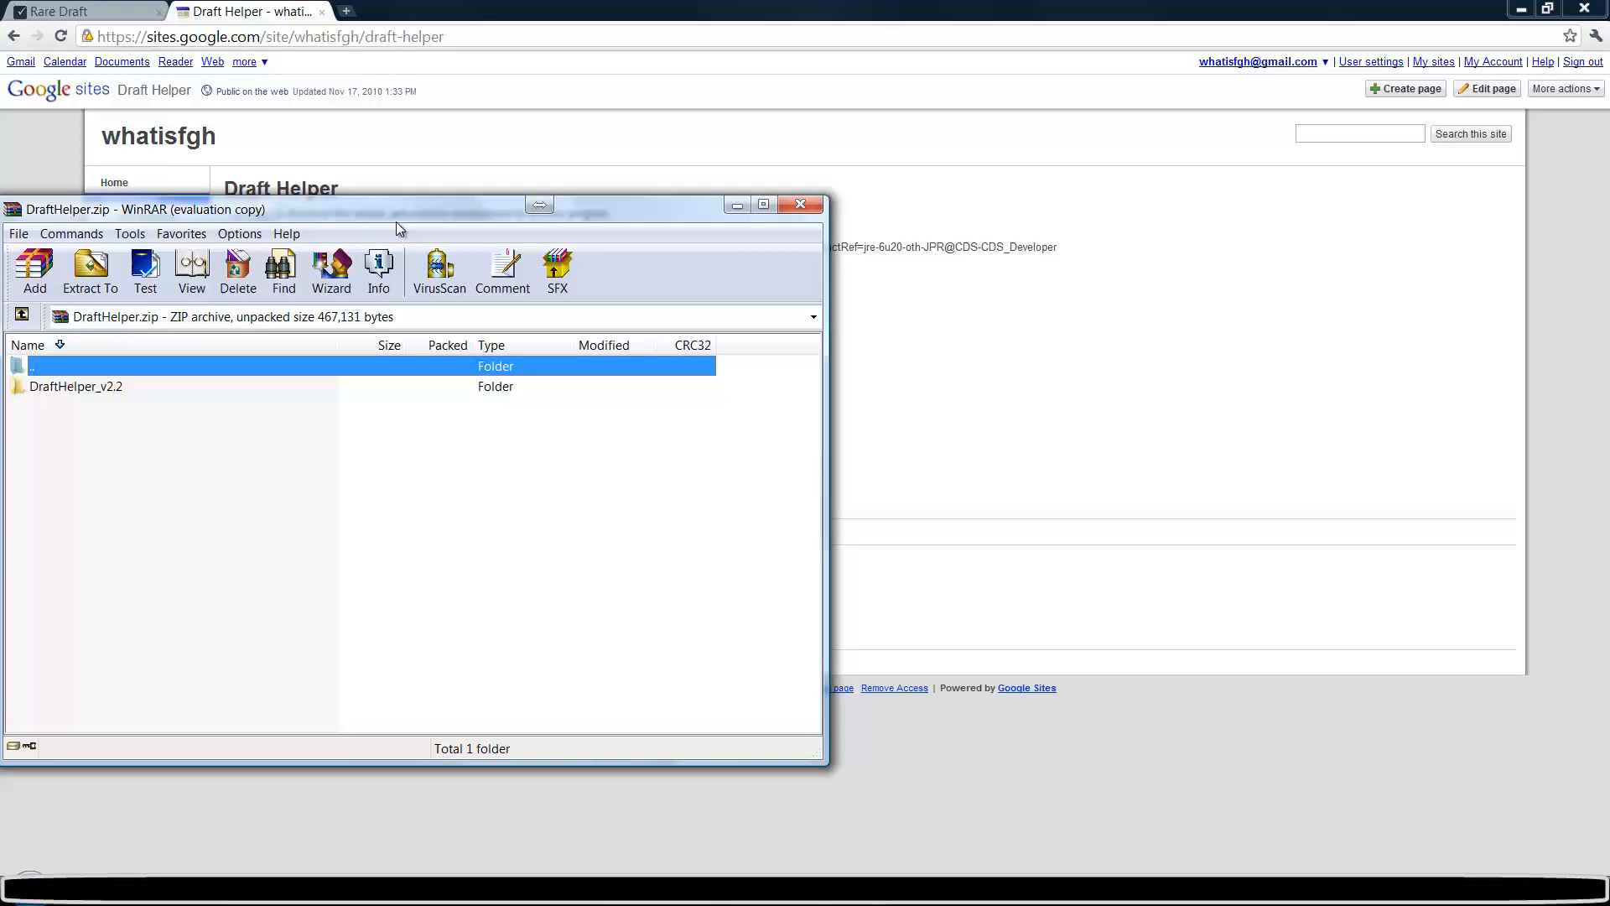
{"action": "mouse_move", "coordinate": [634, 221]}
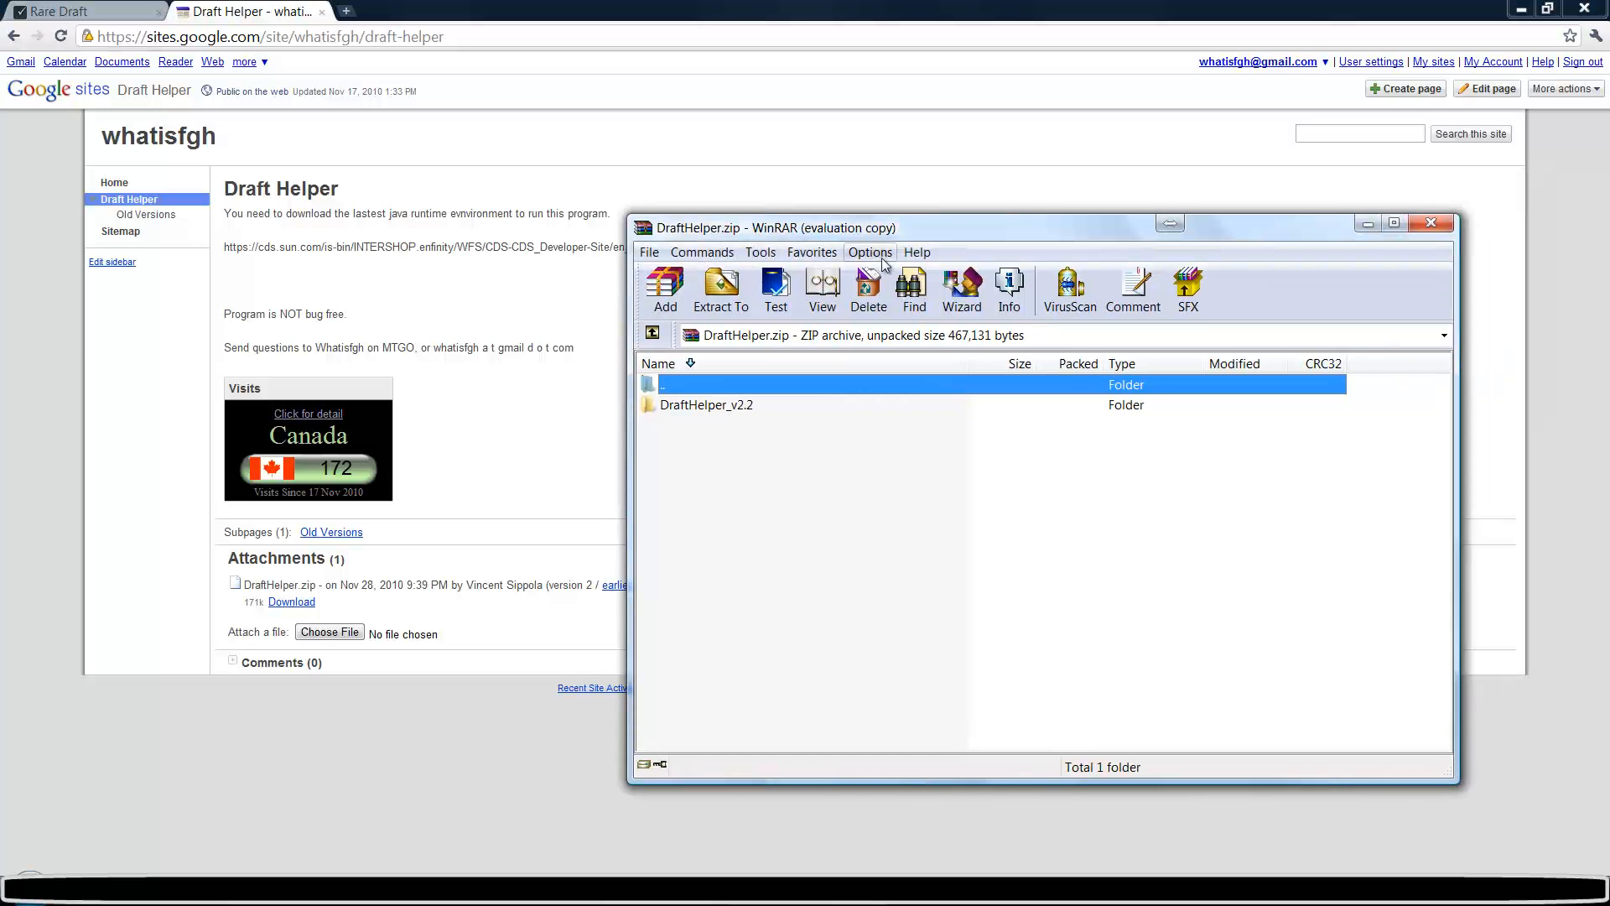
{"action": "mouse_move", "coordinate": [720, 291]}
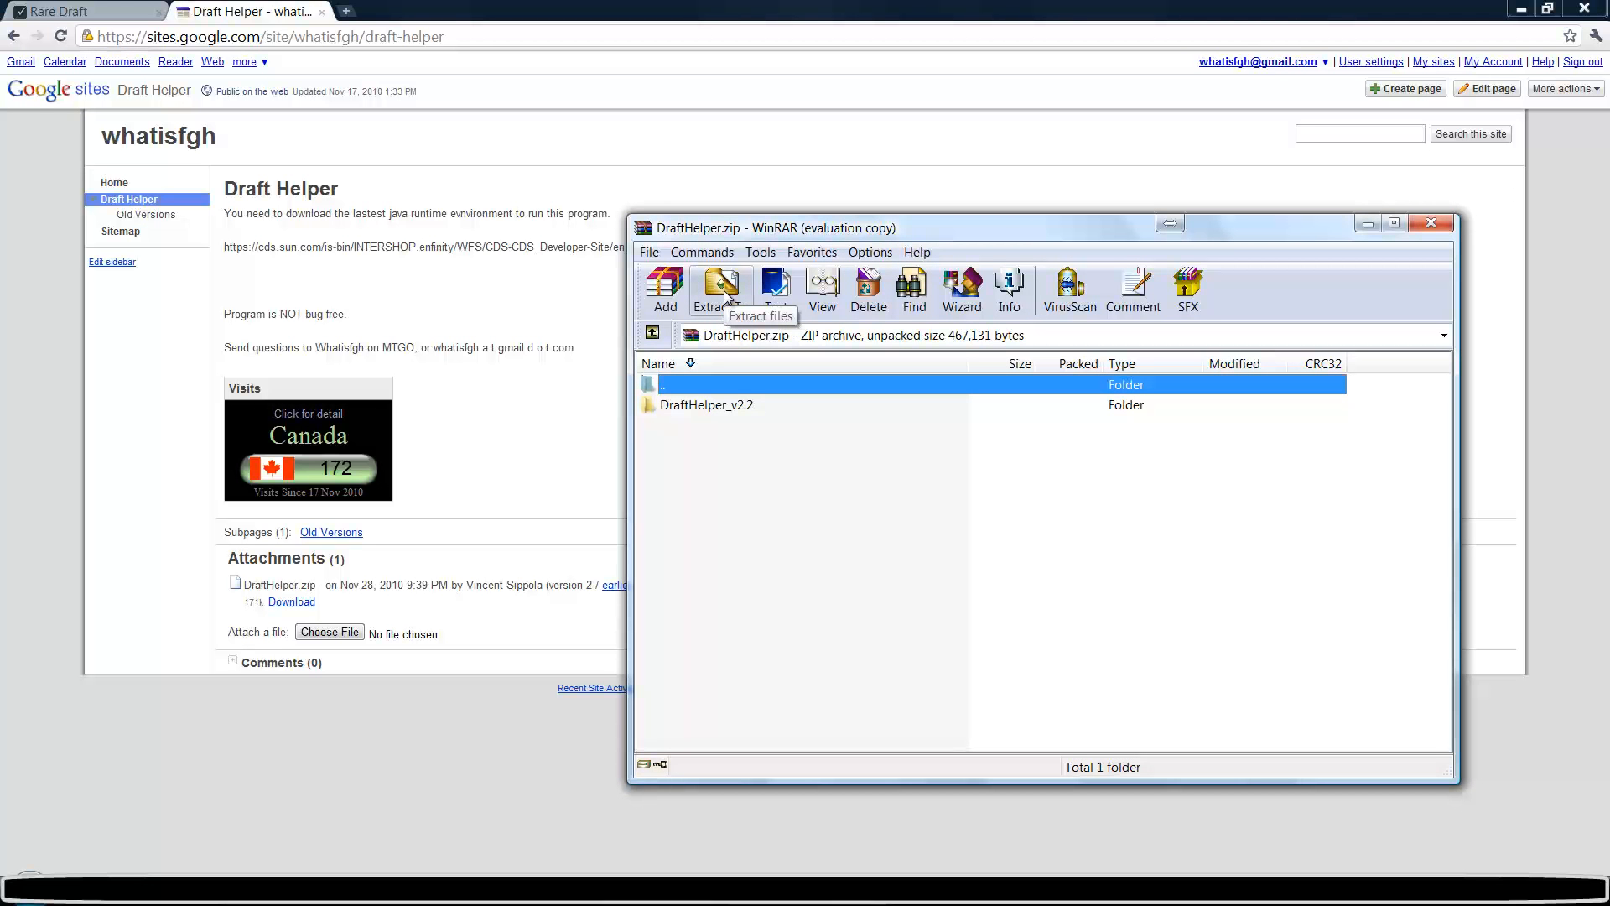
{"action": "type", "text": "inrar"}
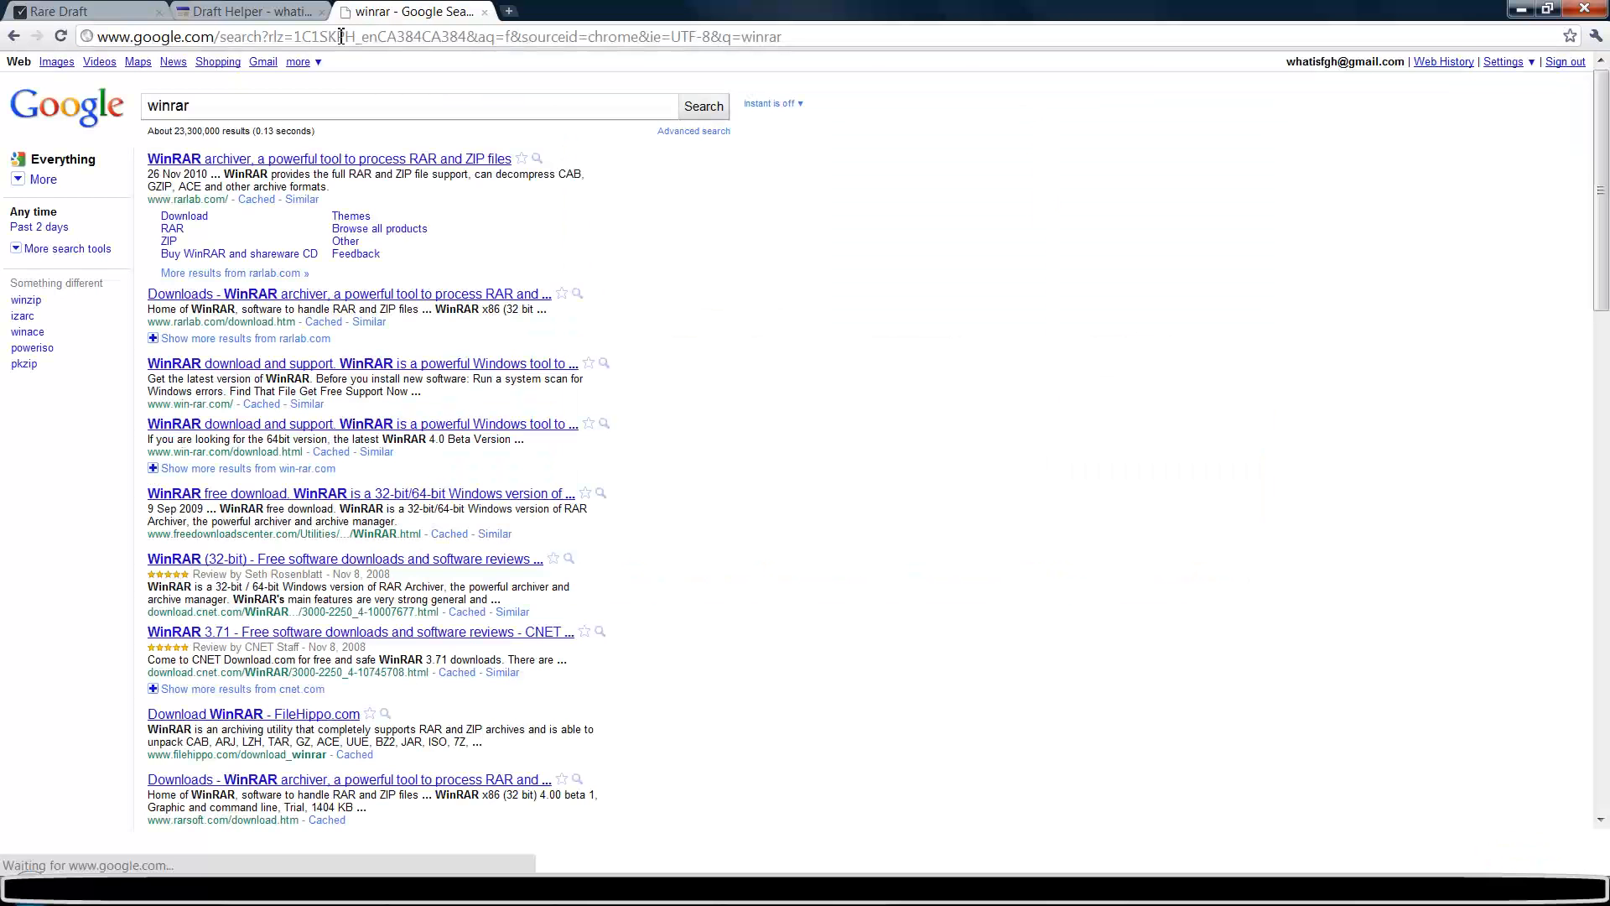
- Close the winrar Google search results tab
{"action": "left_click", "coordinate": [328, 159]}
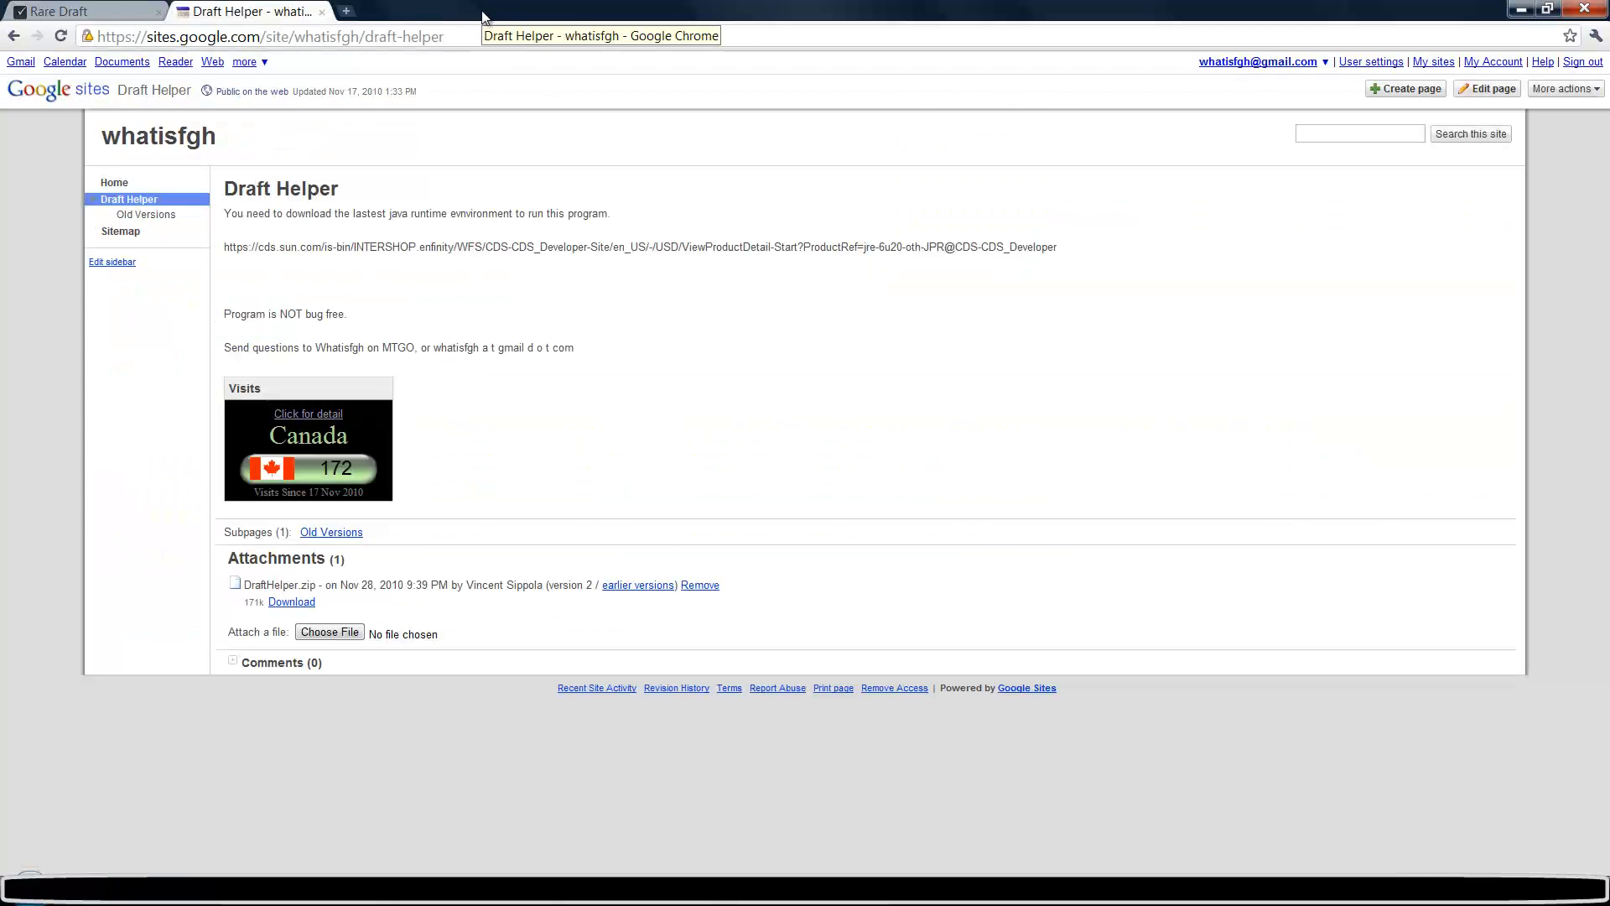
{"action": "mouse_move", "coordinate": [644, 420]}
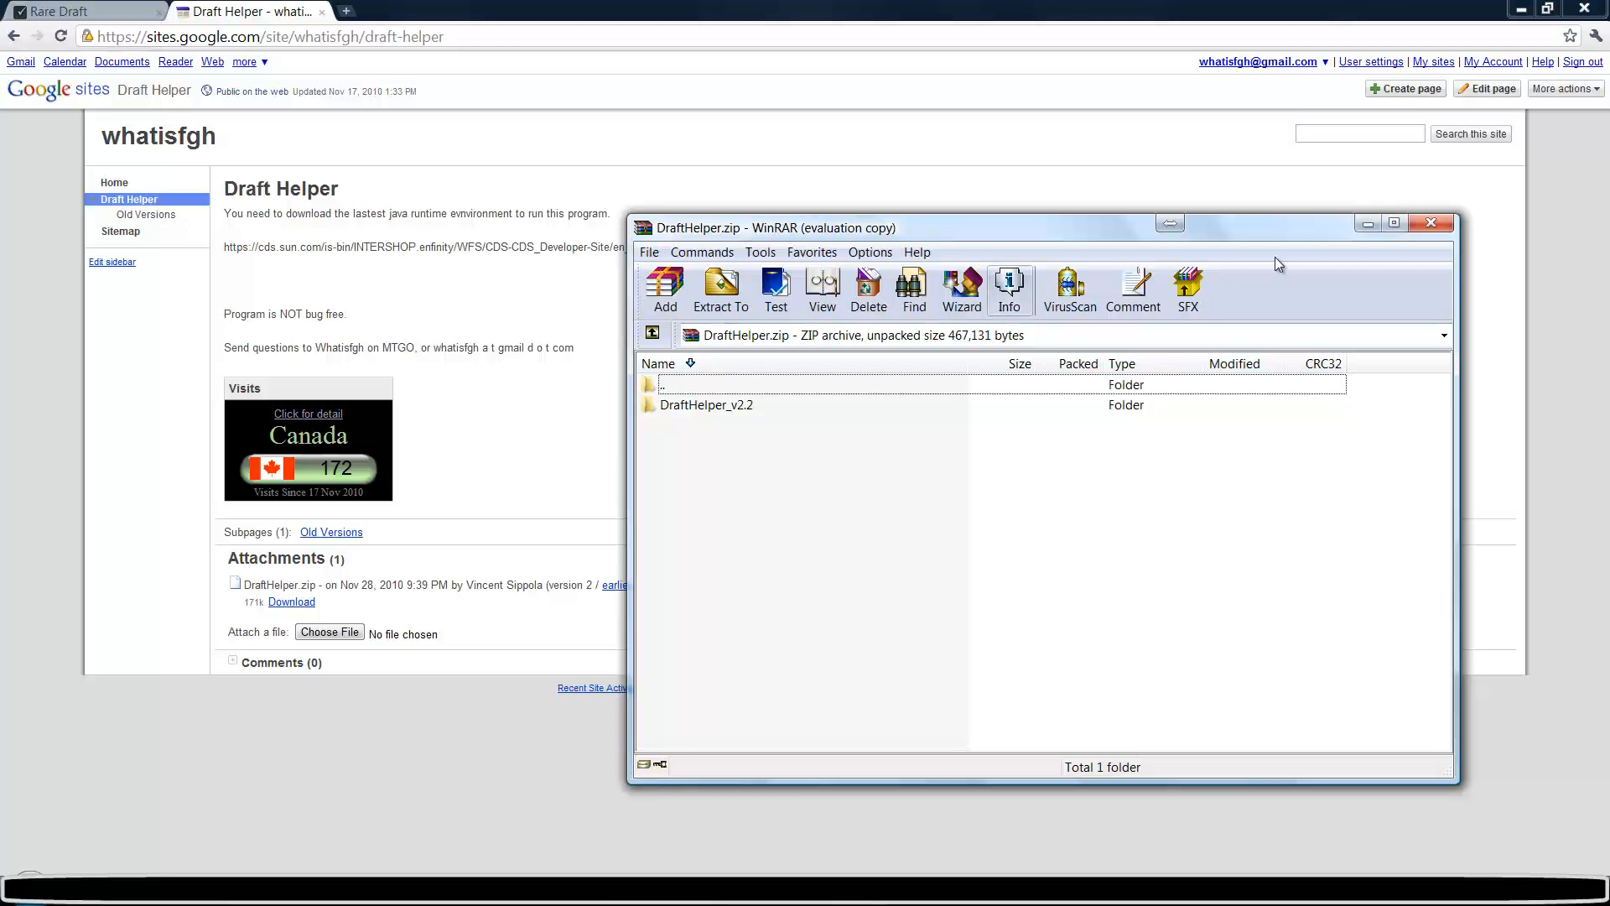
- Dismiss the WinRAR DraftHelper.zip archive window
{"action": "left_click", "coordinate": [1431, 224]}
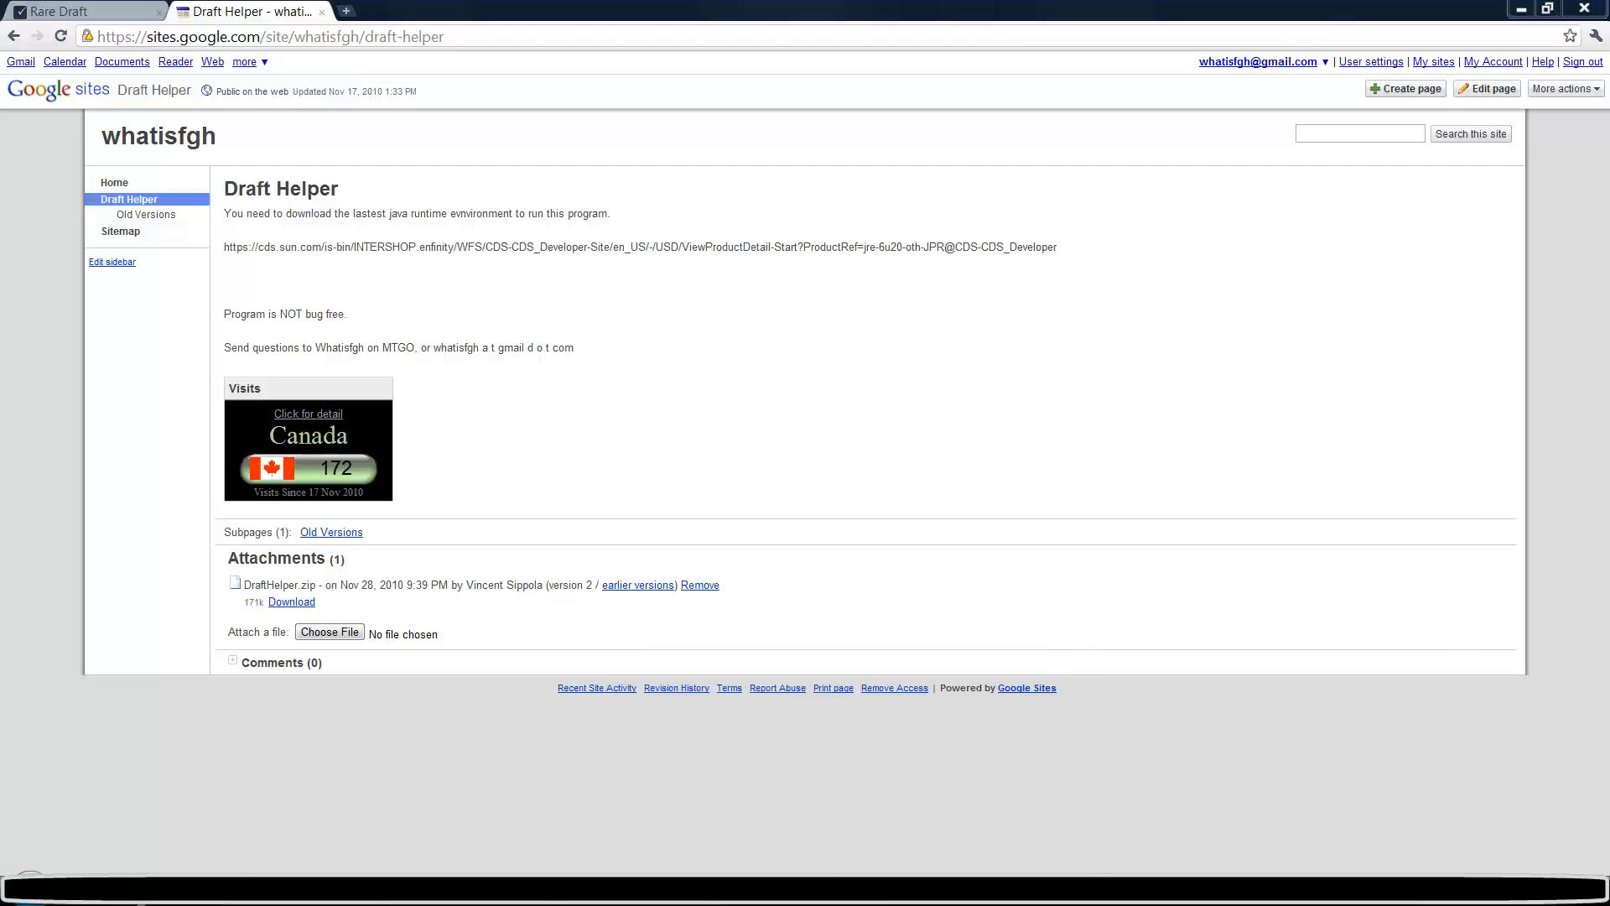
- Extract DraftHelper.zip into the Downloads folder
{"action": "left_click", "coordinate": [329, 632]}
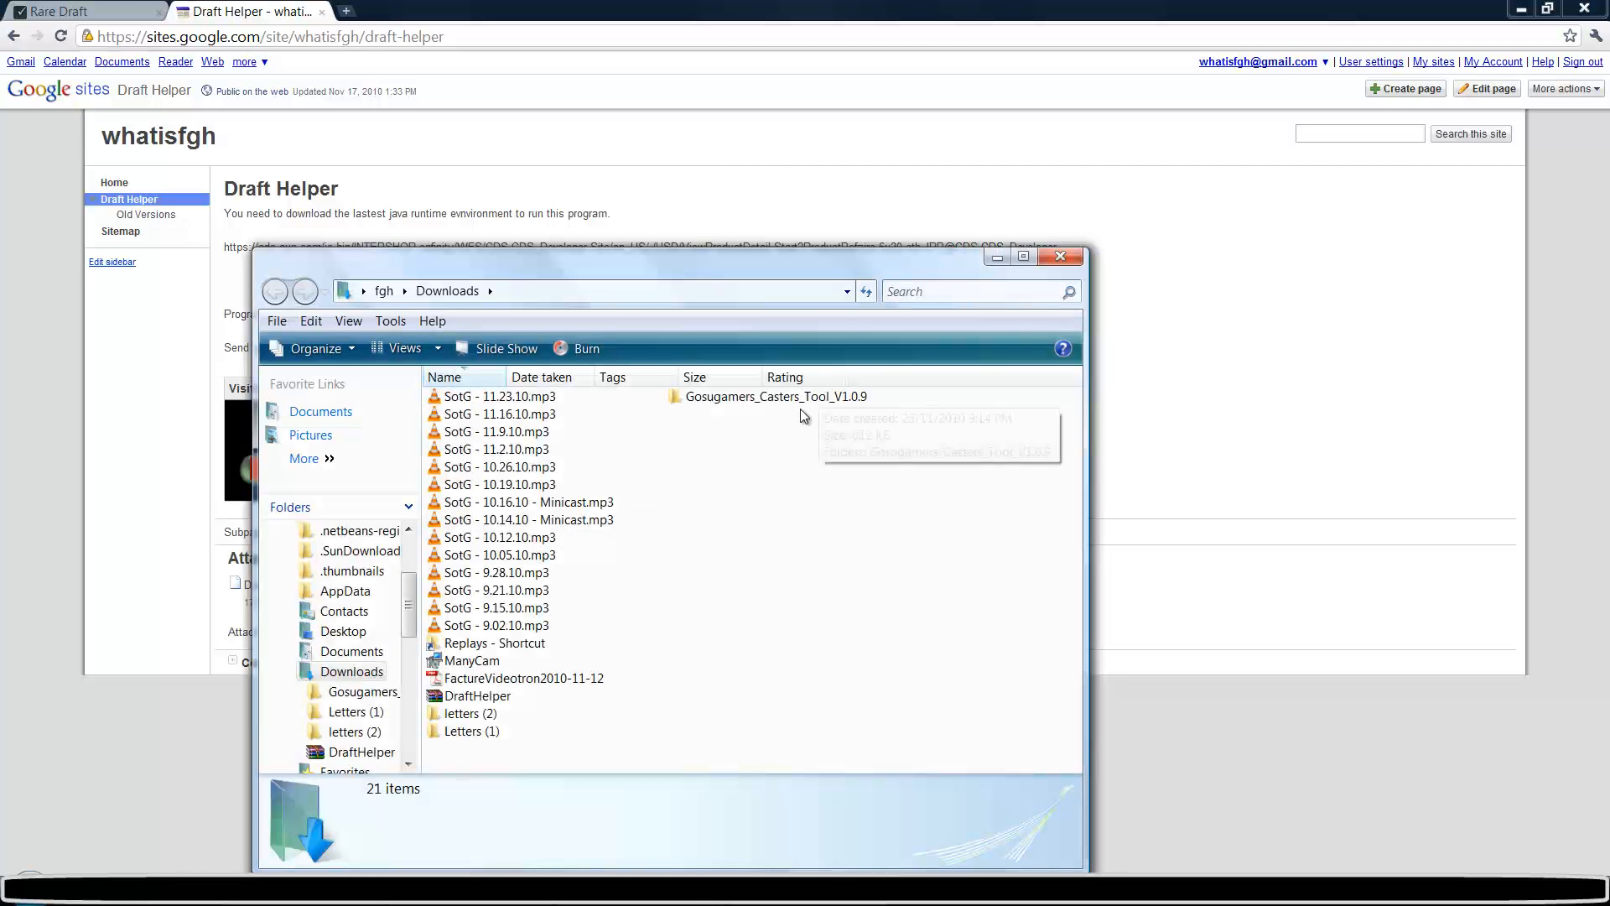
{"action": "left_click", "coordinate": [477, 696]}
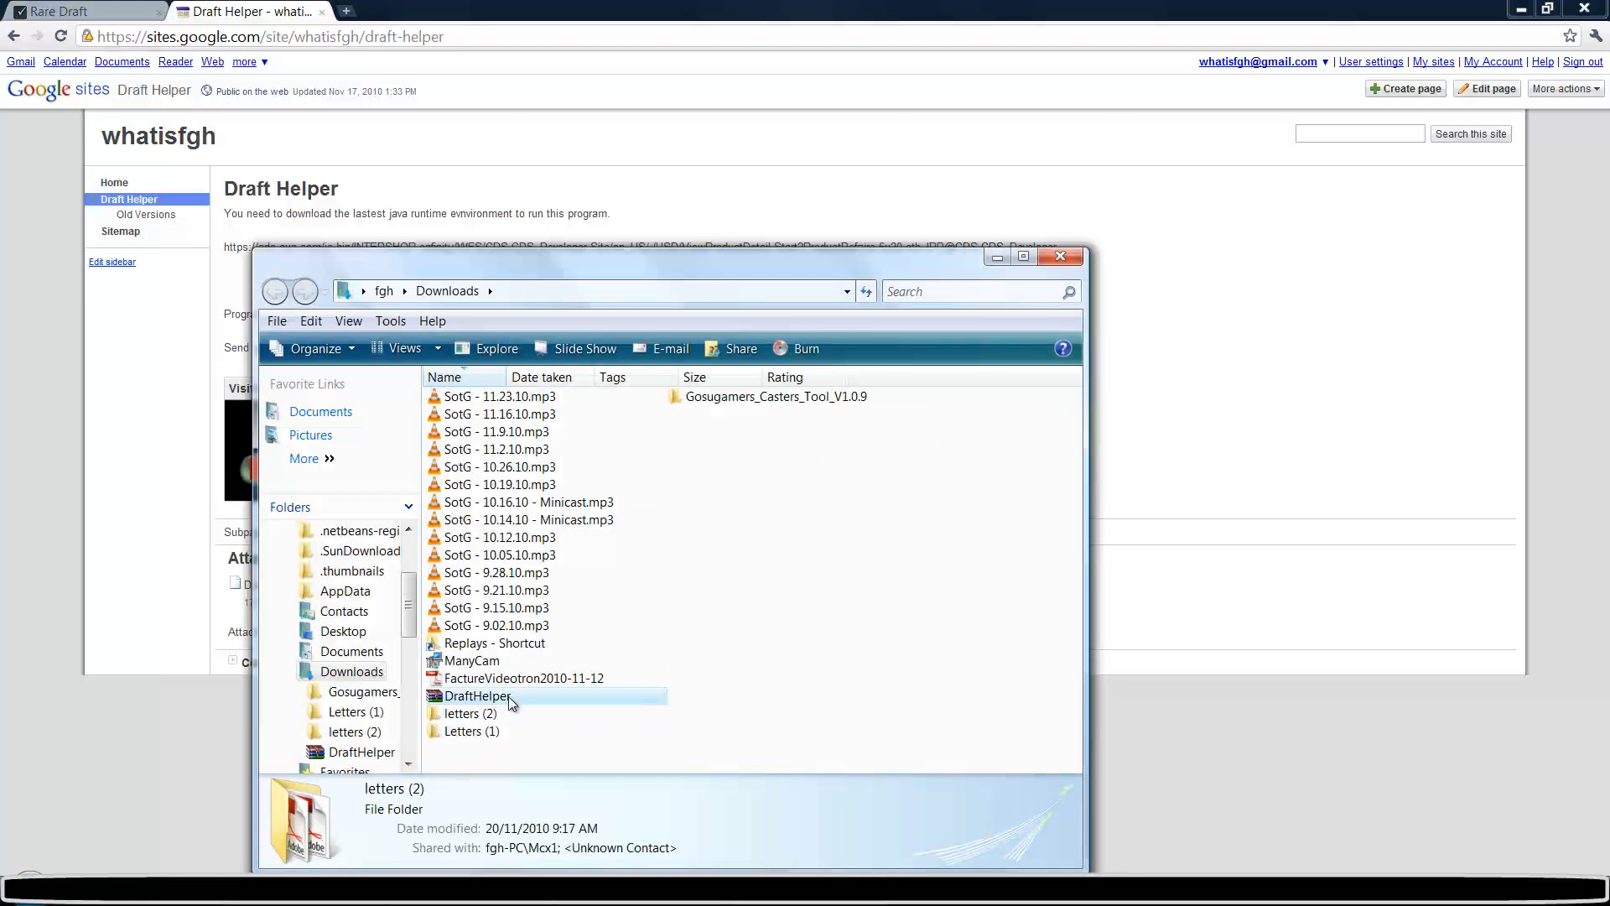
{"action": "double_click", "coordinate": [476, 713]}
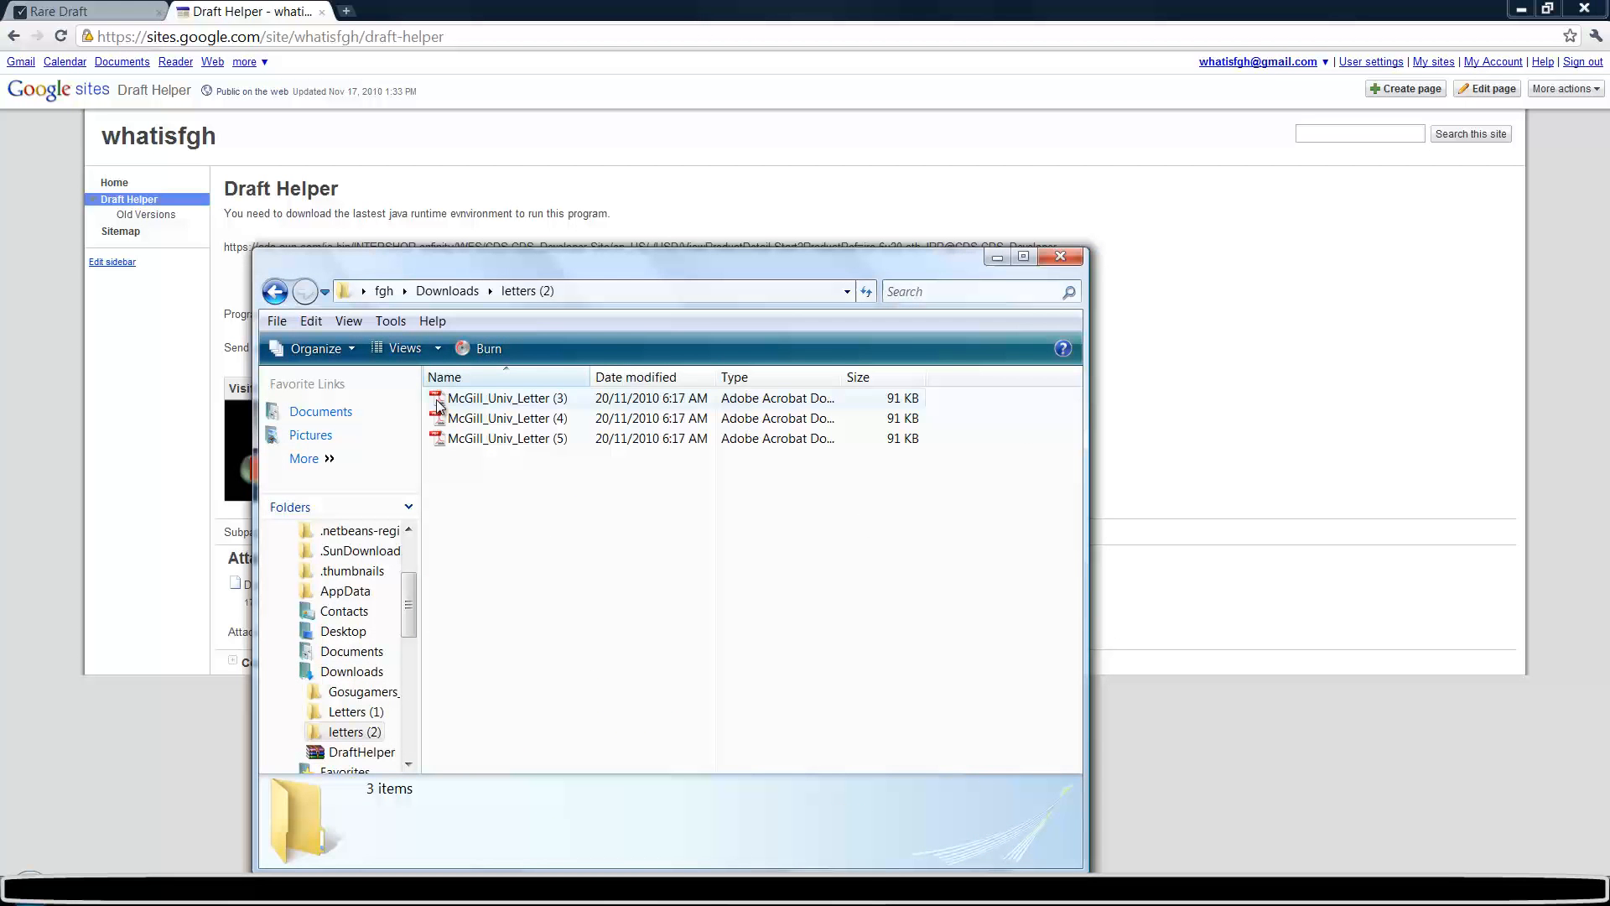
{"action": "left_click", "coordinate": [275, 291]}
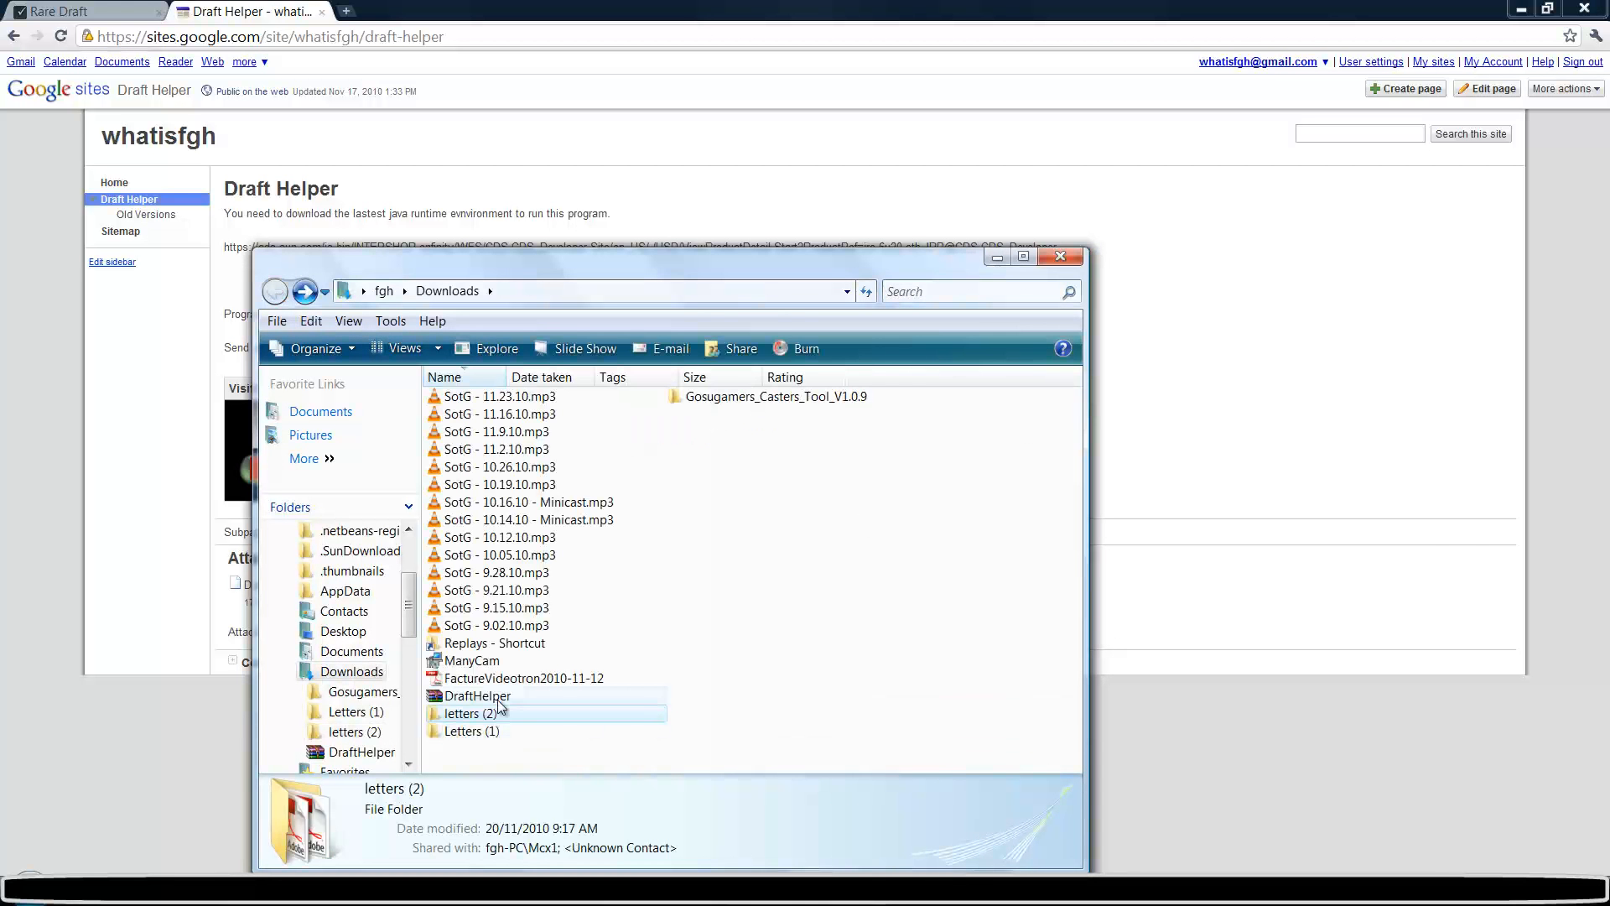
{"action": "double_click", "coordinate": [479, 695]}
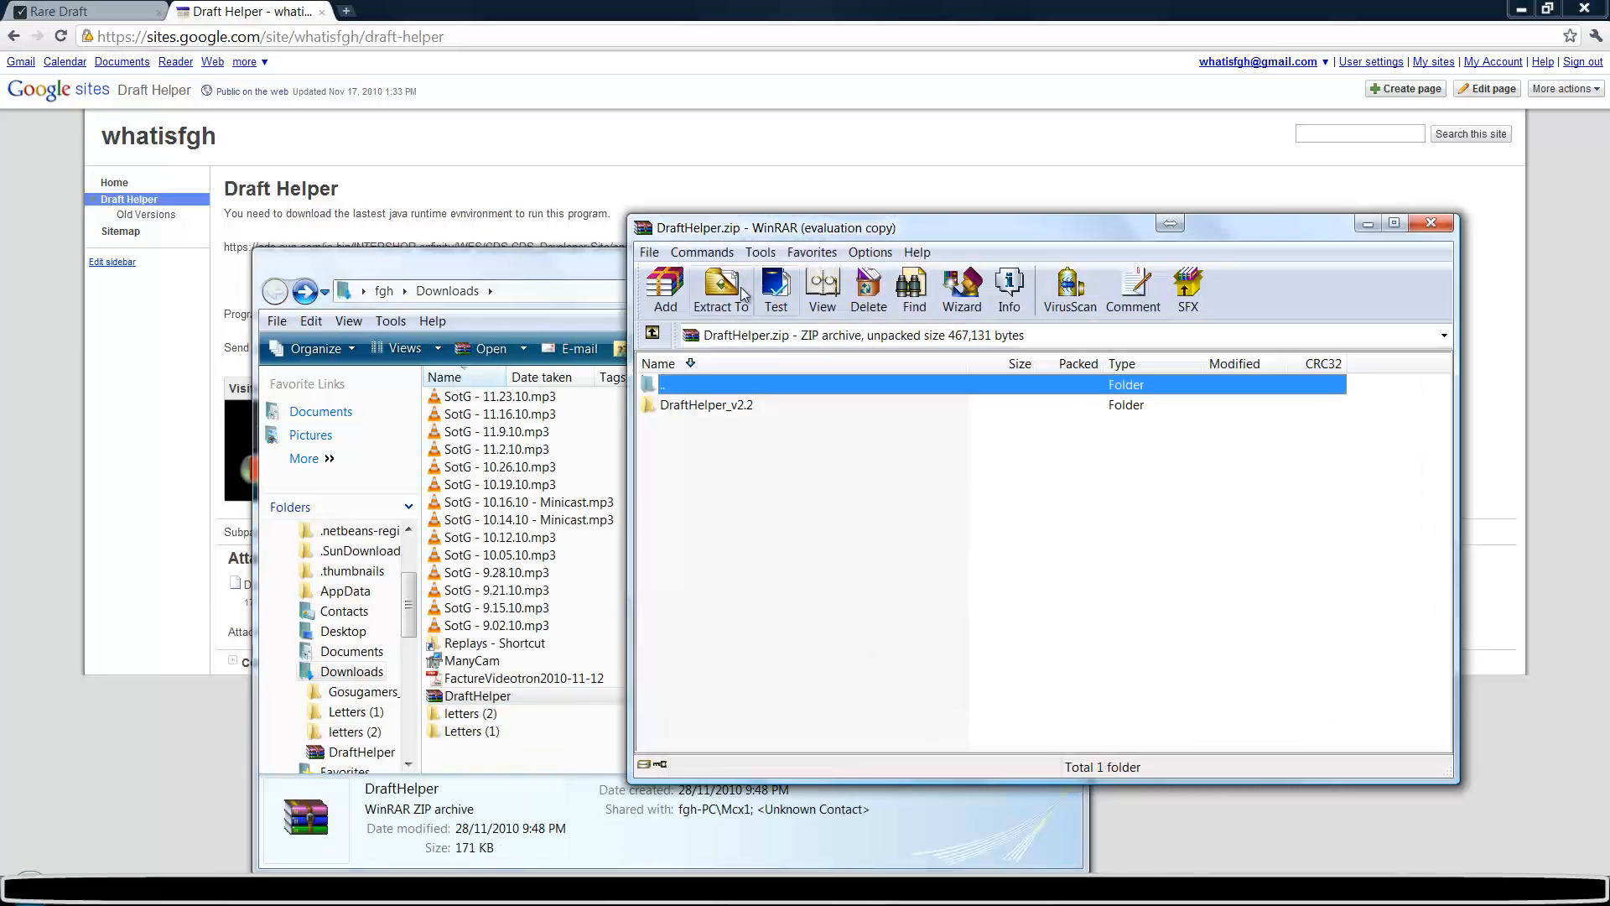
{"action": "left_click", "coordinate": [720, 288]}
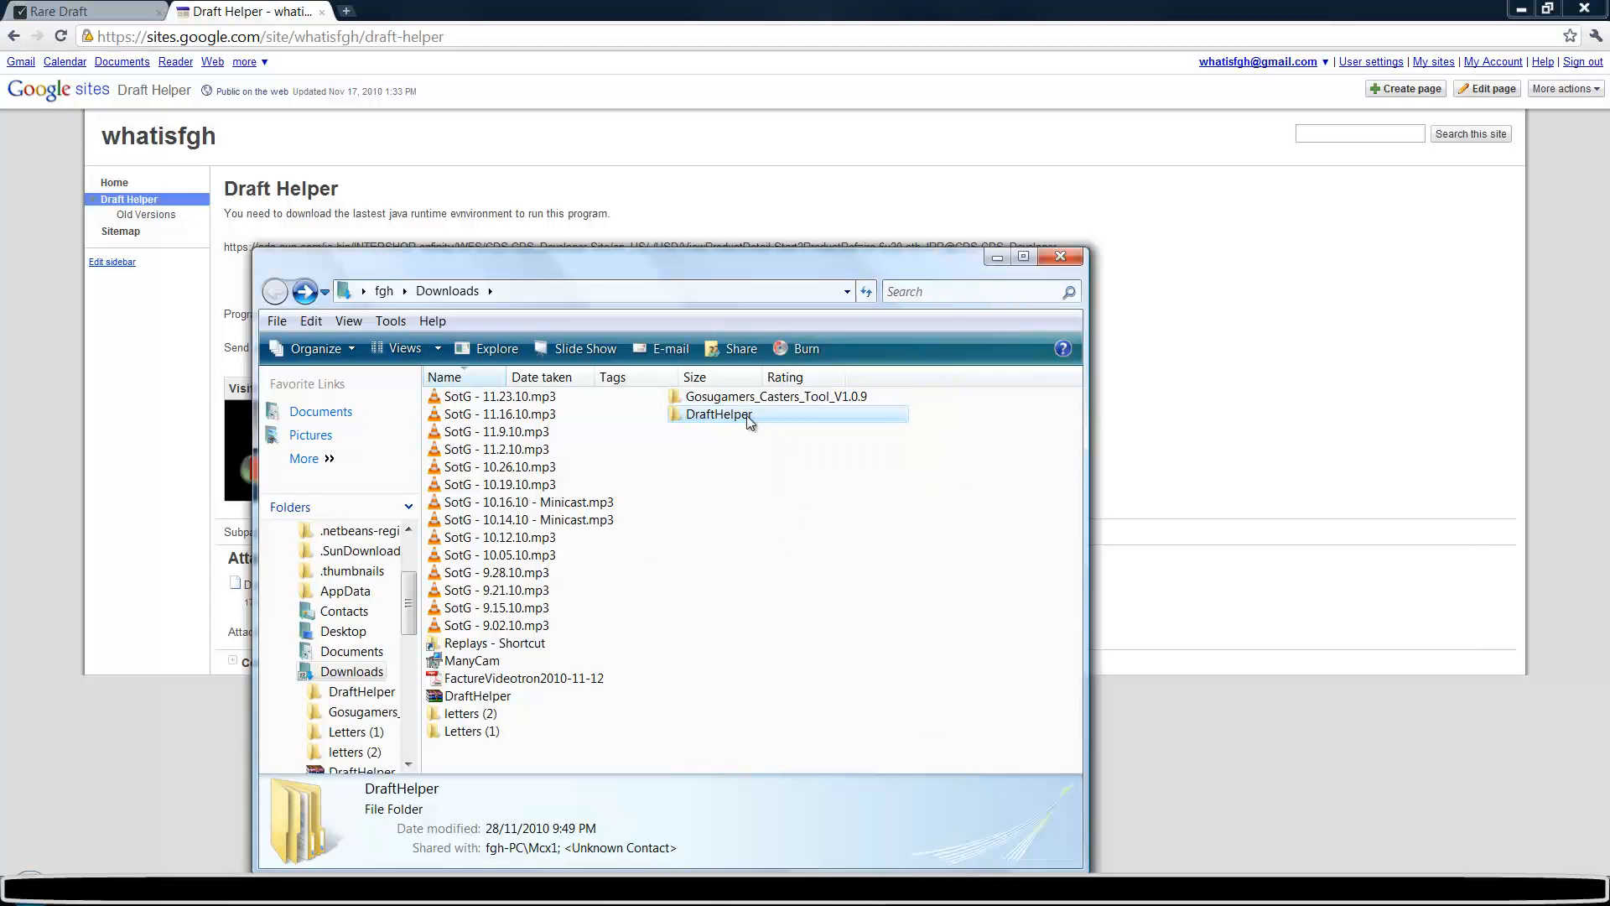
- Open DraftHelper, then DraftHelper_v2.2, and launch the Draft Helper jar
{"action": "double_click", "coordinate": [717, 413]}
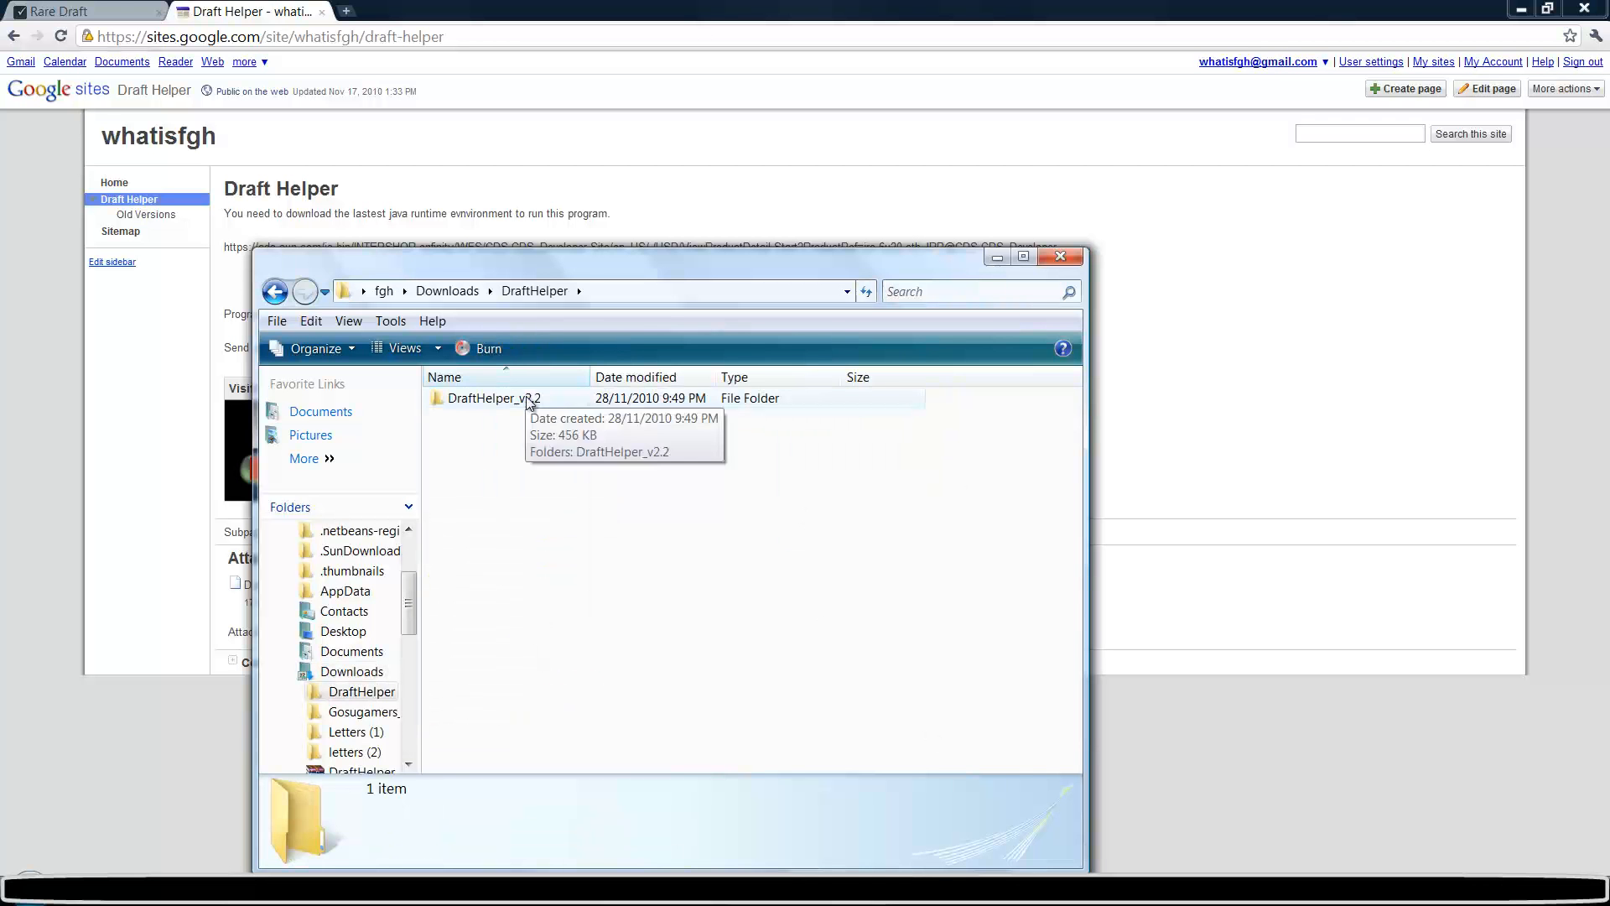
{"action": "left_click", "coordinate": [494, 399]}
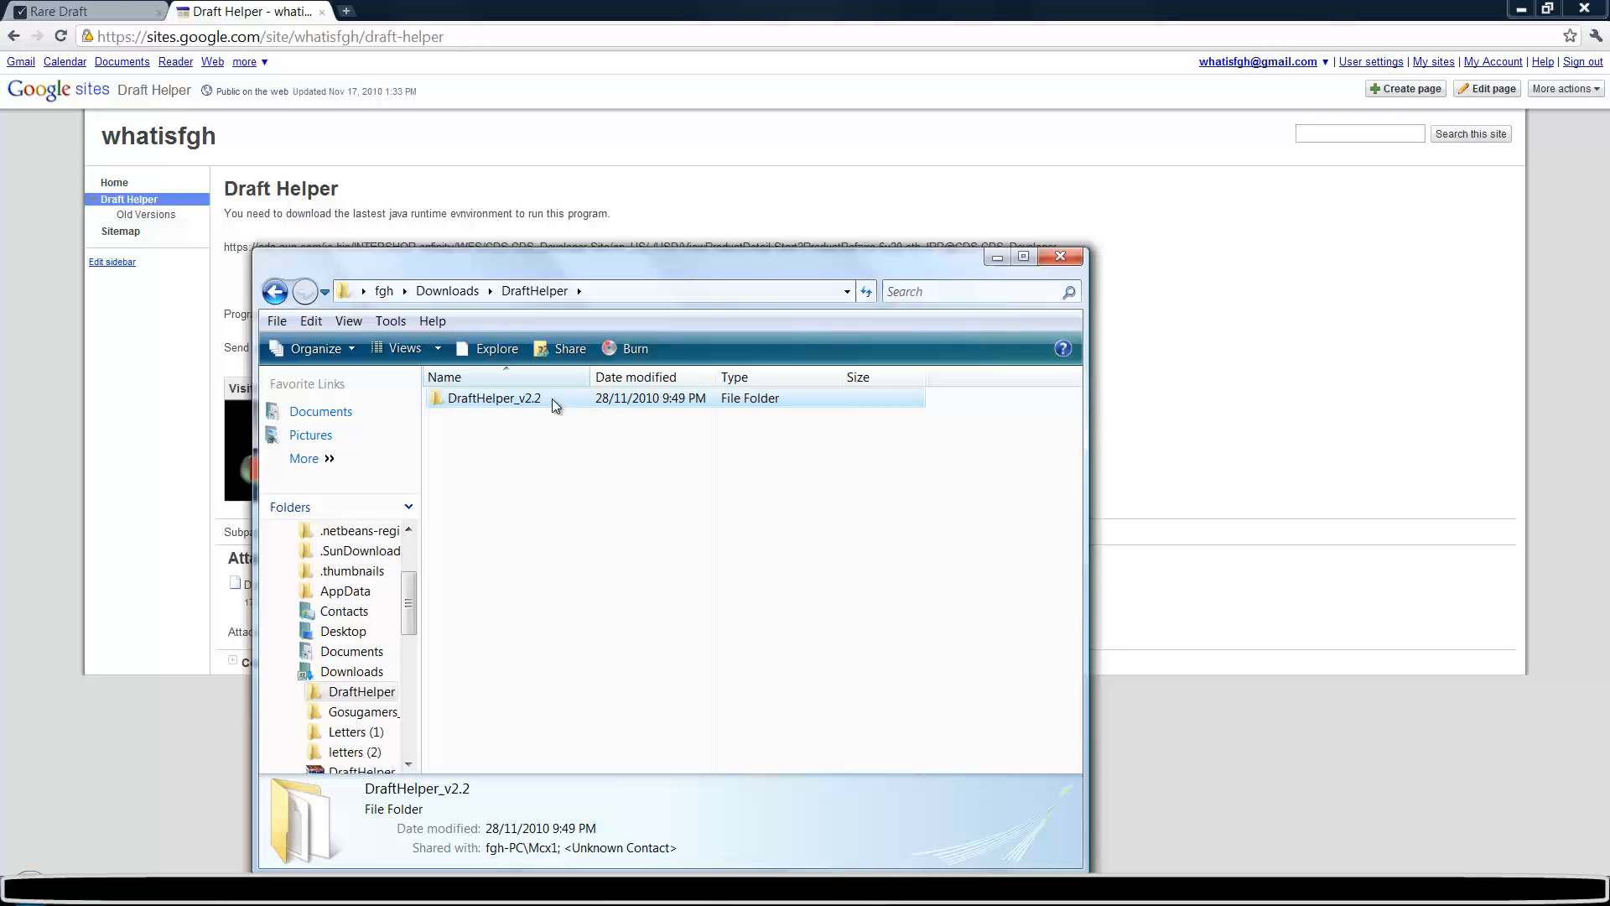
{"action": "double_click", "coordinate": [494, 397]}
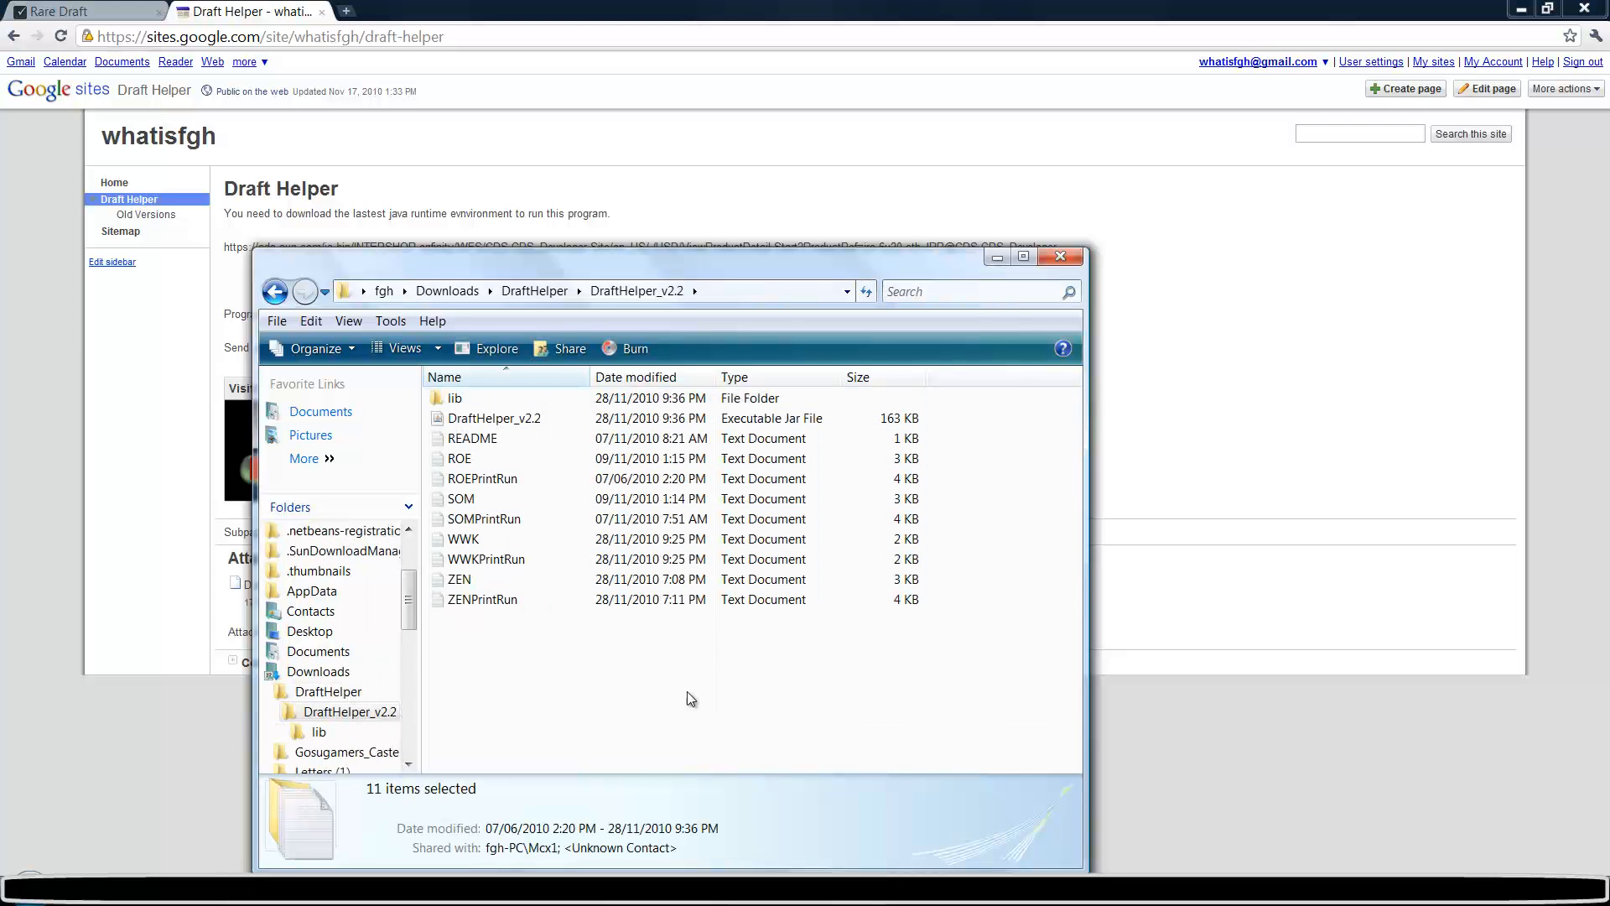
{"action": "left_click", "coordinate": [495, 418]}
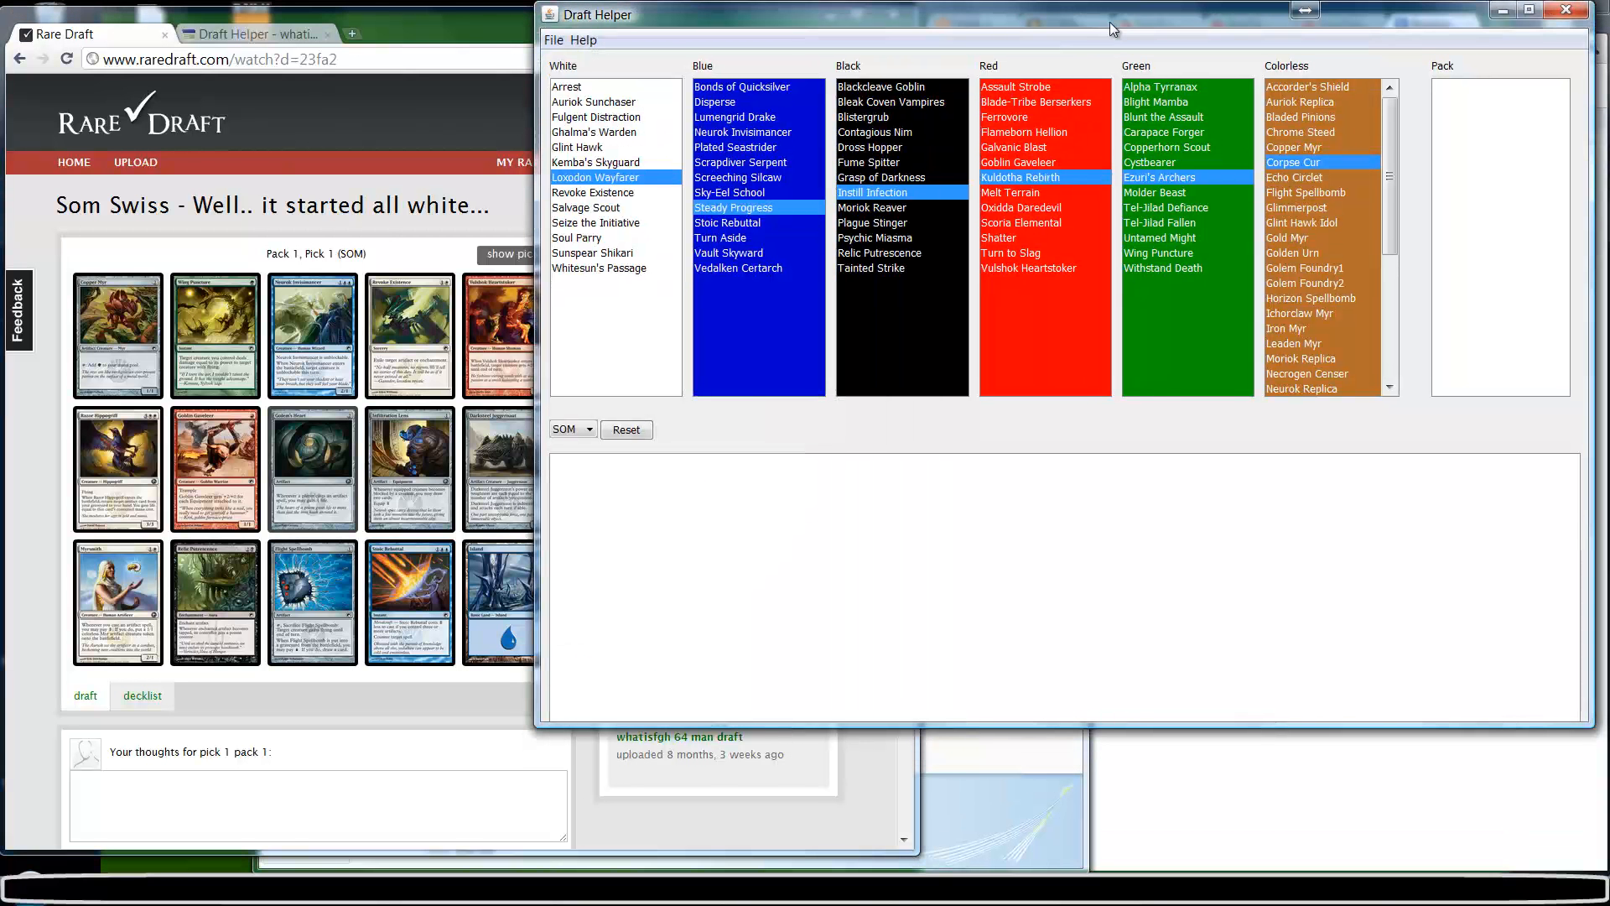
- Mark the first pack's cards, including Arrest, Lumengrid Drake and Galvanic Blast
{"action": "left_click", "coordinate": [567, 87]}
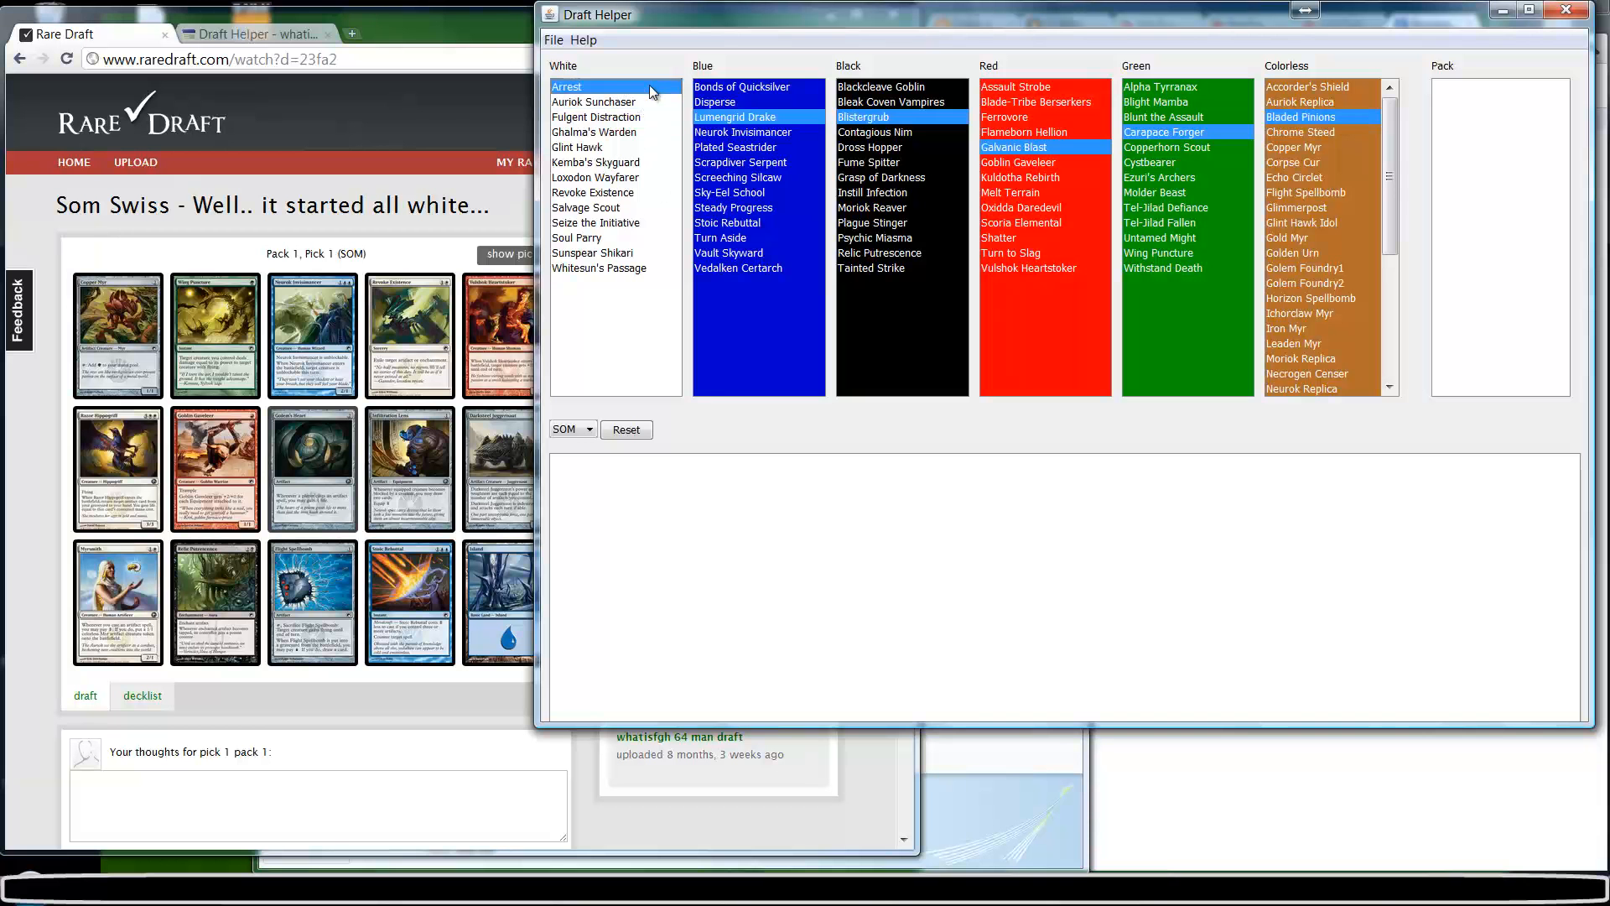
- Mark more pack cards including Salvage Scout, then reset the tracker
{"action": "left_click", "coordinate": [597, 116]}
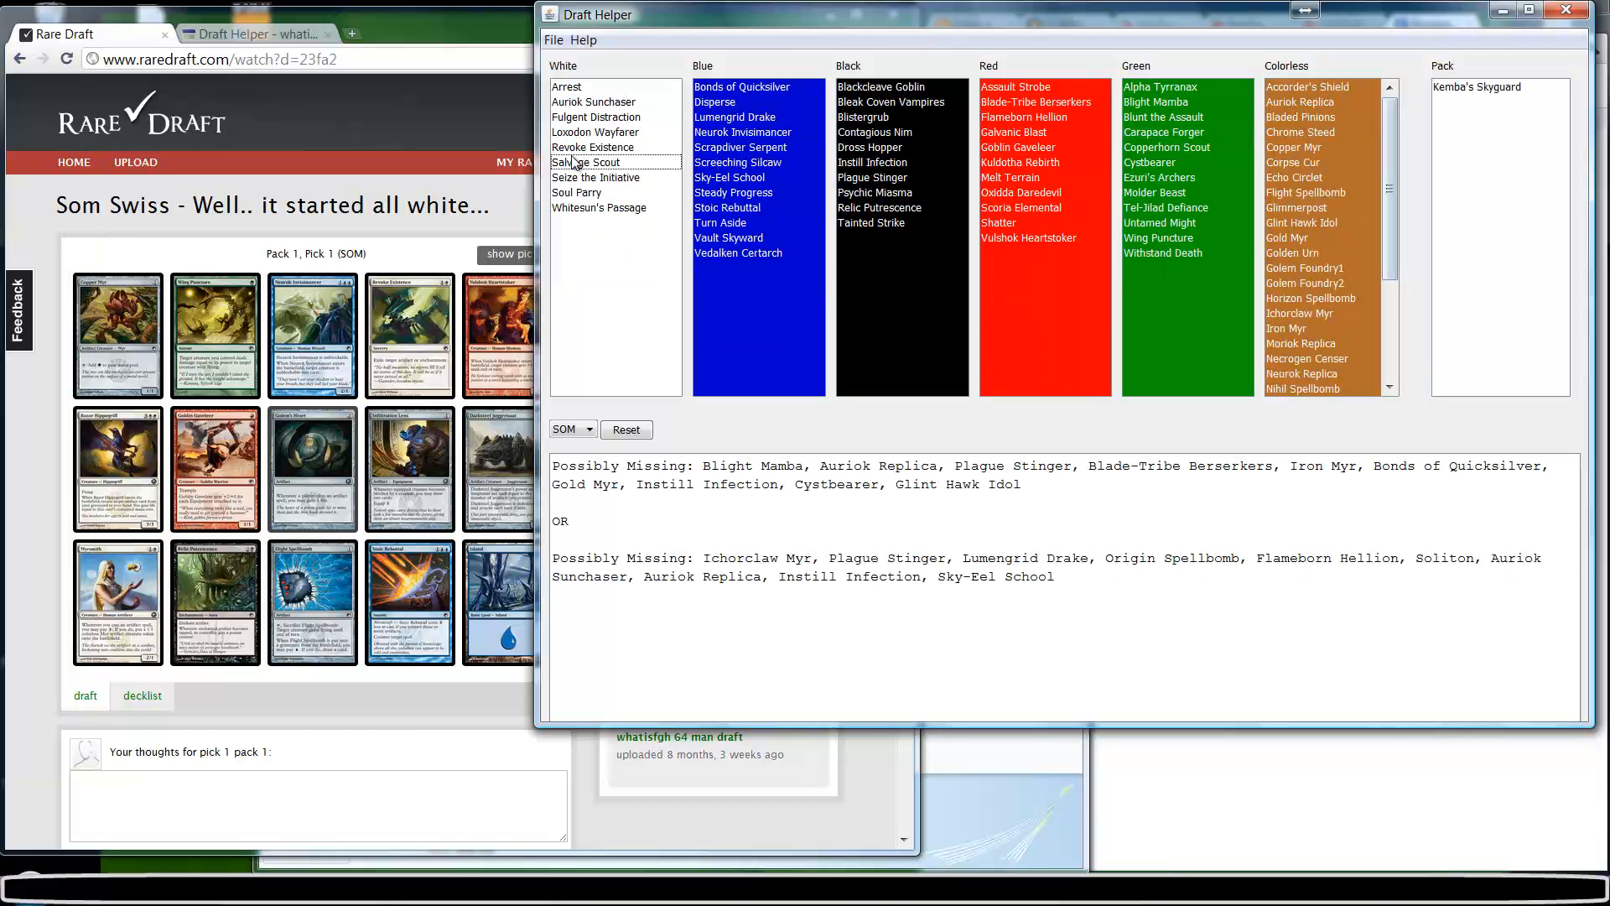
{"action": "left_click", "coordinate": [590, 162]}
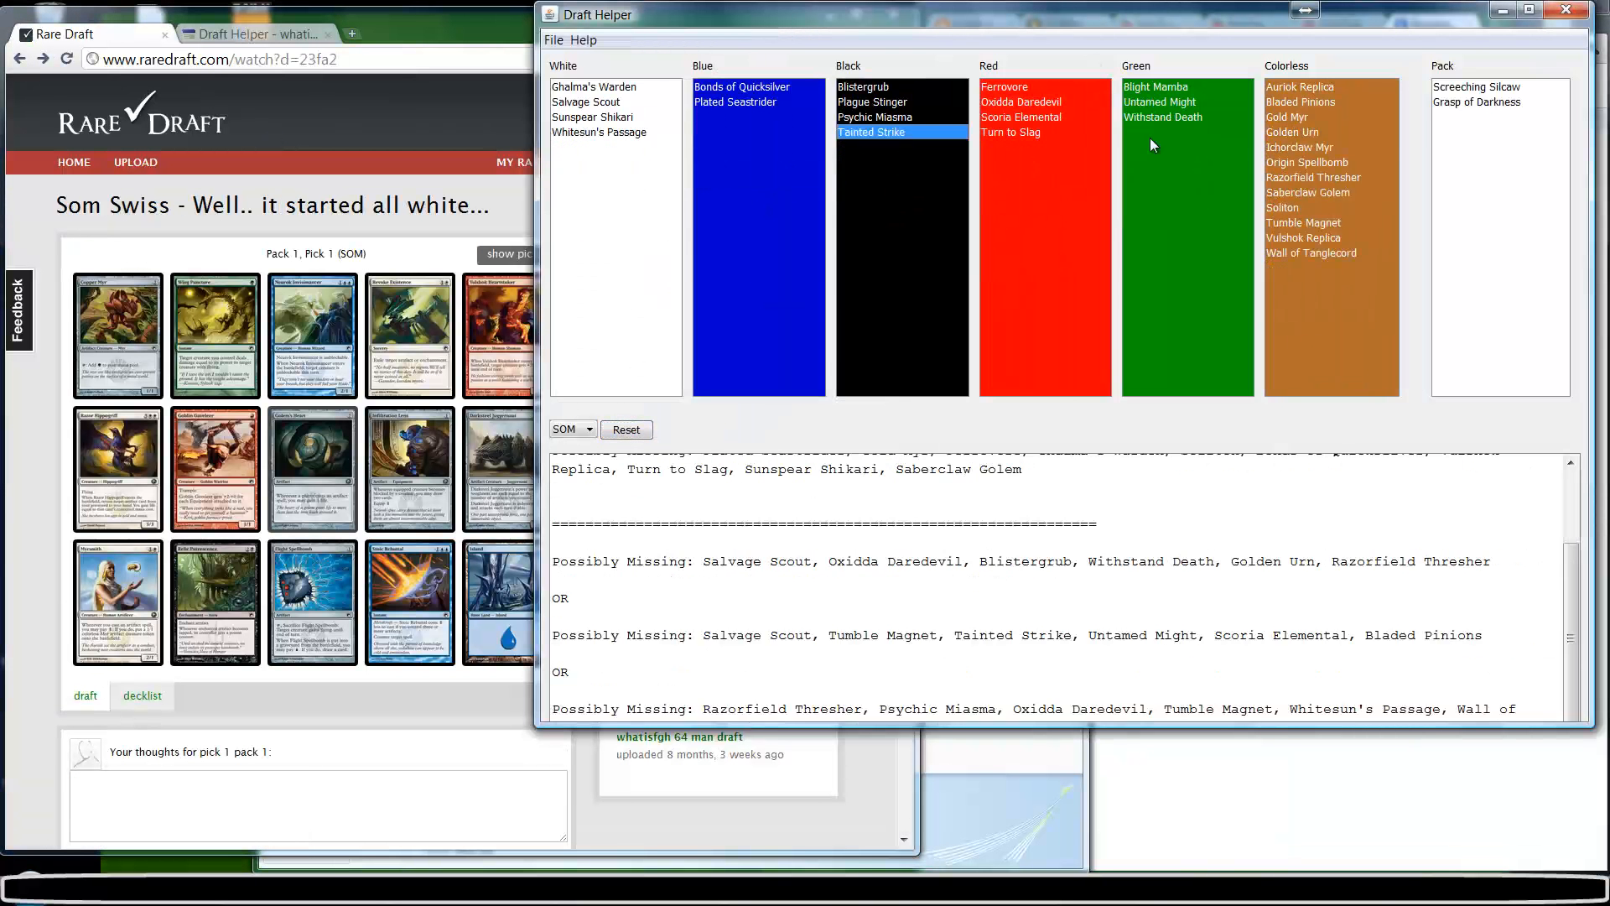
{"action": "left_click", "coordinate": [626, 429]}
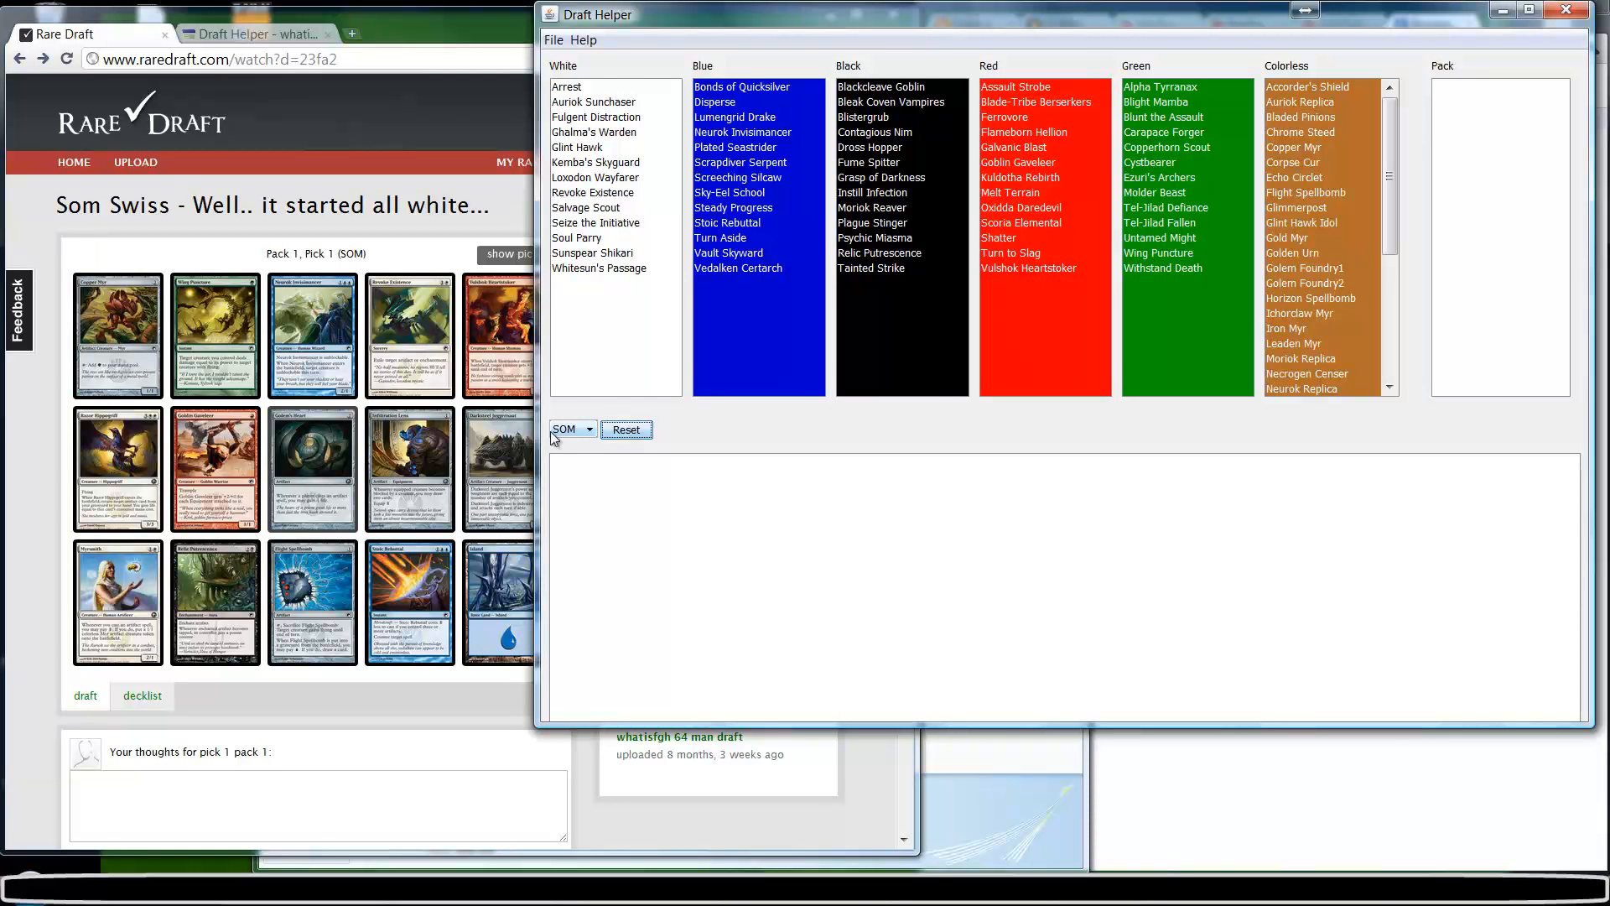
{"action": "left_click", "coordinate": [571, 429]}
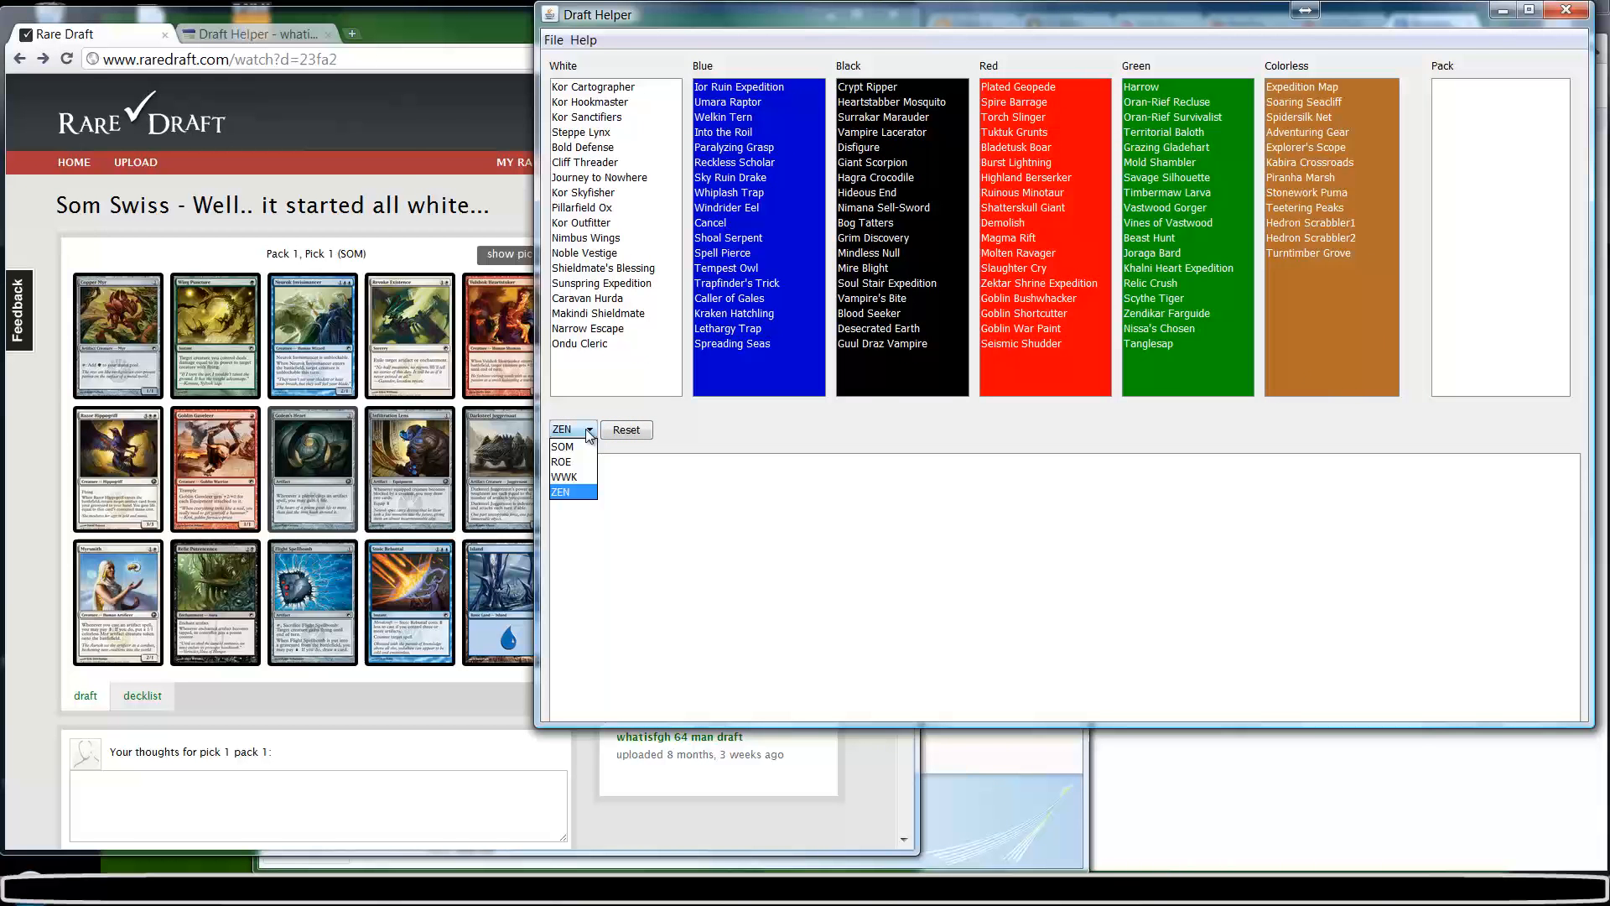
{"action": "mouse_move", "coordinate": [564, 477]}
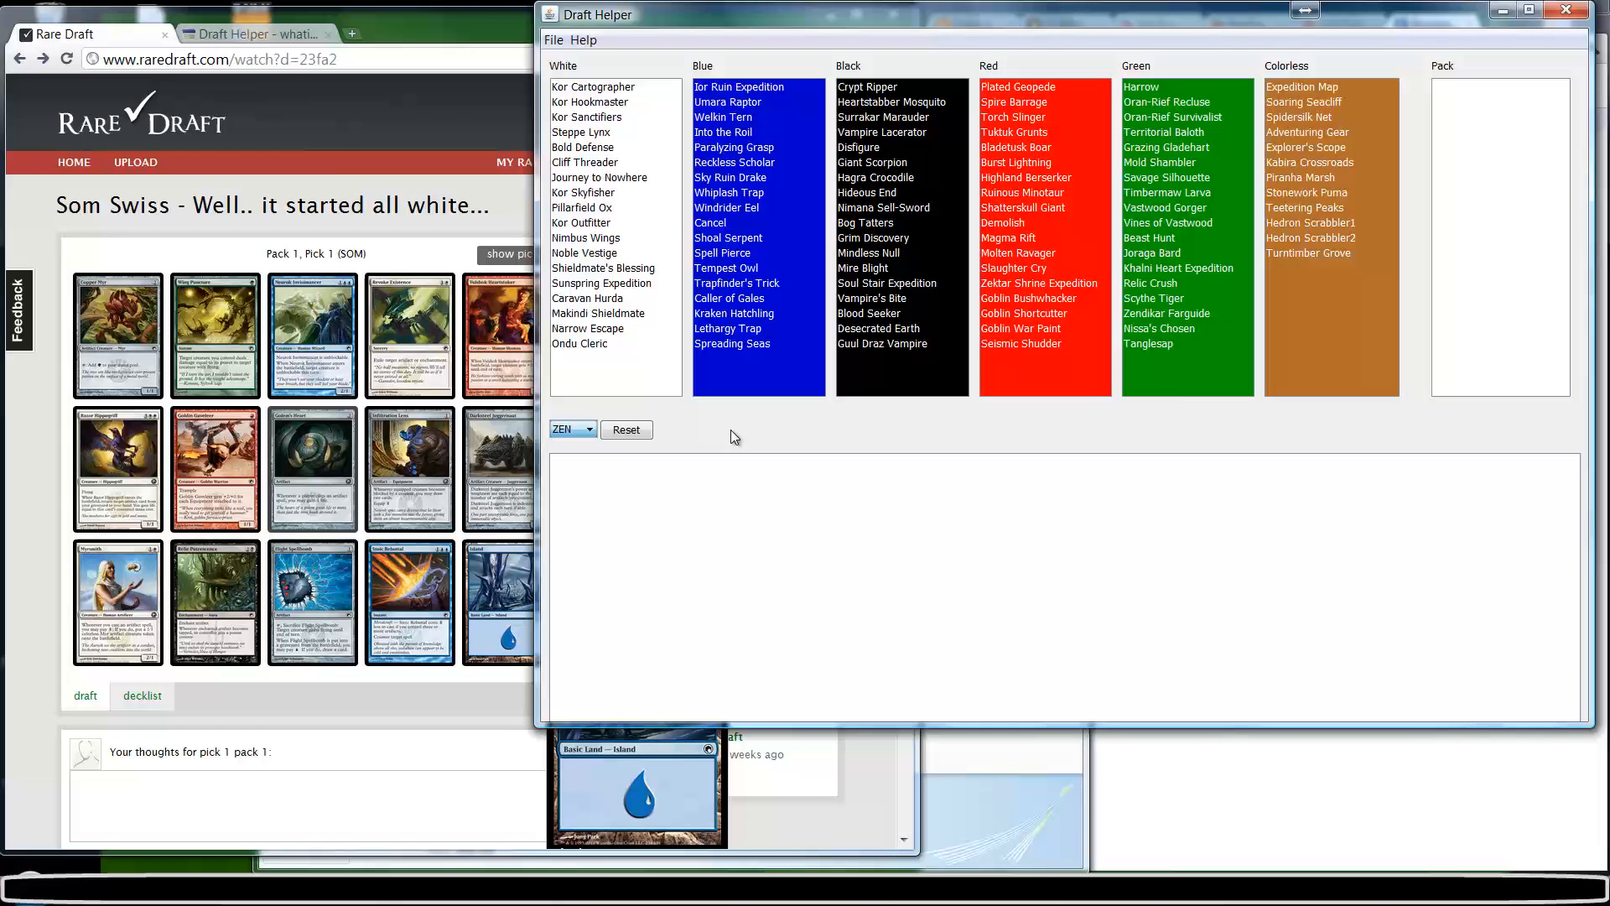
{"action": "left_click", "coordinate": [571, 430]}
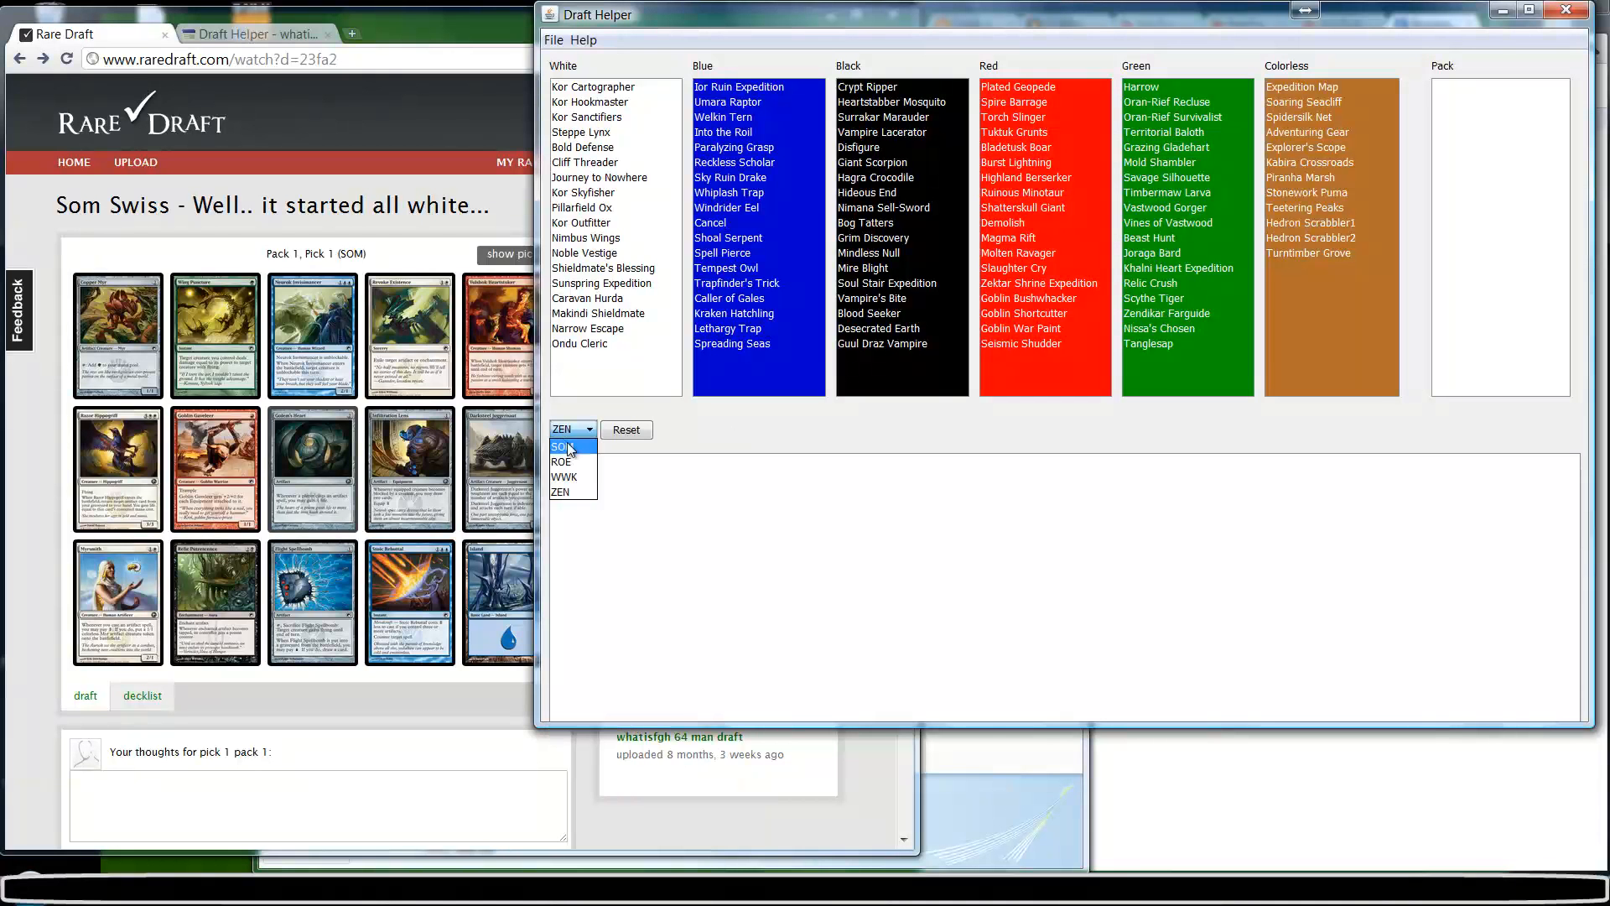
{"action": "left_click", "coordinate": [562, 445]}
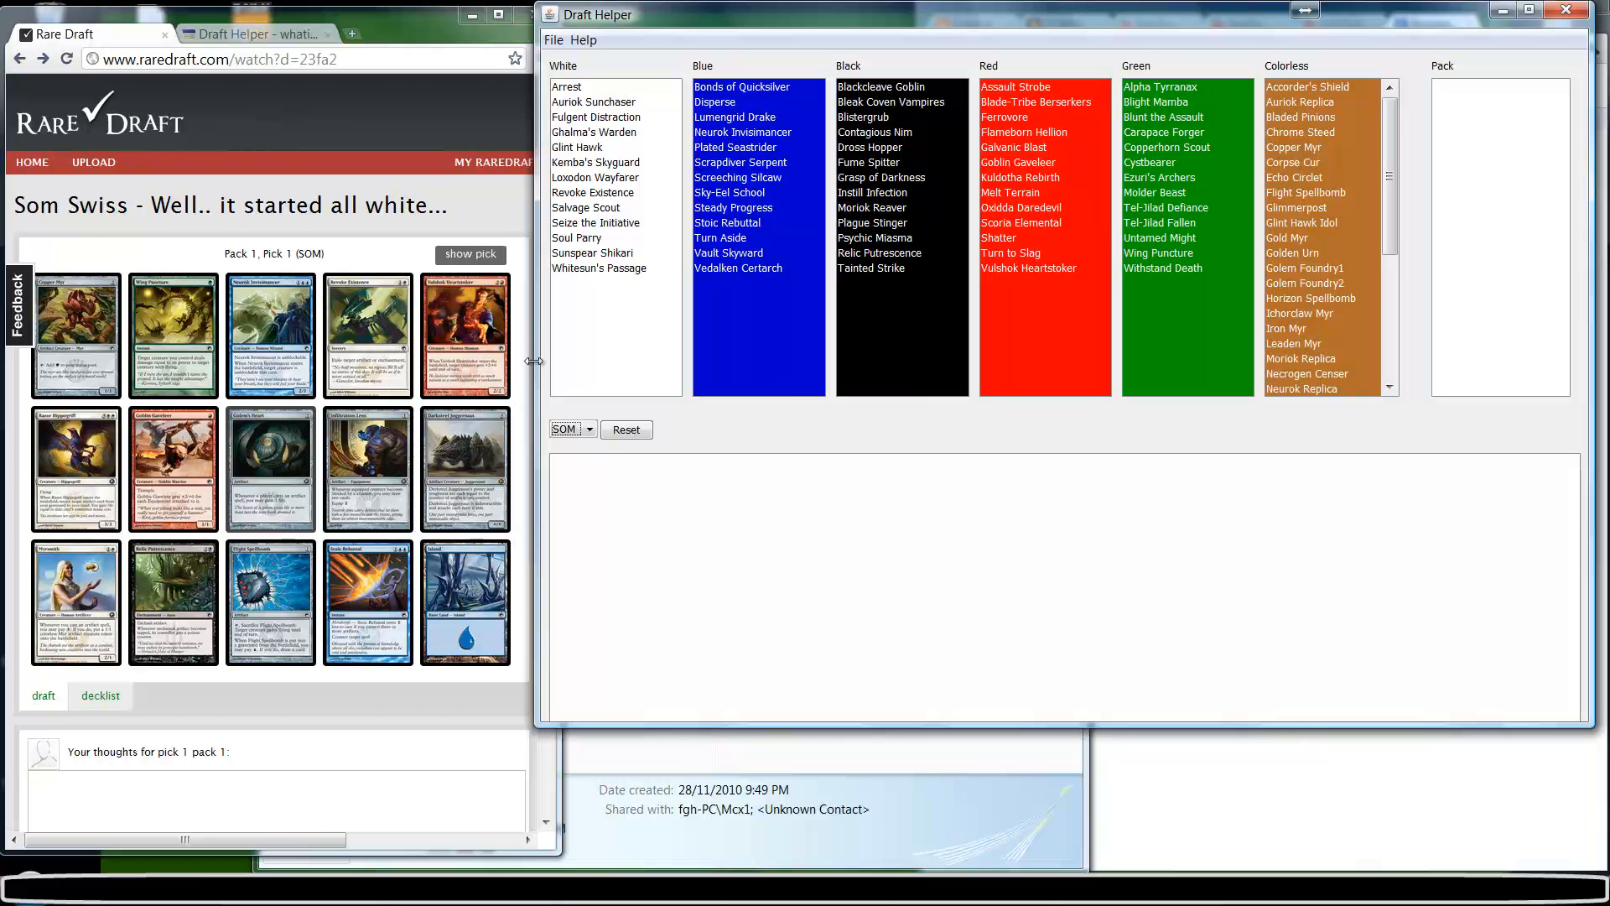
{"action": "mouse_move", "coordinate": [530, 344]}
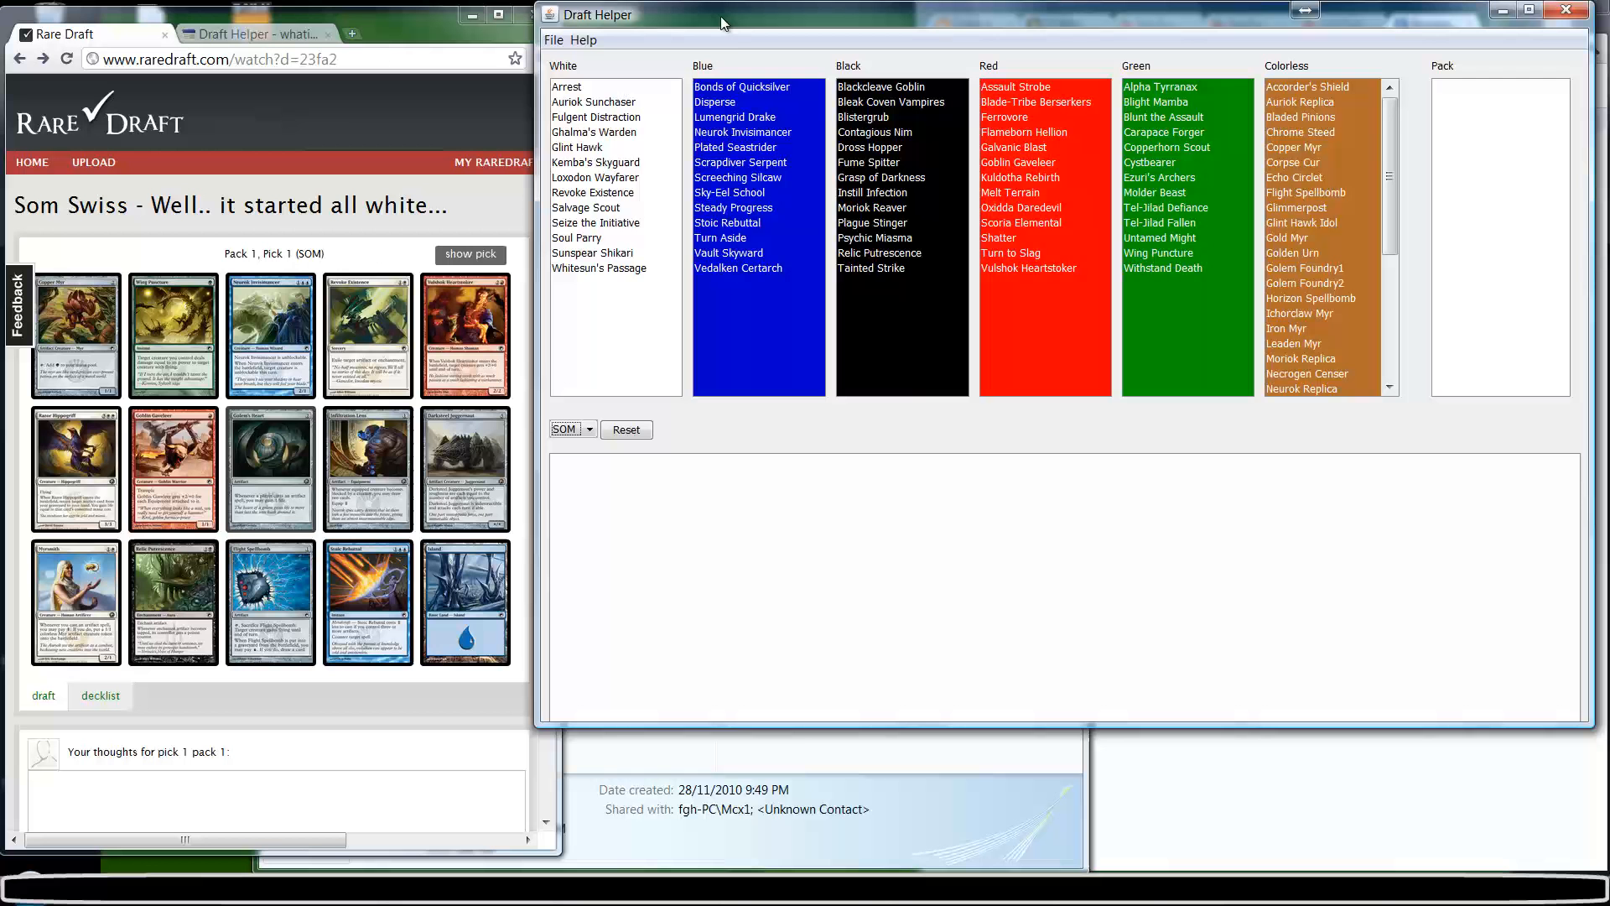
{"action": "mouse_move", "coordinate": [954, 514]}
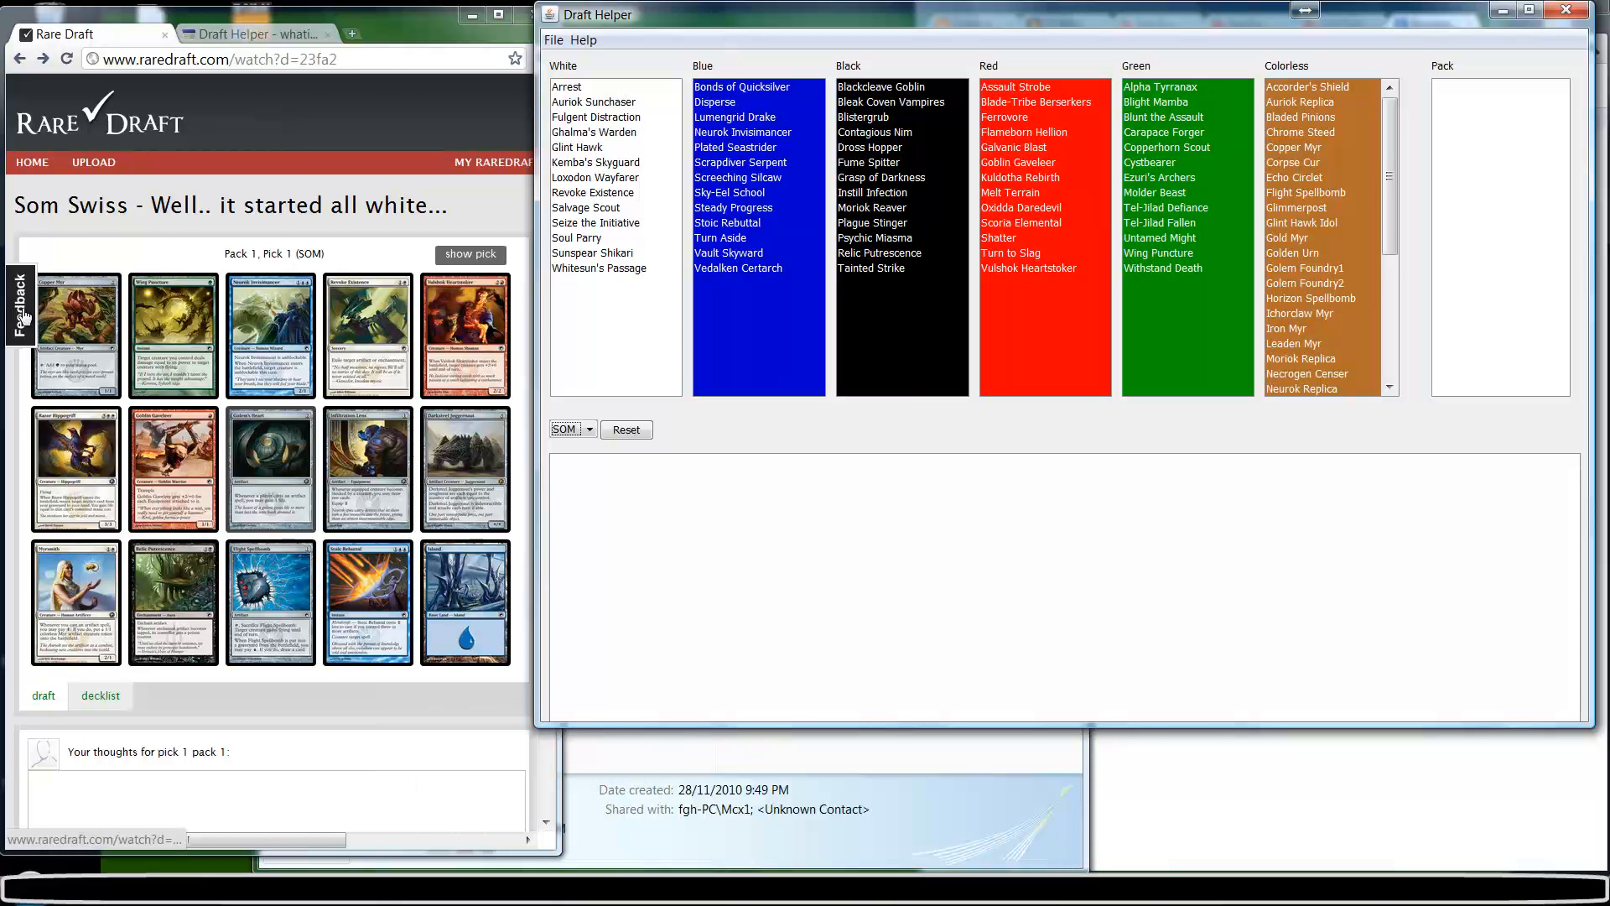
{"action": "mouse_move", "coordinate": [271, 601]}
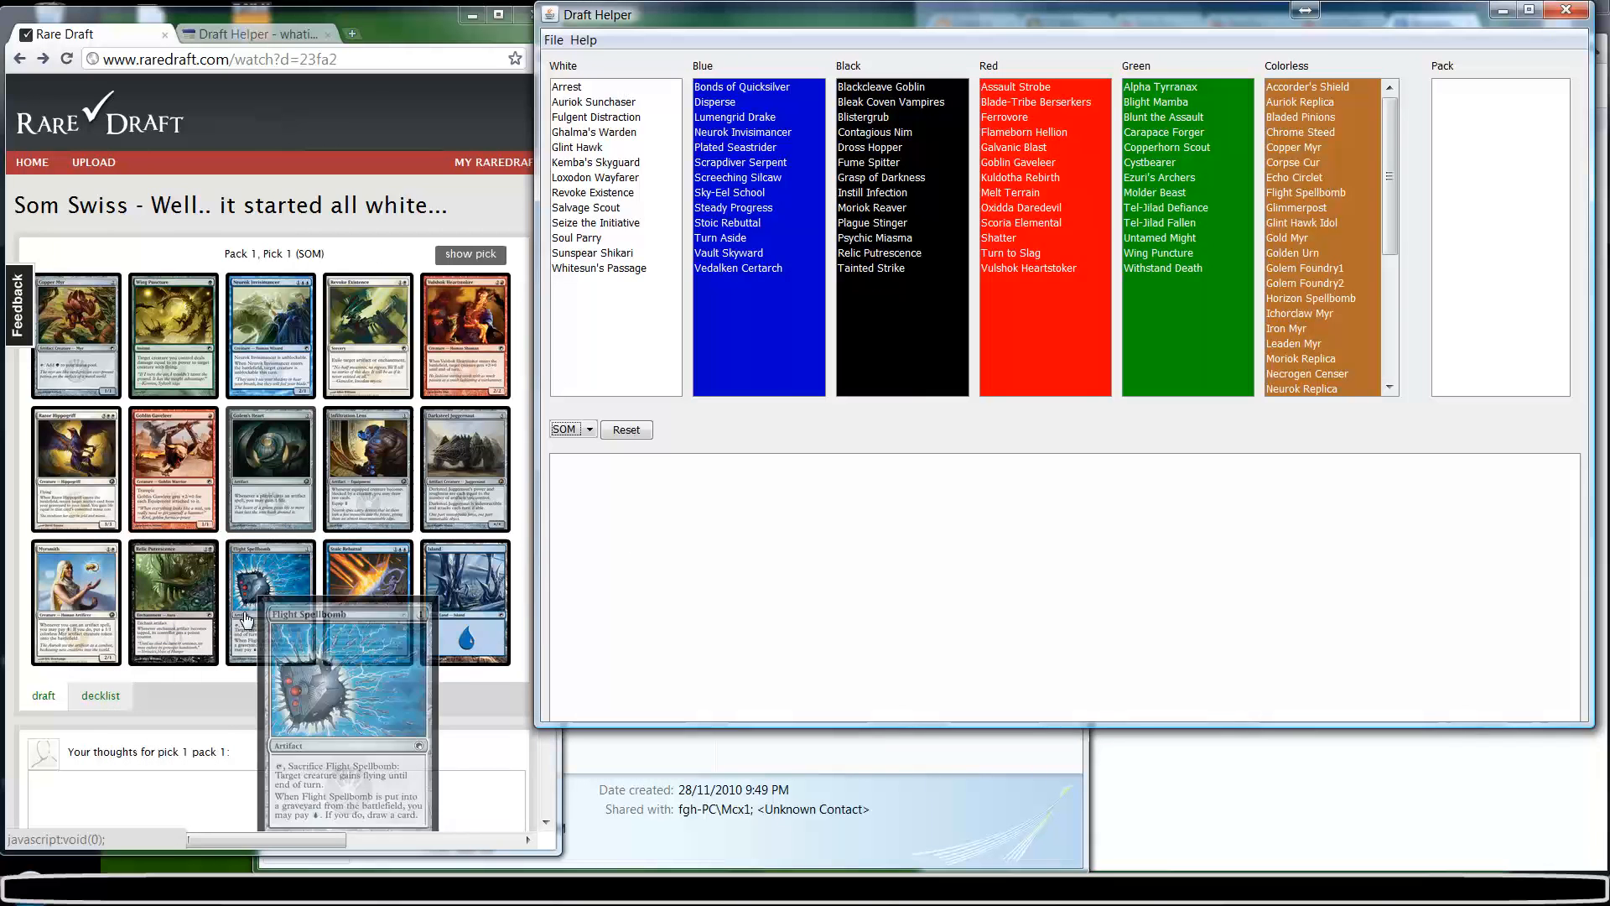
{"action": "mouse_move", "coordinate": [377, 606]}
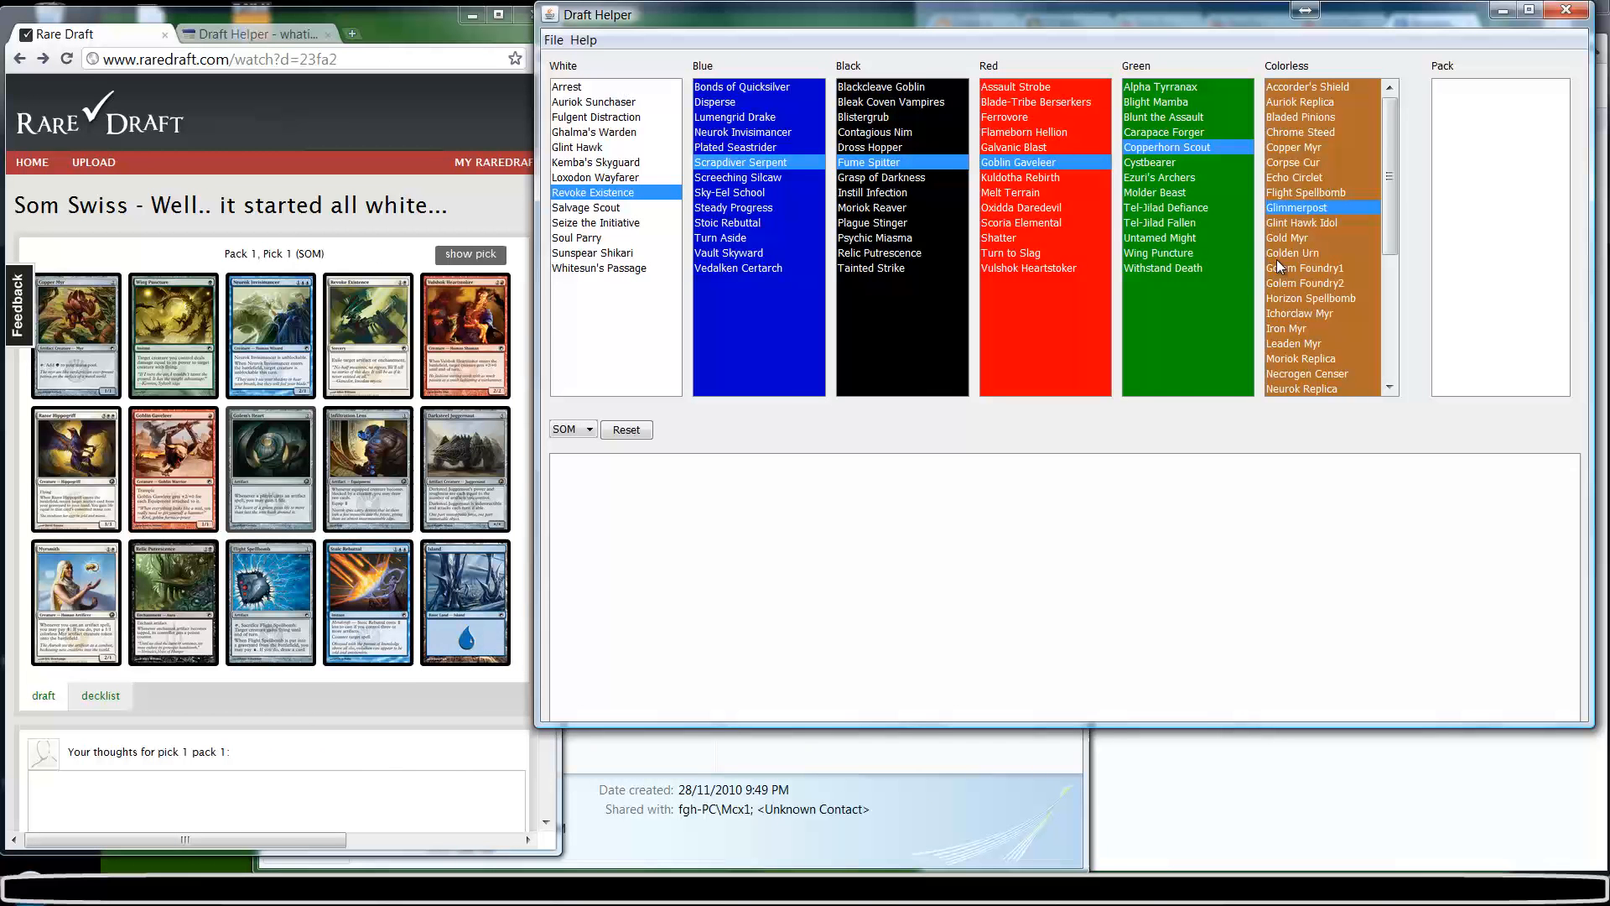
{"action": "mouse_move", "coordinate": [677, 380]}
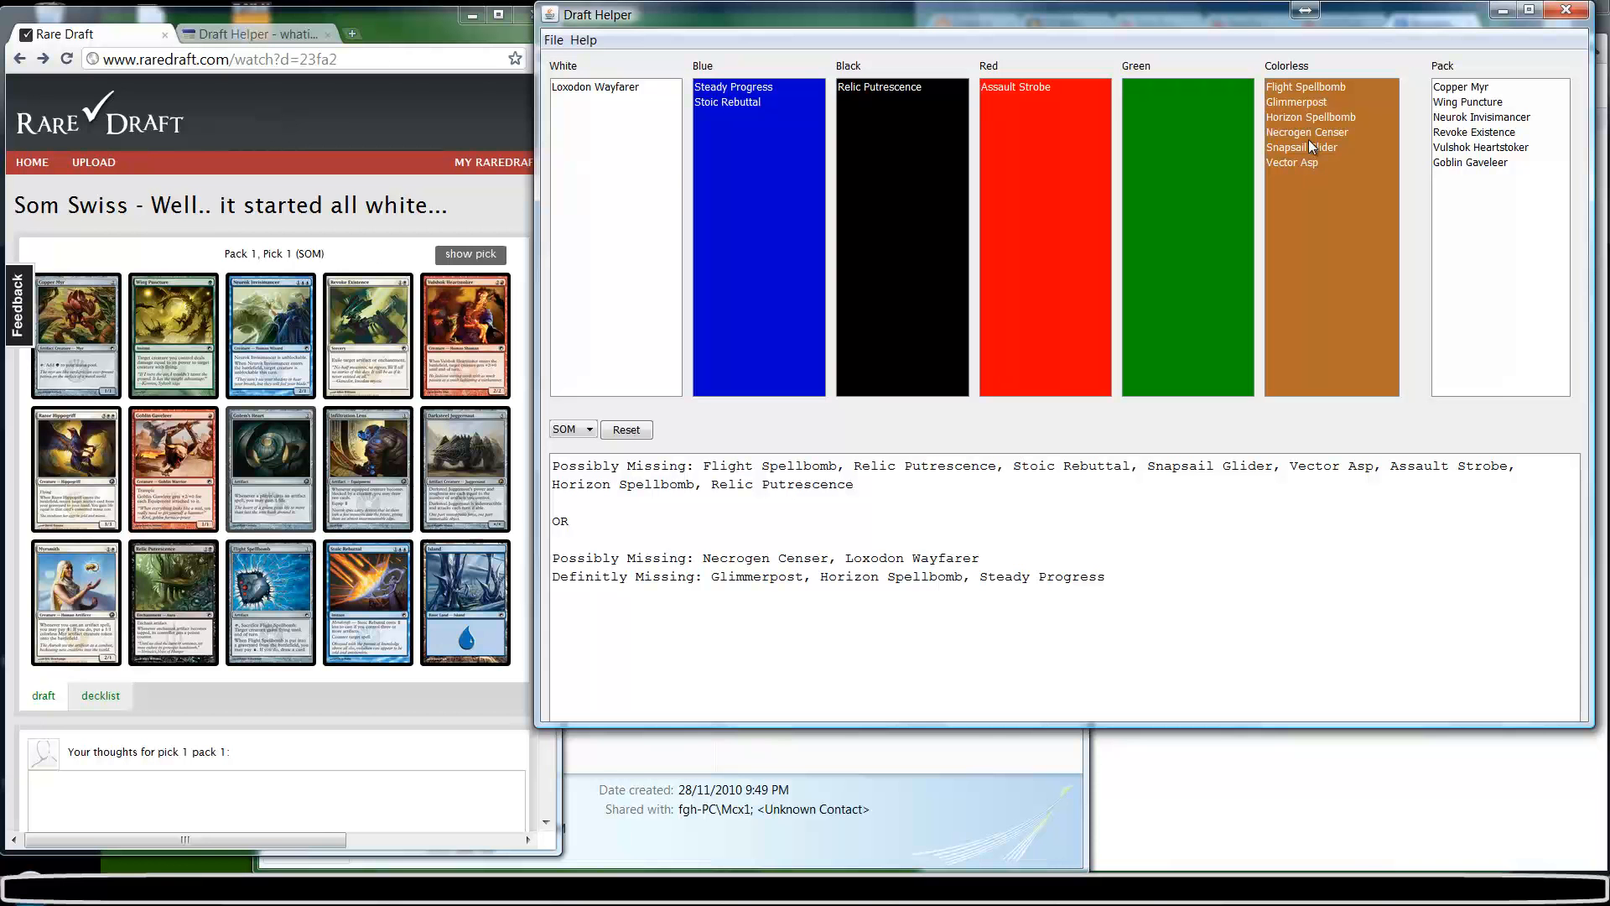
{"action": "mouse_move", "coordinate": [1309, 164]}
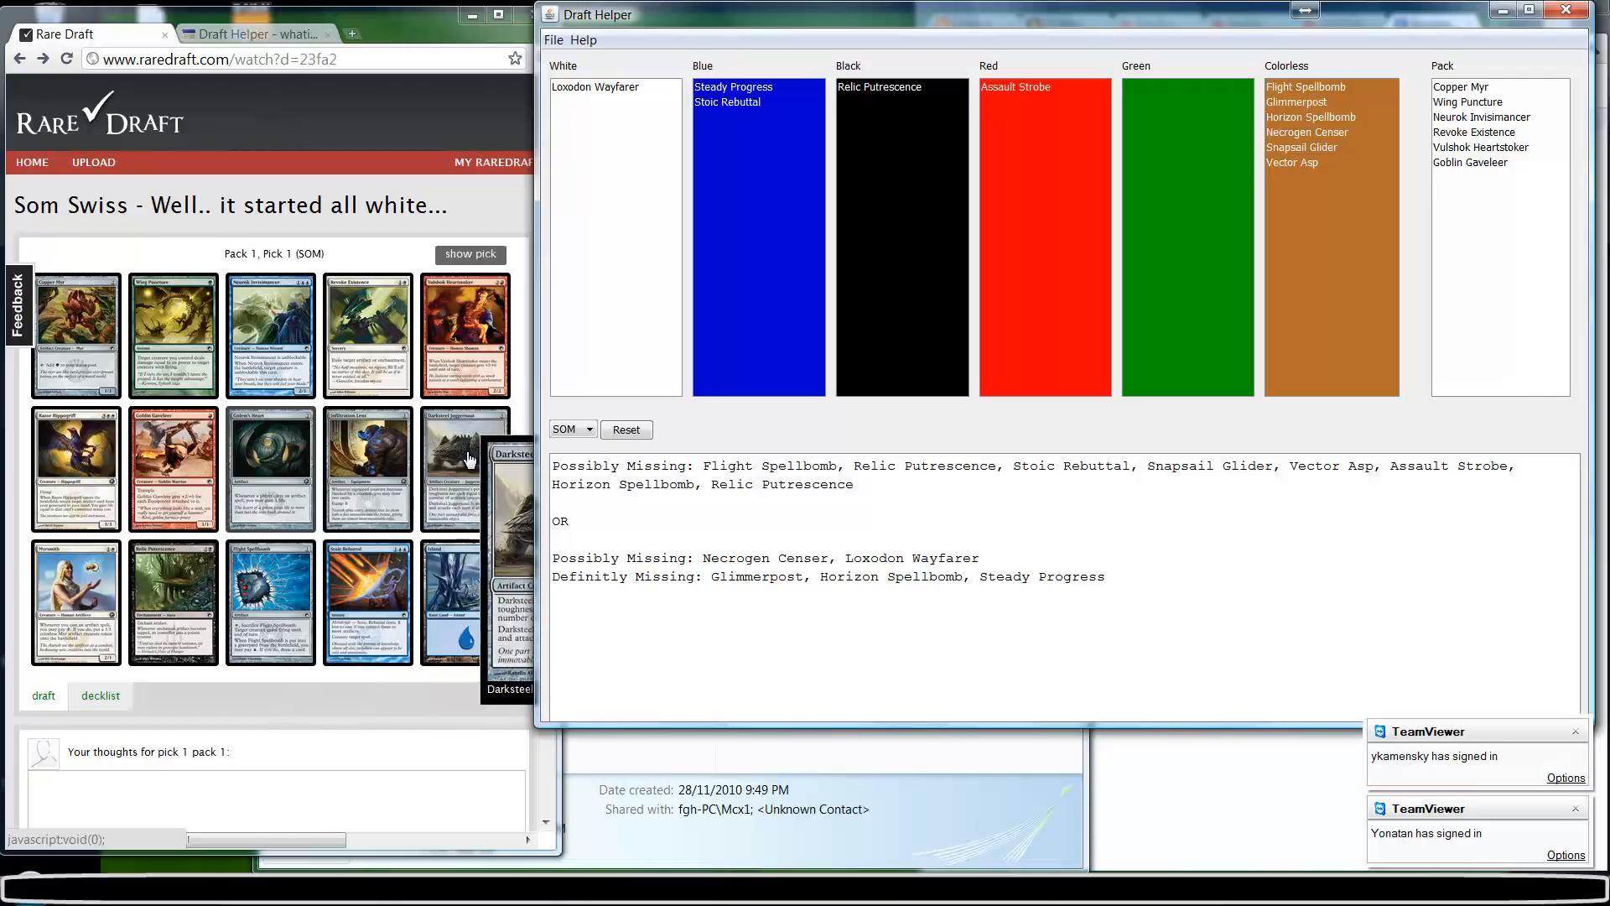
{"action": "mouse_move", "coordinate": [173, 586]}
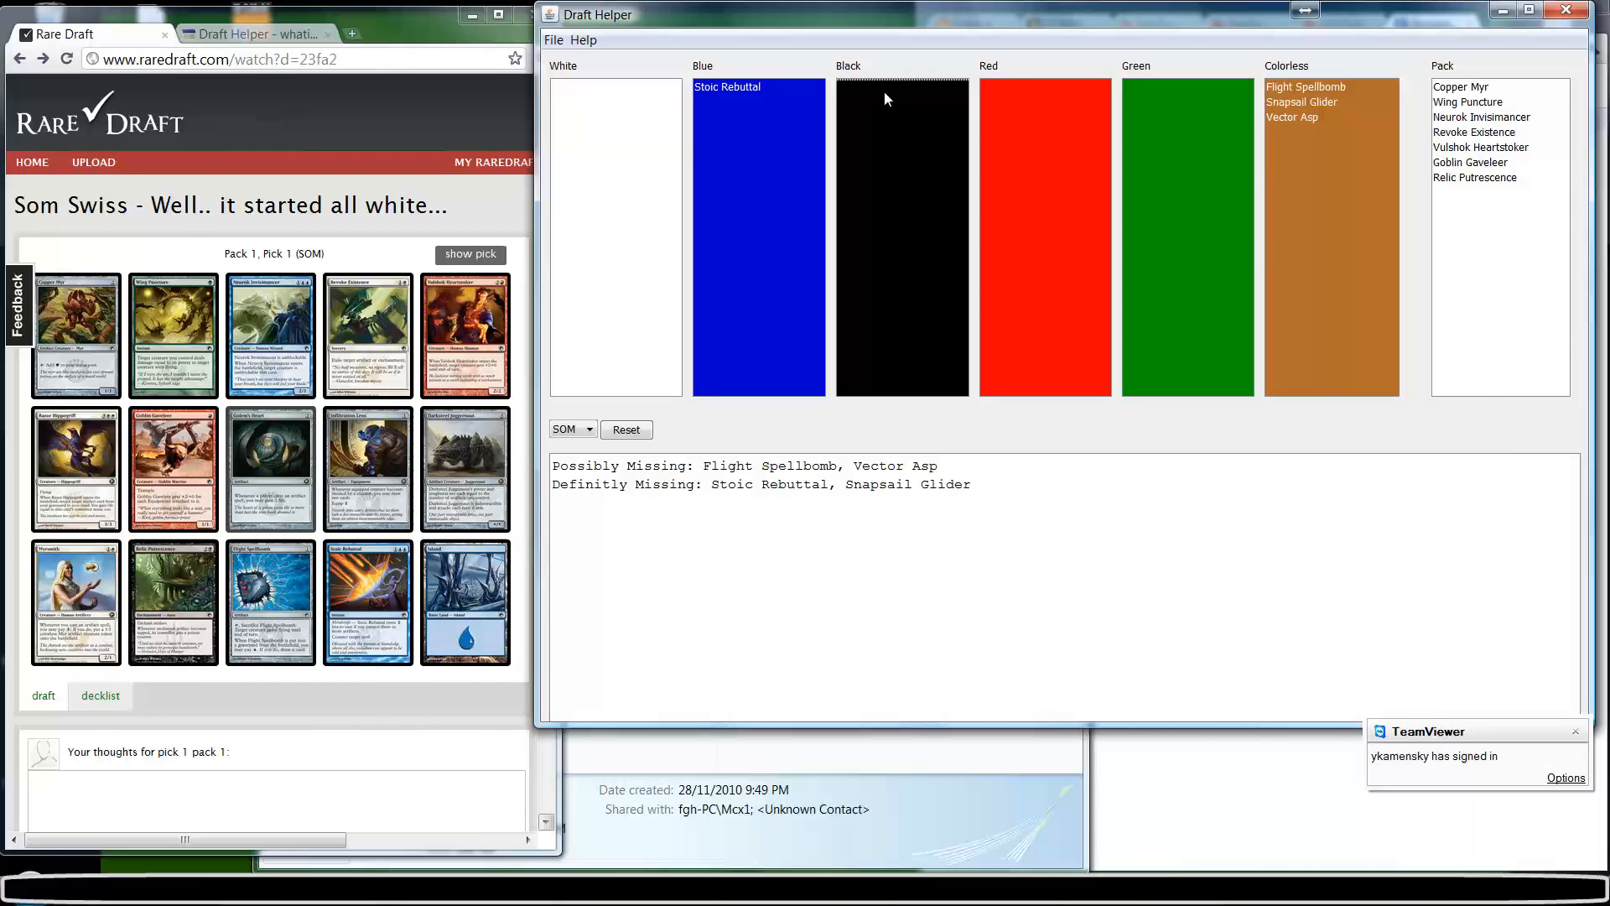
- Add Flight Spellbomb from the colorless cards to the Pack list
{"action": "left_click", "coordinate": [1305, 86]}
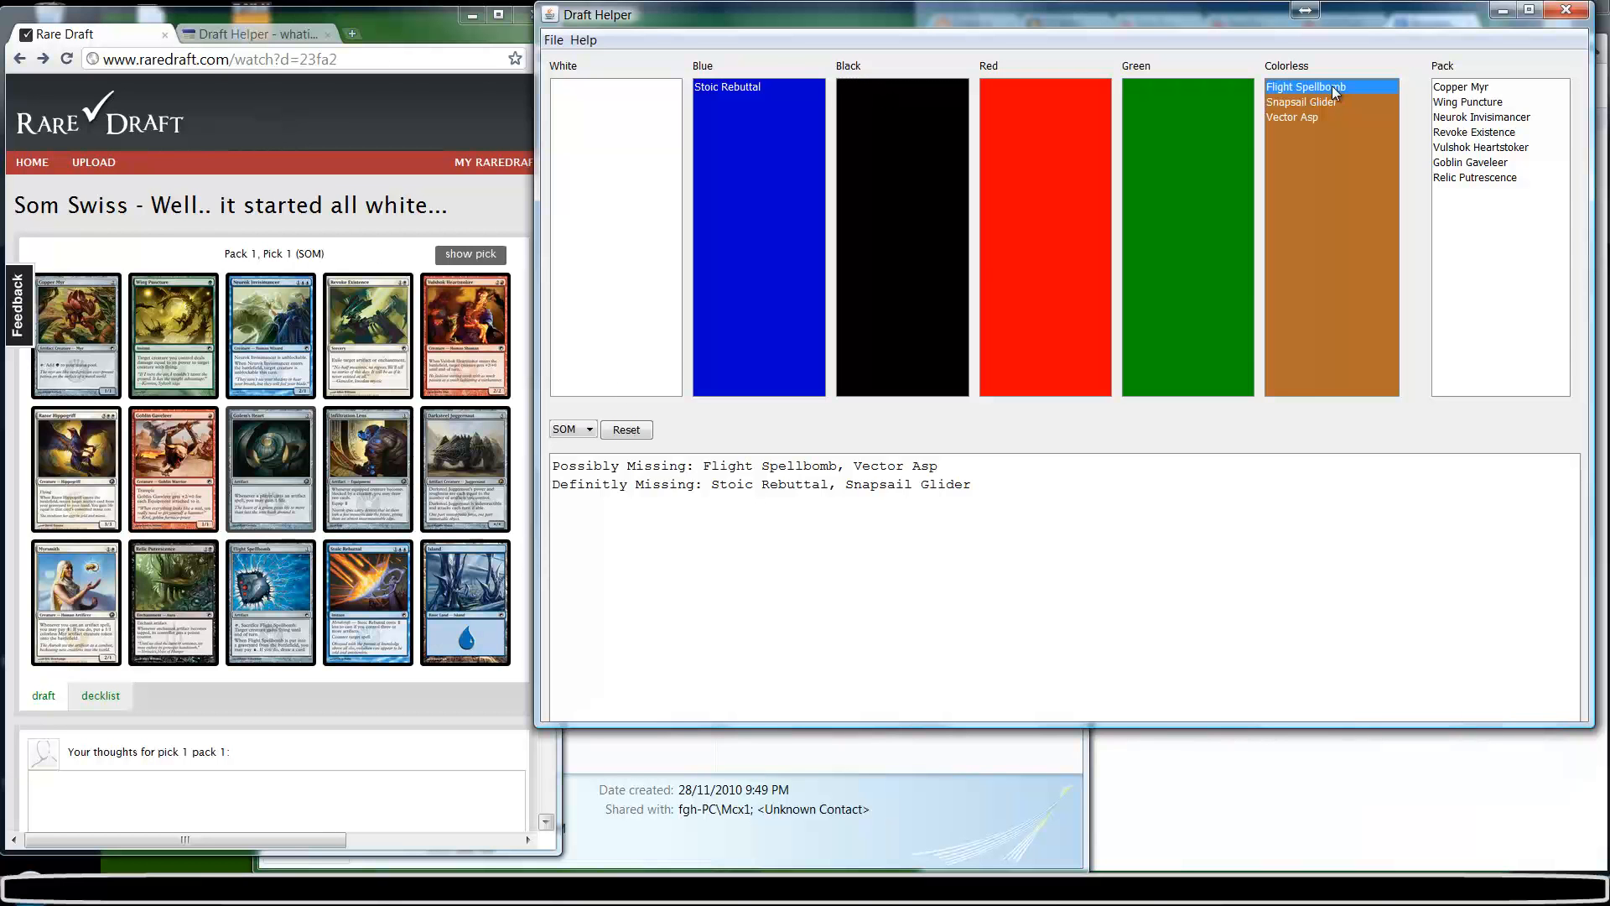
{"action": "double_click", "coordinate": [1305, 87]}
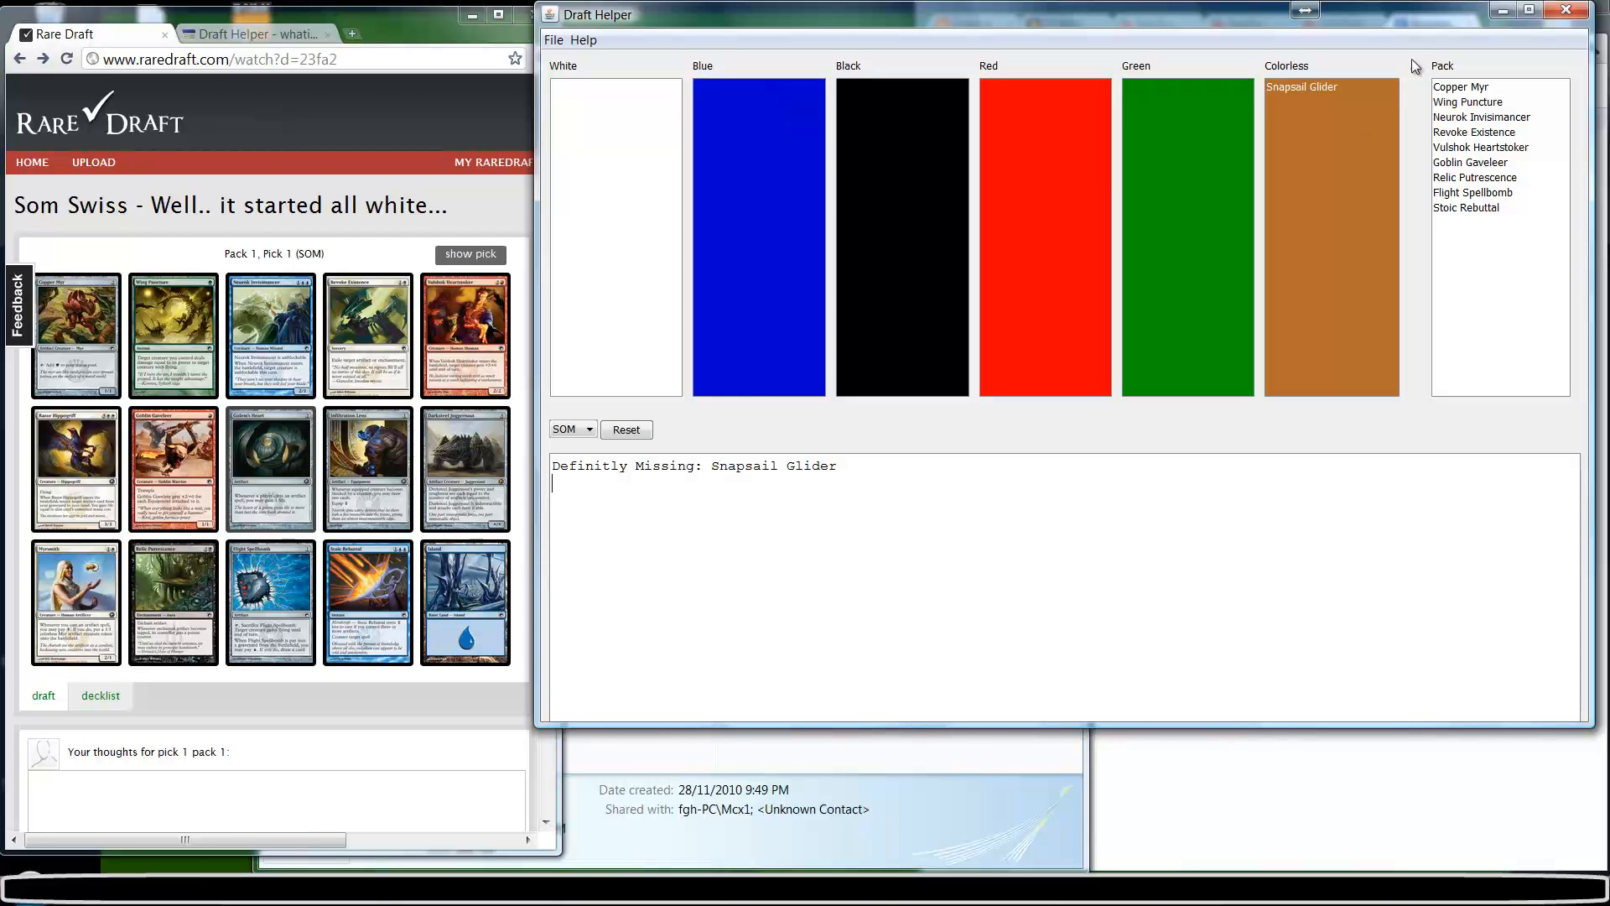
{"action": "left_click", "coordinate": [1473, 132]}
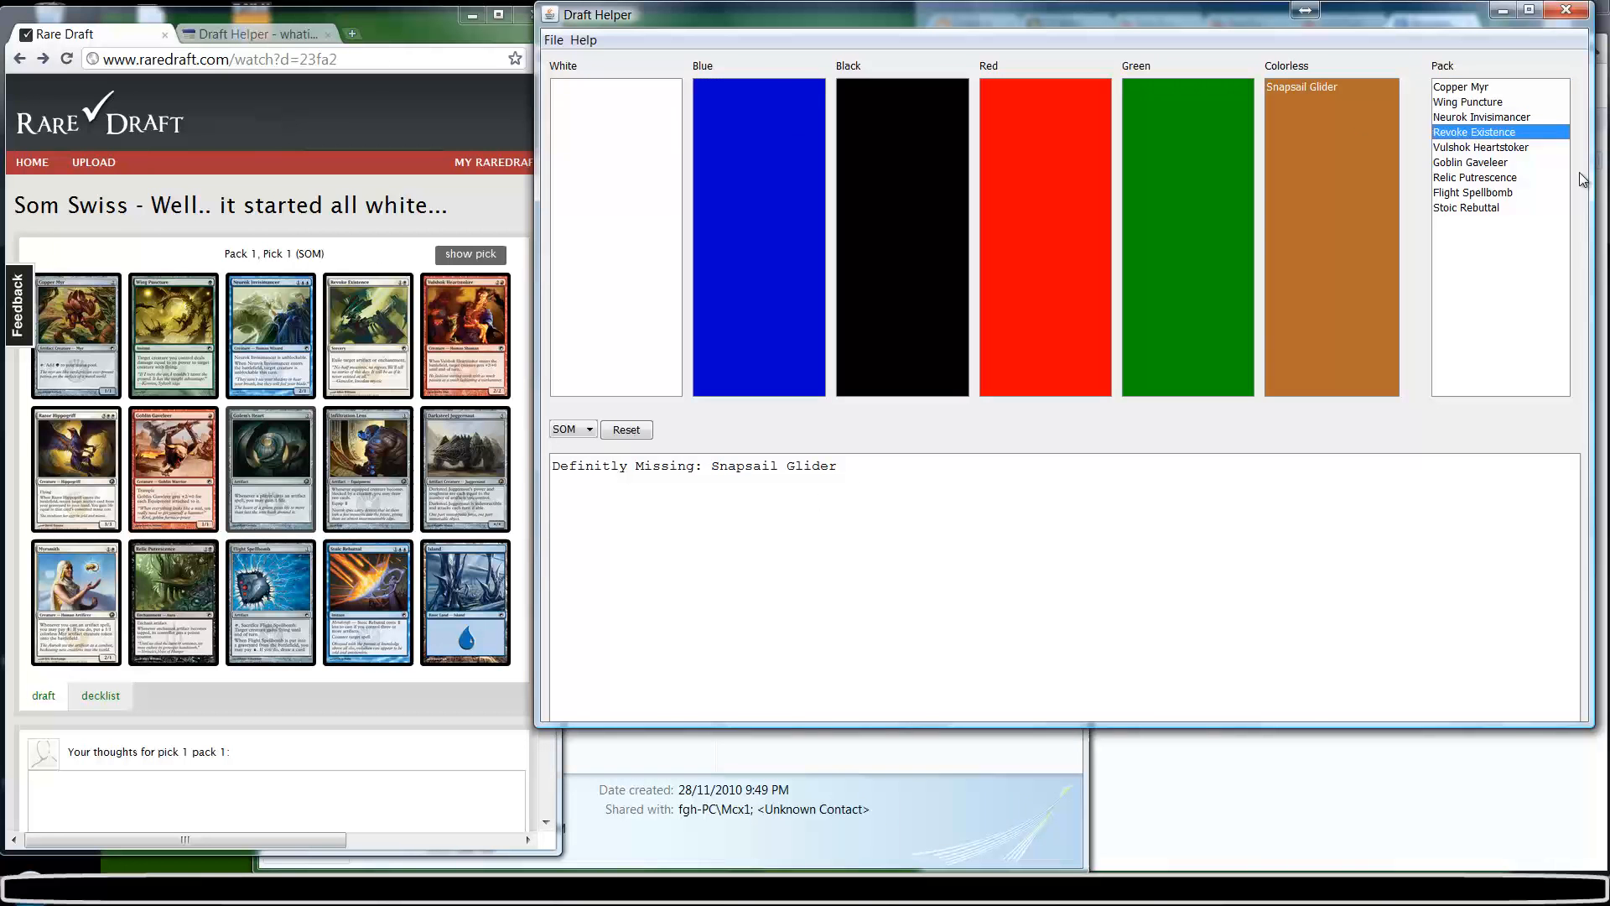
{"action": "left_click", "coordinate": [1469, 206]}
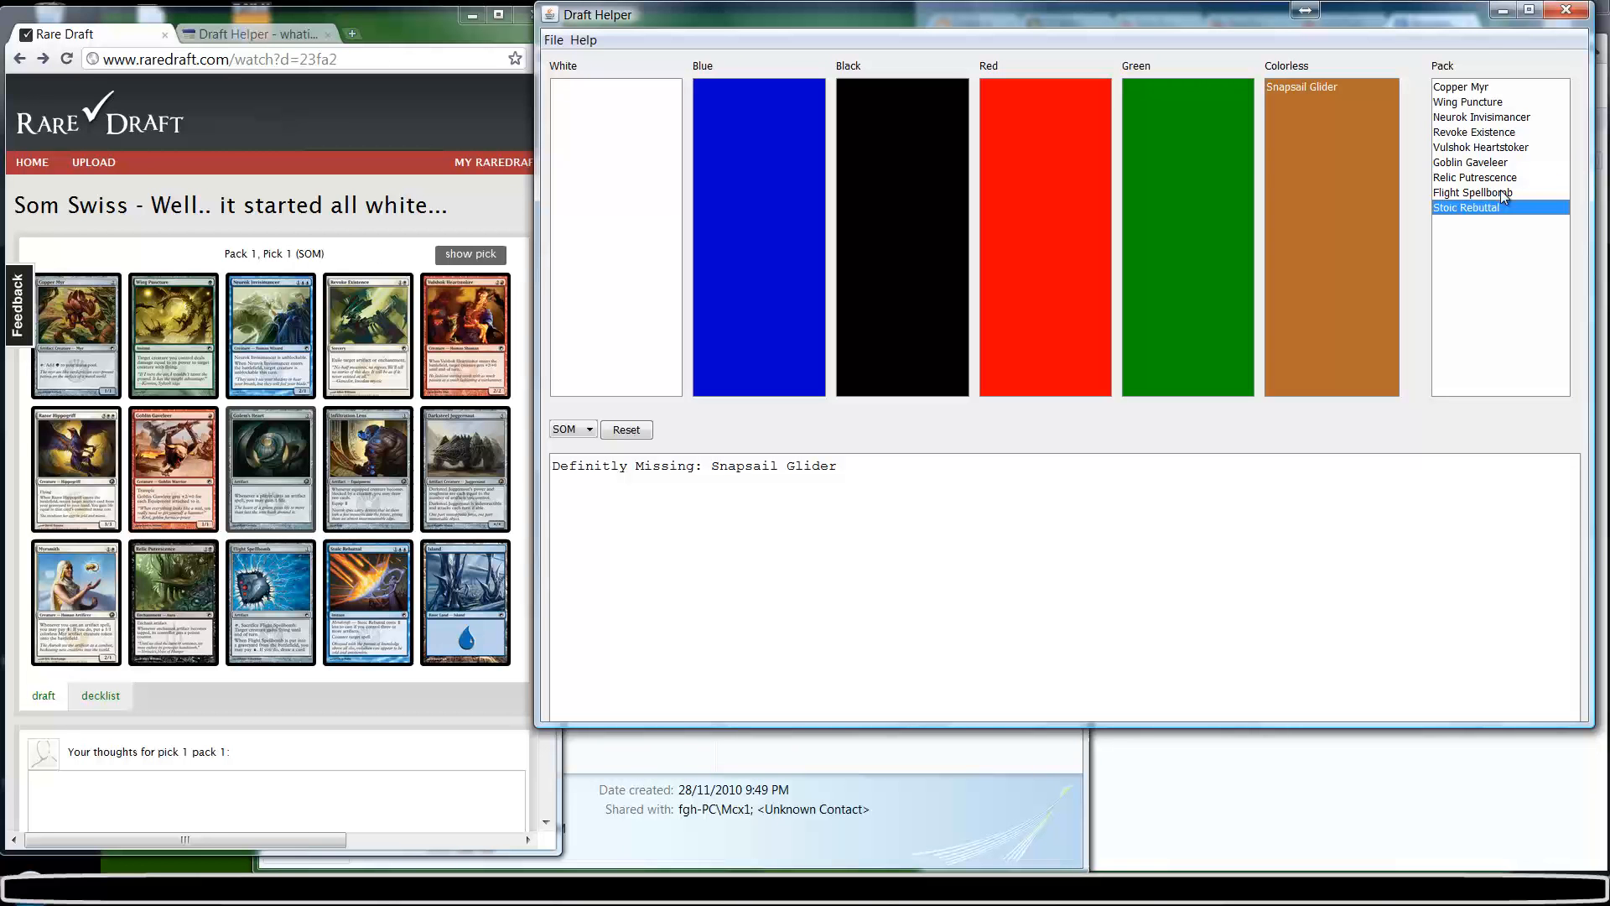
{"action": "mouse_move", "coordinate": [270, 467]}
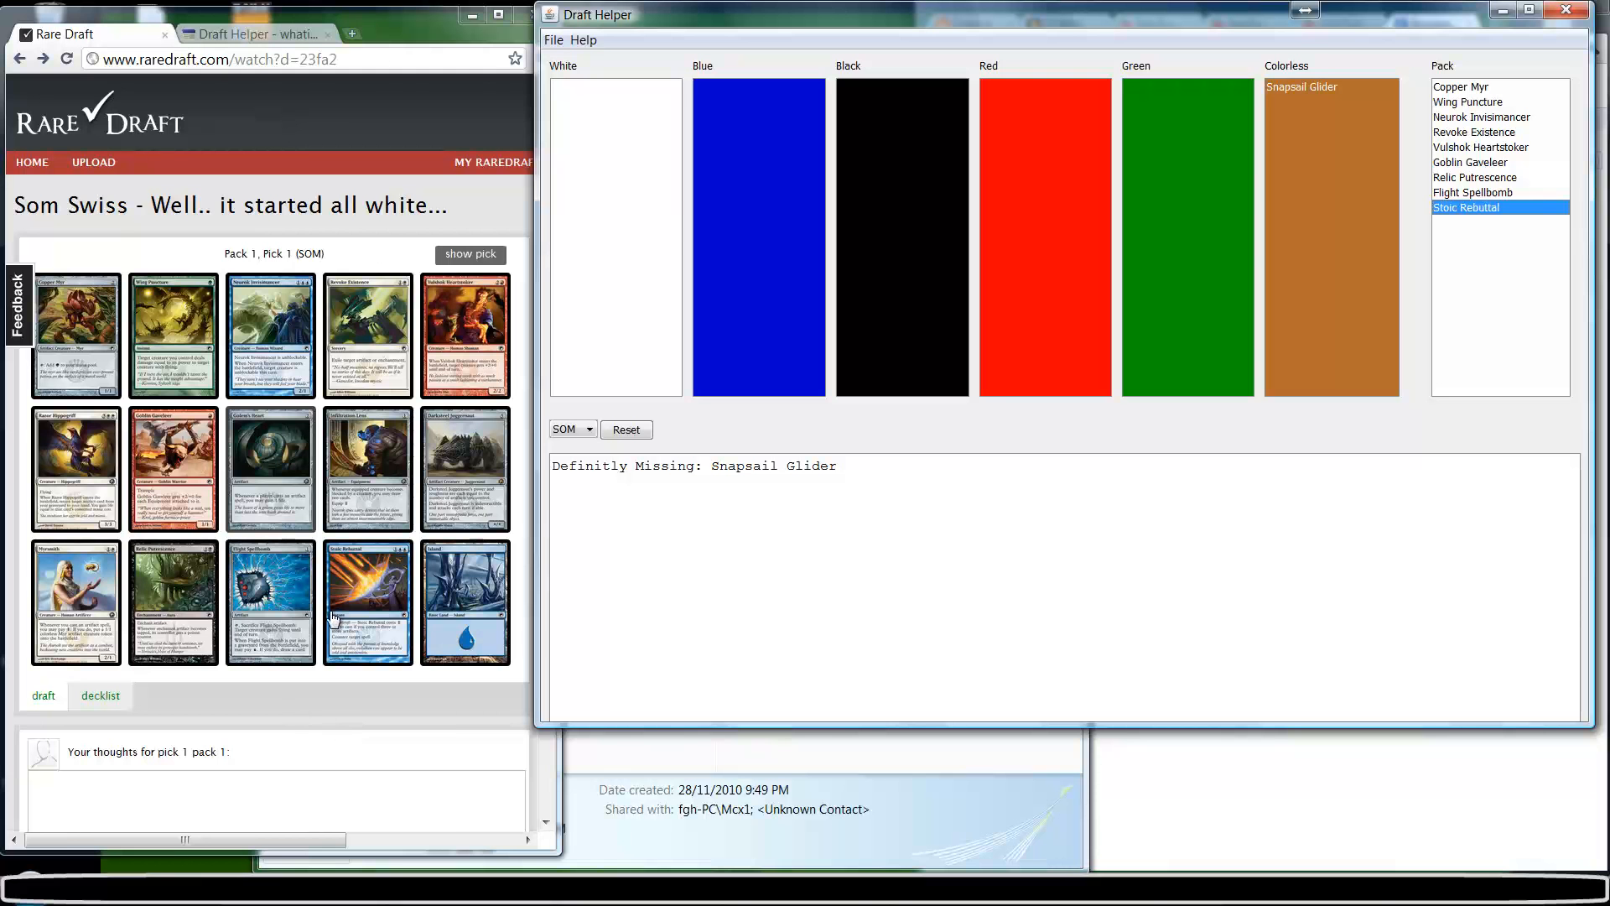
{"action": "mouse_move", "coordinate": [174, 606]}
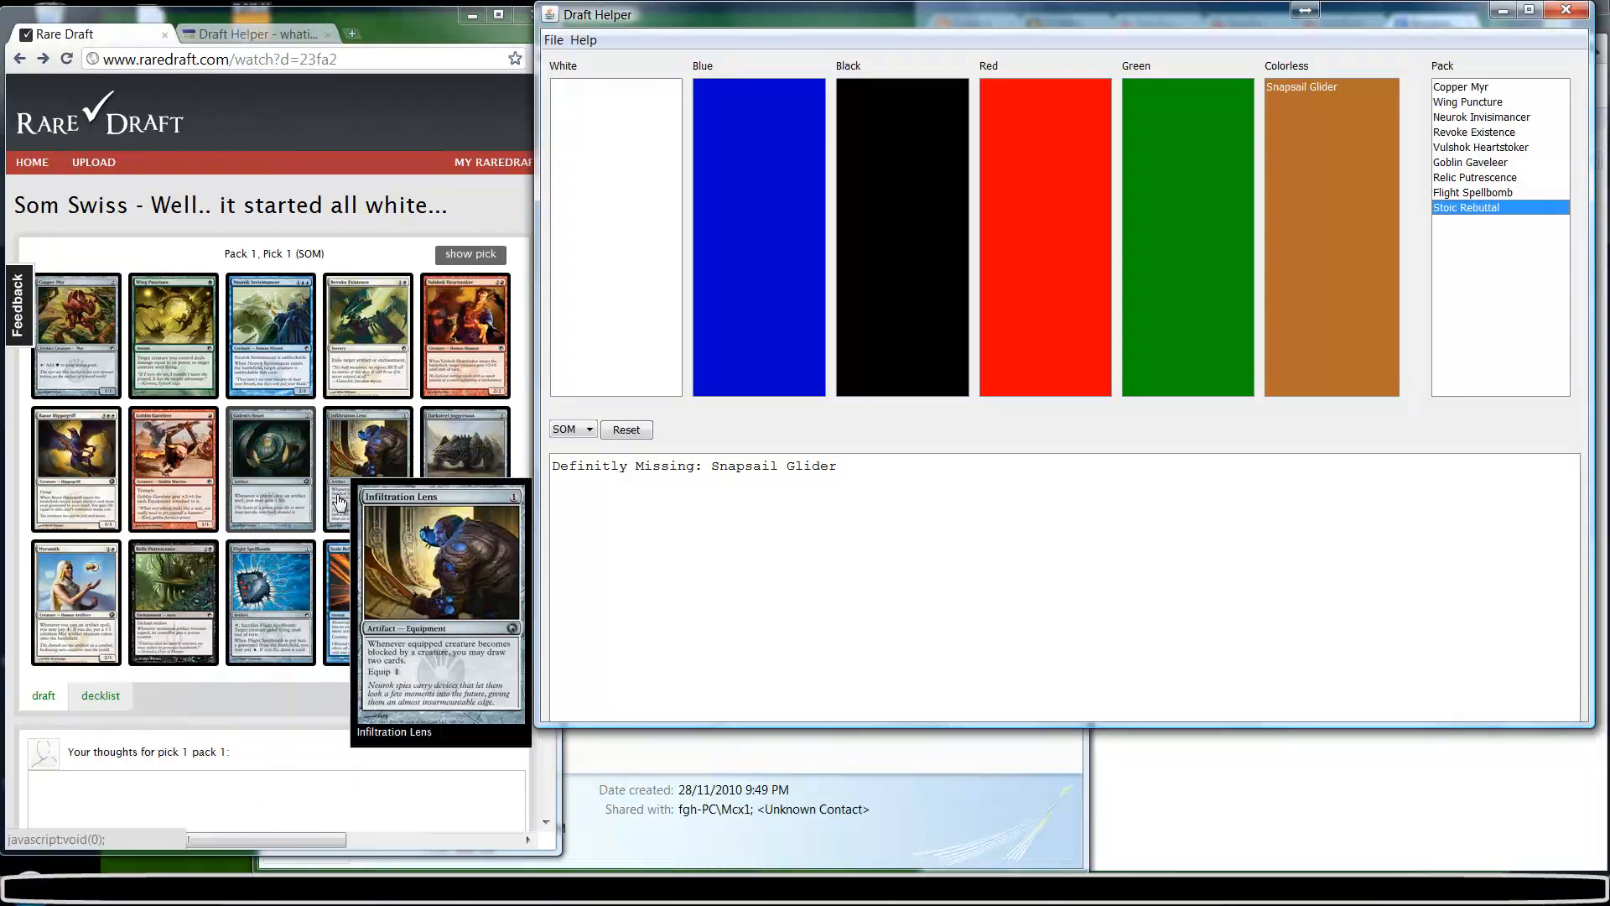
{"action": "mouse_move", "coordinate": [81, 545]}
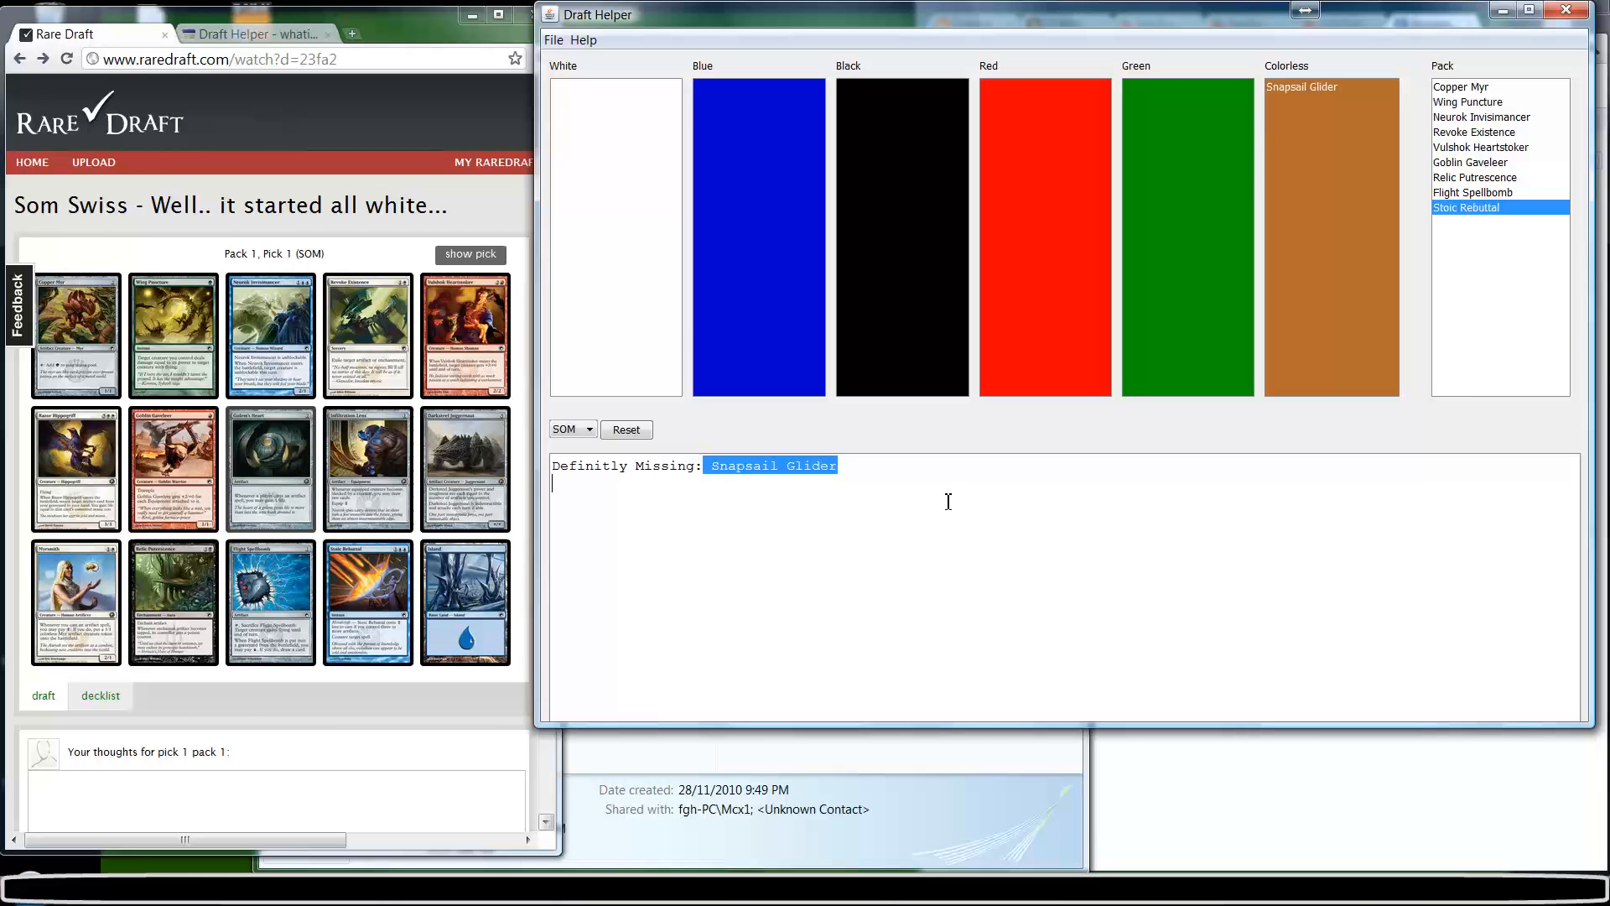
{"action": "mouse_move", "coordinate": [270, 467]}
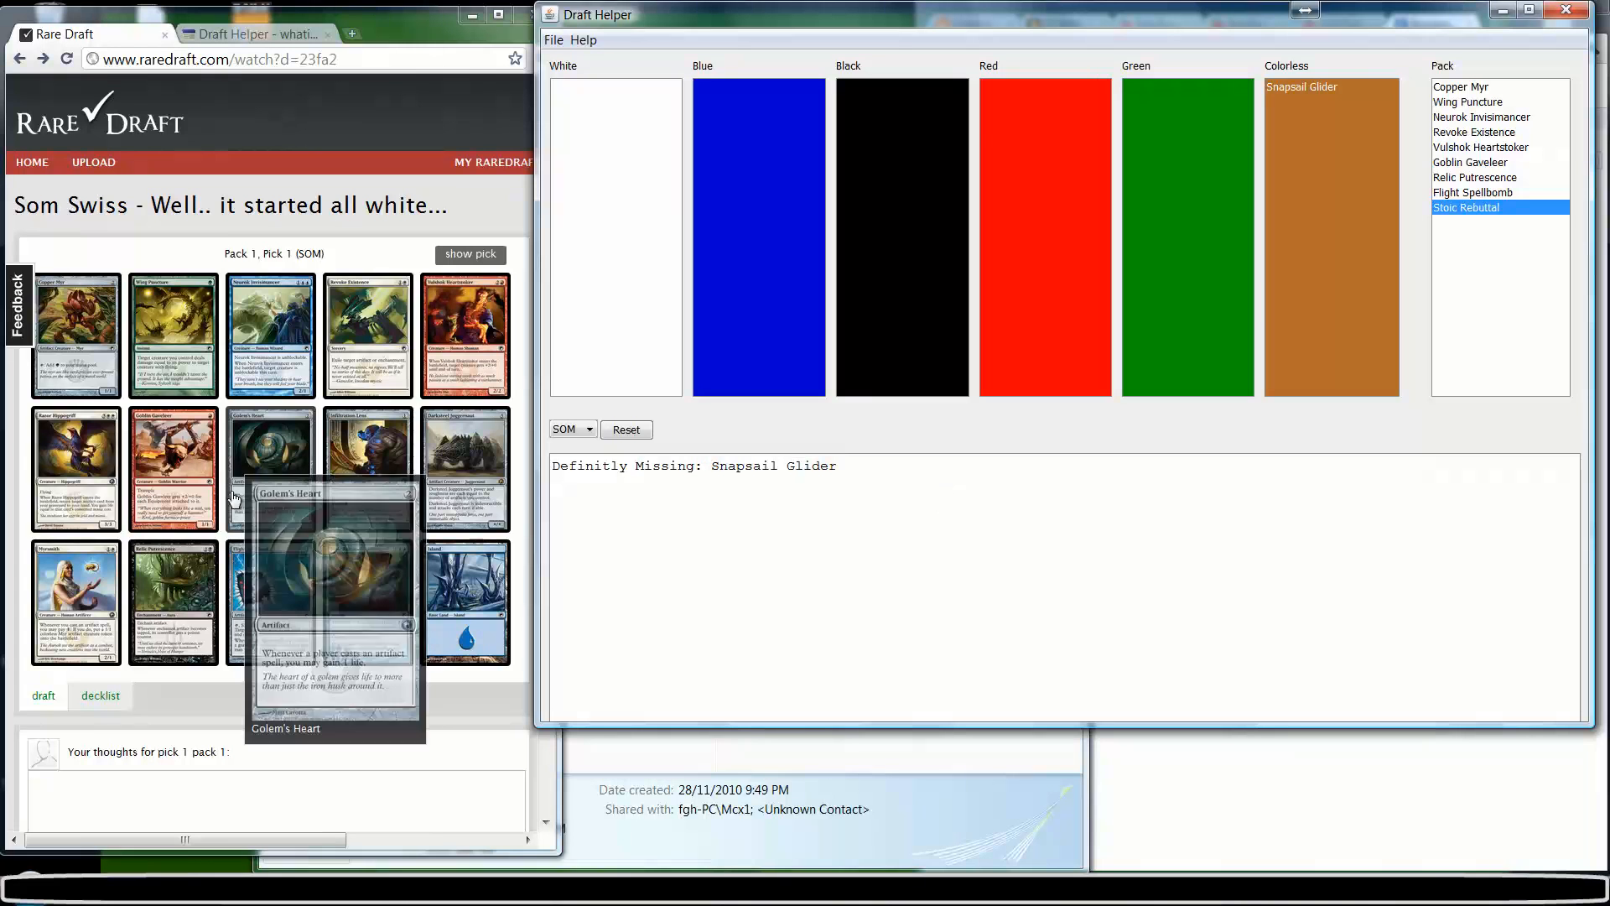
{"action": "mouse_move", "coordinate": [390, 701]}
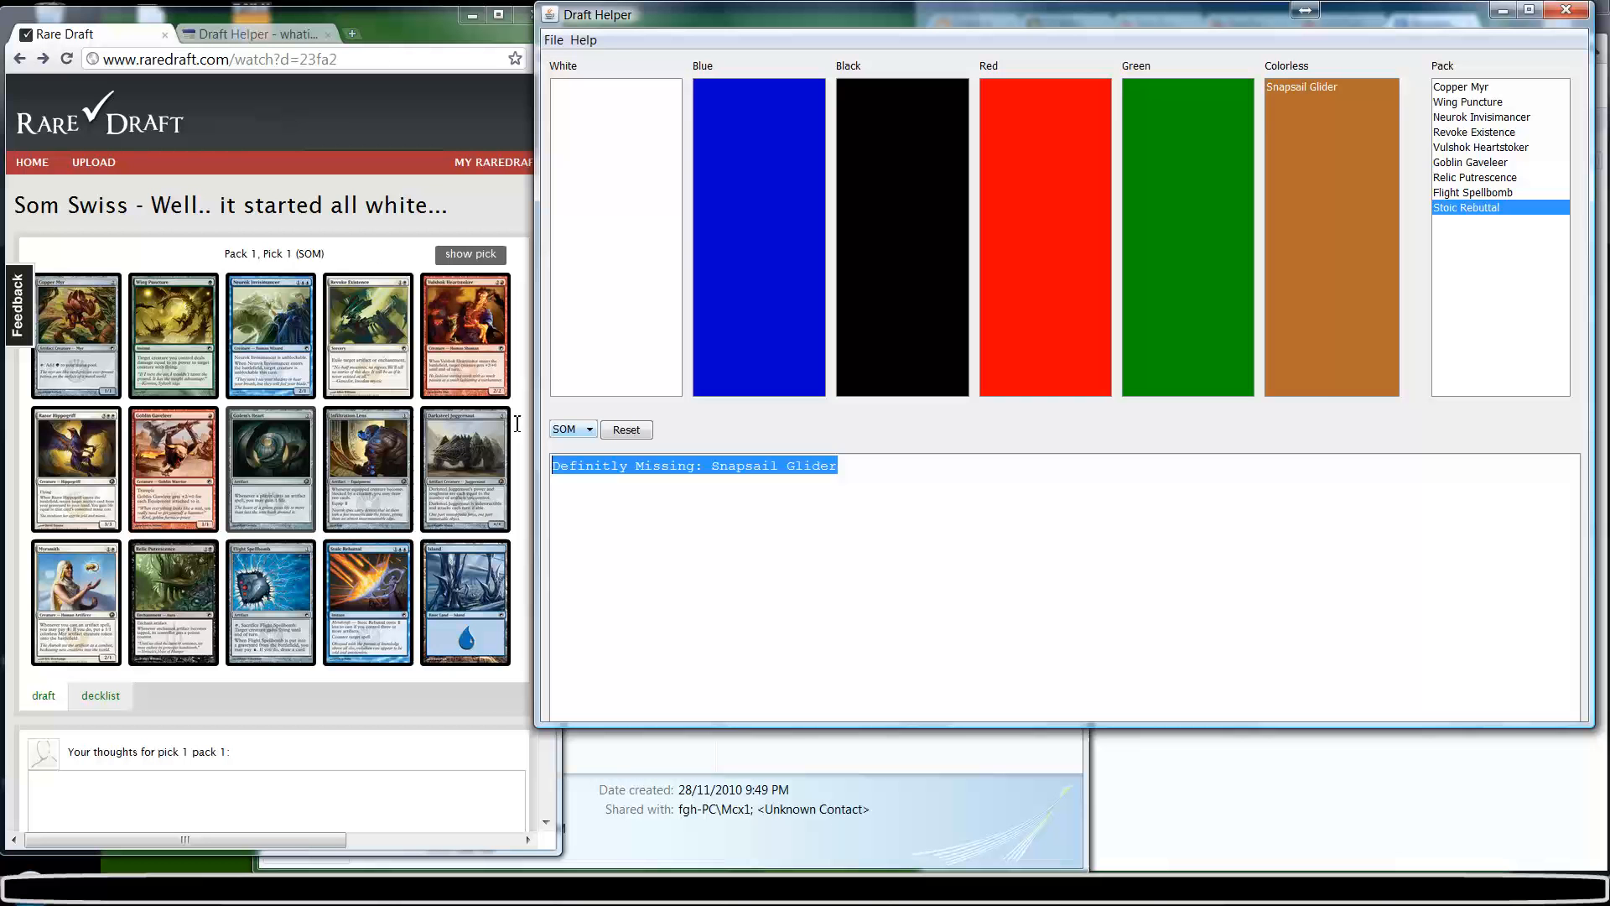
{"action": "left_click", "coordinate": [626, 429]}
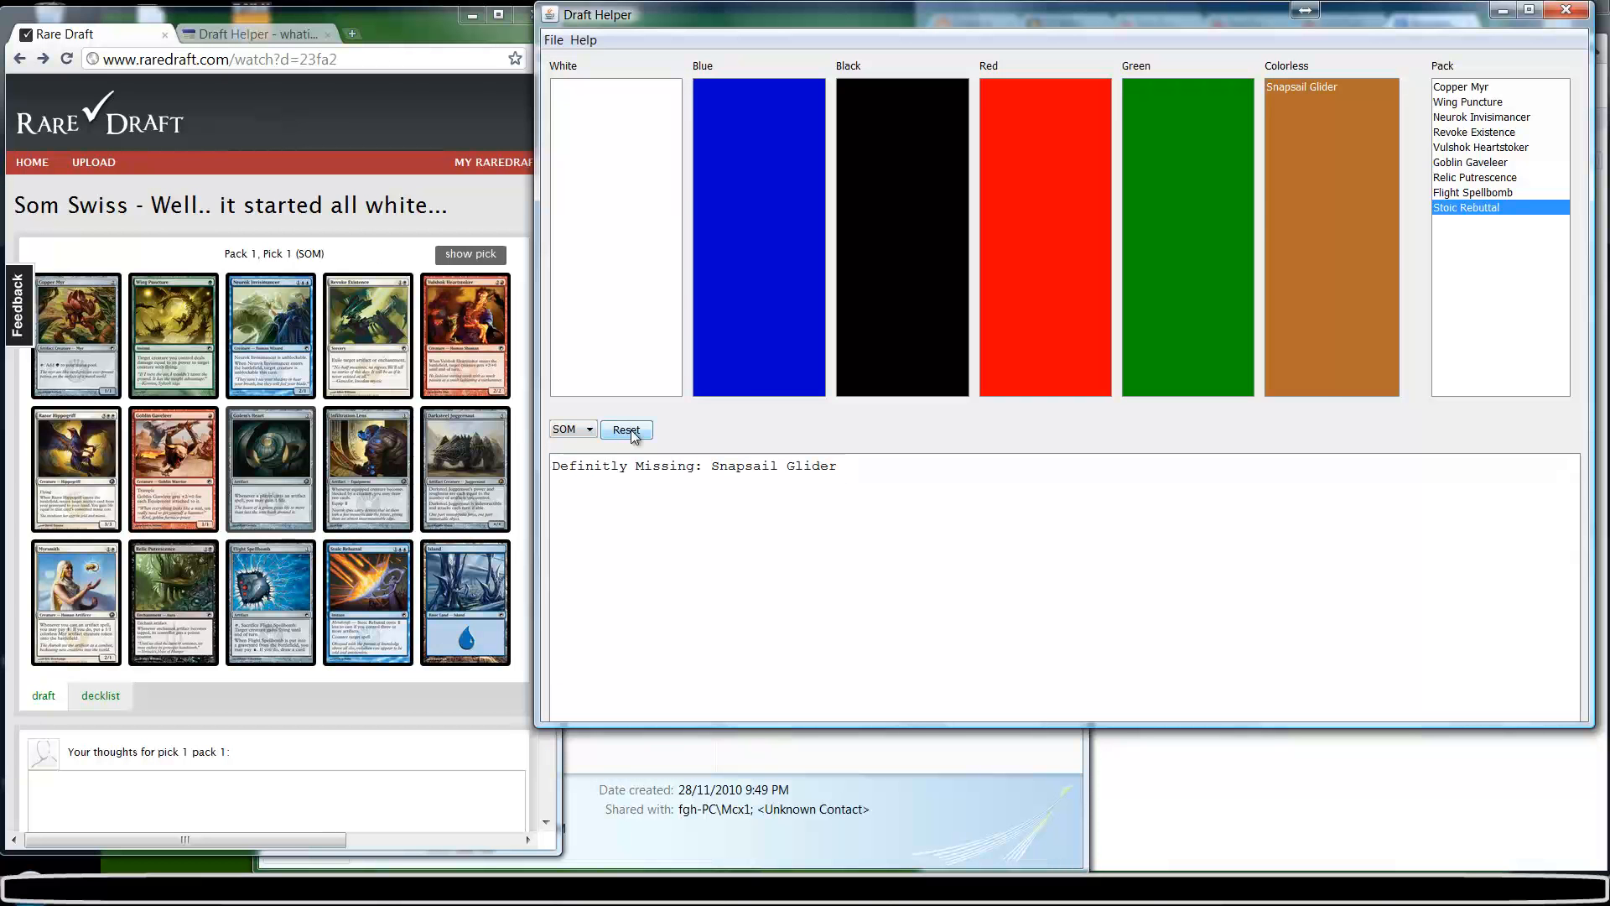
- Clear Draft Helper and advance the Rare Draft replay to Pack 1, Pick 2
{"action": "left_click", "coordinate": [625, 429]}
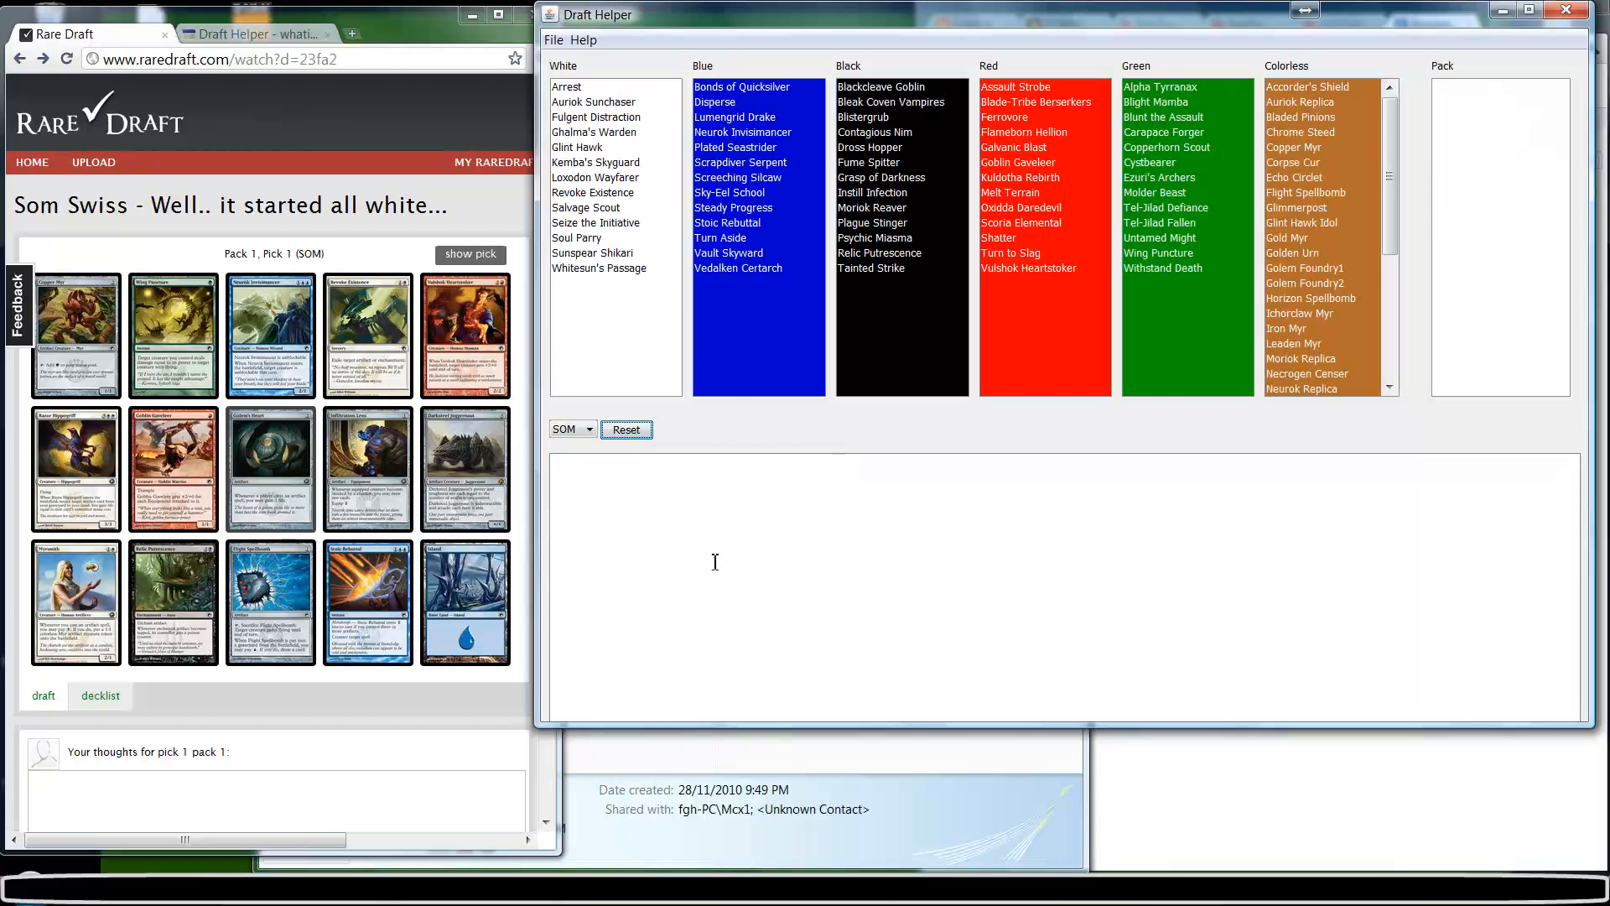
{"action": "left_click", "coordinate": [77, 467]}
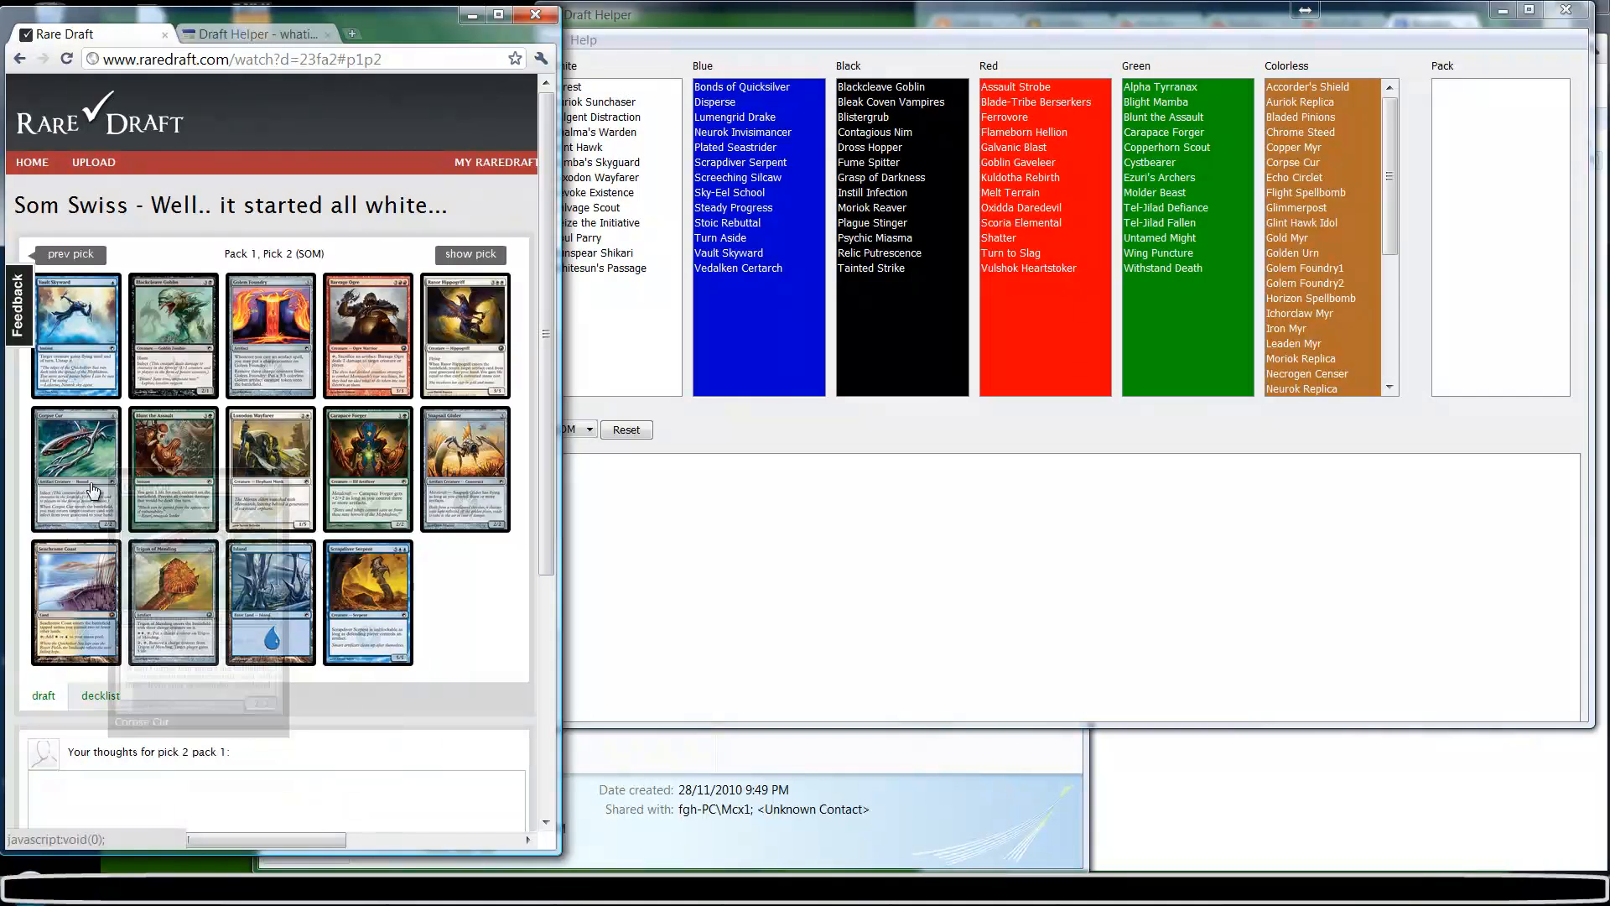
{"action": "mouse_move", "coordinate": [442, 357]}
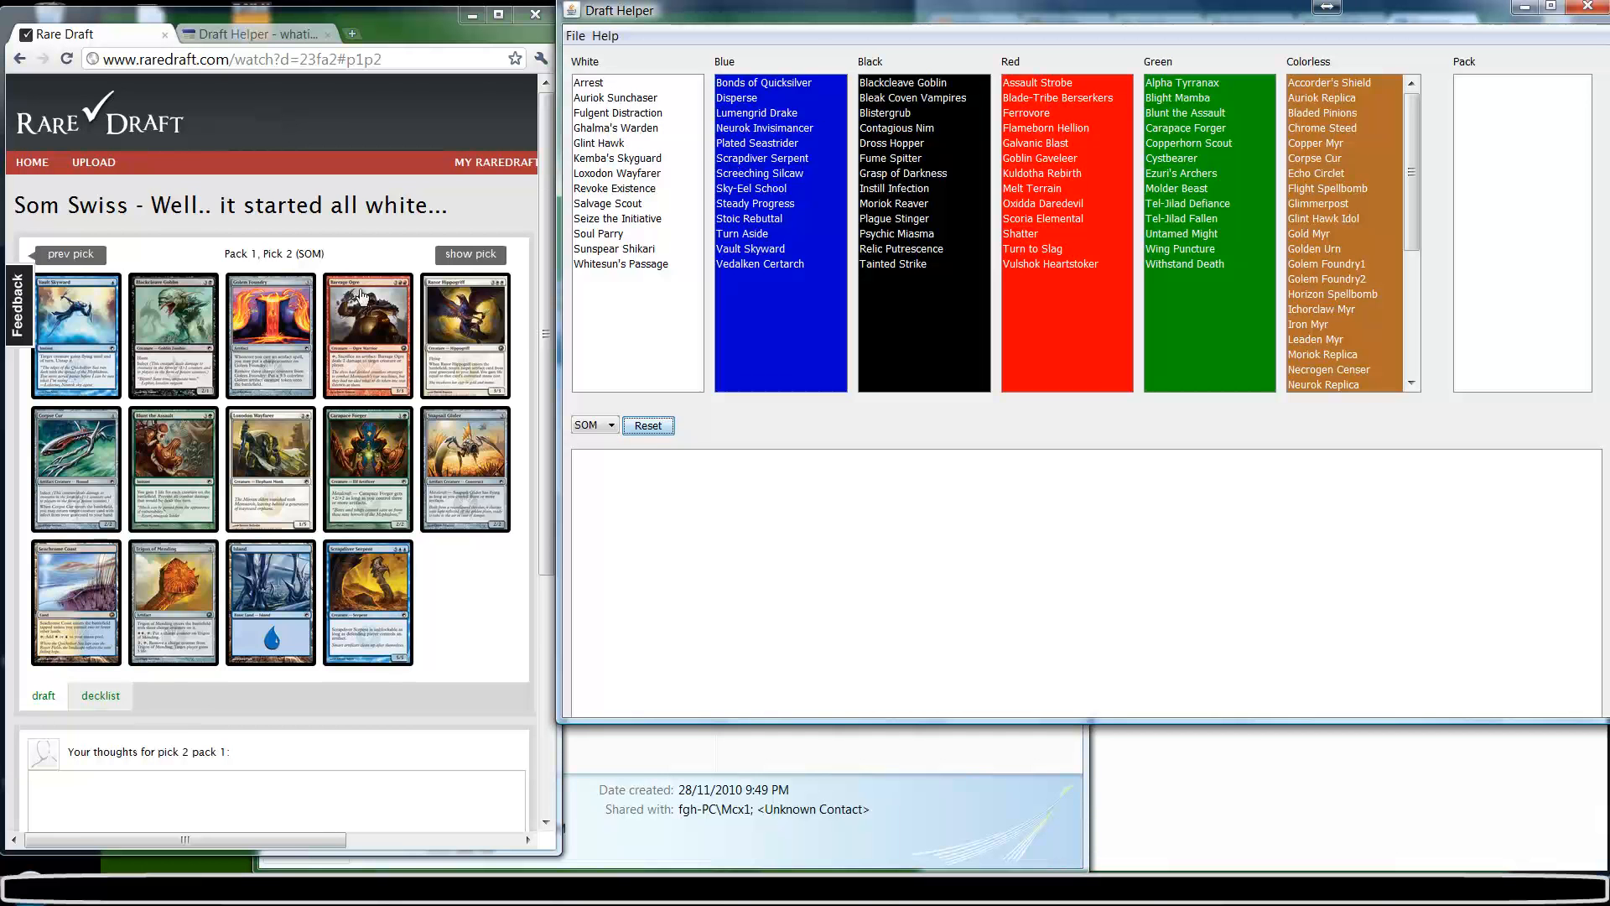
{"action": "mouse_move", "coordinate": [463, 329]}
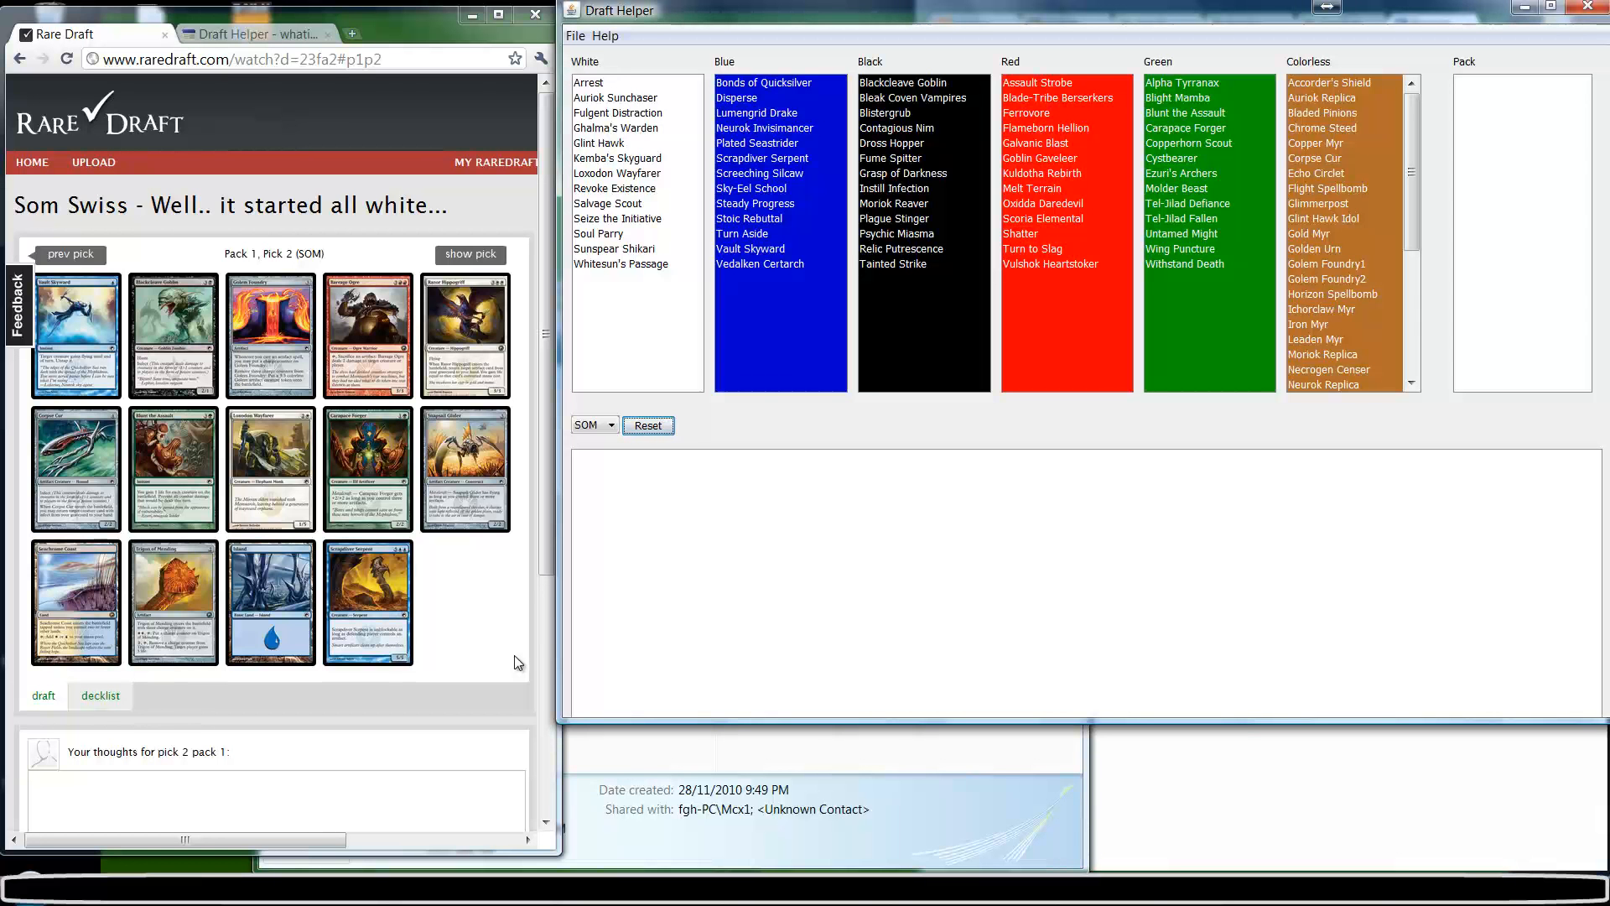
{"action": "mouse_move", "coordinate": [583, 356]}
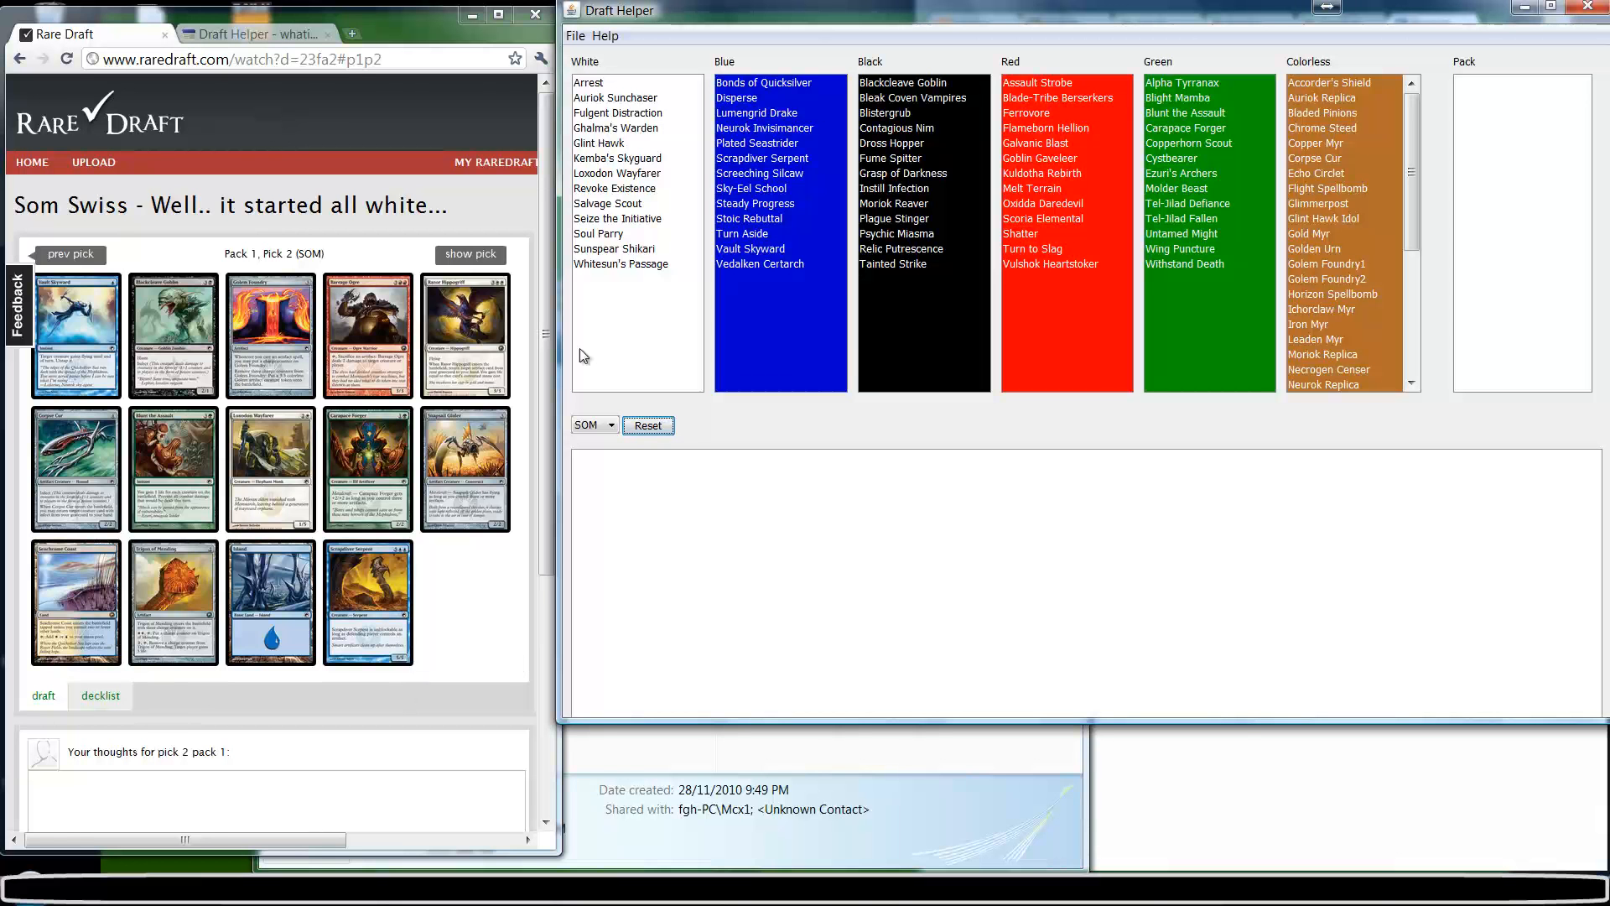
{"action": "mouse_move", "coordinate": [74, 285]}
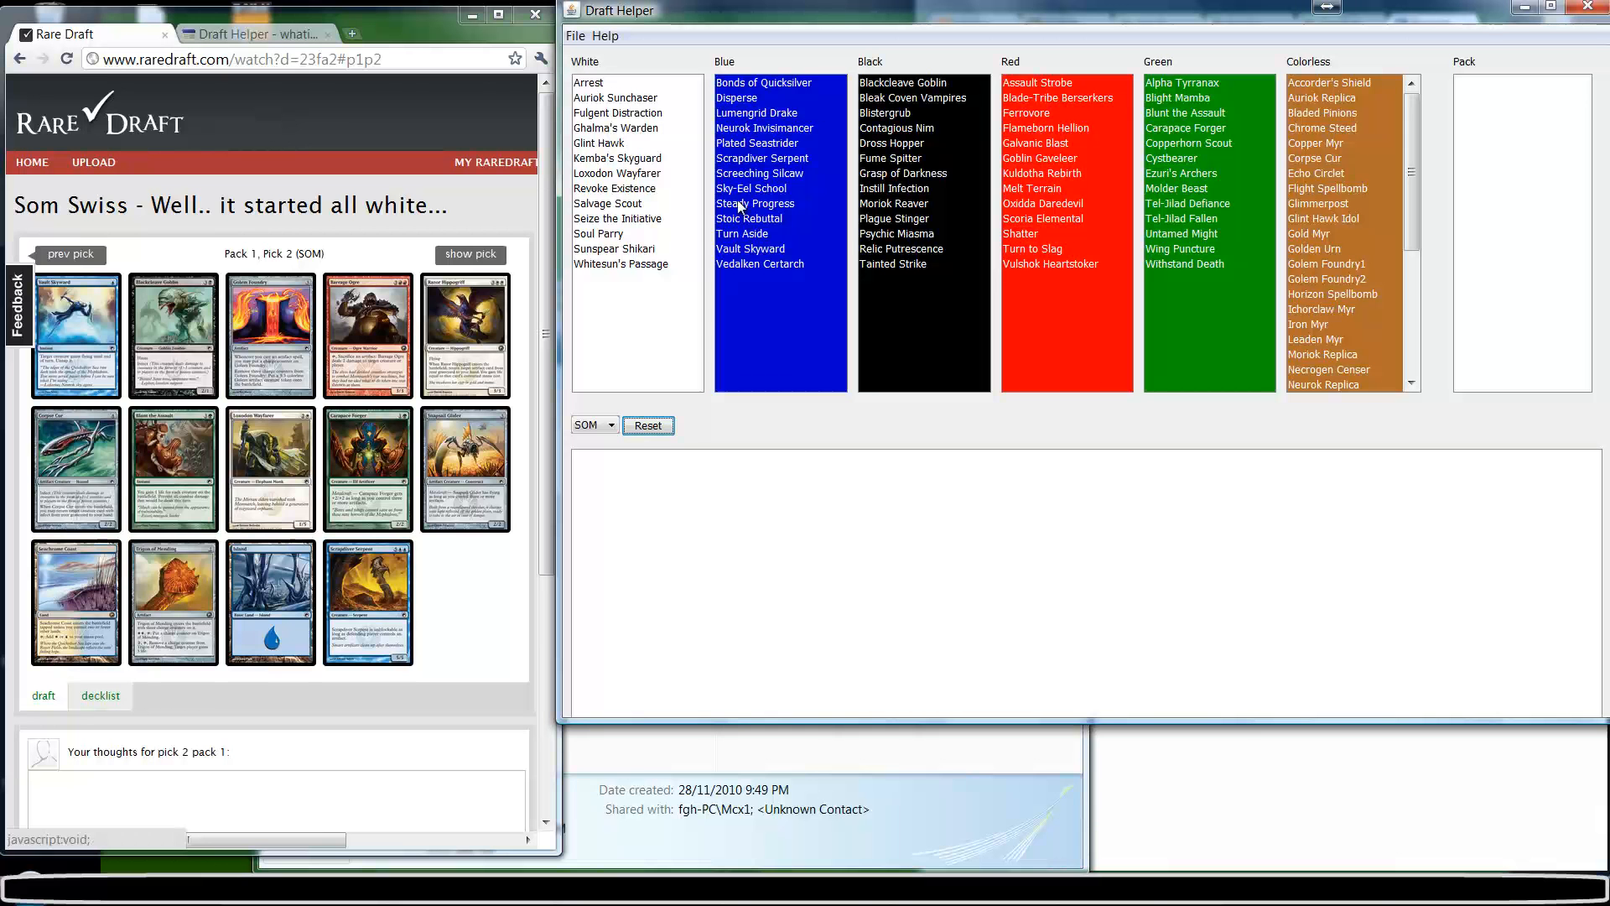
- Add Vault Skyward from the Blue list to the pack's cards
{"action": "left_click", "coordinate": [750, 249]}
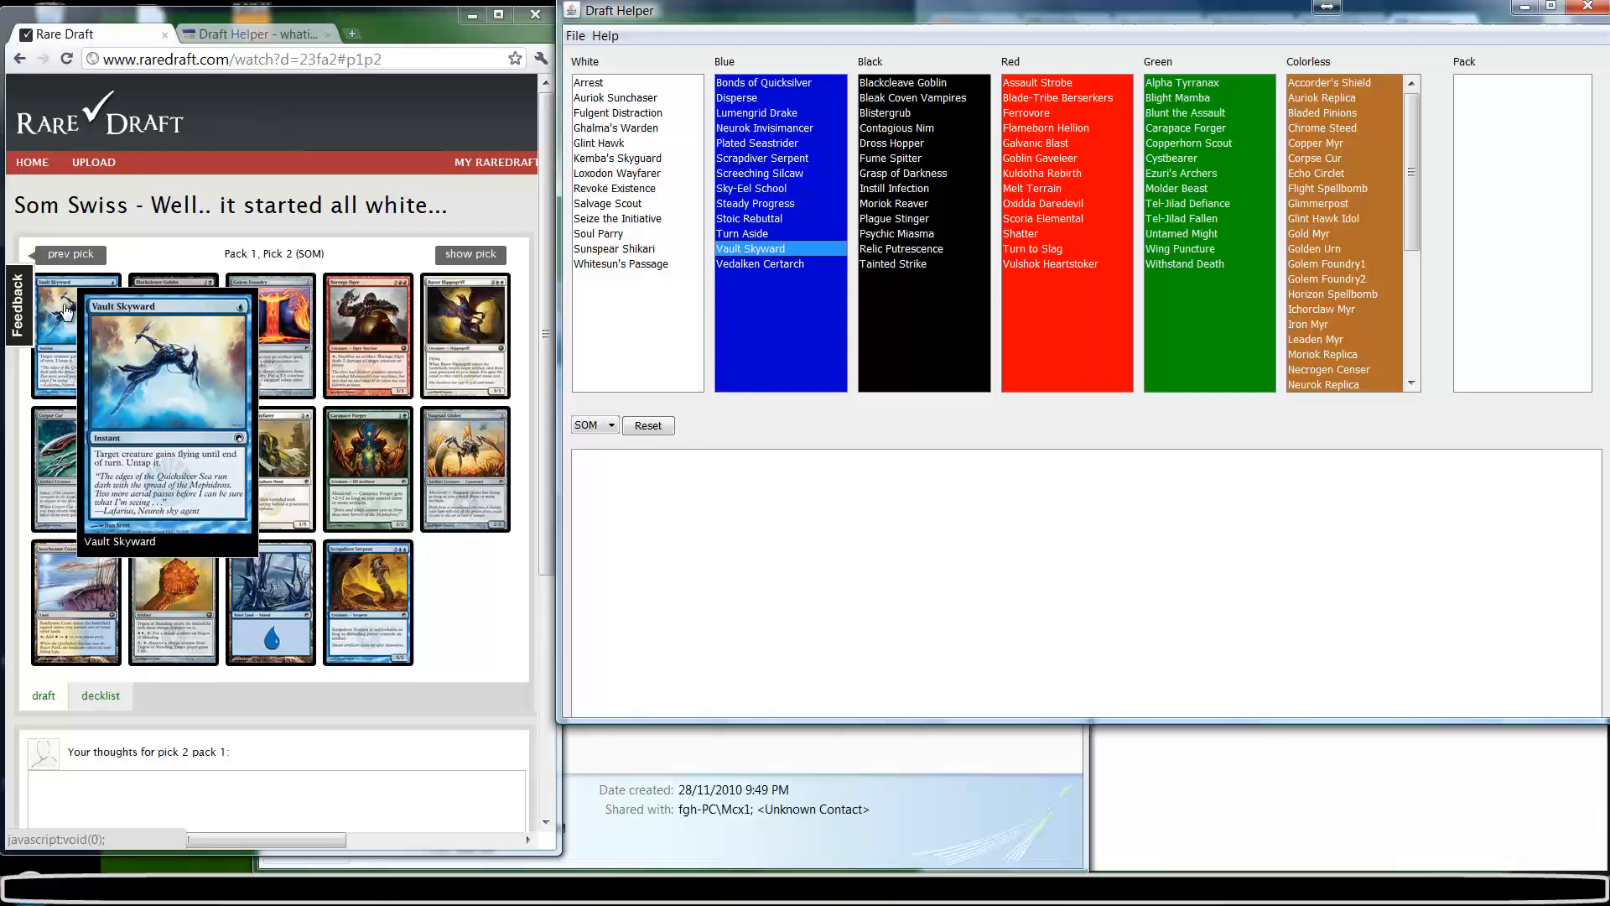
{"action": "mouse_move", "coordinate": [462, 234]}
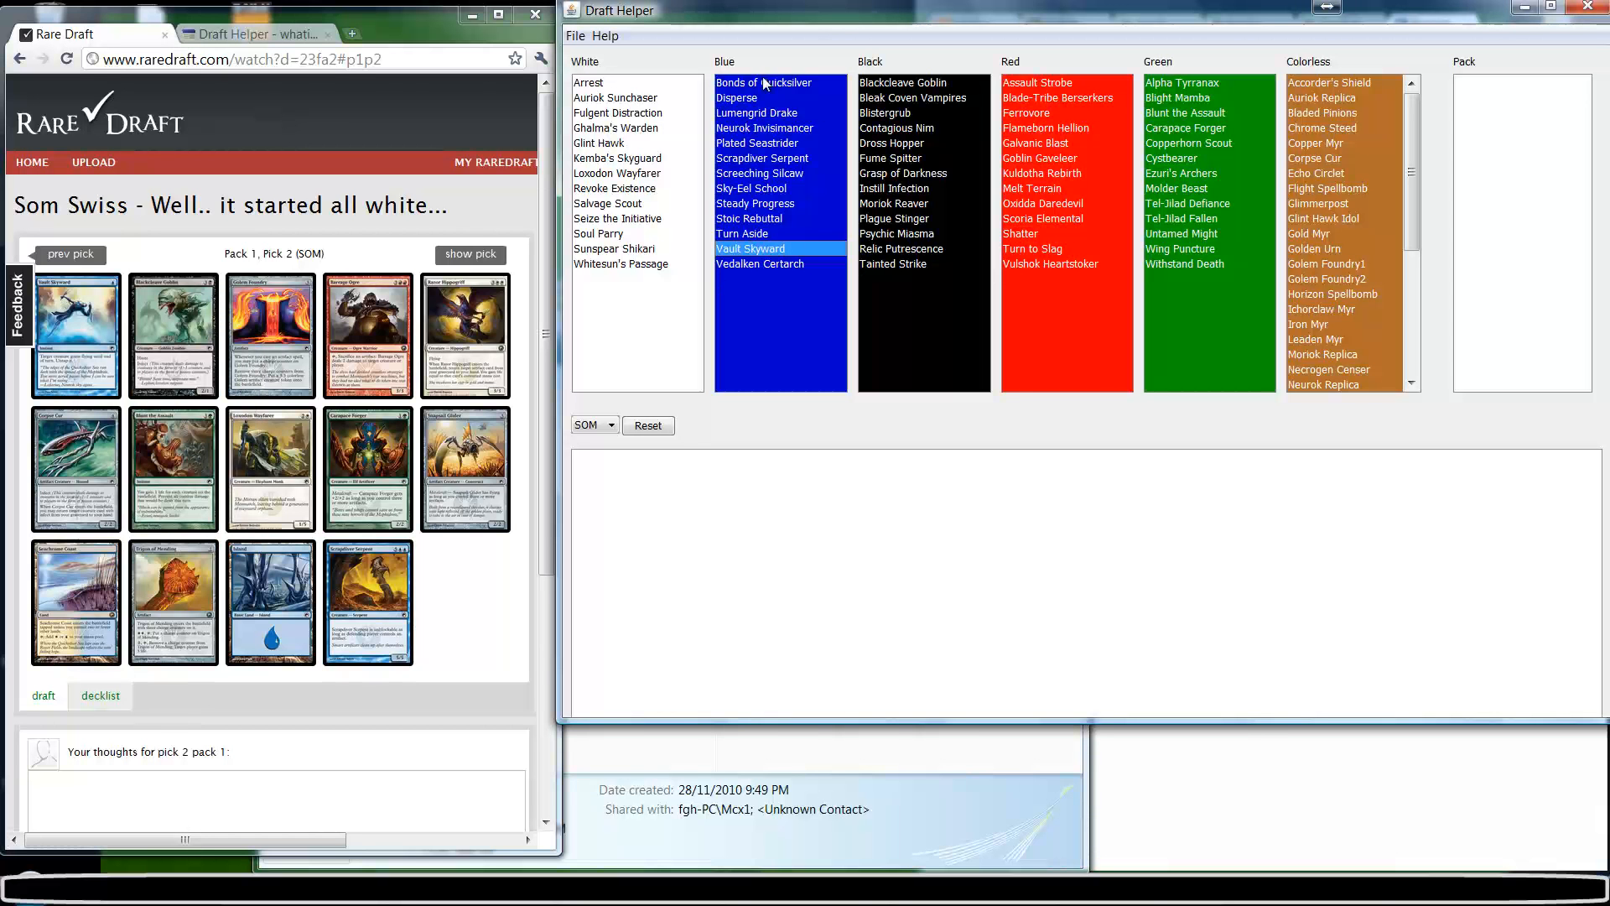
{"action": "left_click", "coordinate": [736, 98]}
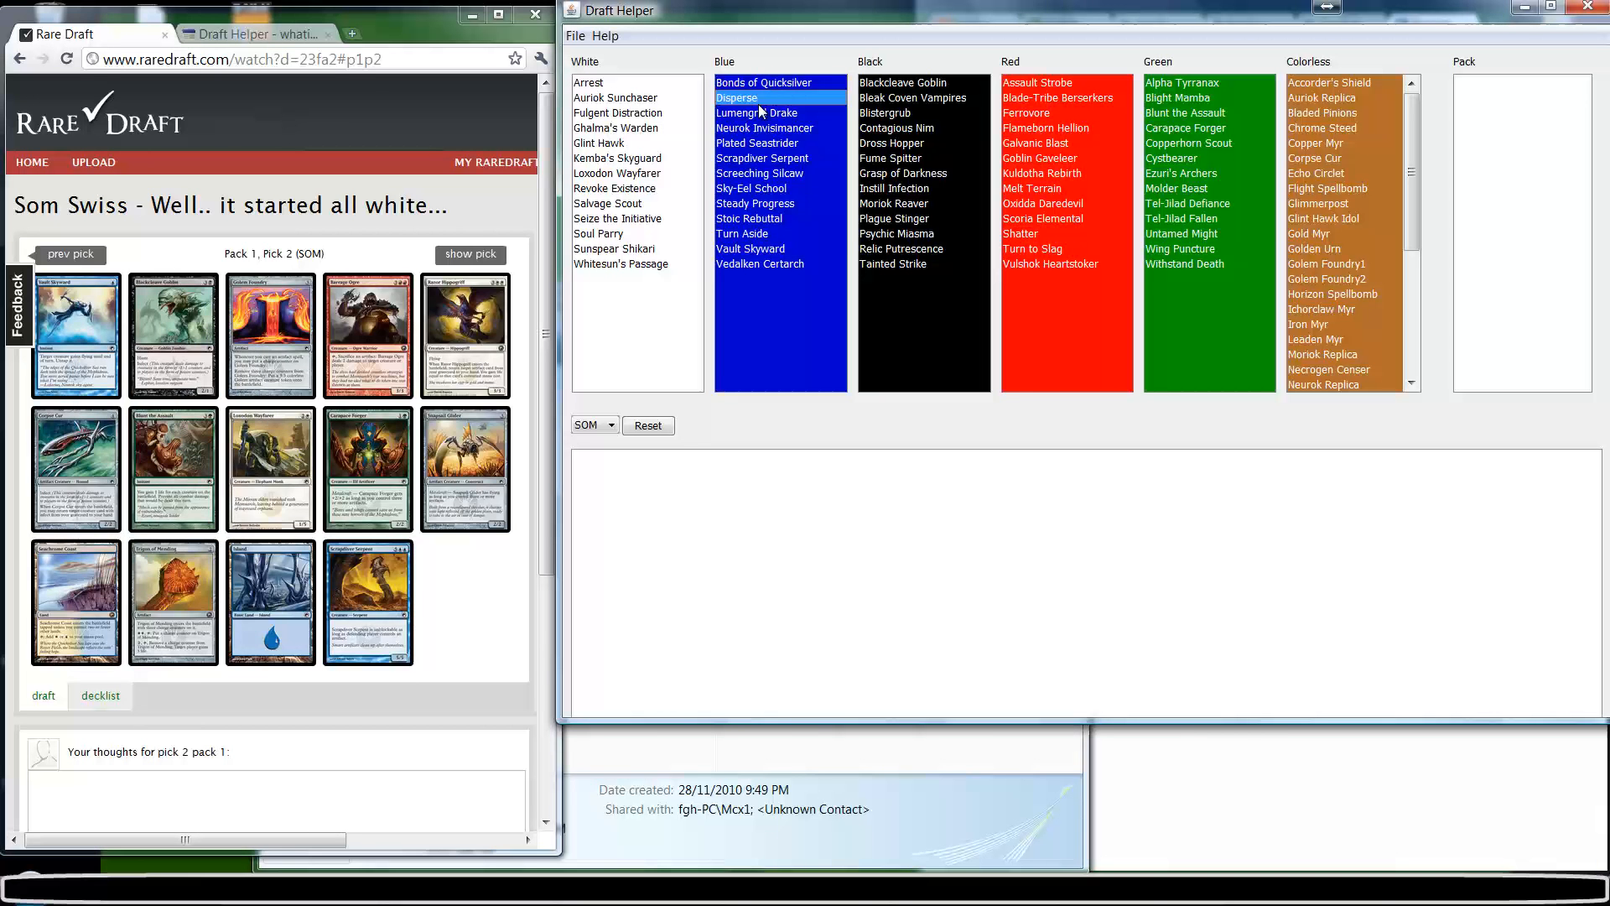
{"action": "left_click", "coordinate": [751, 248]}
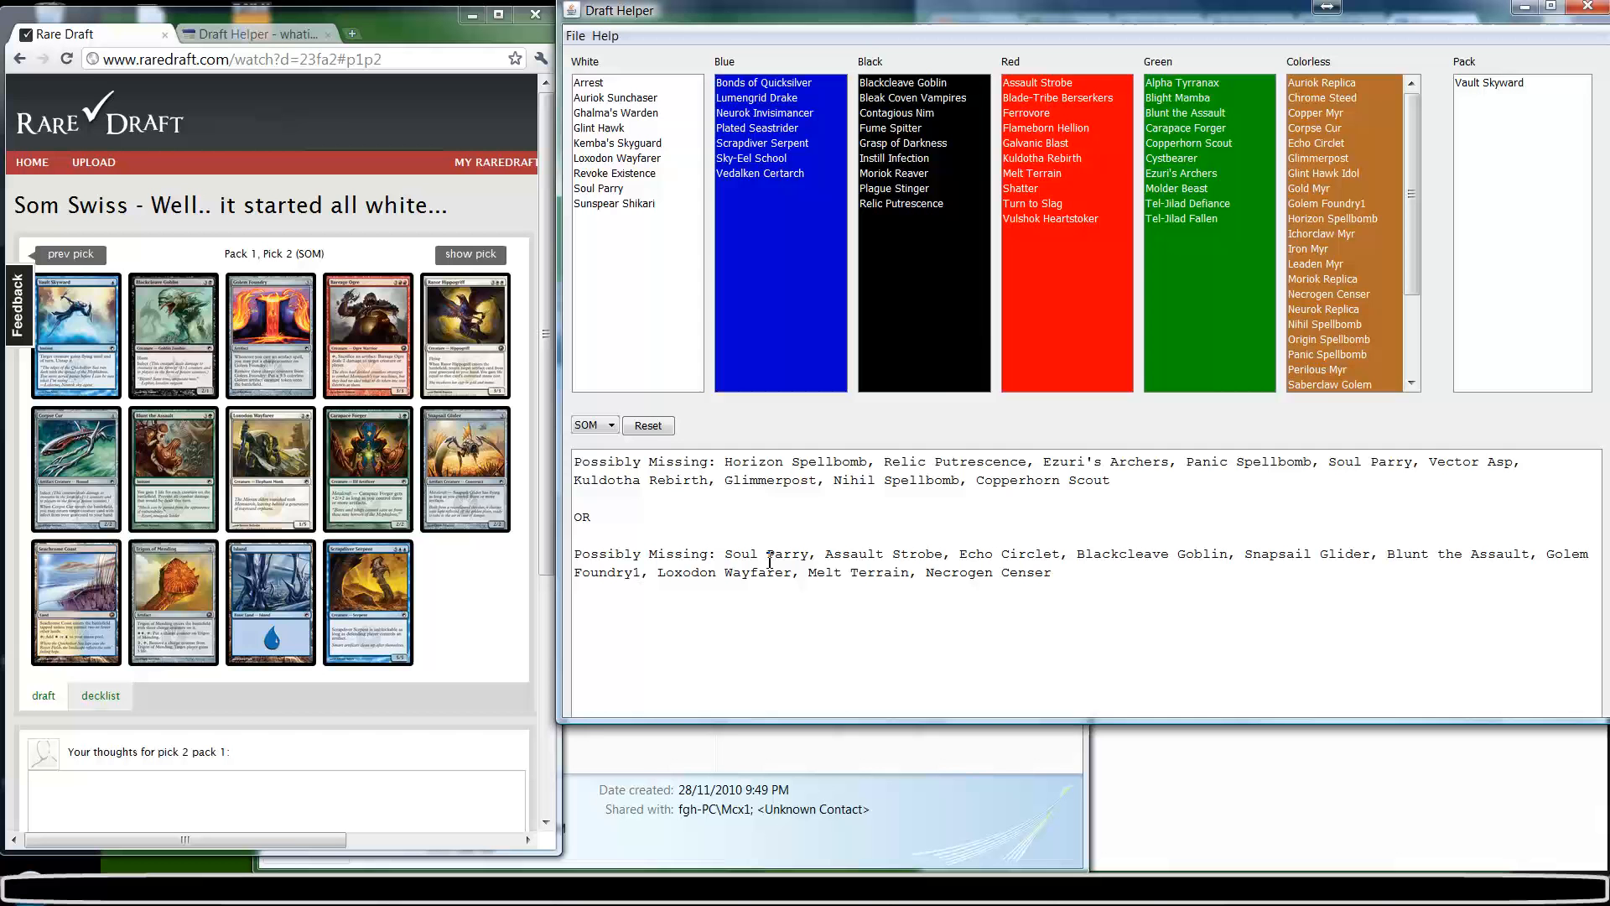
- Review the results, move Draft Helper beside the replay, and add Blackcleave Goblin
{"action": "double_click", "coordinate": [589, 461]}
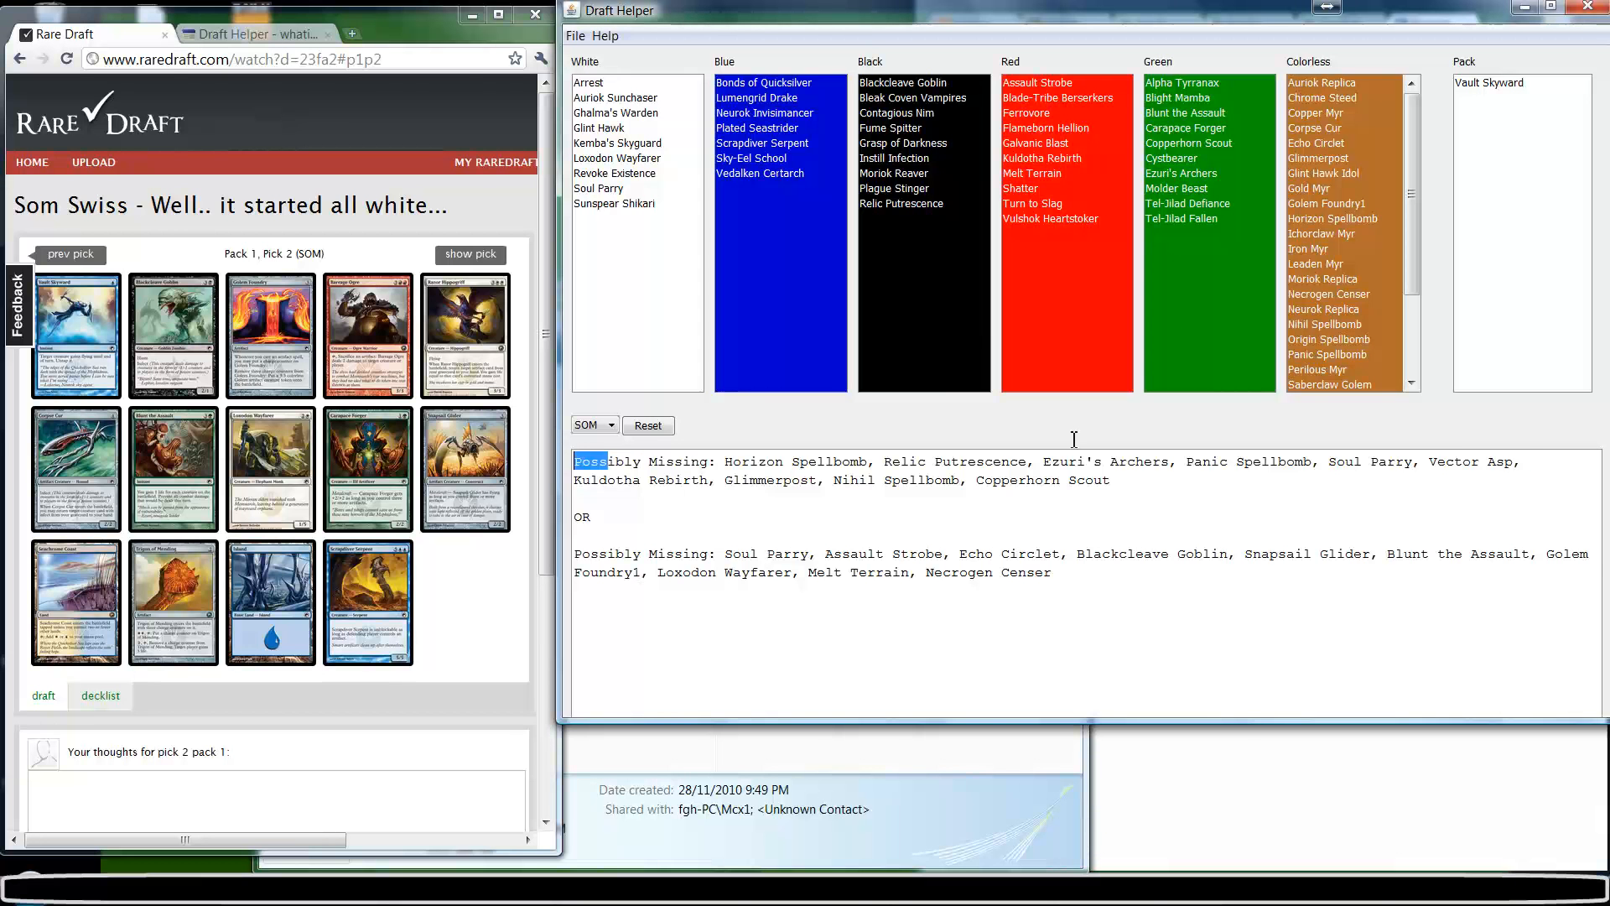
{"action": "left_click", "coordinate": [614, 203]}
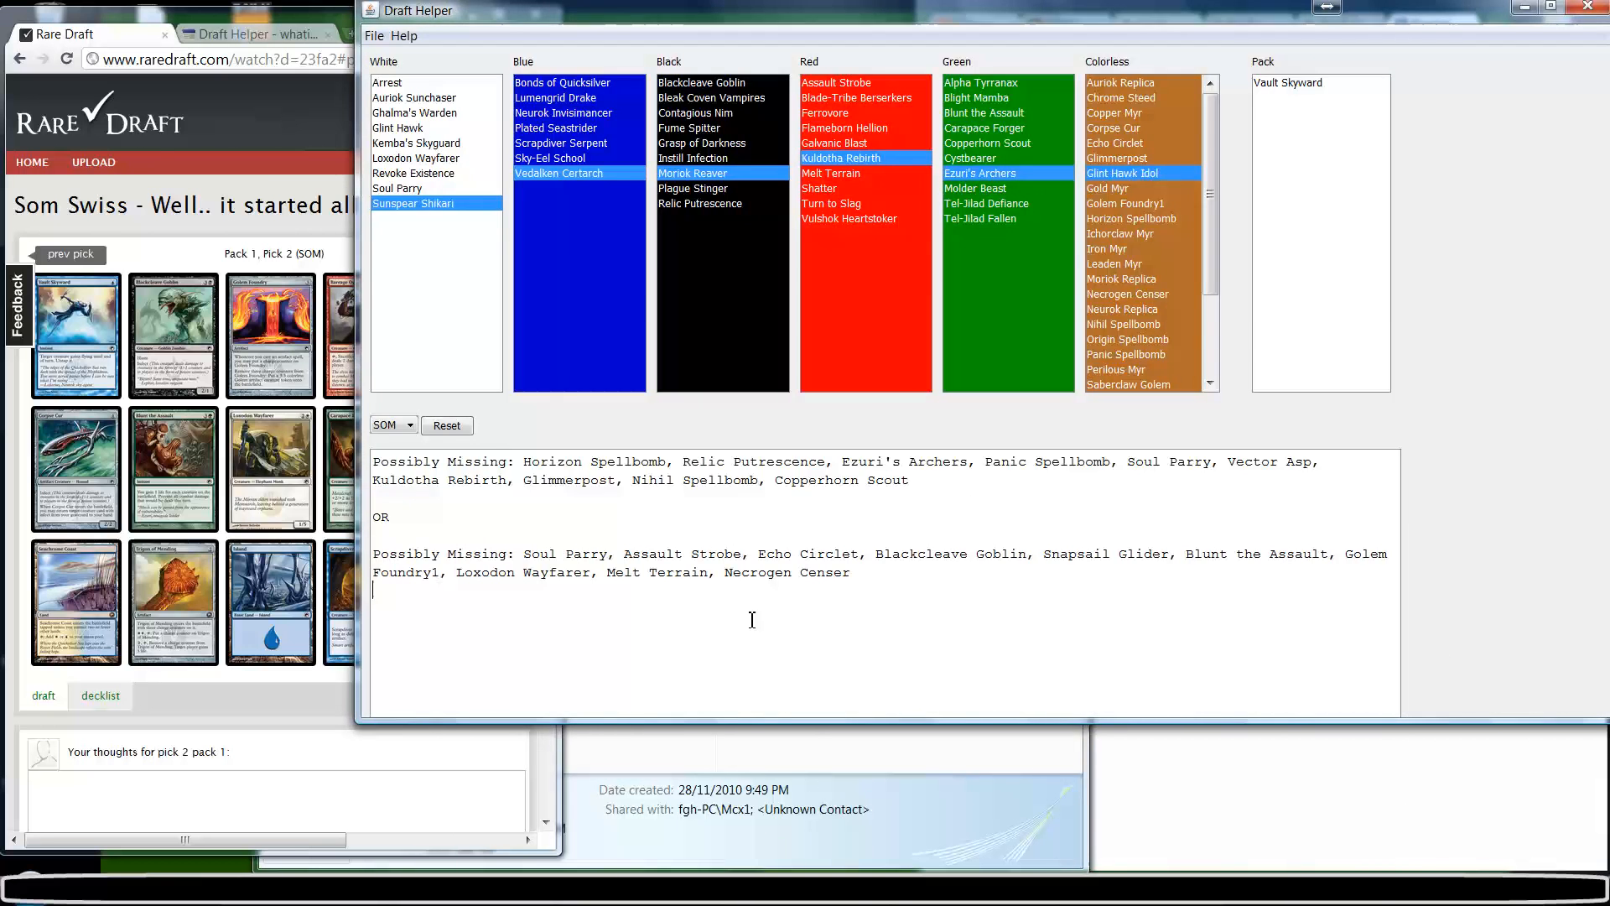
{"action": "mouse_move", "coordinate": [450, 523]}
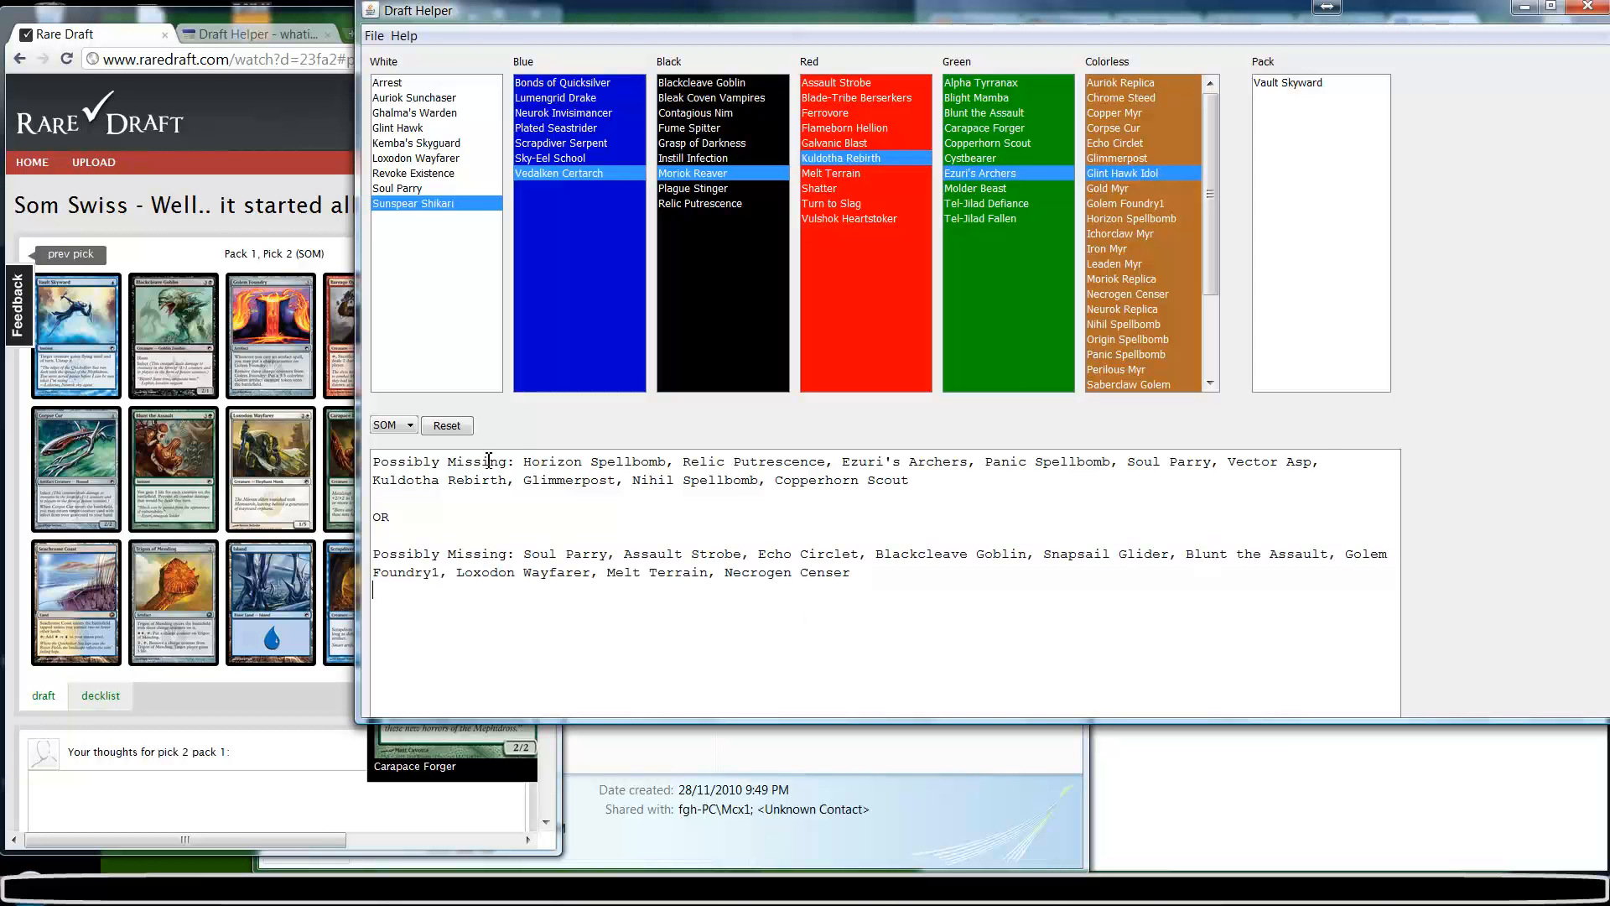
{"action": "left_click_drag", "start_coordinate": [524, 461], "coordinate": [906, 480]}
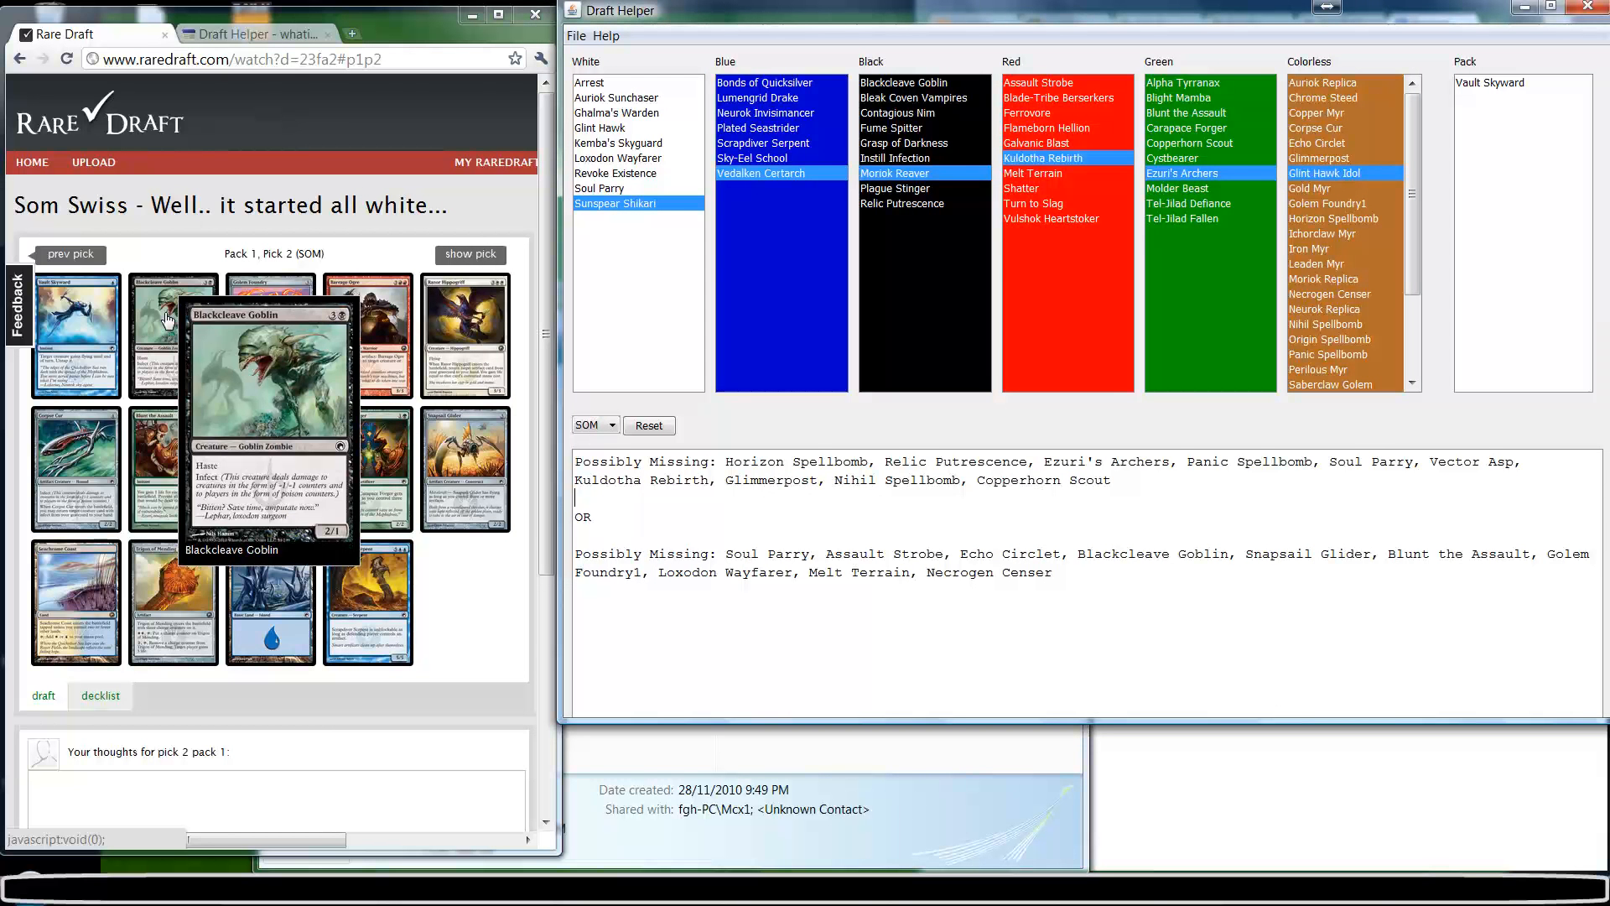
{"action": "left_click", "coordinate": [172, 334]}
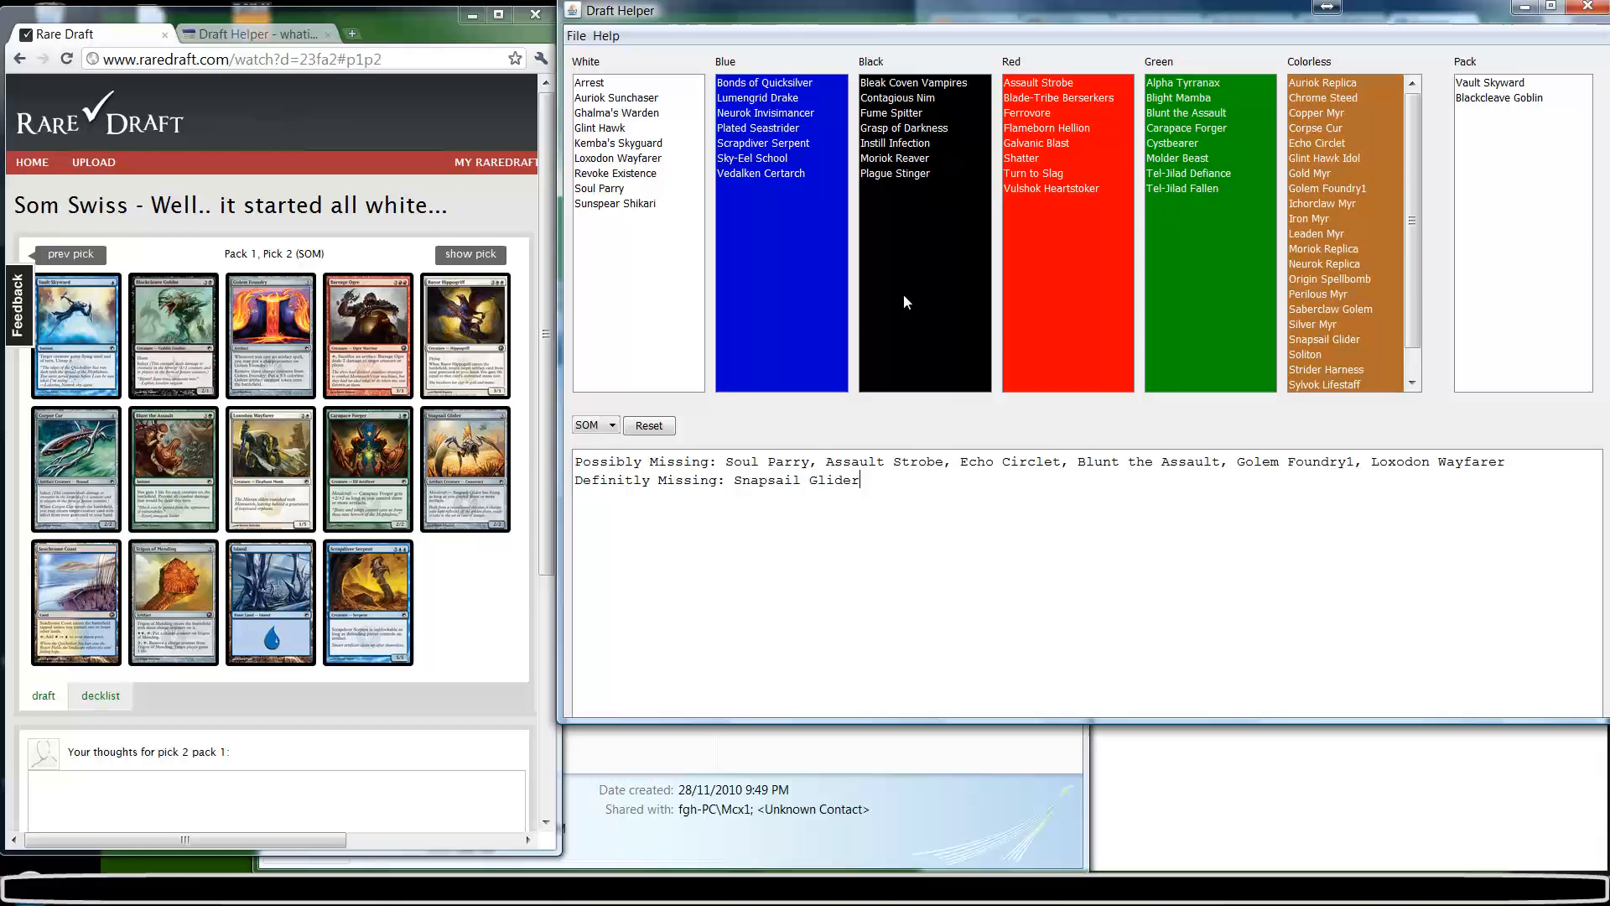
- Select the results text, then the cards in the possibly missing line
{"action": "left_click_drag", "start_coordinate": [578, 462], "coordinate": [866, 480]}
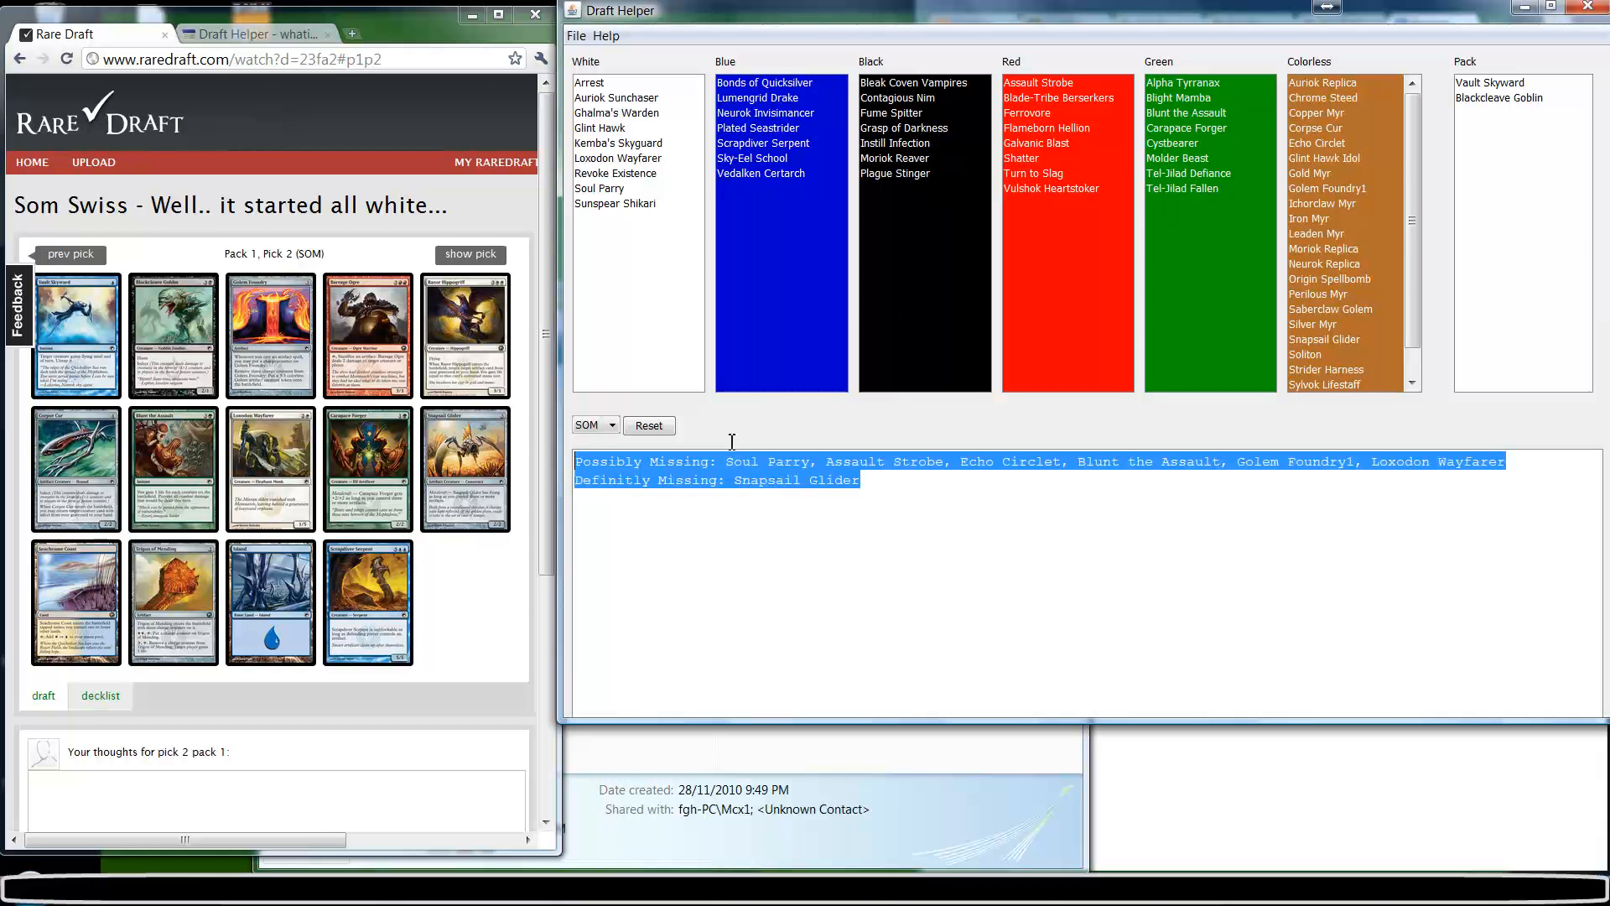
{"action": "left_click", "coordinate": [729, 462]}
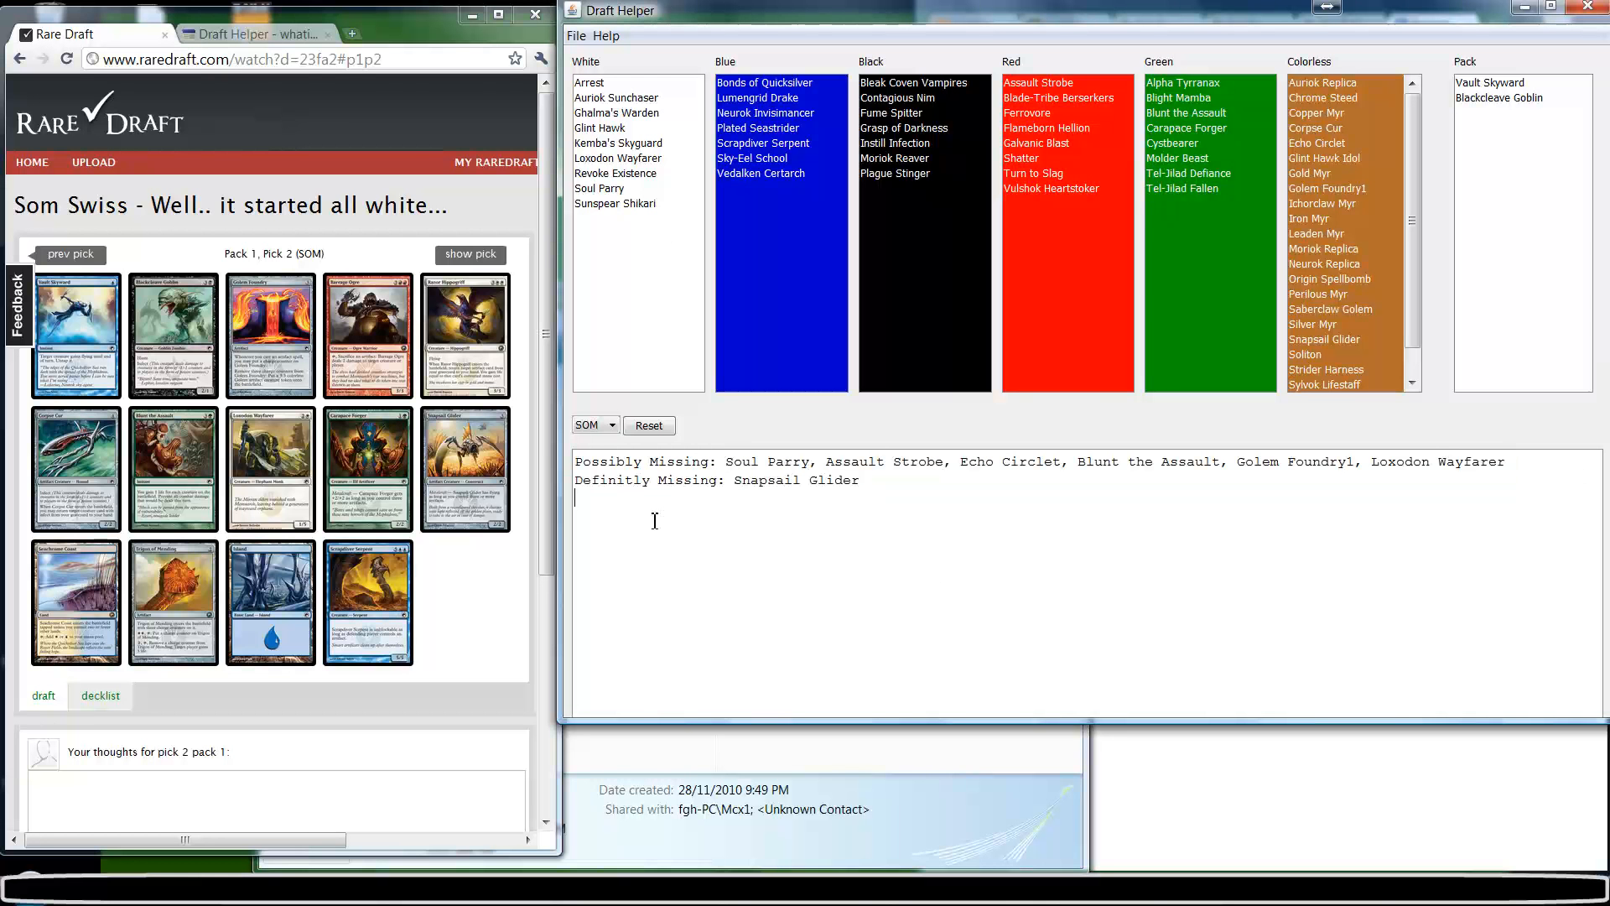
{"action": "double_click", "coordinate": [681, 462]}
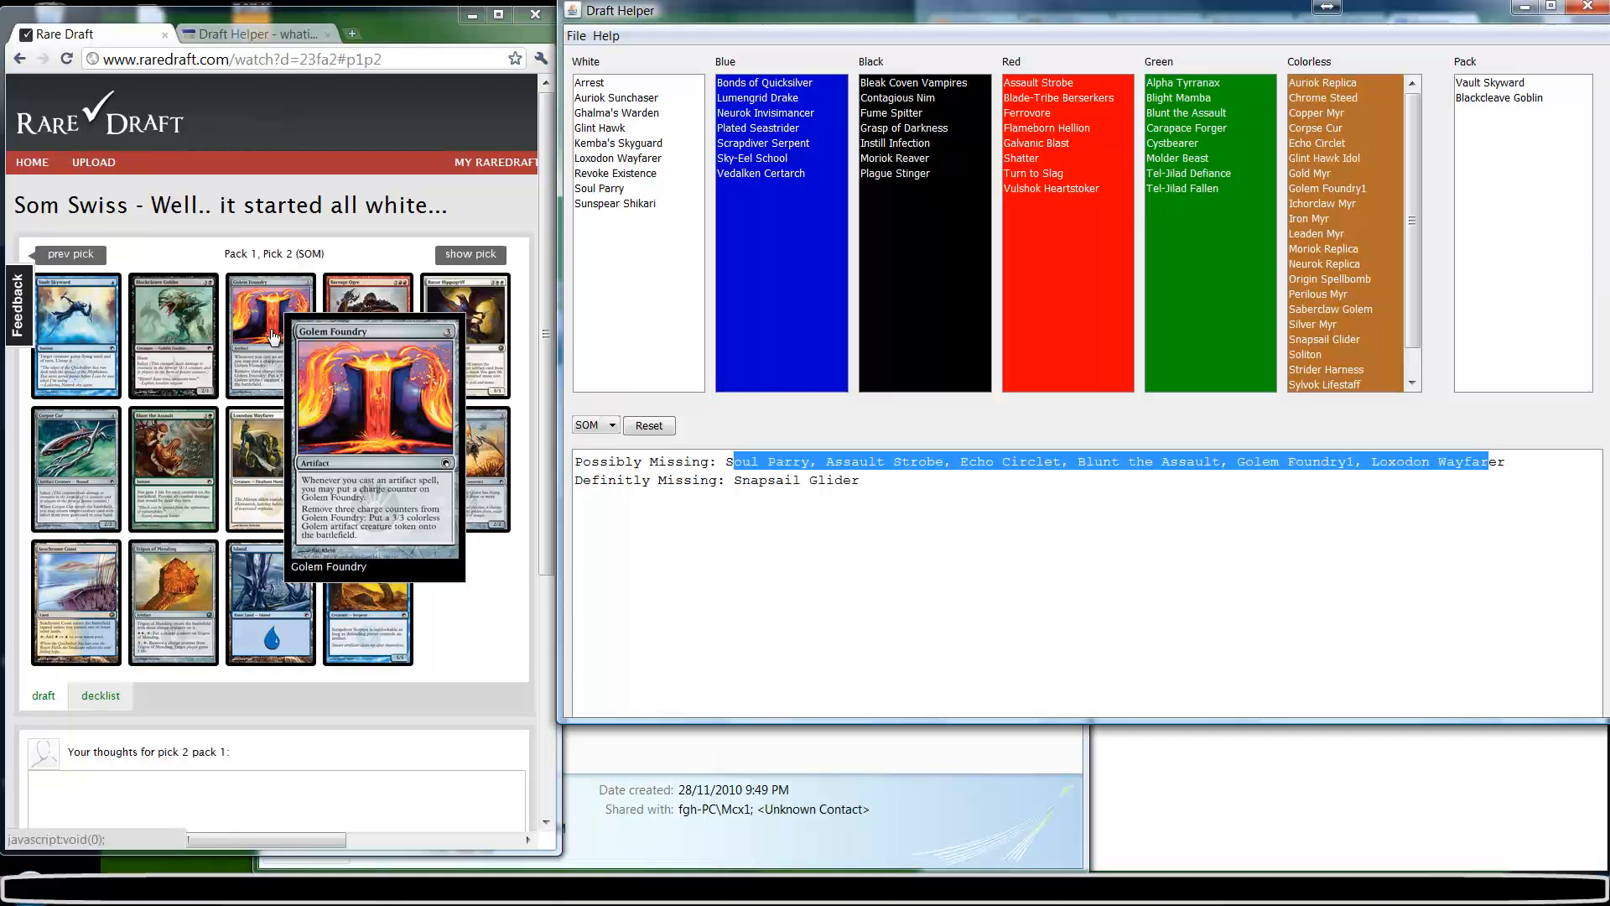
- Reset the pack and pick Vault Skyward and Golem Foundry1 from the colour lists
{"action": "scroll", "scroll_direction": "down", "scroll_amount": 3}
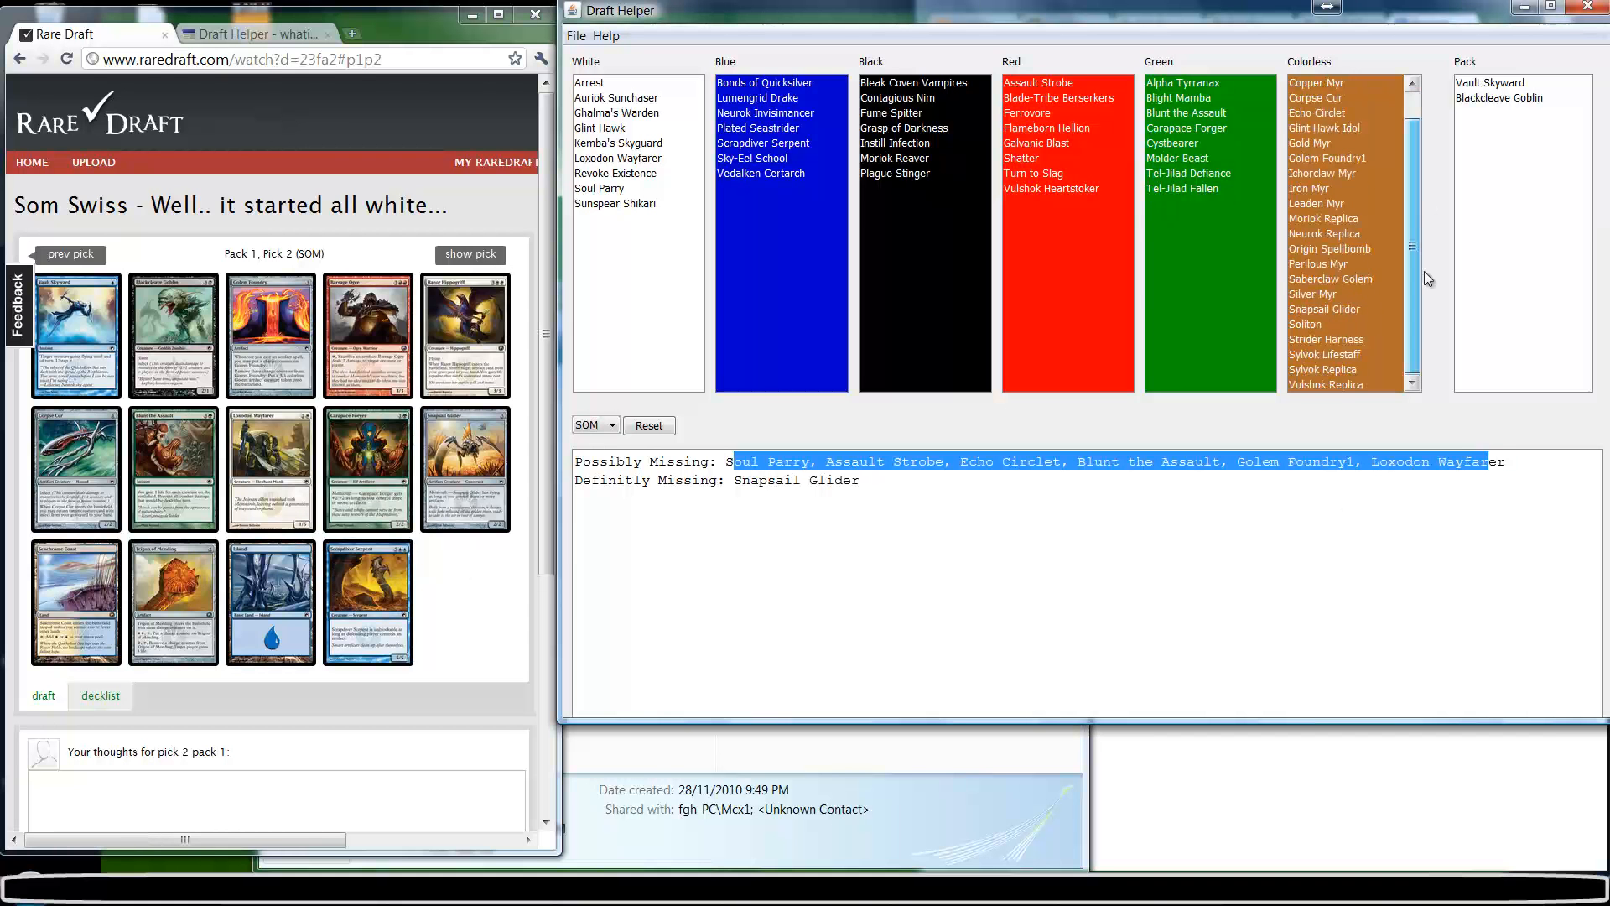
{"action": "left_click", "coordinate": [1328, 157]}
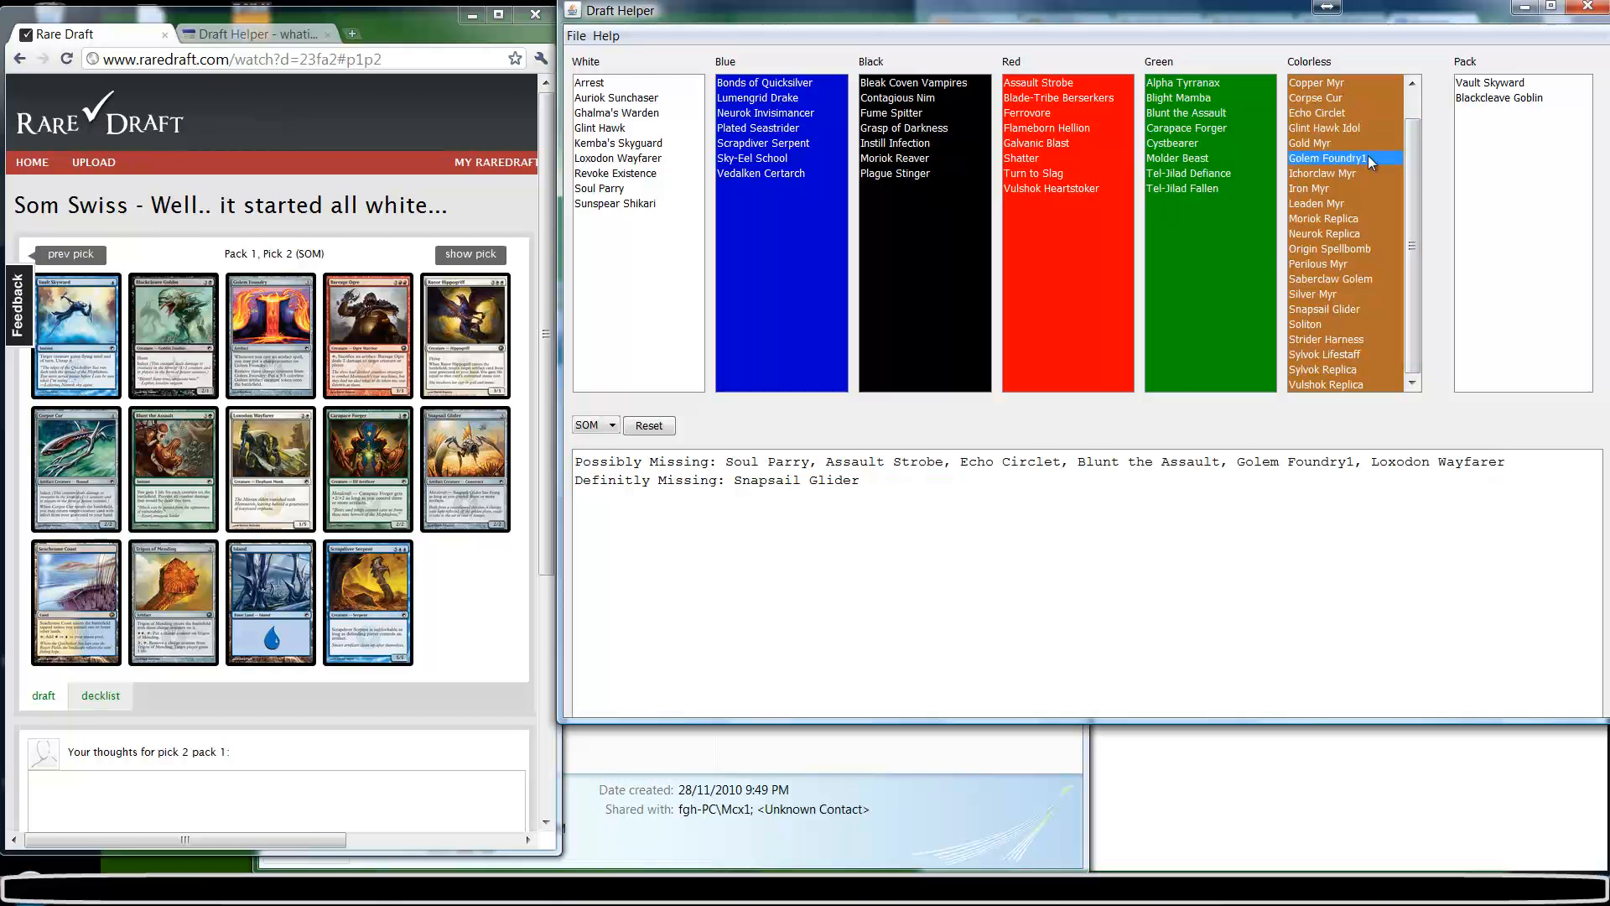
{"action": "mouse_move", "coordinate": [1366, 169]}
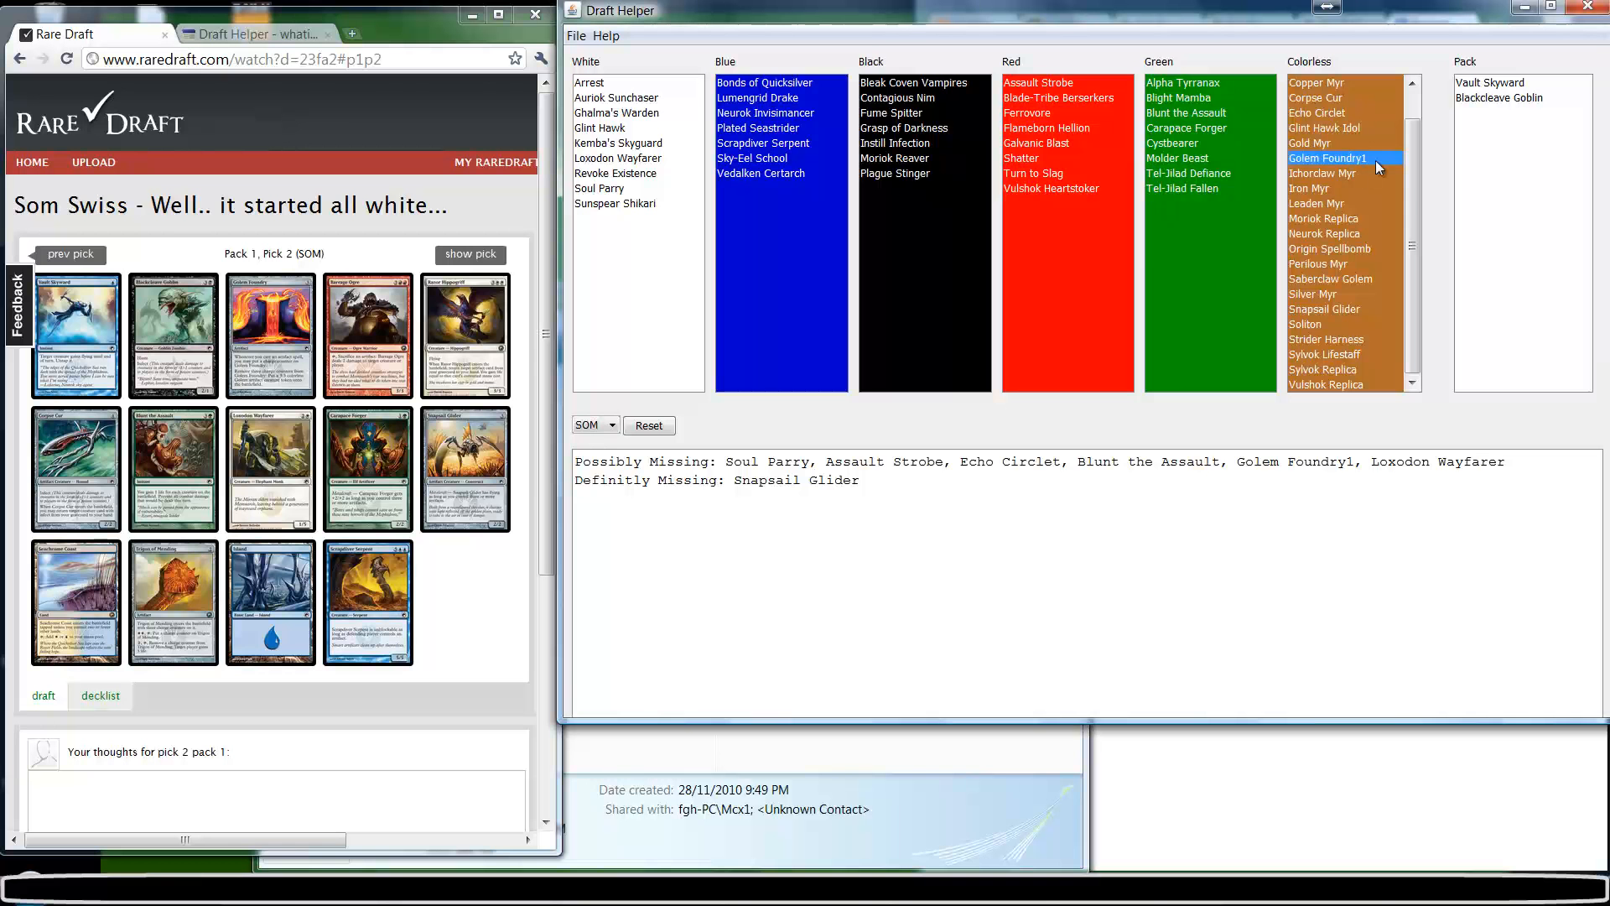
{"action": "left_click", "coordinate": [1504, 97]}
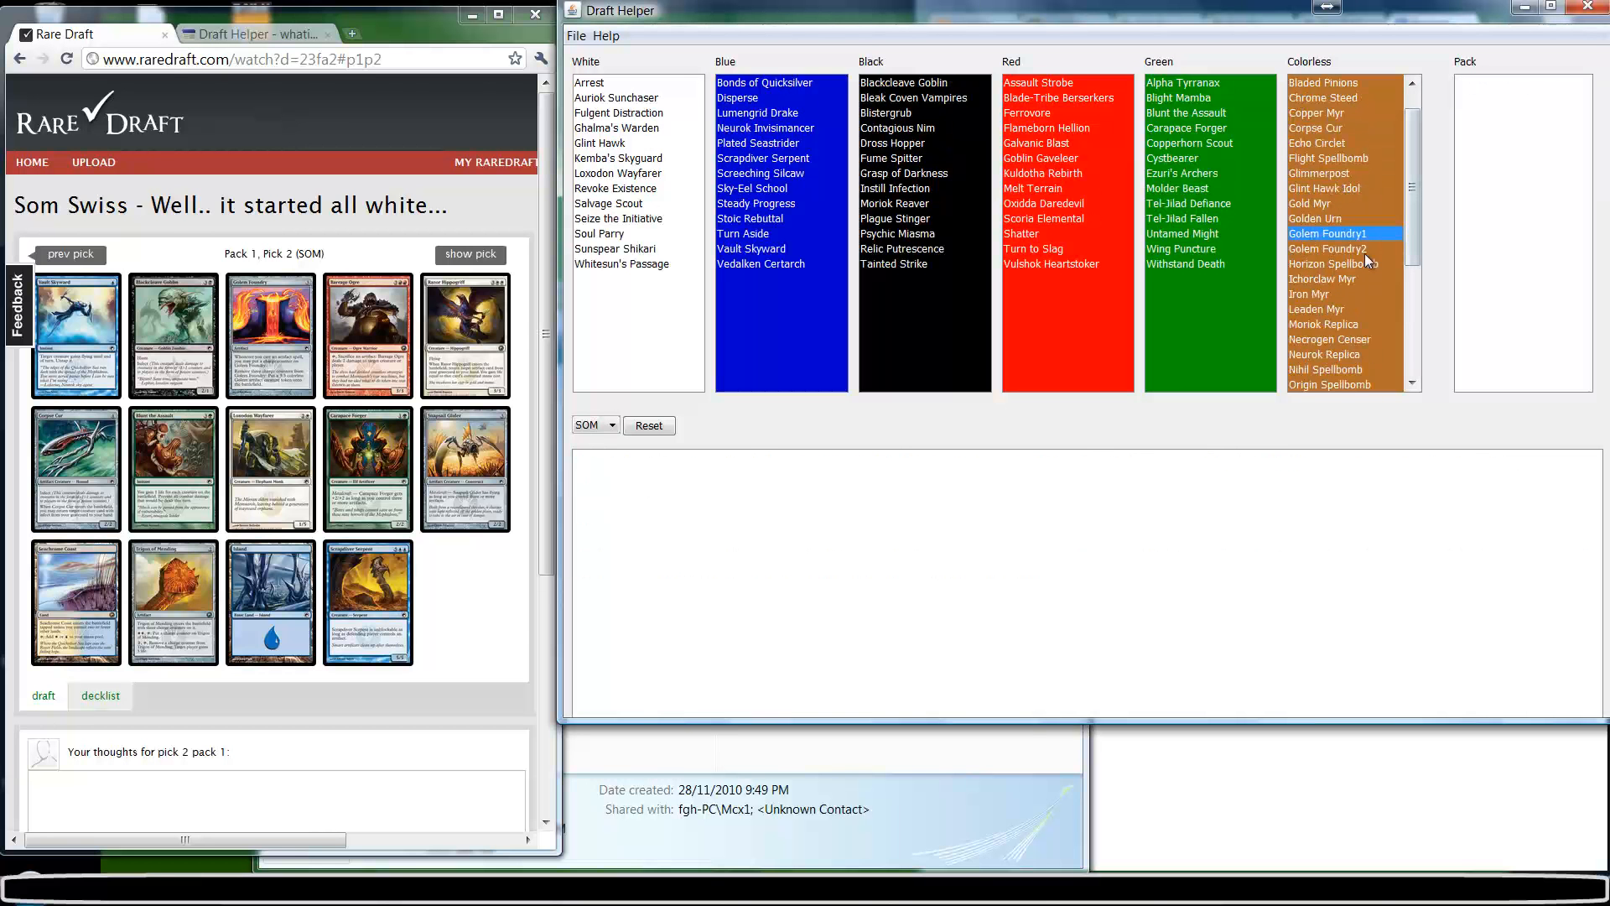
{"action": "left_click", "coordinate": [1327, 248]}
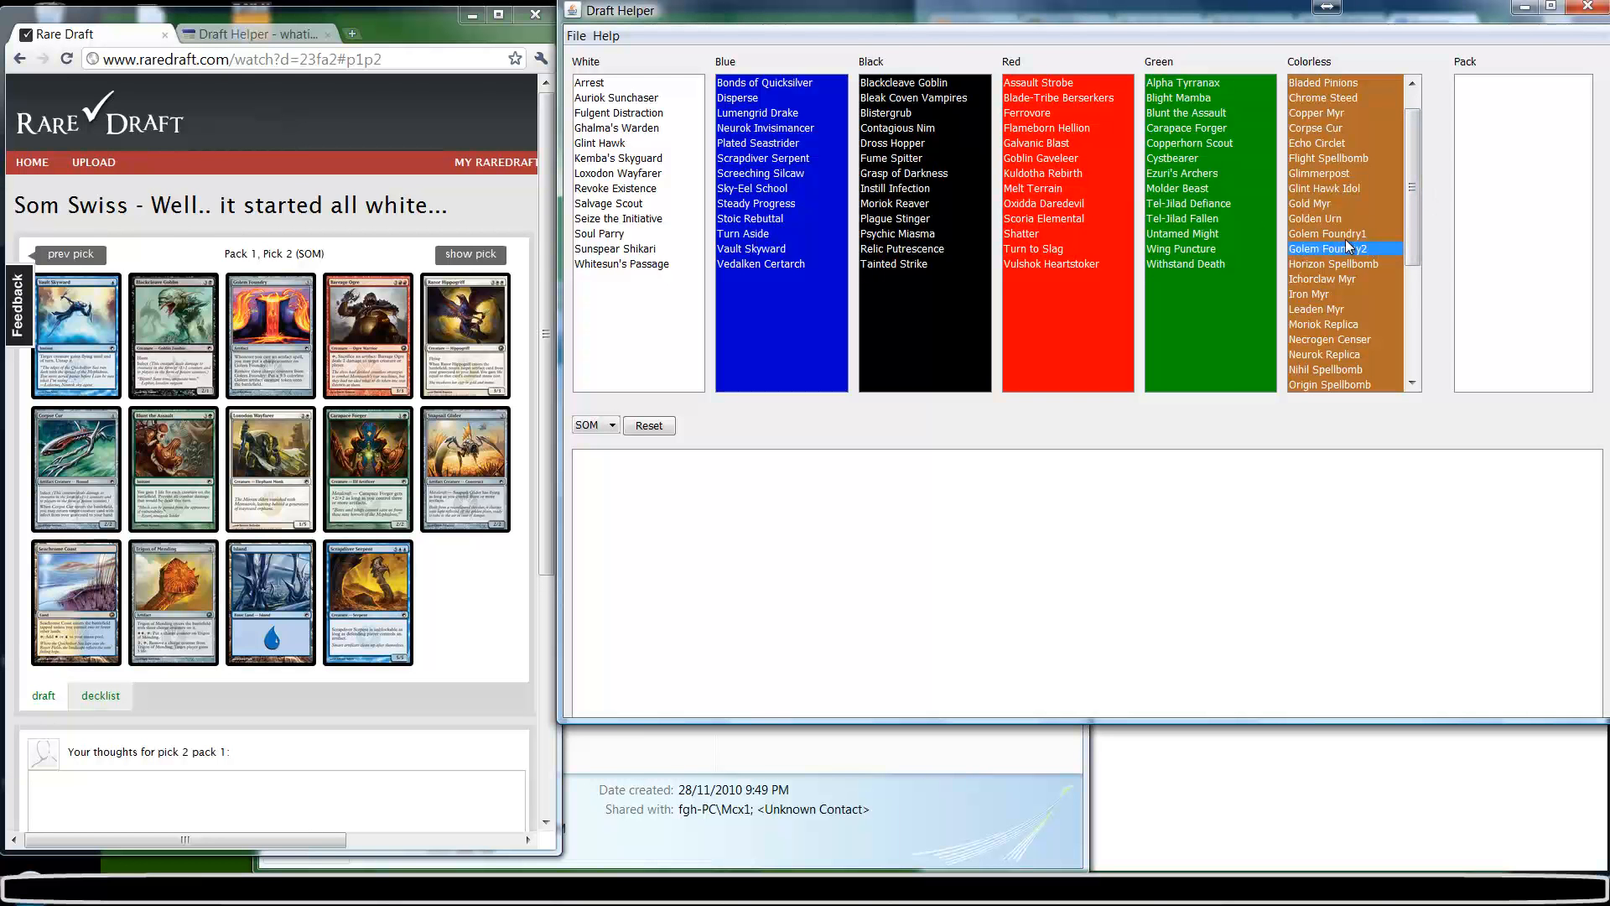
{"action": "left_click", "coordinate": [1328, 234]}
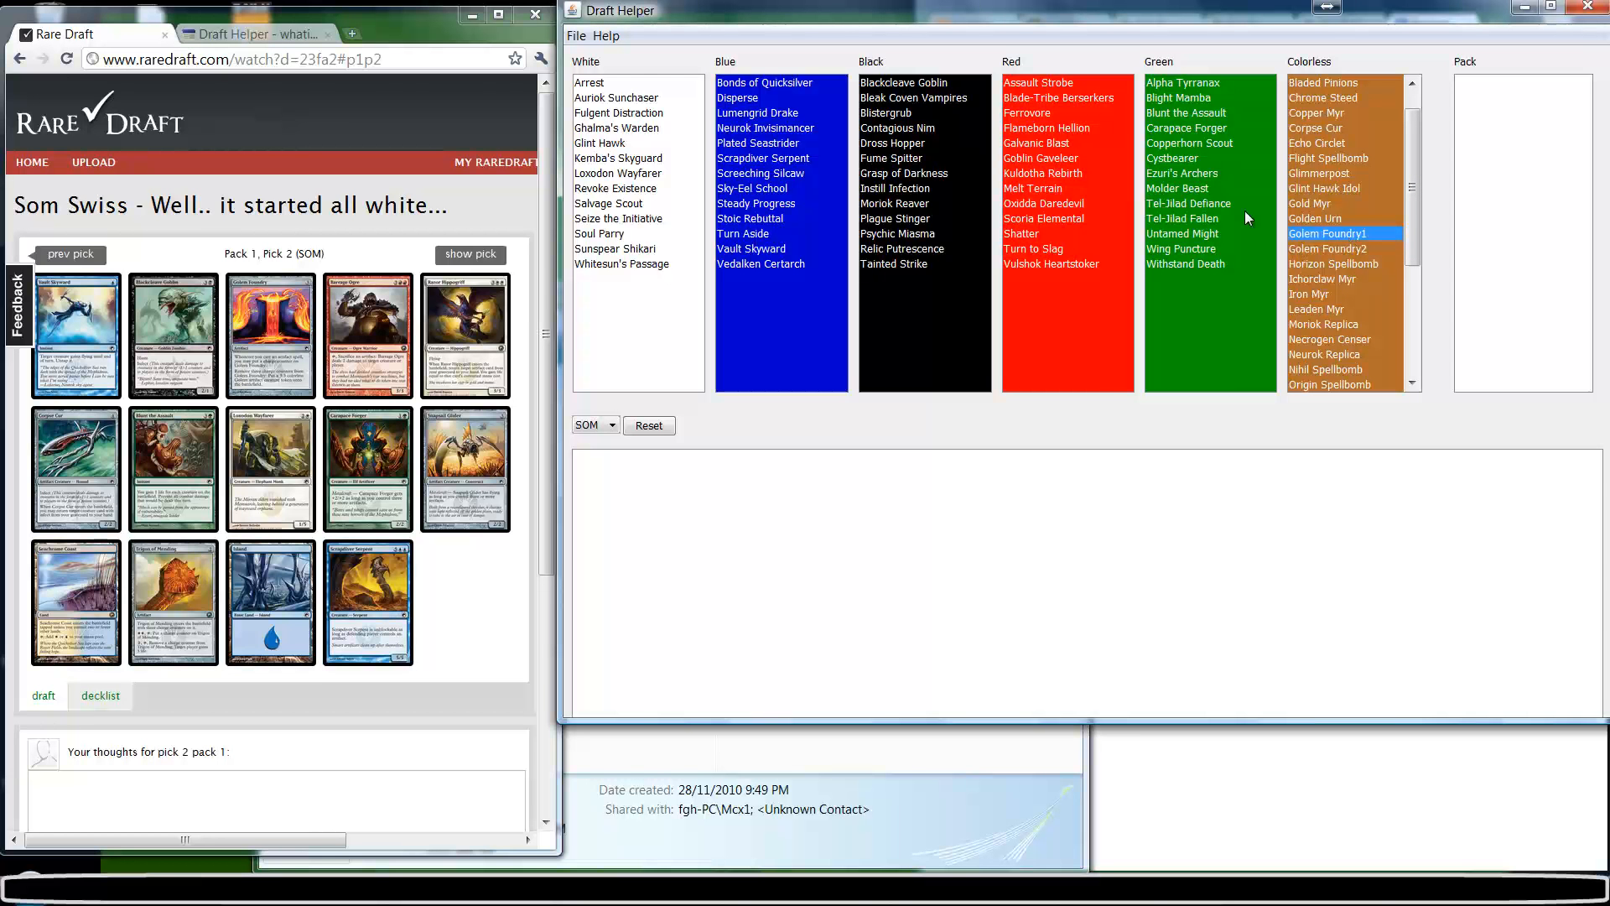
{"action": "mouse_move", "coordinate": [668, 279]}
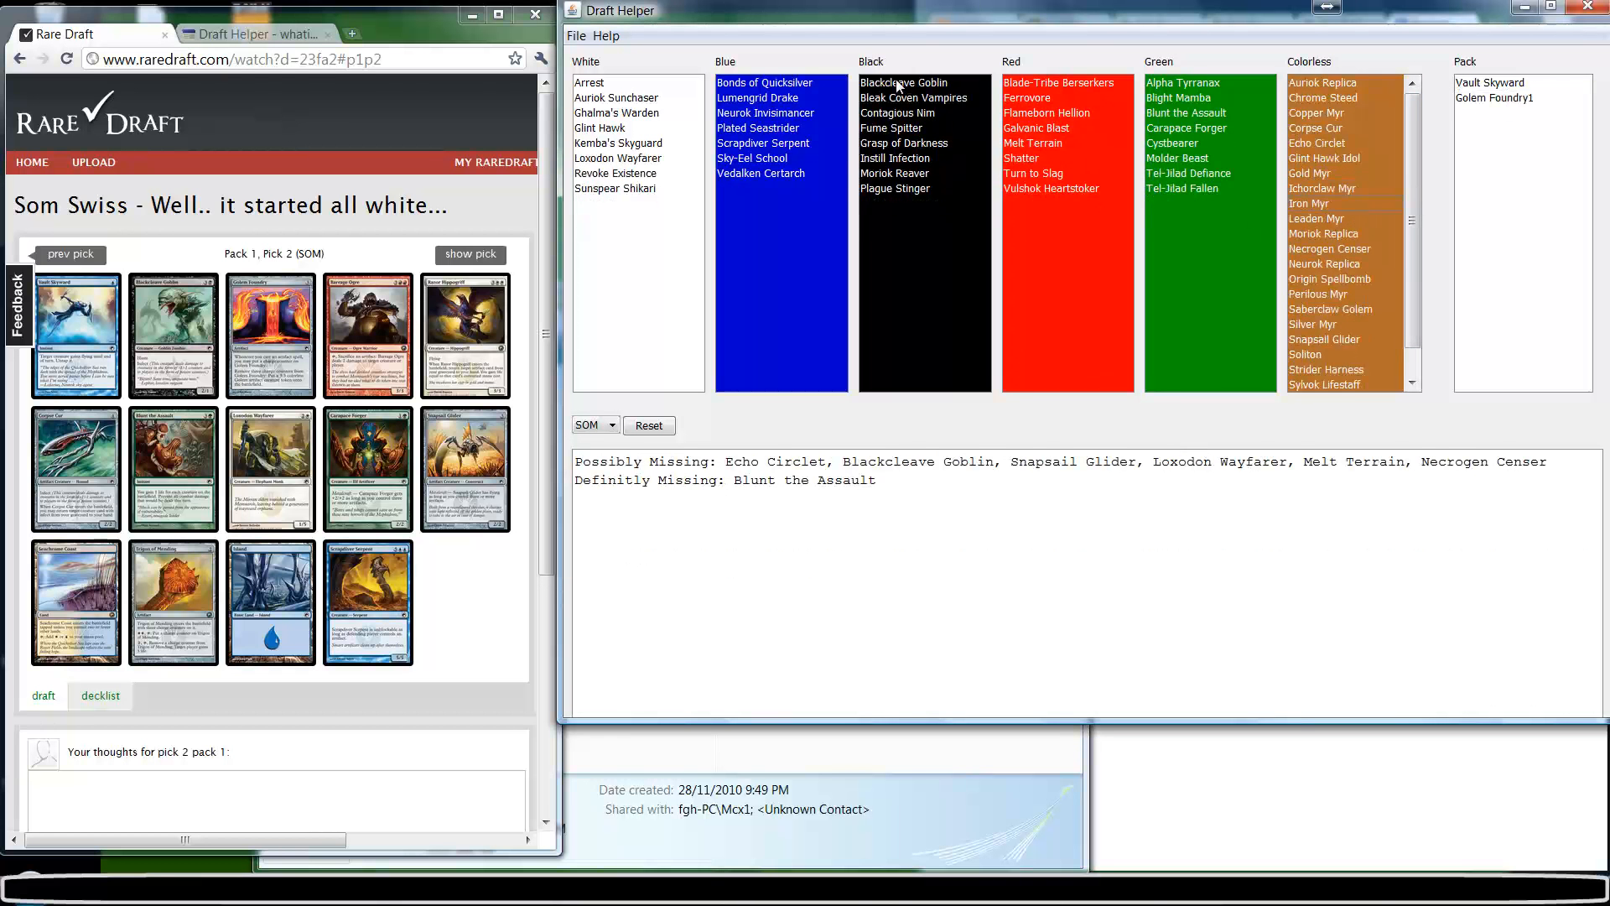
- Add Blackcleave Goblin from the Black list to the pack
{"action": "double_click", "coordinate": [902, 82]}
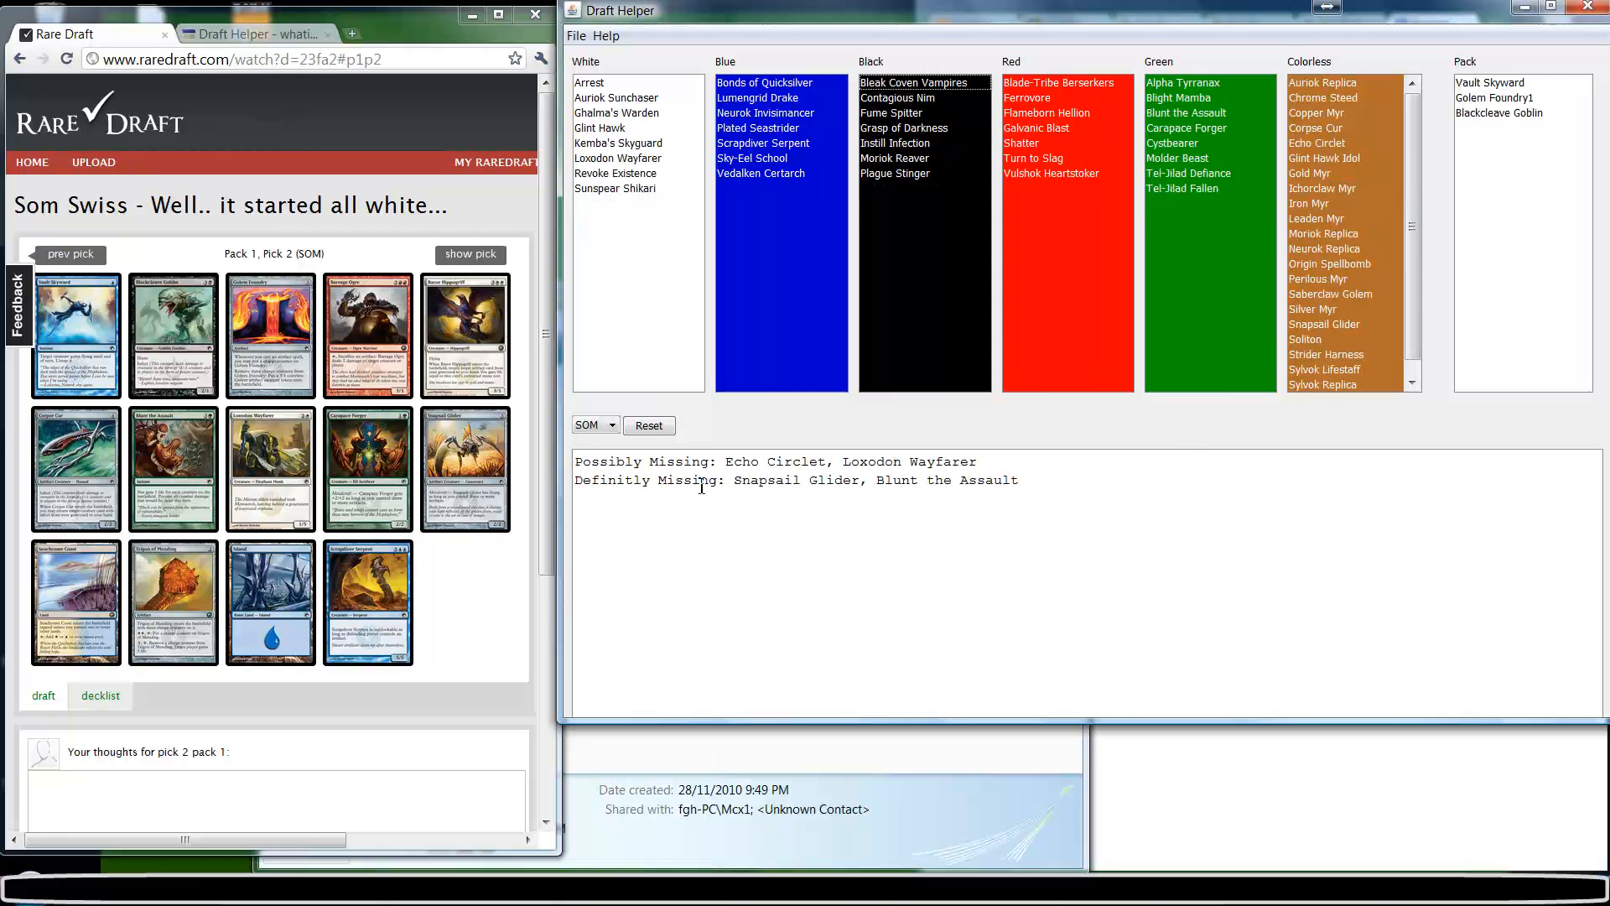
{"action": "mouse_move", "coordinate": [74, 462]}
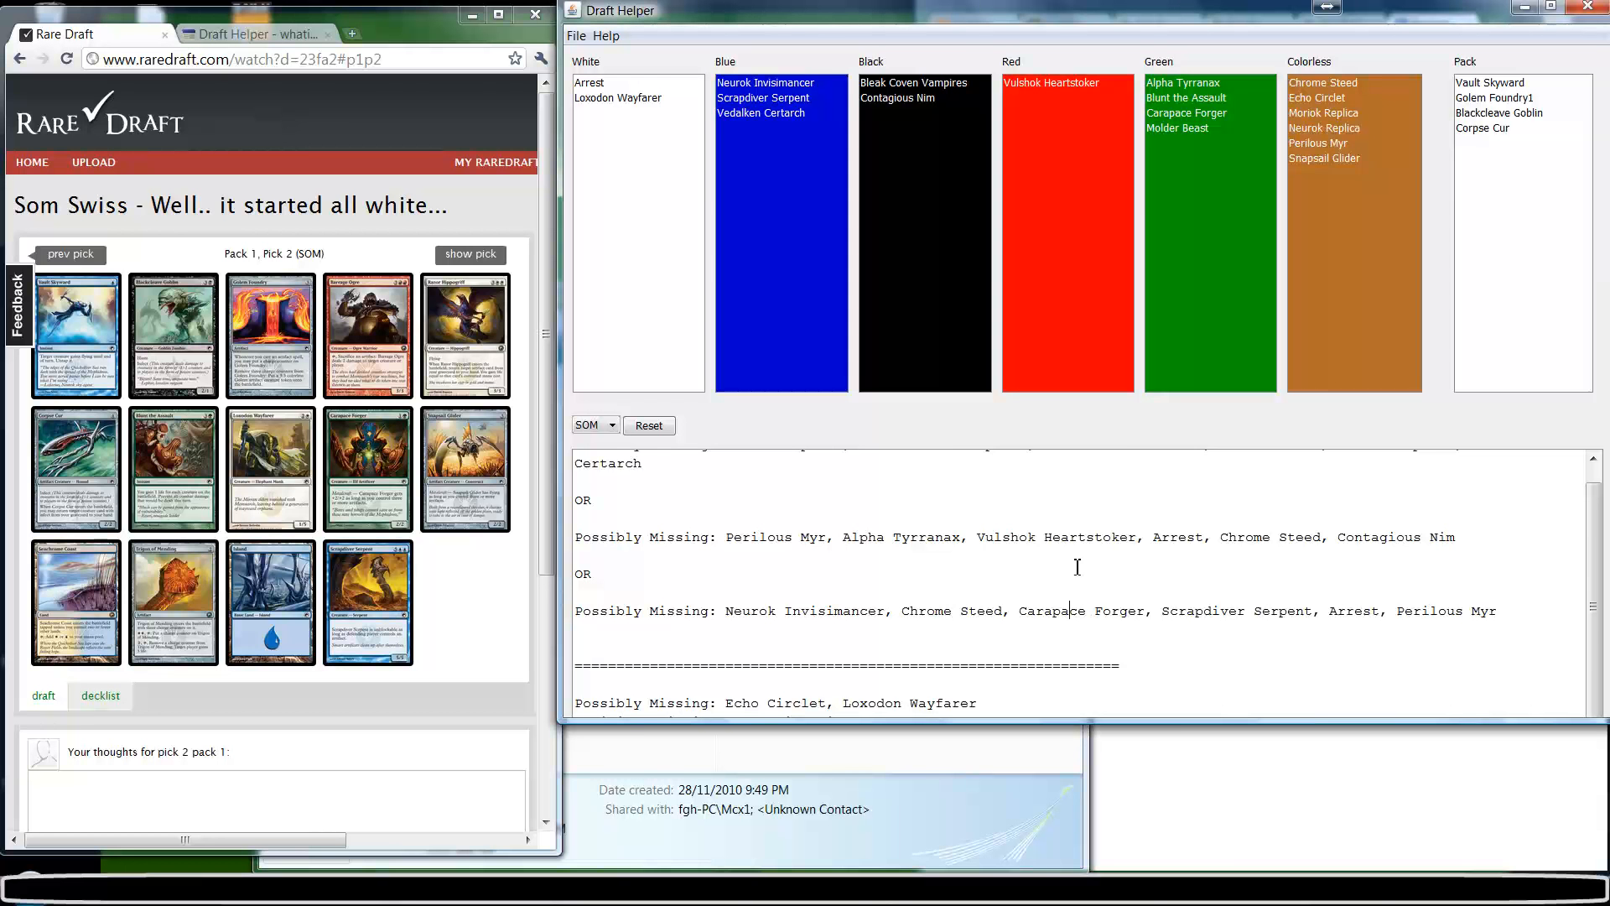
{"action": "mouse_move", "coordinate": [1028, 603]}
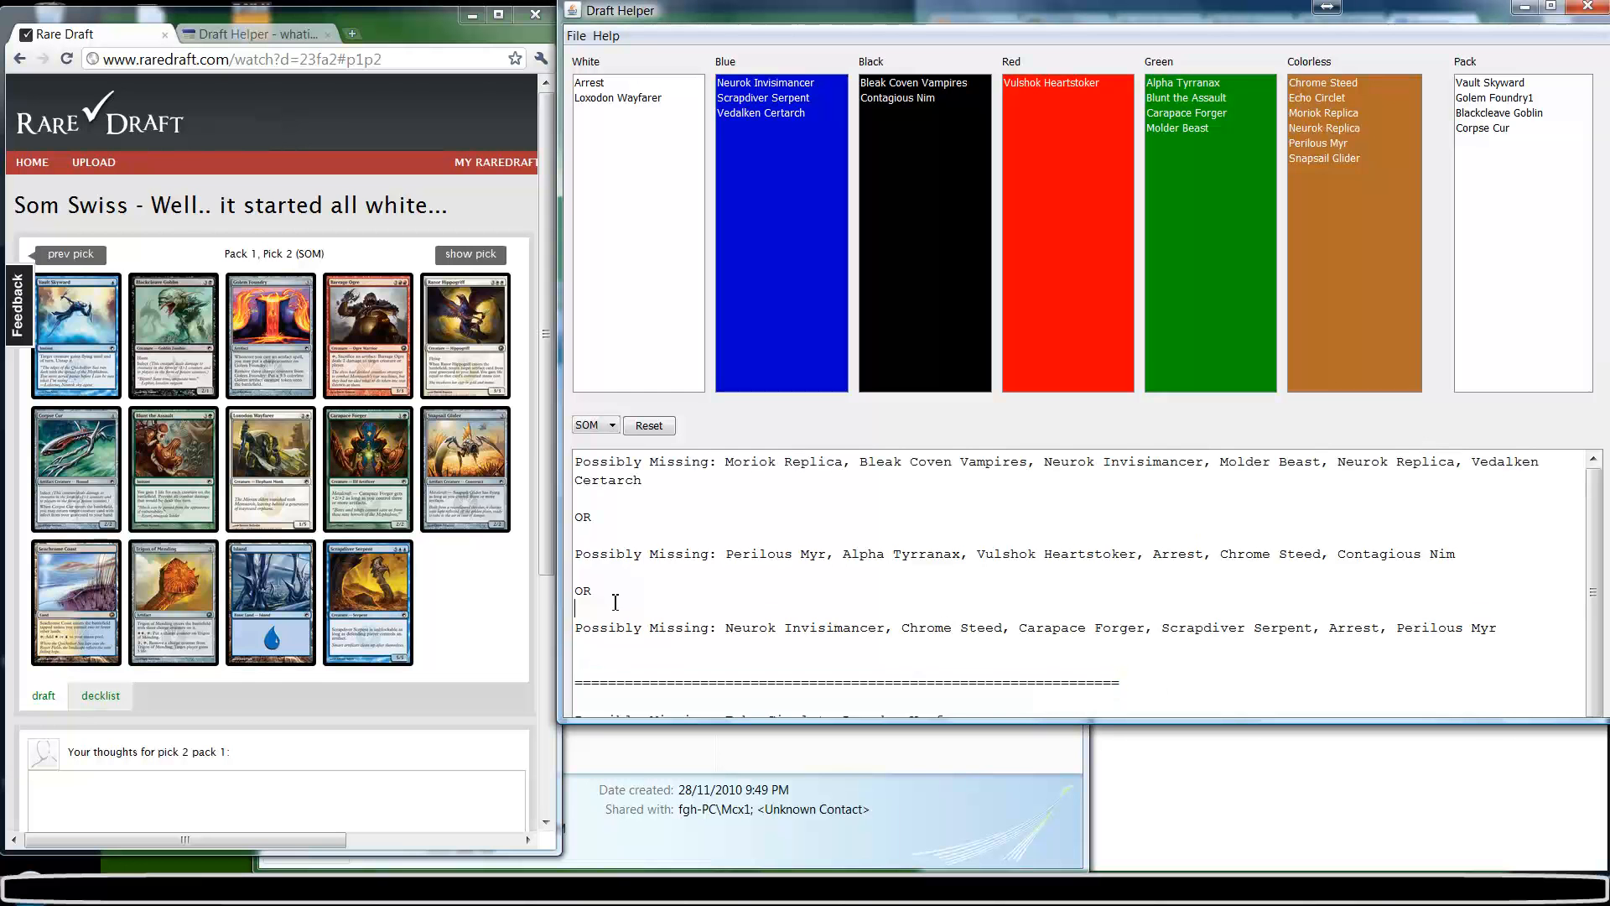
- Scroll through the missing-card results and highlight the separator line
{"action": "scroll", "scroll_direction": "down", "scroll_amount": 3}
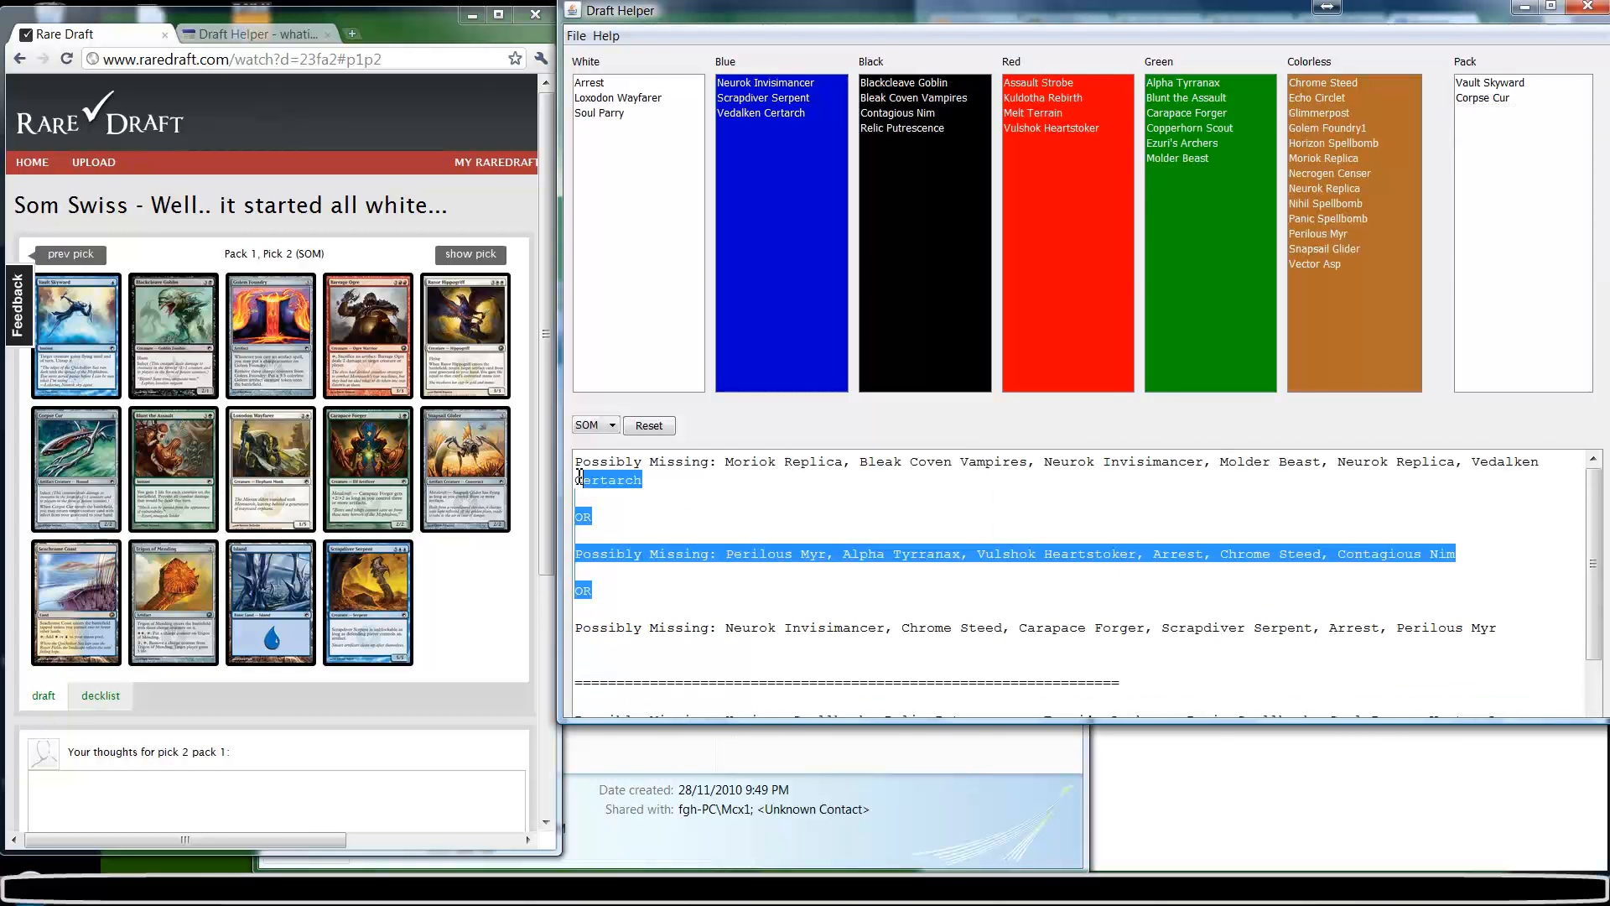
{"action": "scroll", "scroll_direction": "down", "scroll_amount": 3}
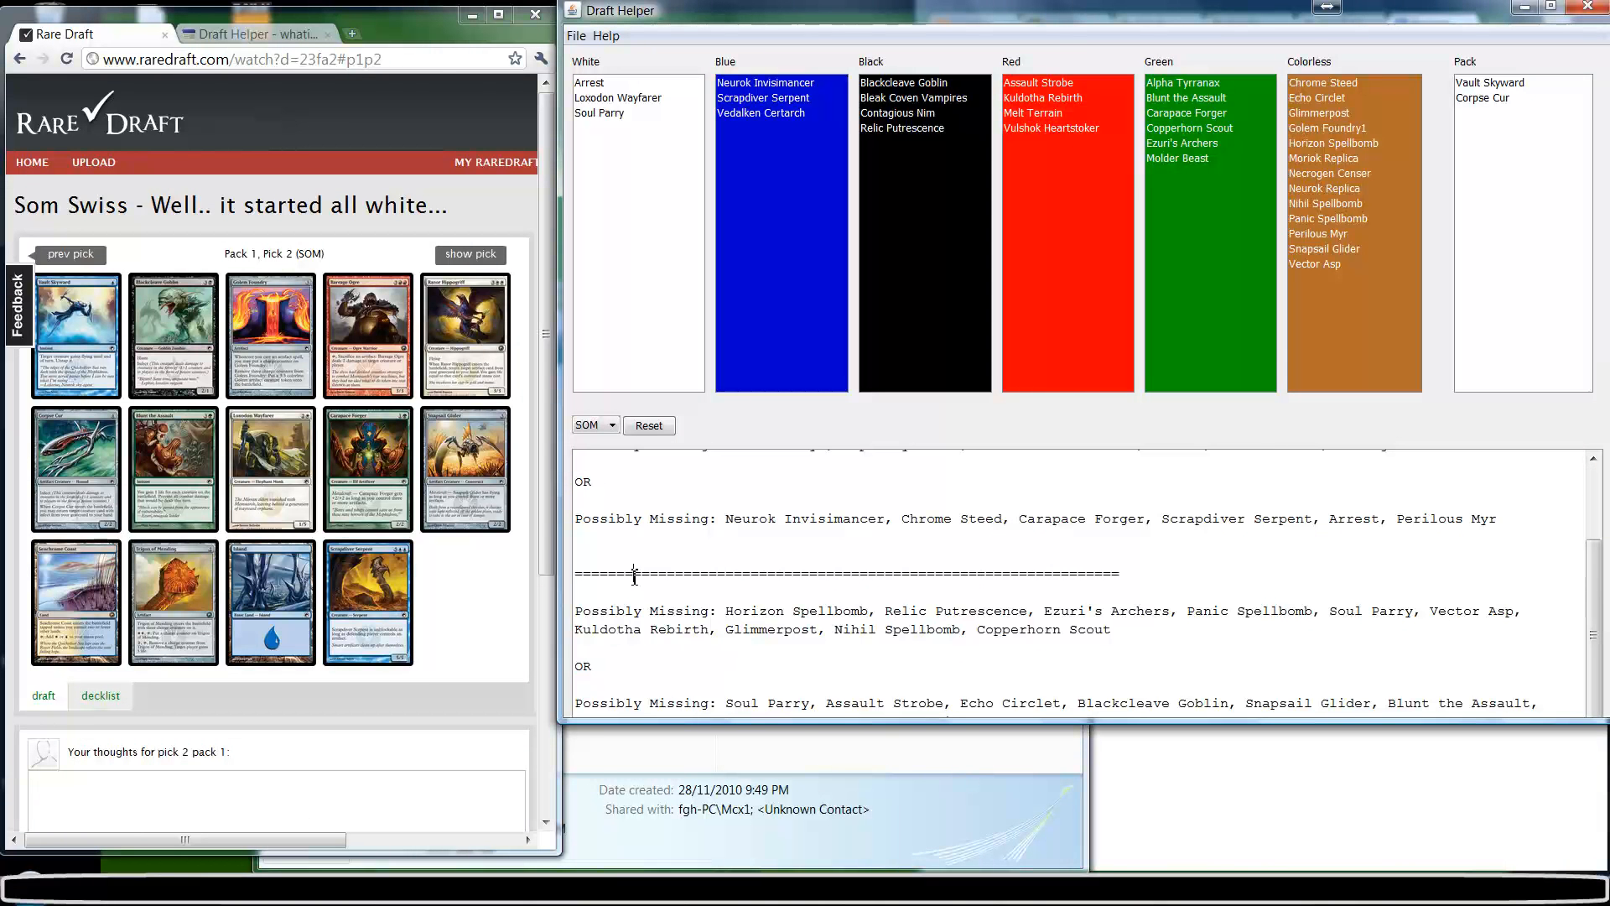
{"action": "left_click_drag", "start_coordinate": [634, 573], "coordinate": [1115, 572]}
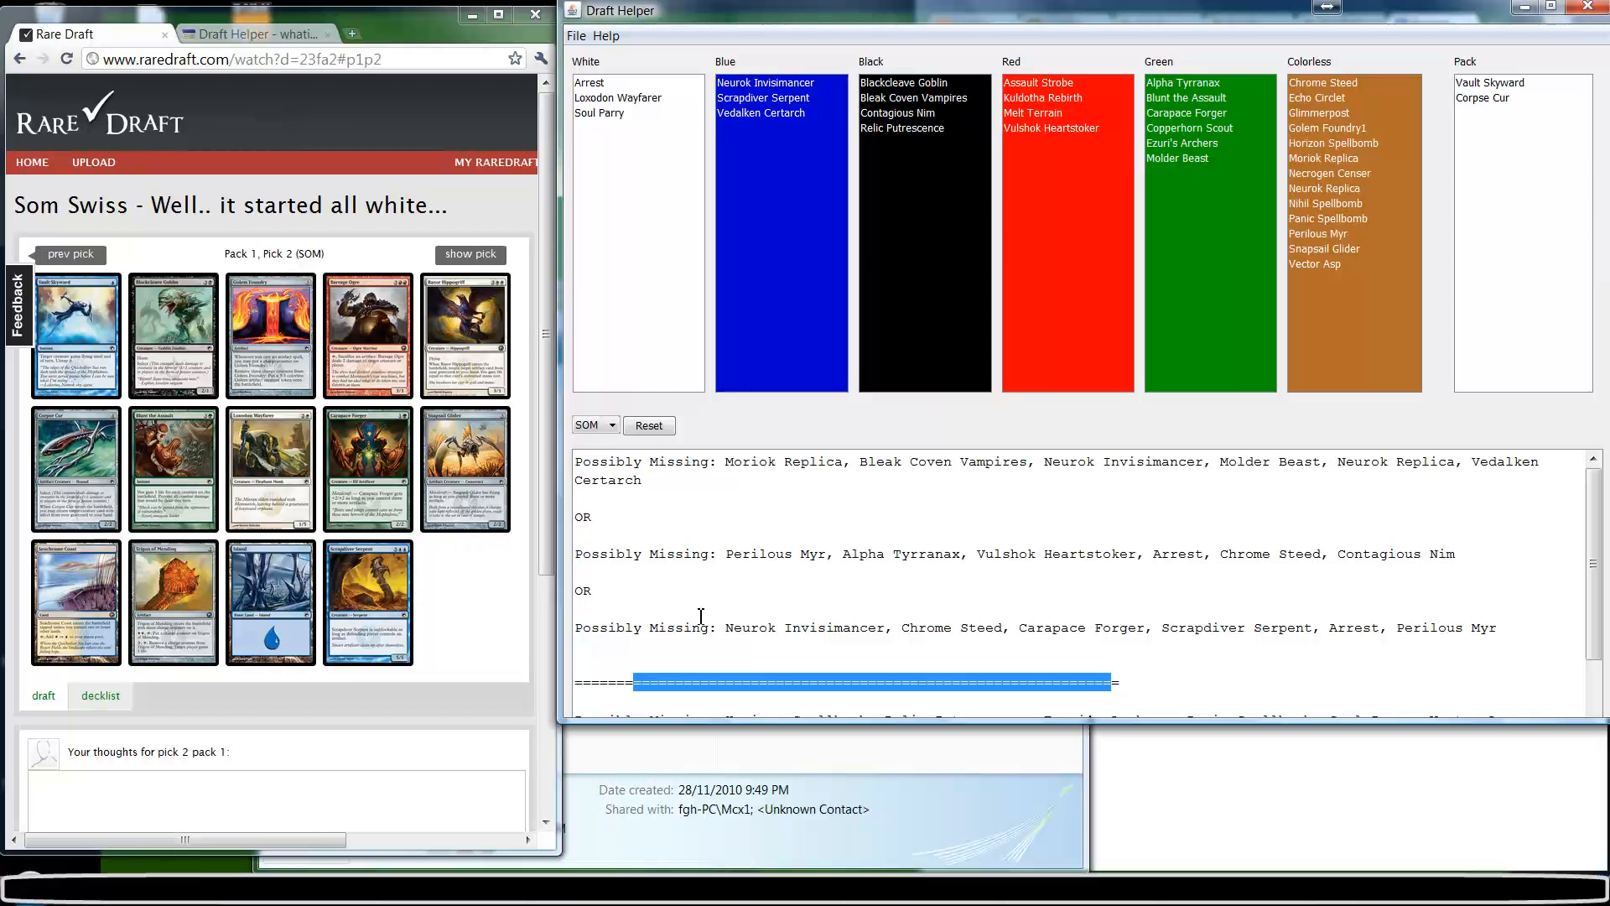
{"action": "mouse_move", "coordinate": [1588, 143]}
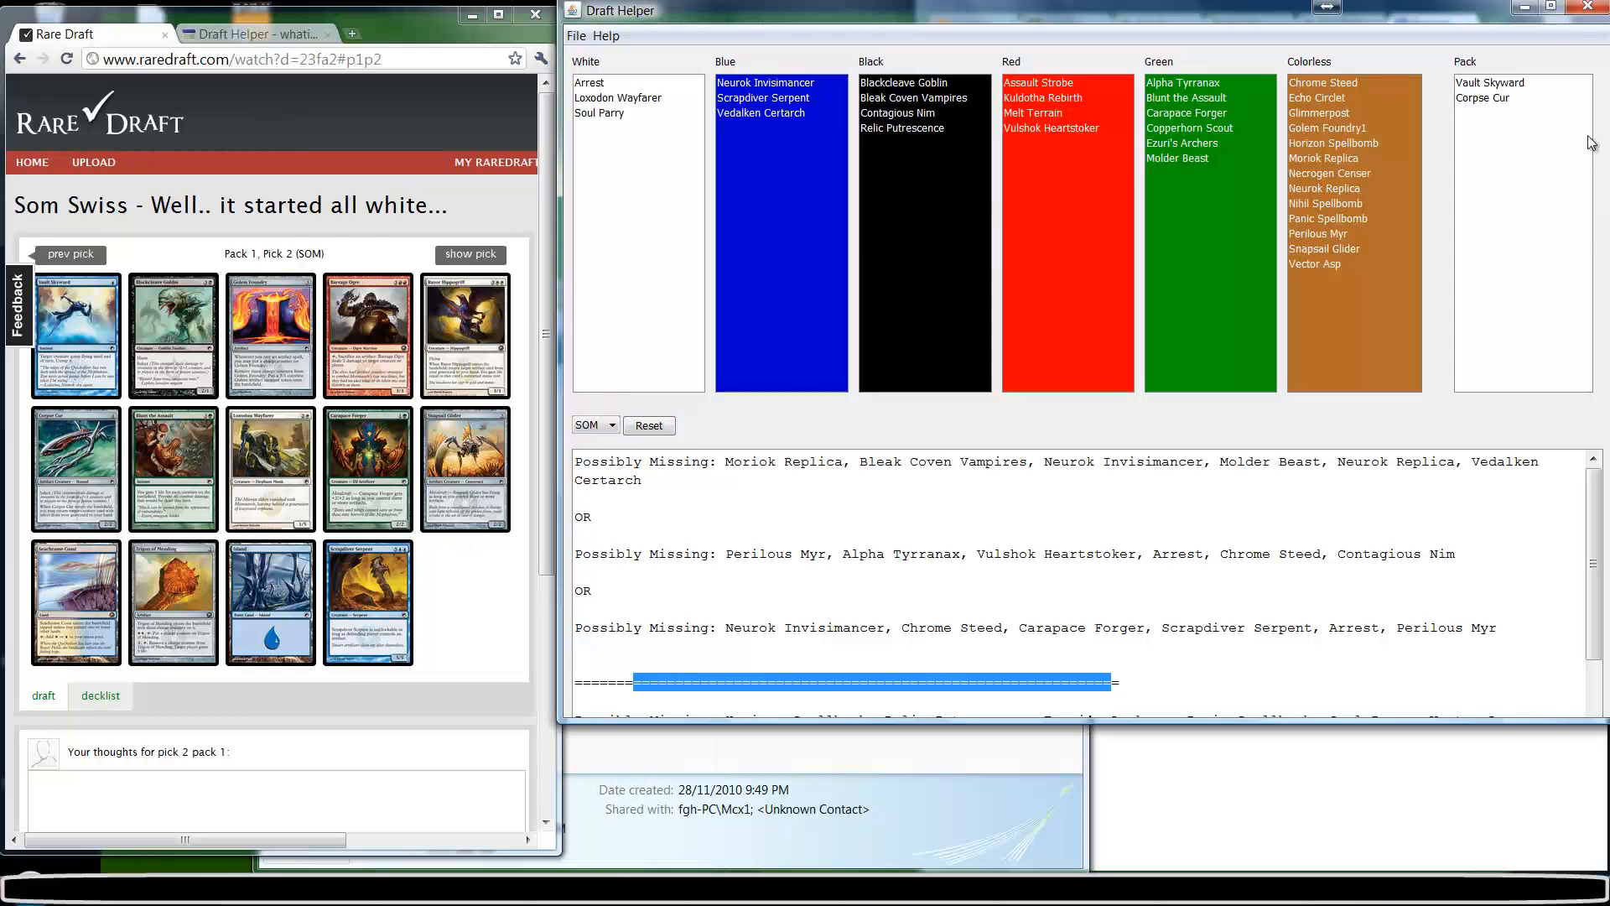
{"action": "mouse_move", "coordinate": [1394, 188]}
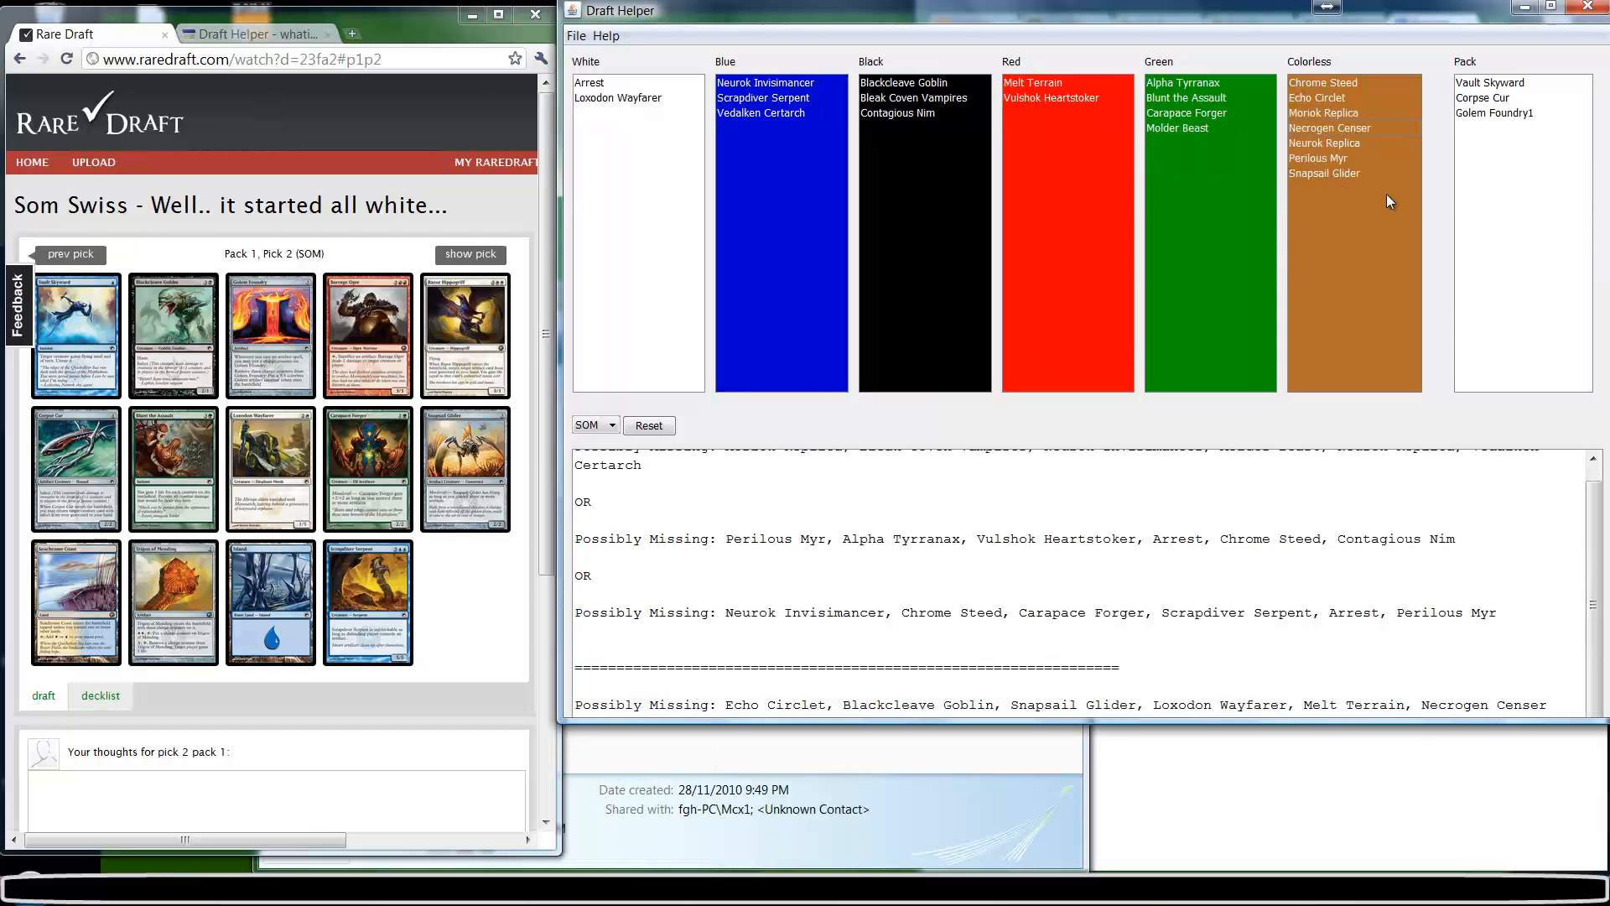
{"action": "mouse_move", "coordinate": [928, 93]}
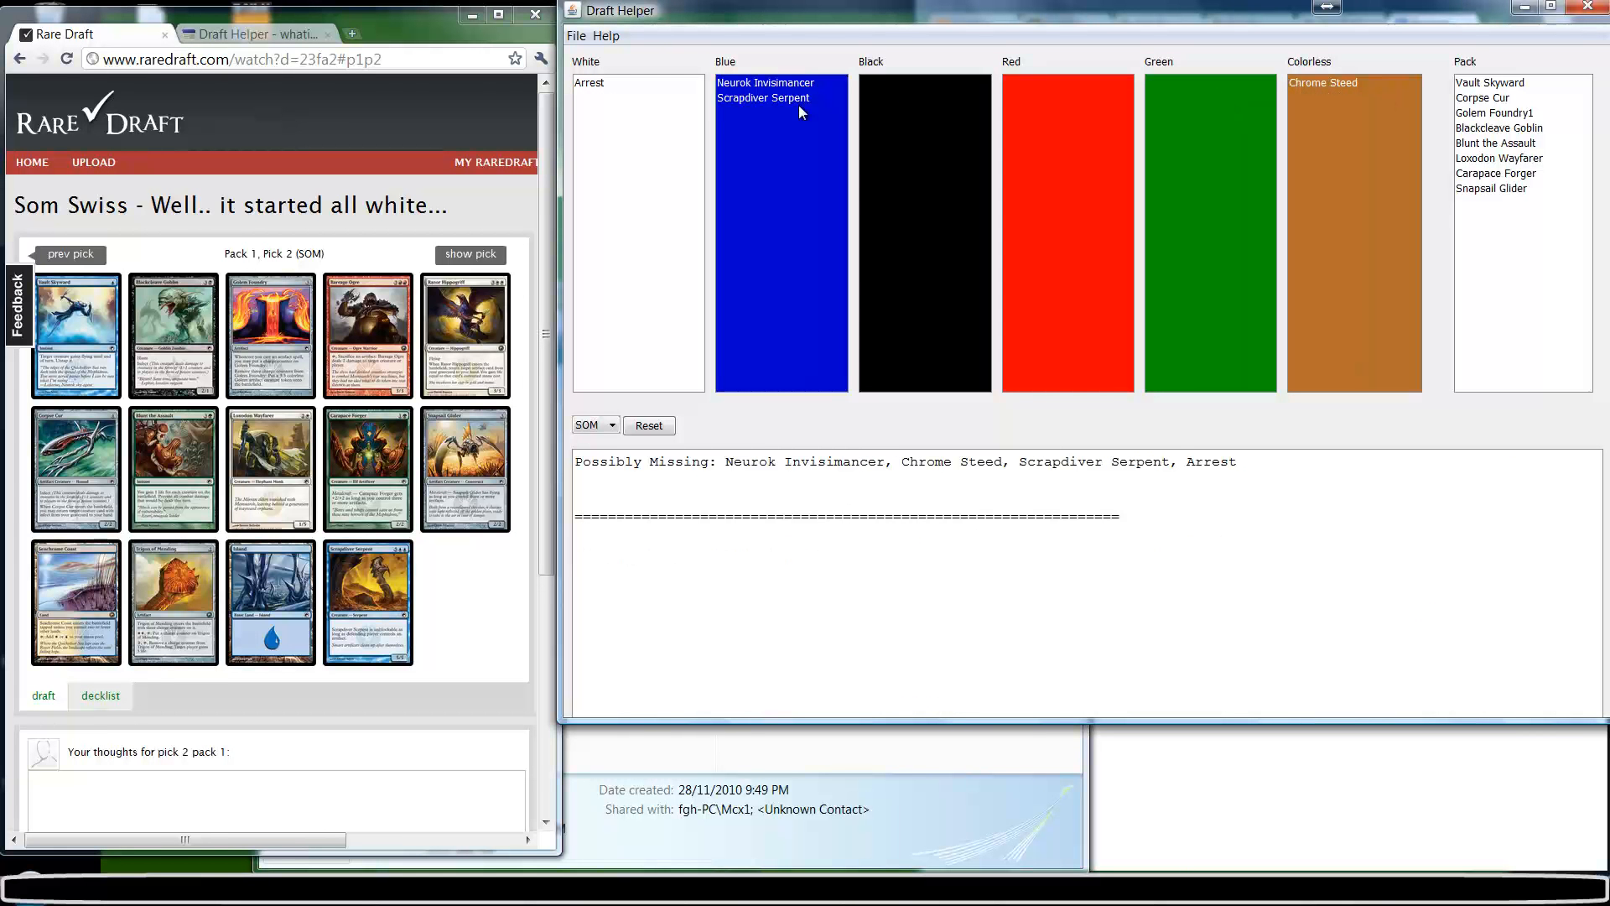
{"action": "mouse_move", "coordinate": [811, 81]}
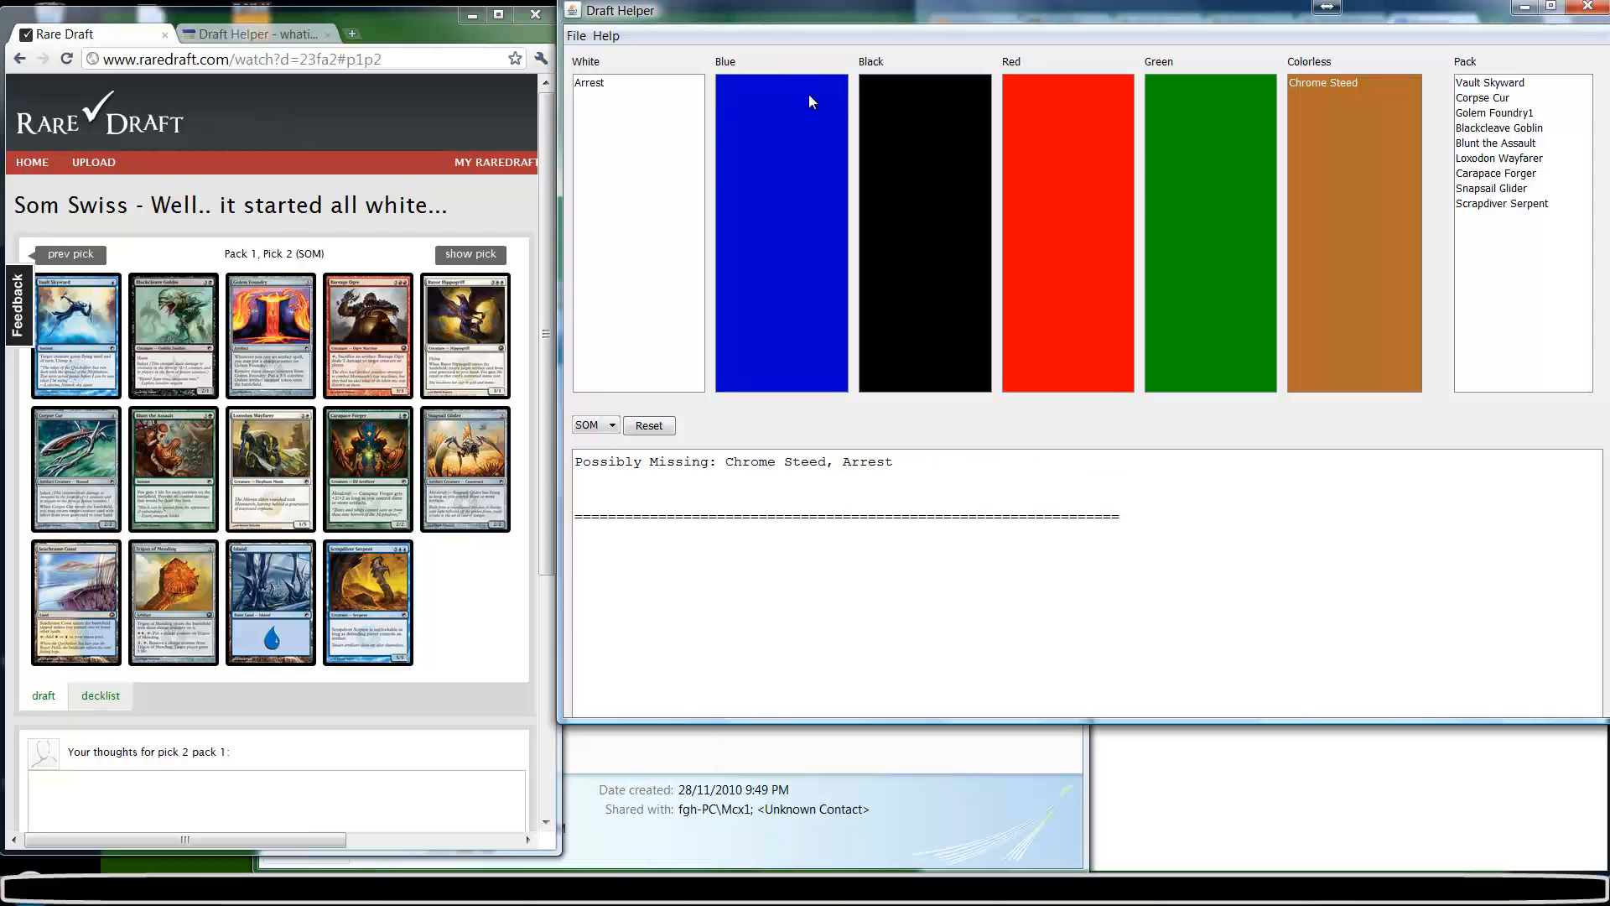
{"action": "left_click", "coordinate": [1485, 97]}
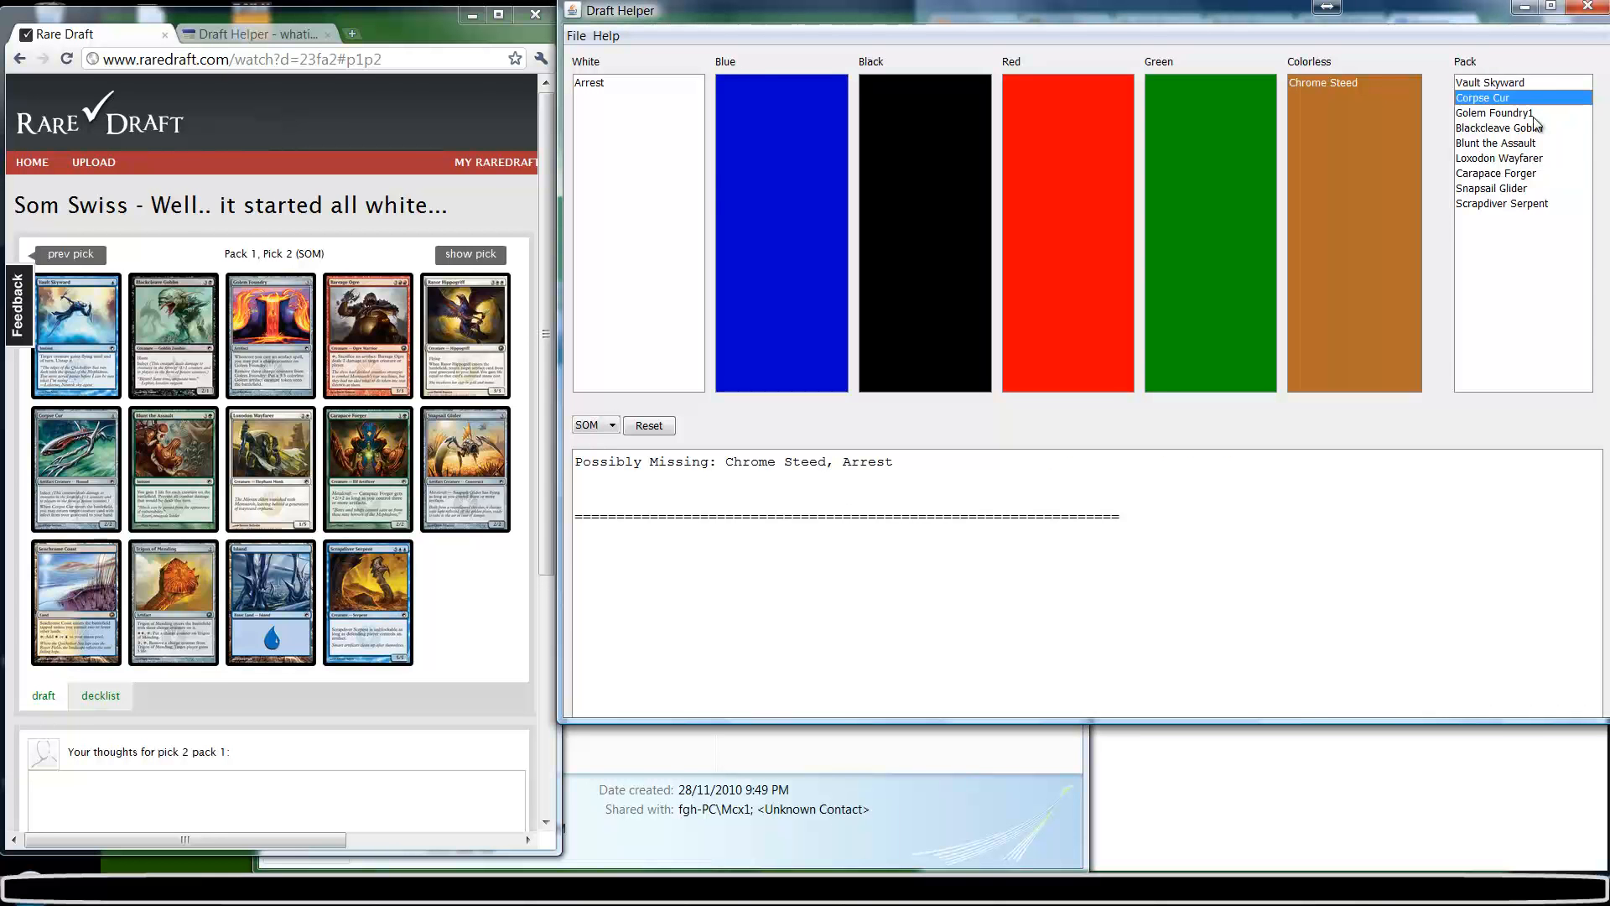
{"action": "left_click", "coordinate": [1501, 203]}
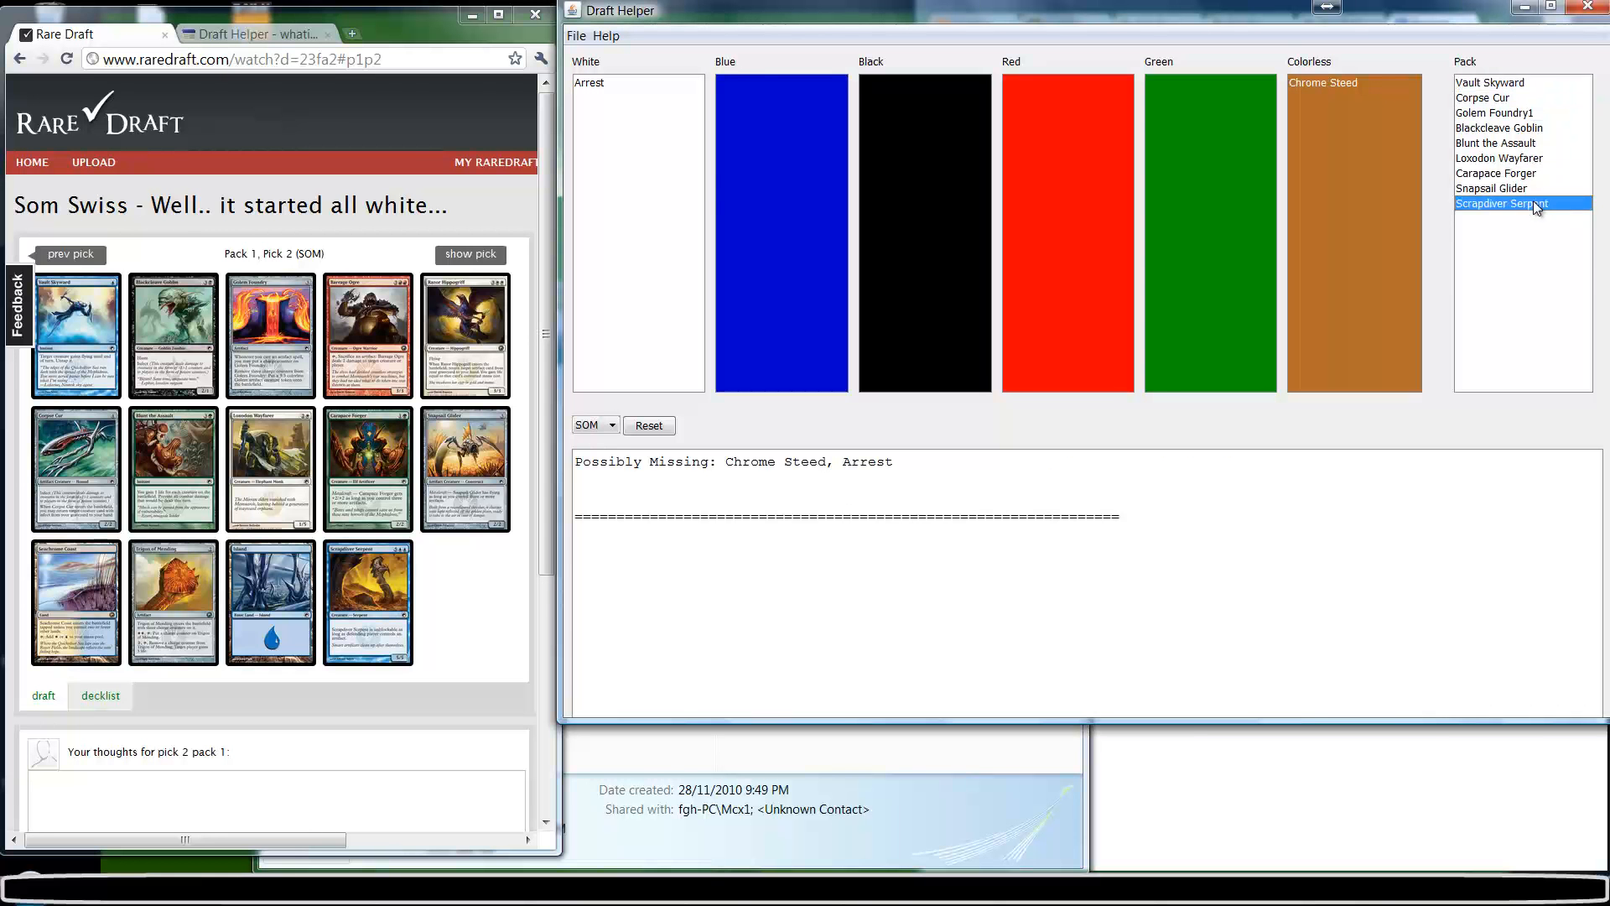
{"action": "left_click", "coordinate": [1500, 188]}
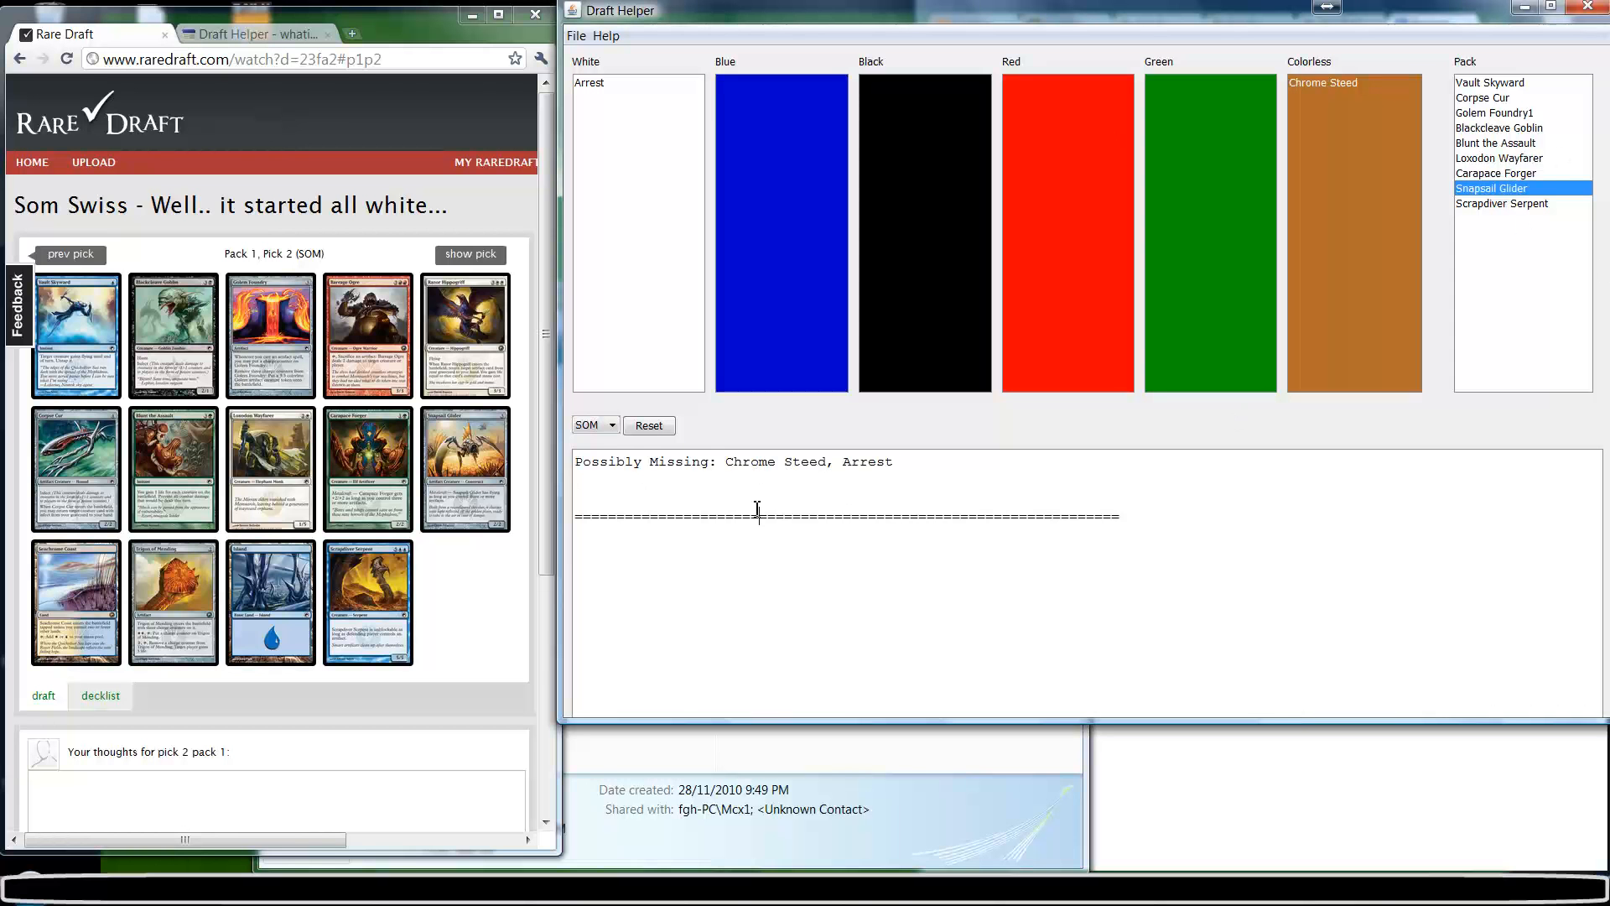
{"action": "double_click", "coordinate": [867, 462]}
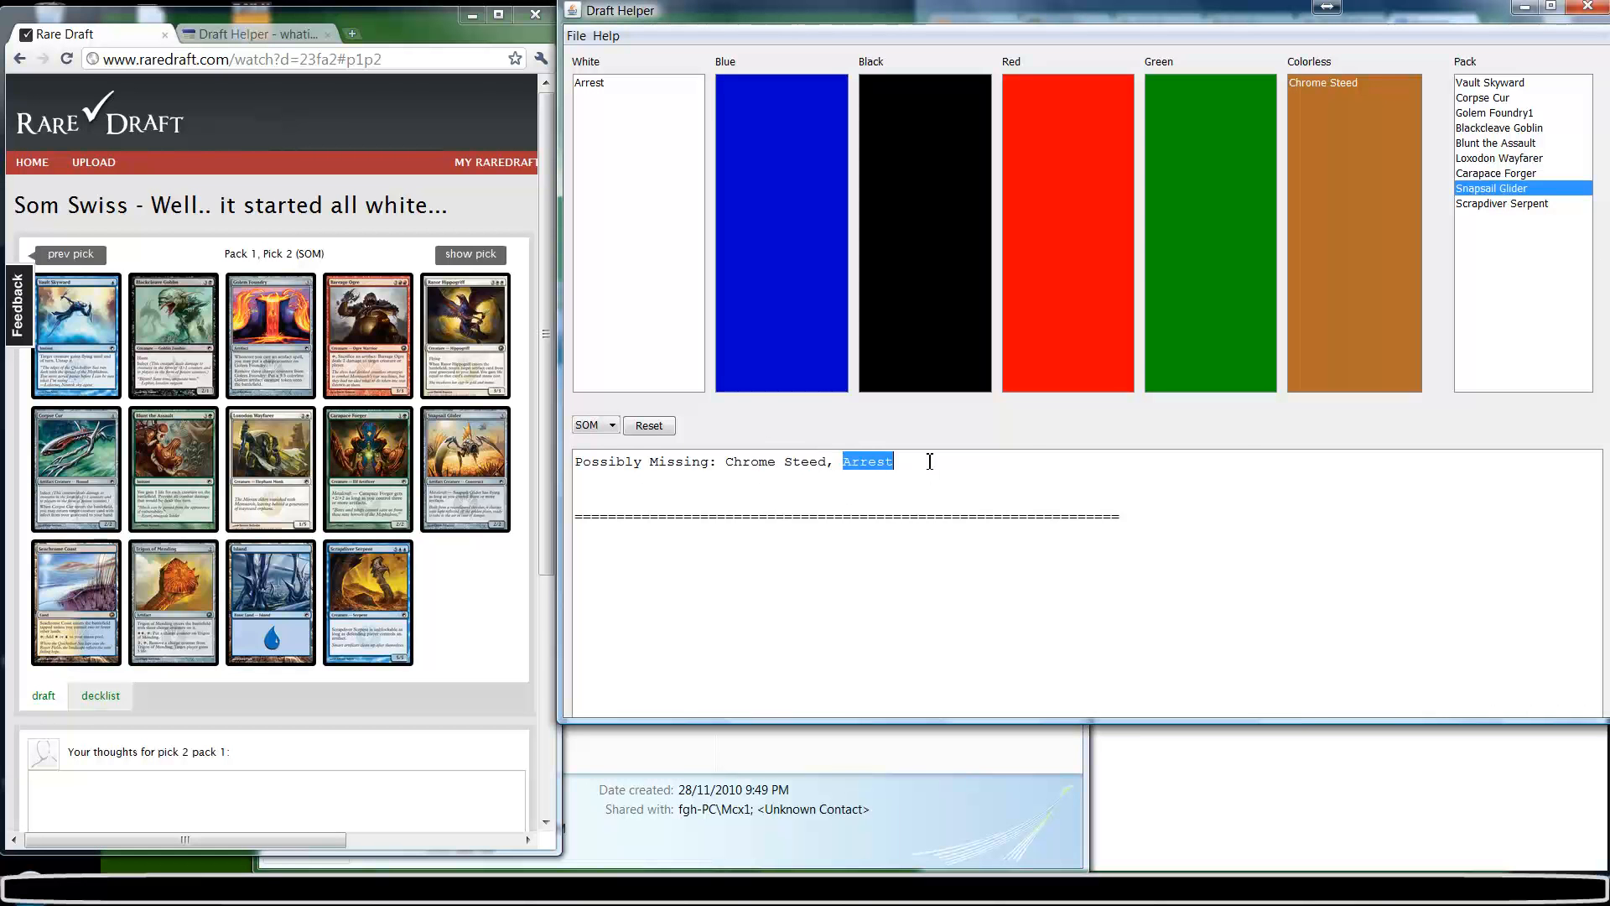
{"action": "left_click", "coordinate": [866, 492]}
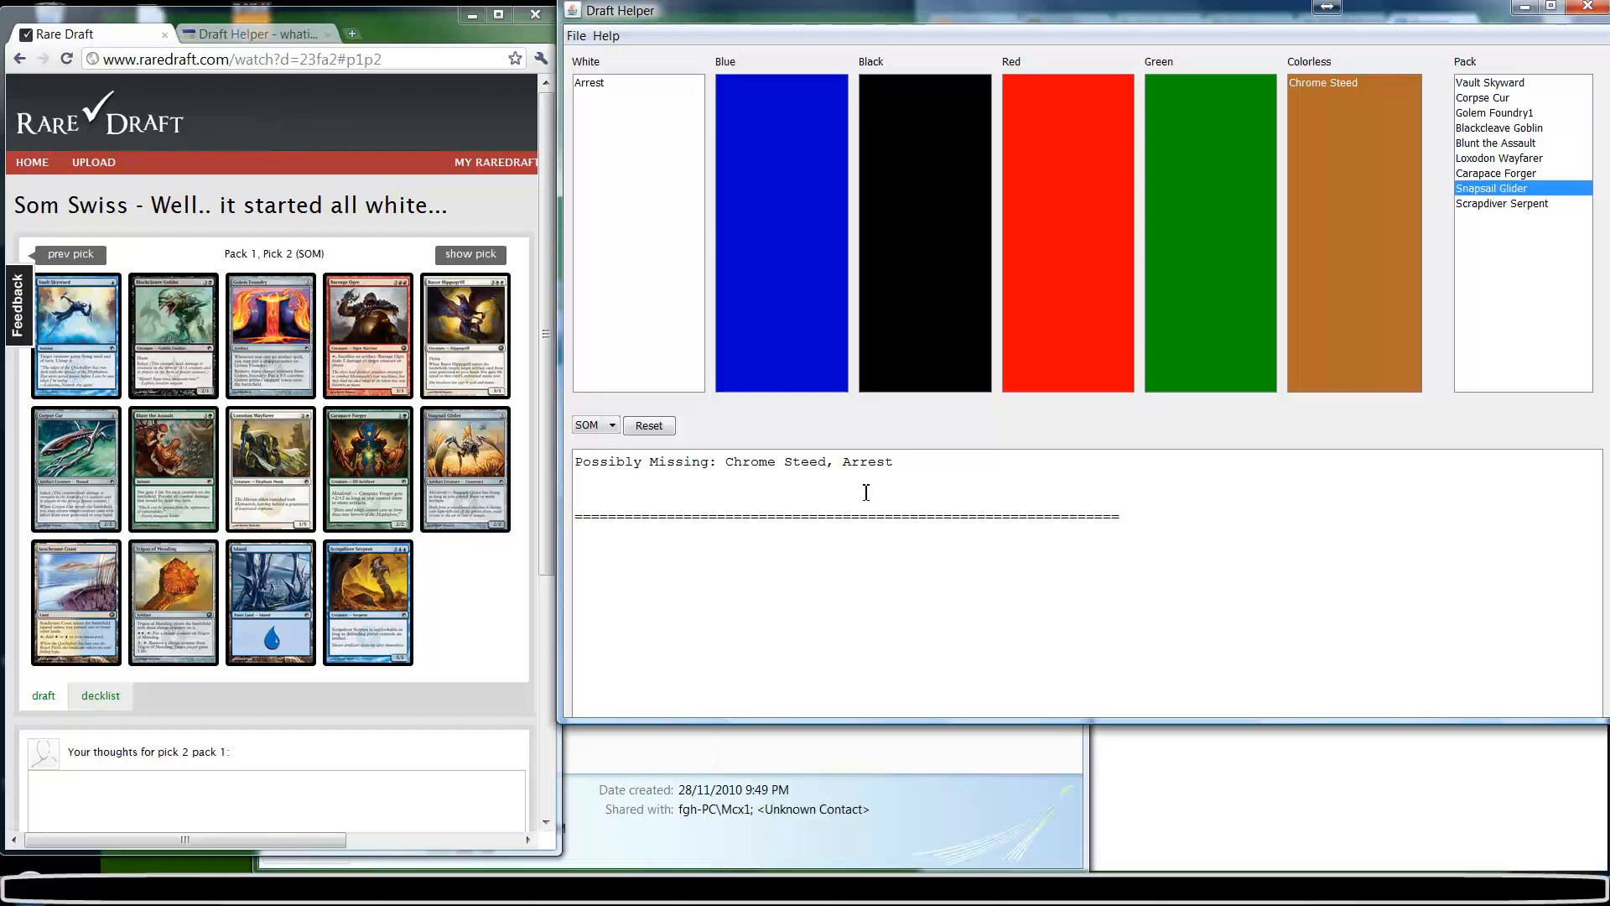
{"action": "left_click", "coordinate": [466, 333]}
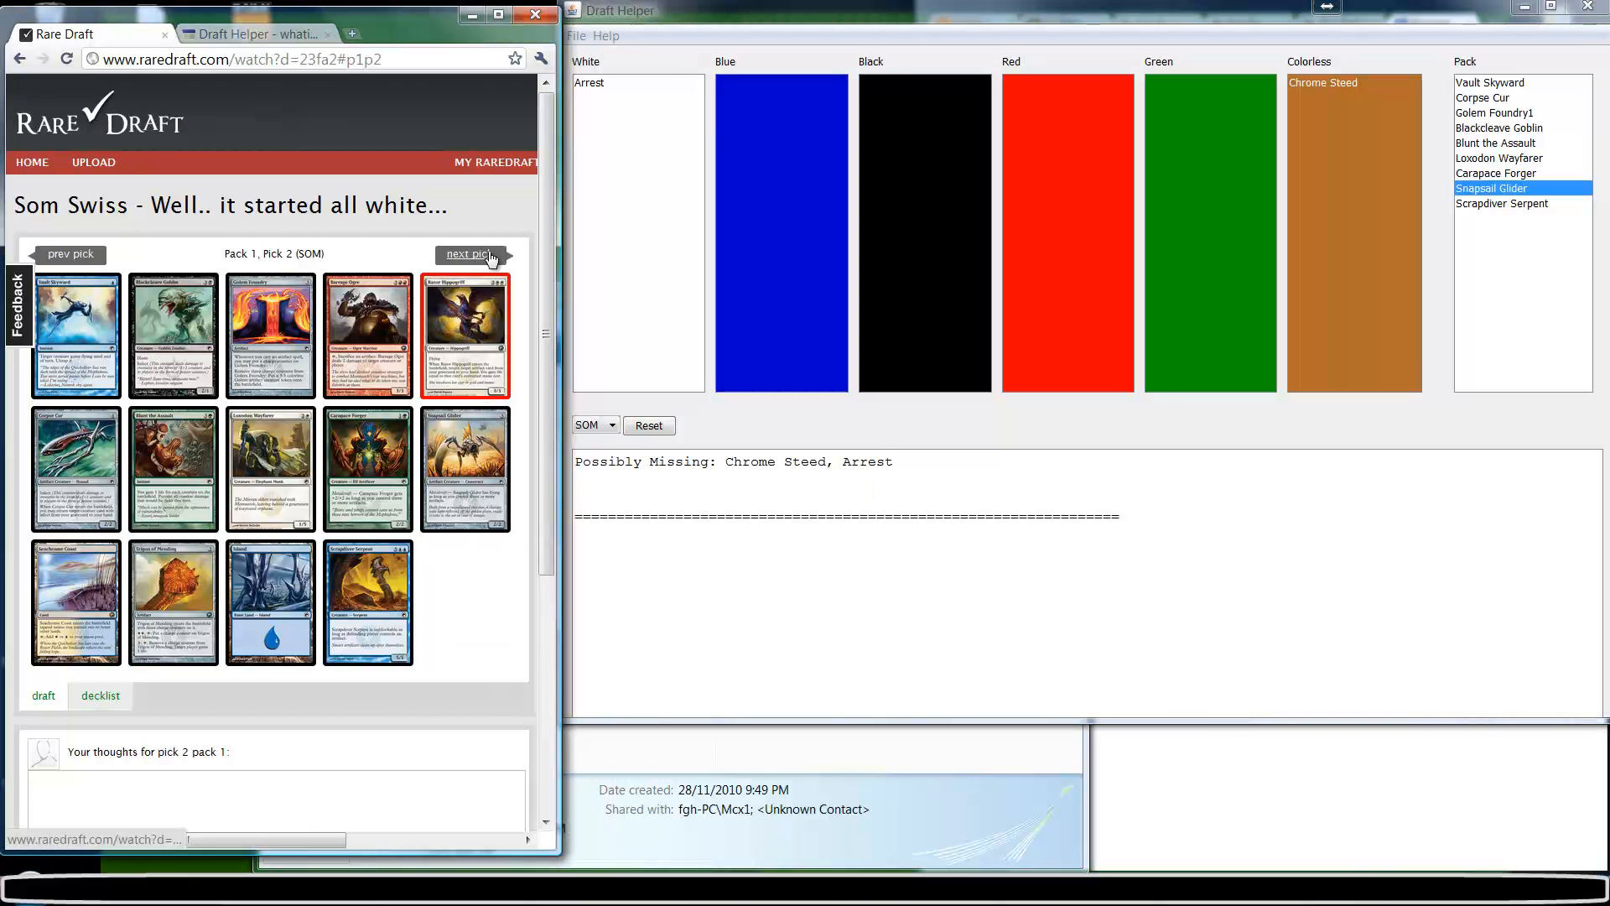
- Advance the replay to pick 3 and select Neurok Replica in Draft Helper
{"action": "left_click", "coordinate": [466, 254]}
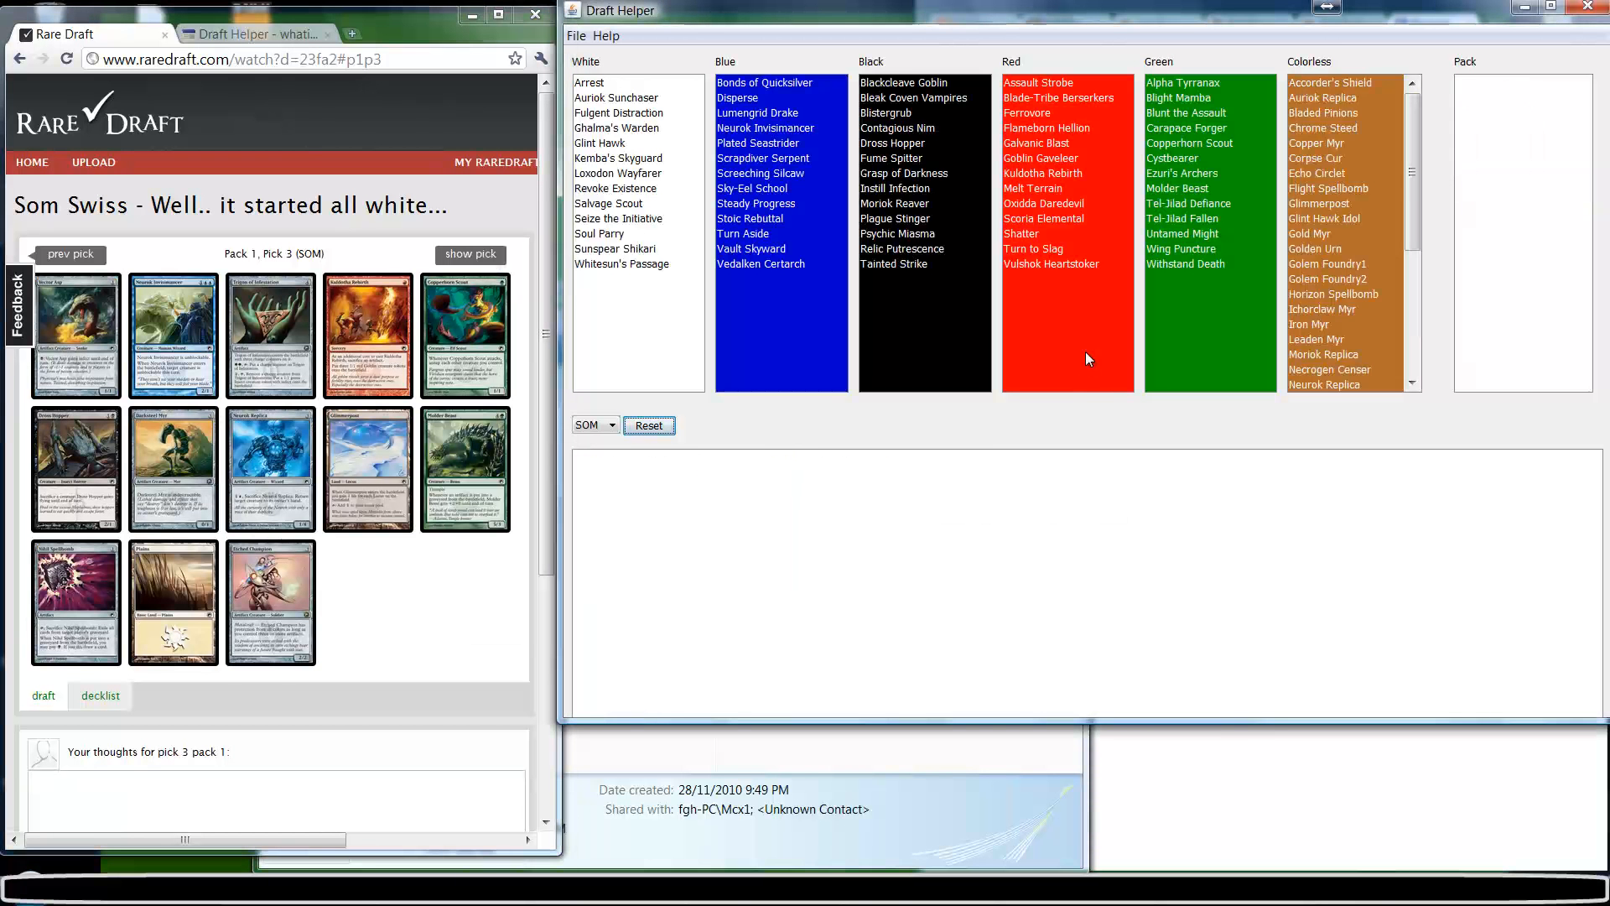
{"action": "scroll", "scroll_direction": "down", "scroll_amount": 3}
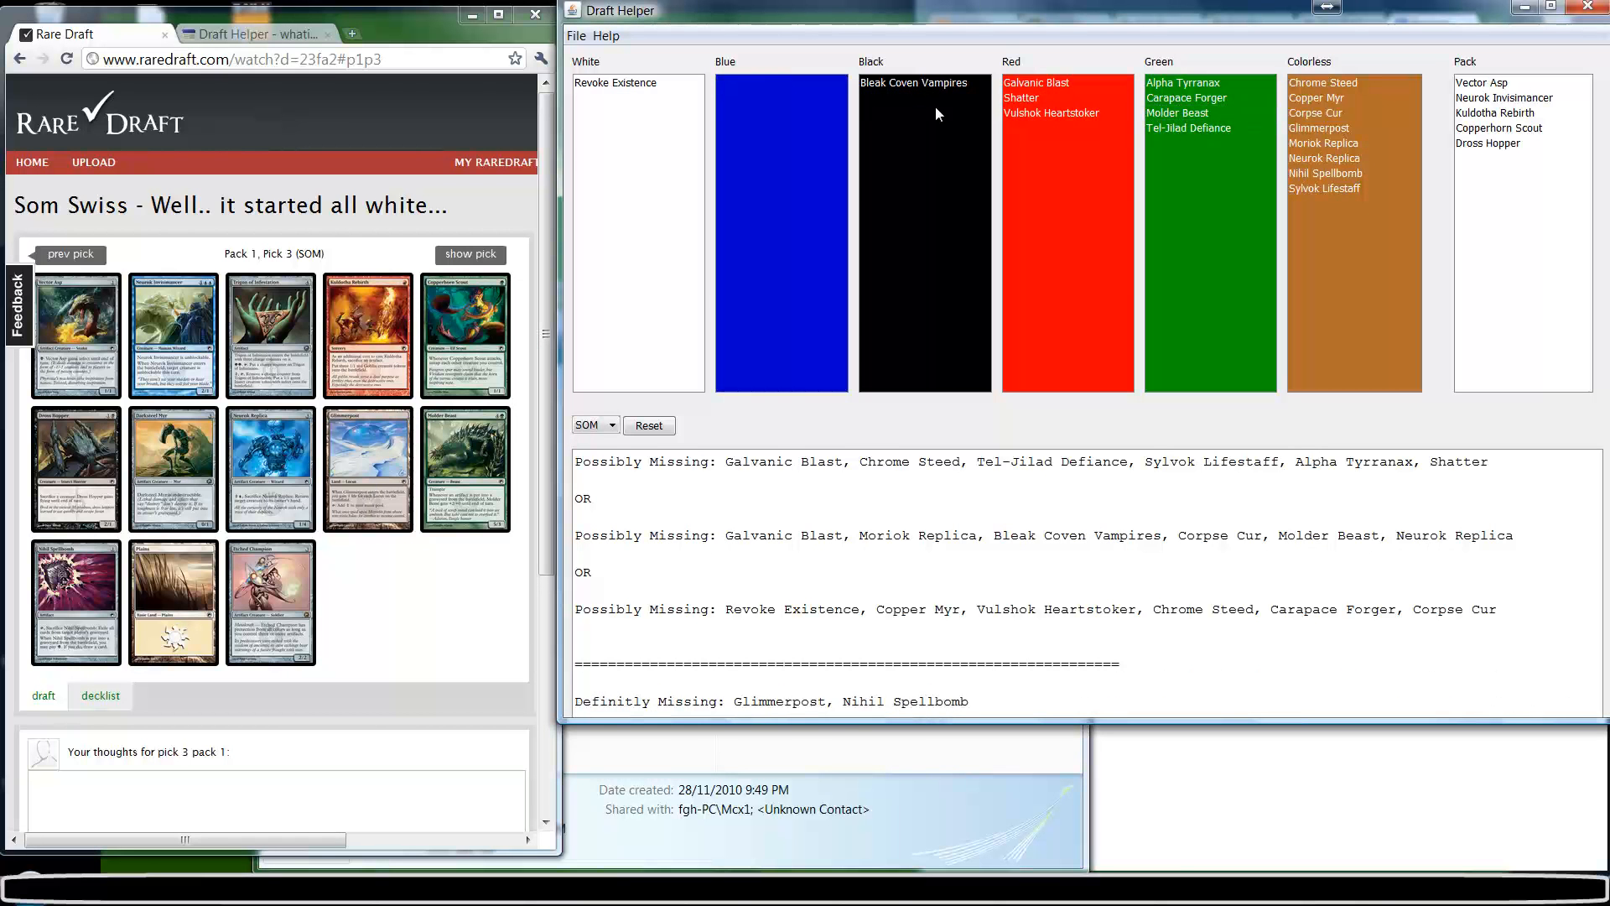
{"action": "mouse_move", "coordinate": [1341, 157]}
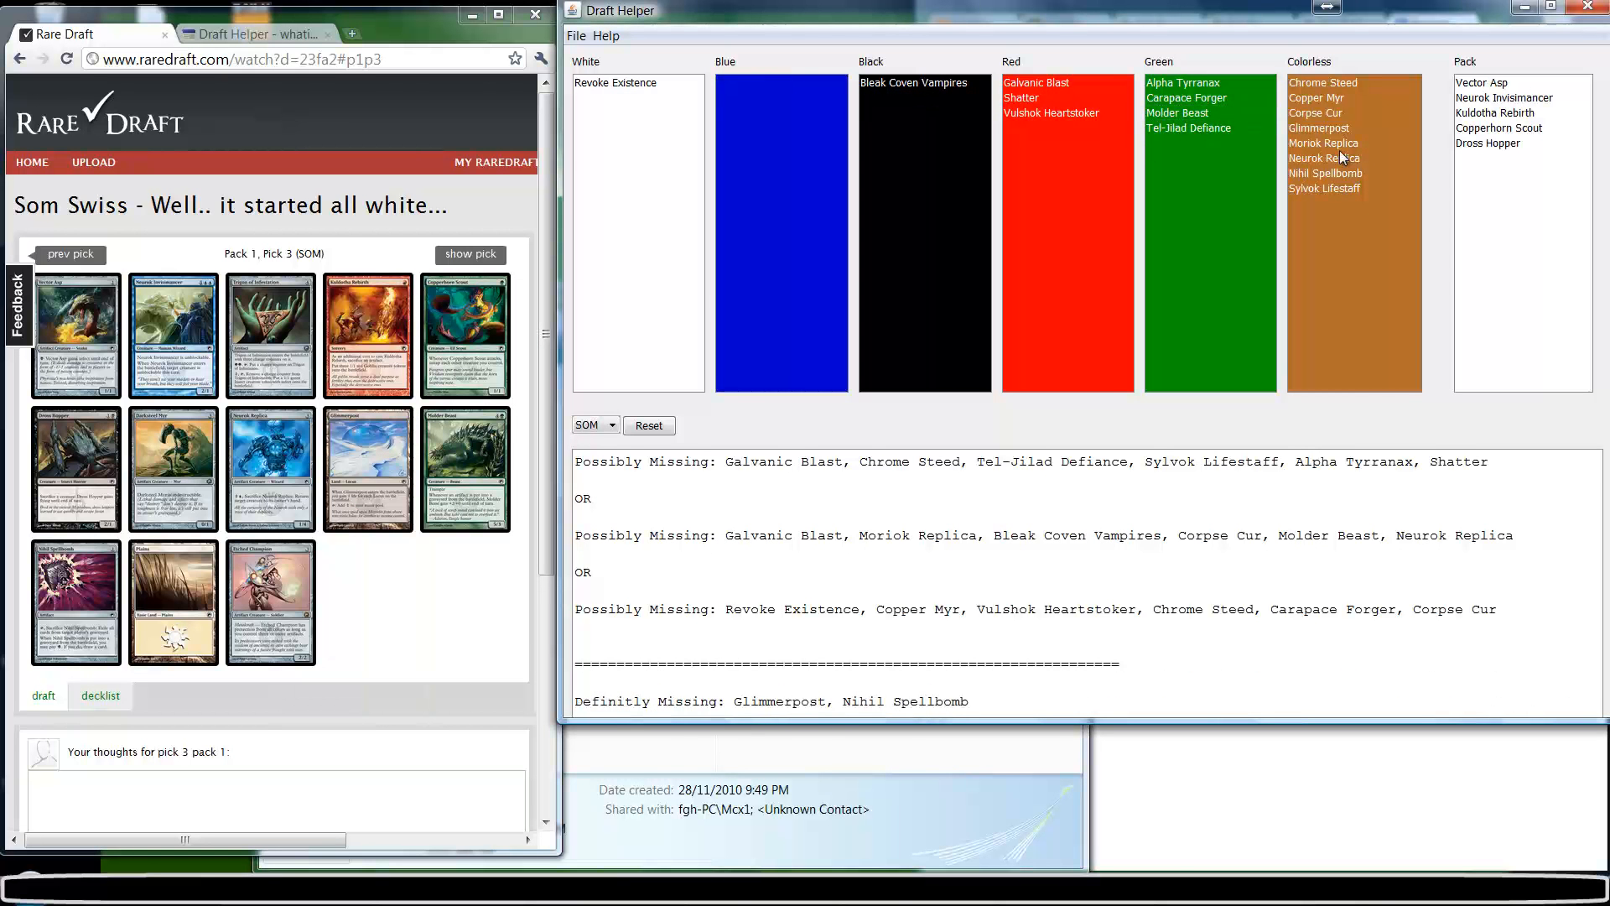
{"action": "left_click", "coordinate": [1325, 158]}
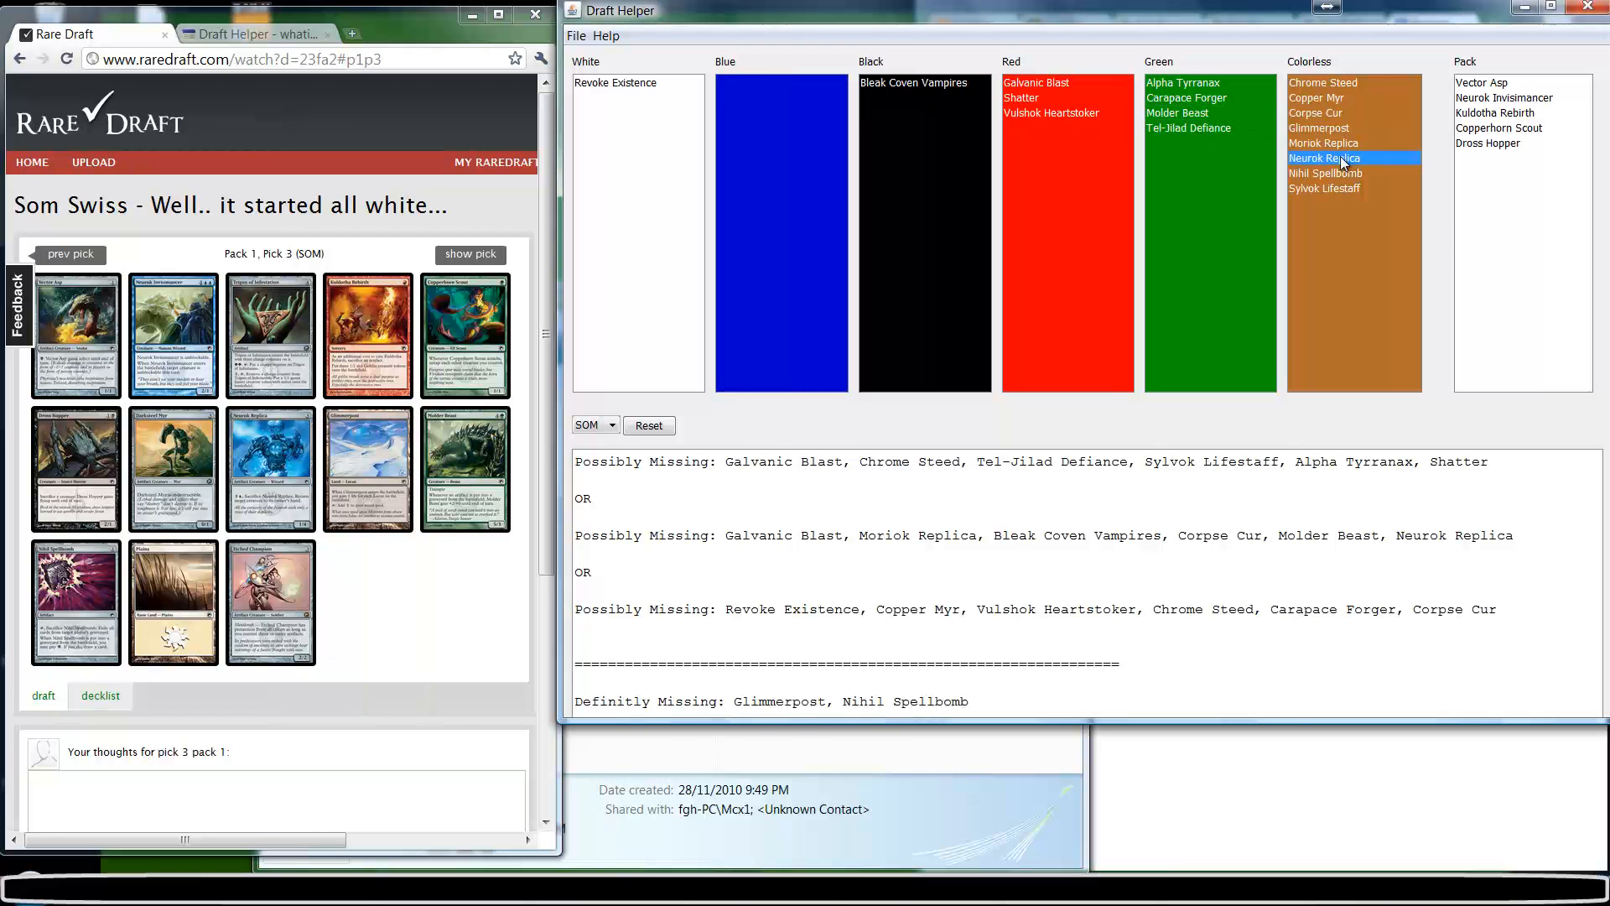